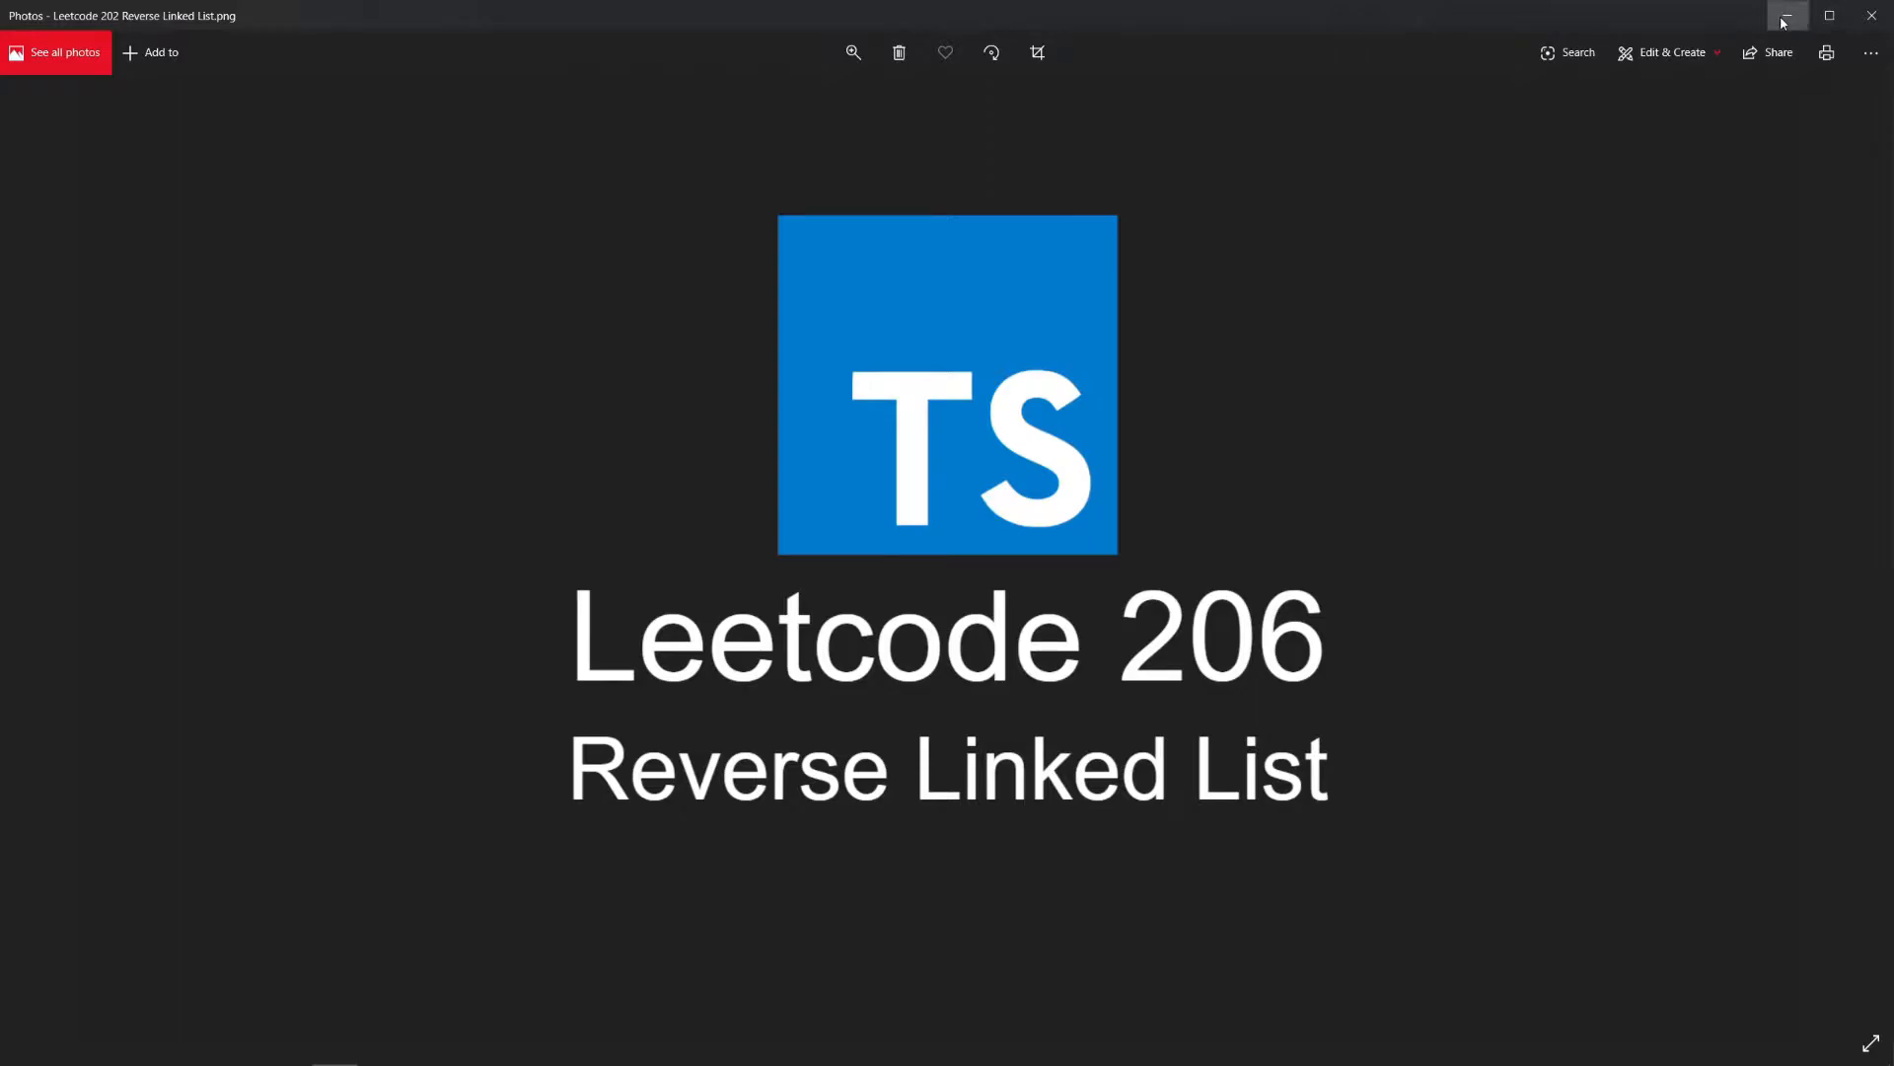
# Minimize the Photos window so LeetCode problem 206 with its empty reverseList stub is visible
pyautogui.click(1786, 16)
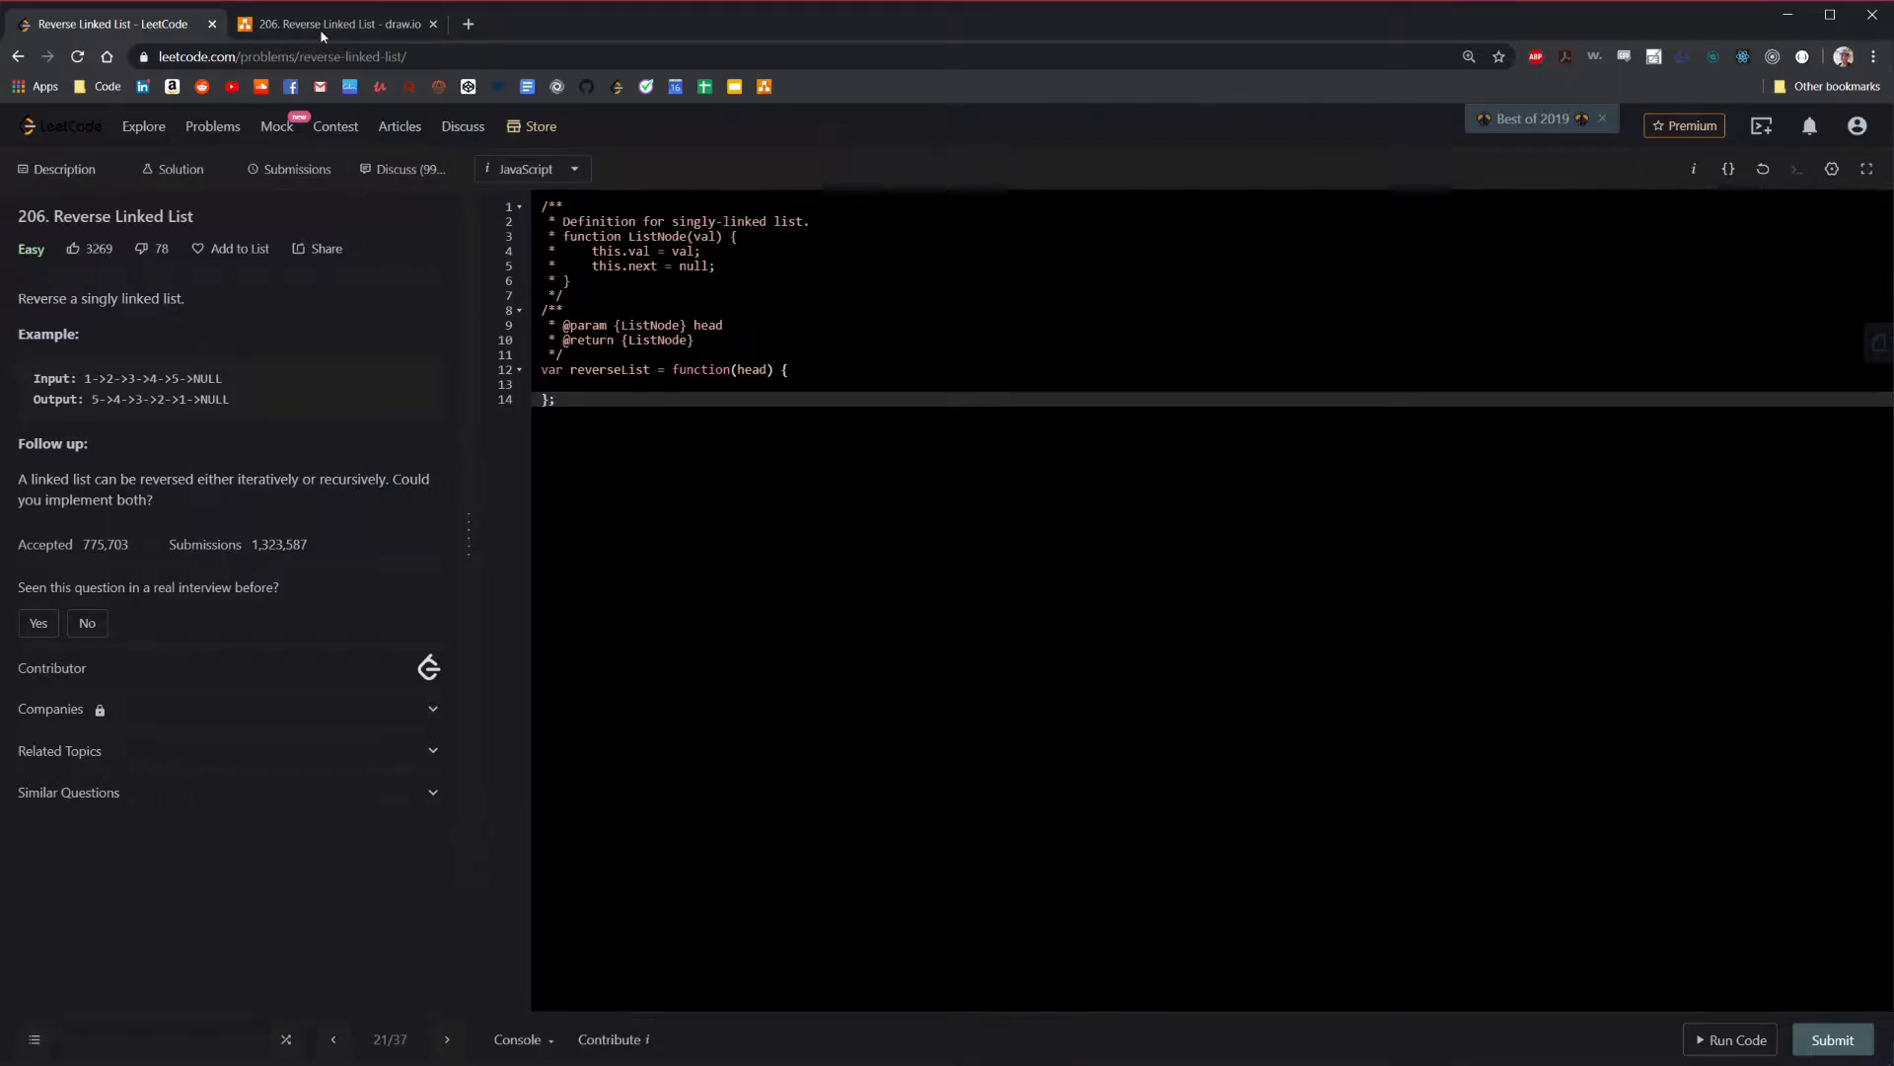
# Switch to the draw.io diagram and drag the h marker from above node 1 across to the right end
pyautogui.click(337, 24)
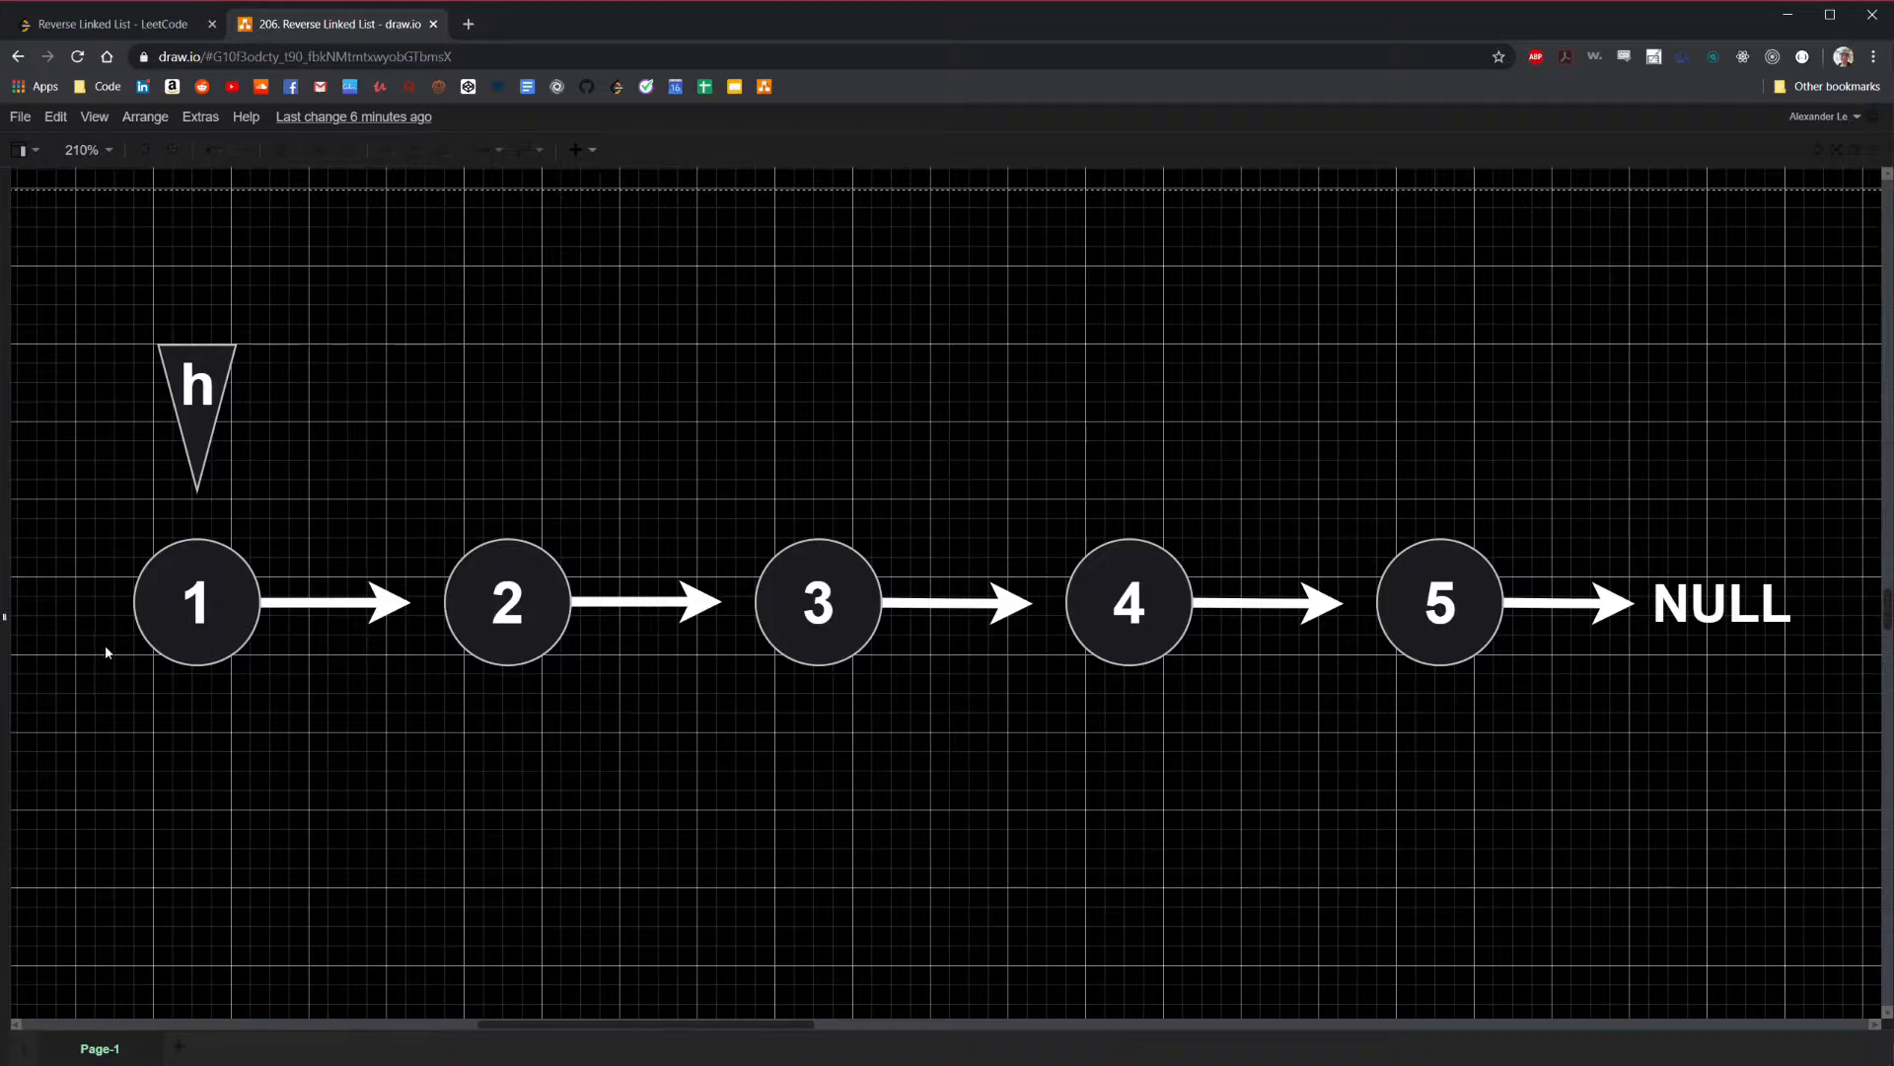
pyautogui.moveTo(81, 387)
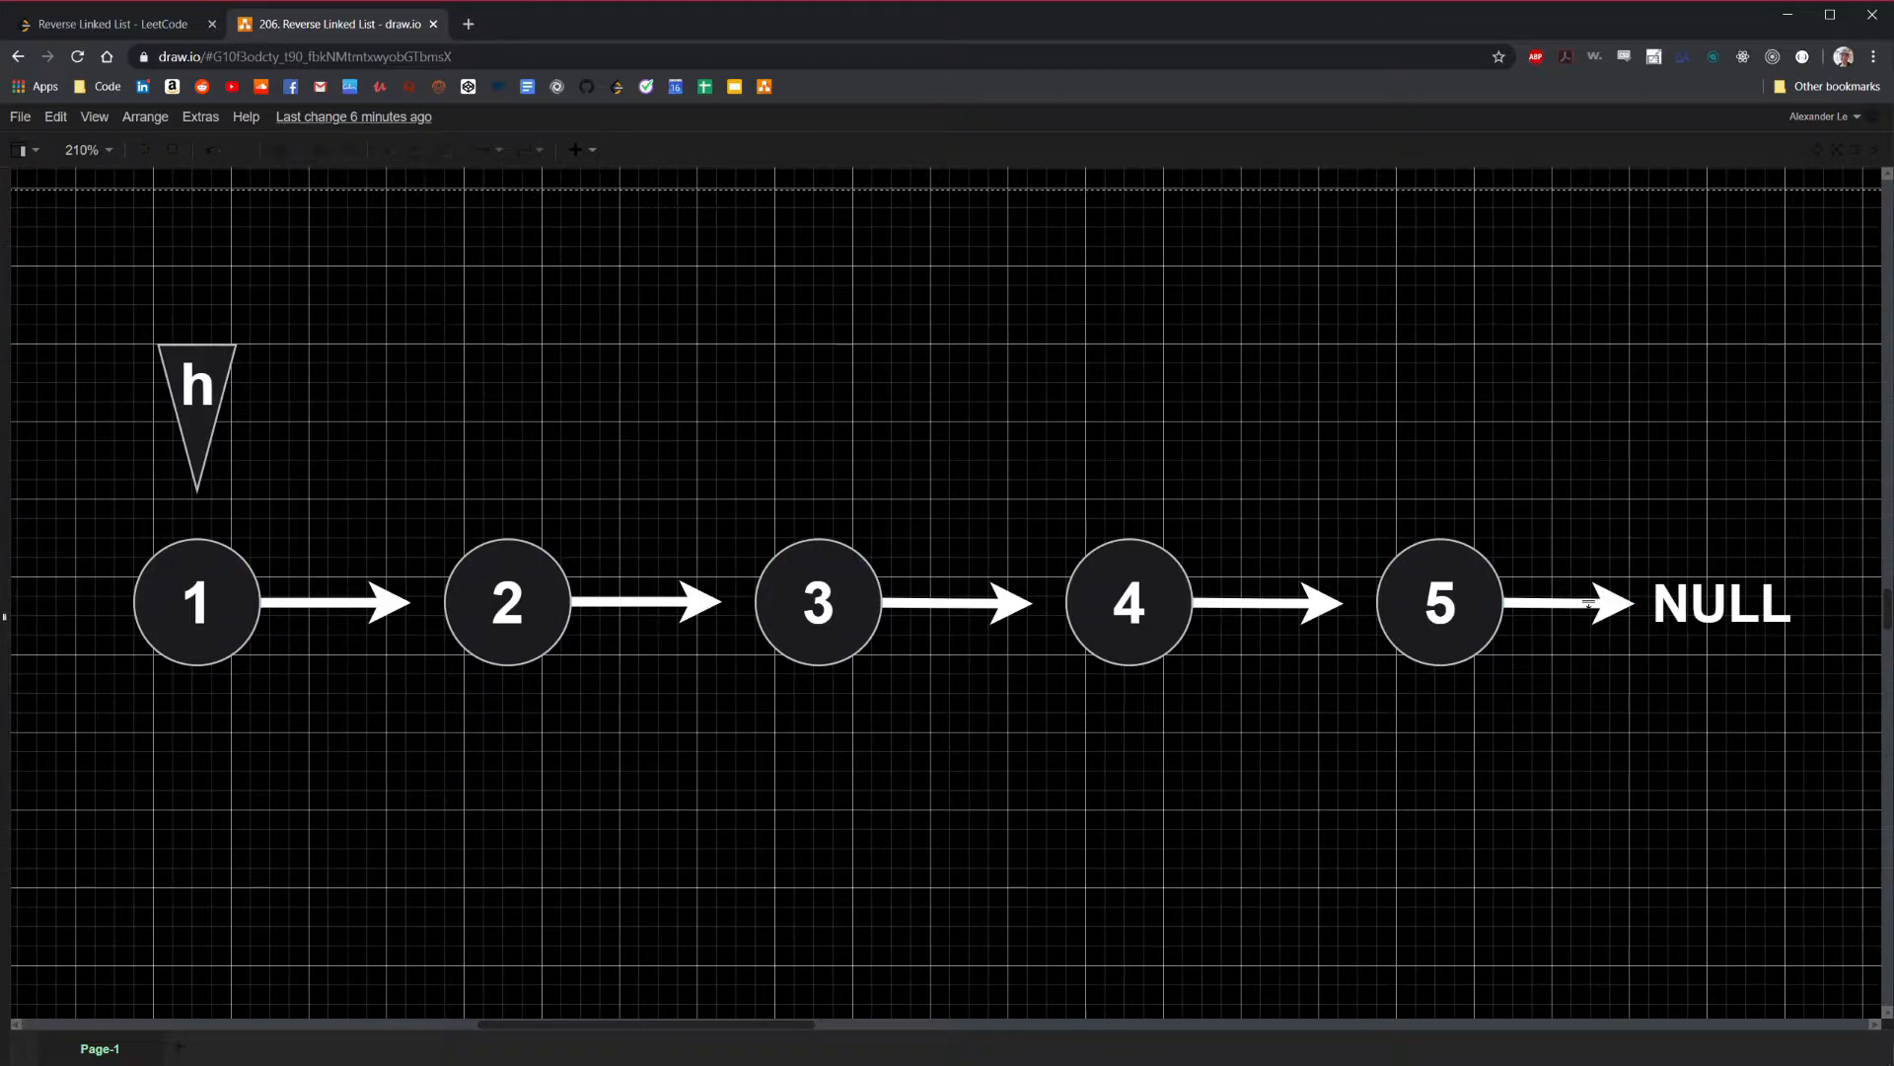
pyautogui.click(507, 602)
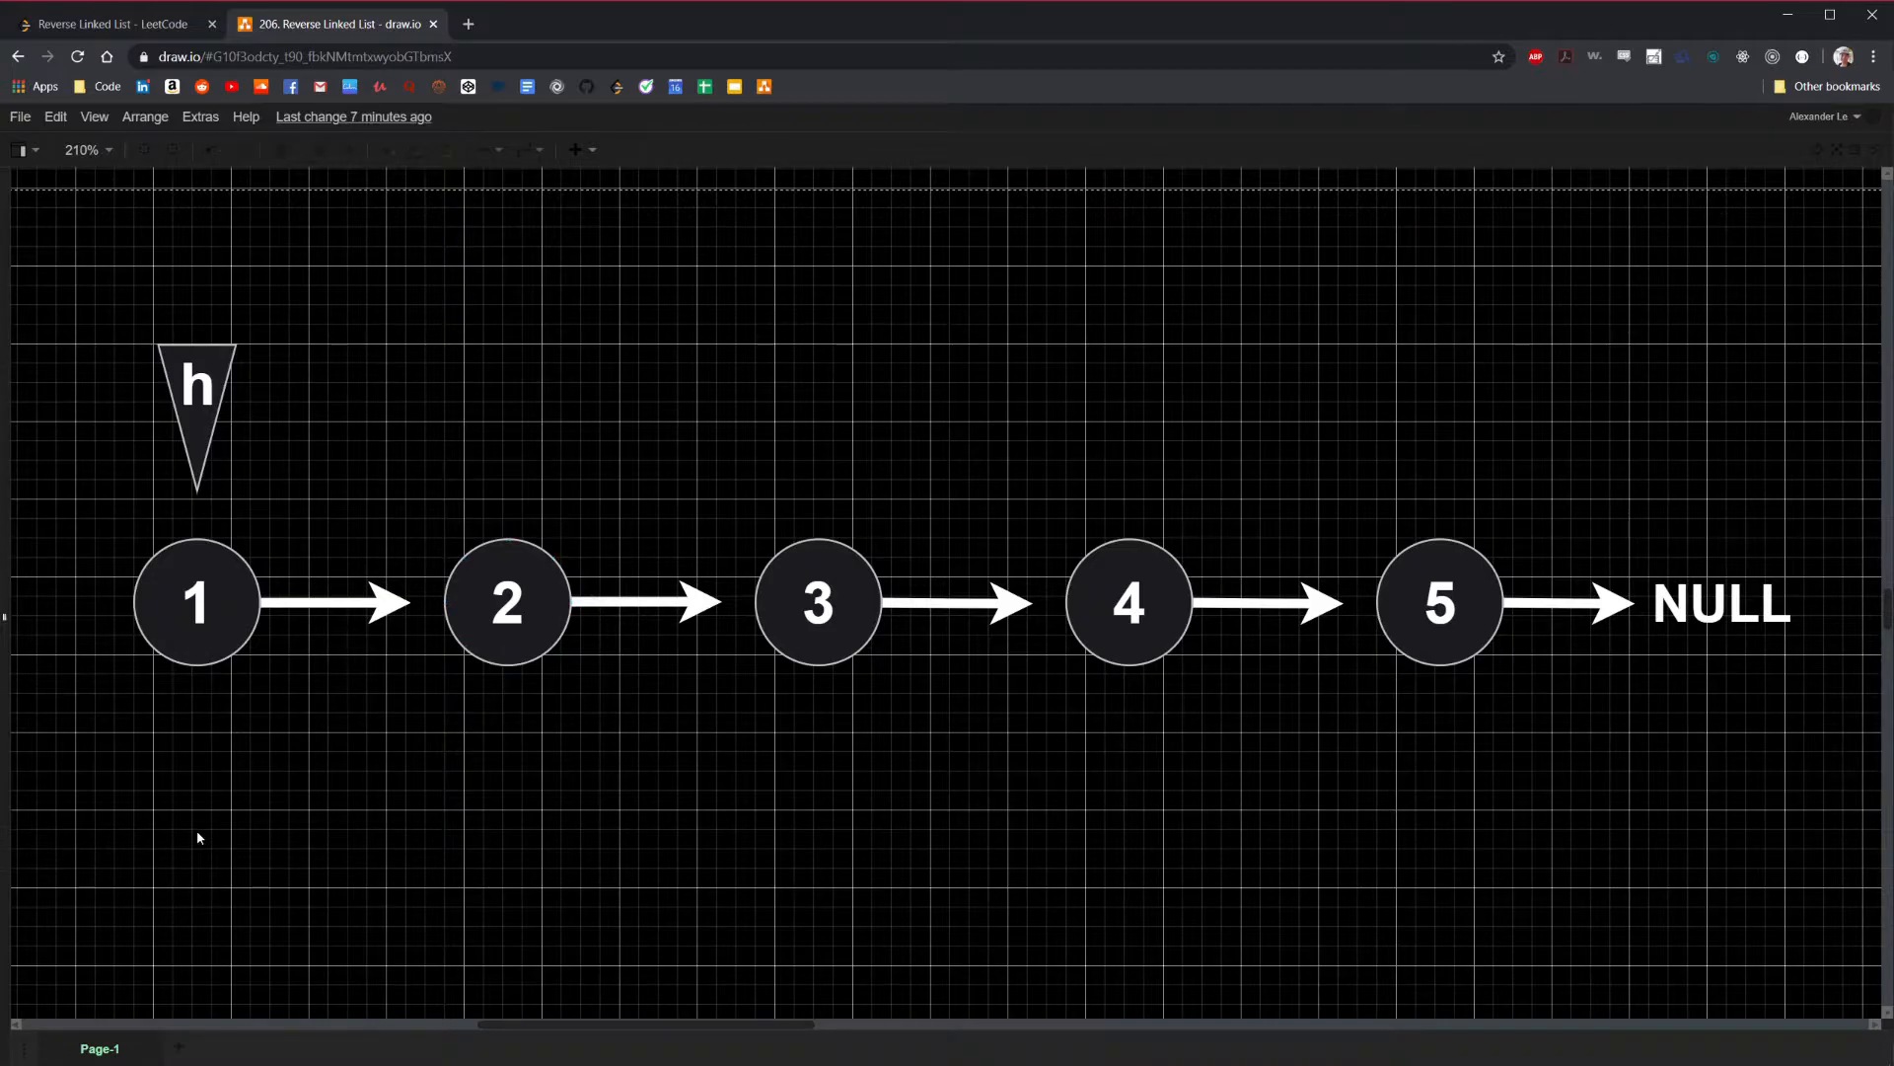
pyautogui.moveTo(324, 712)
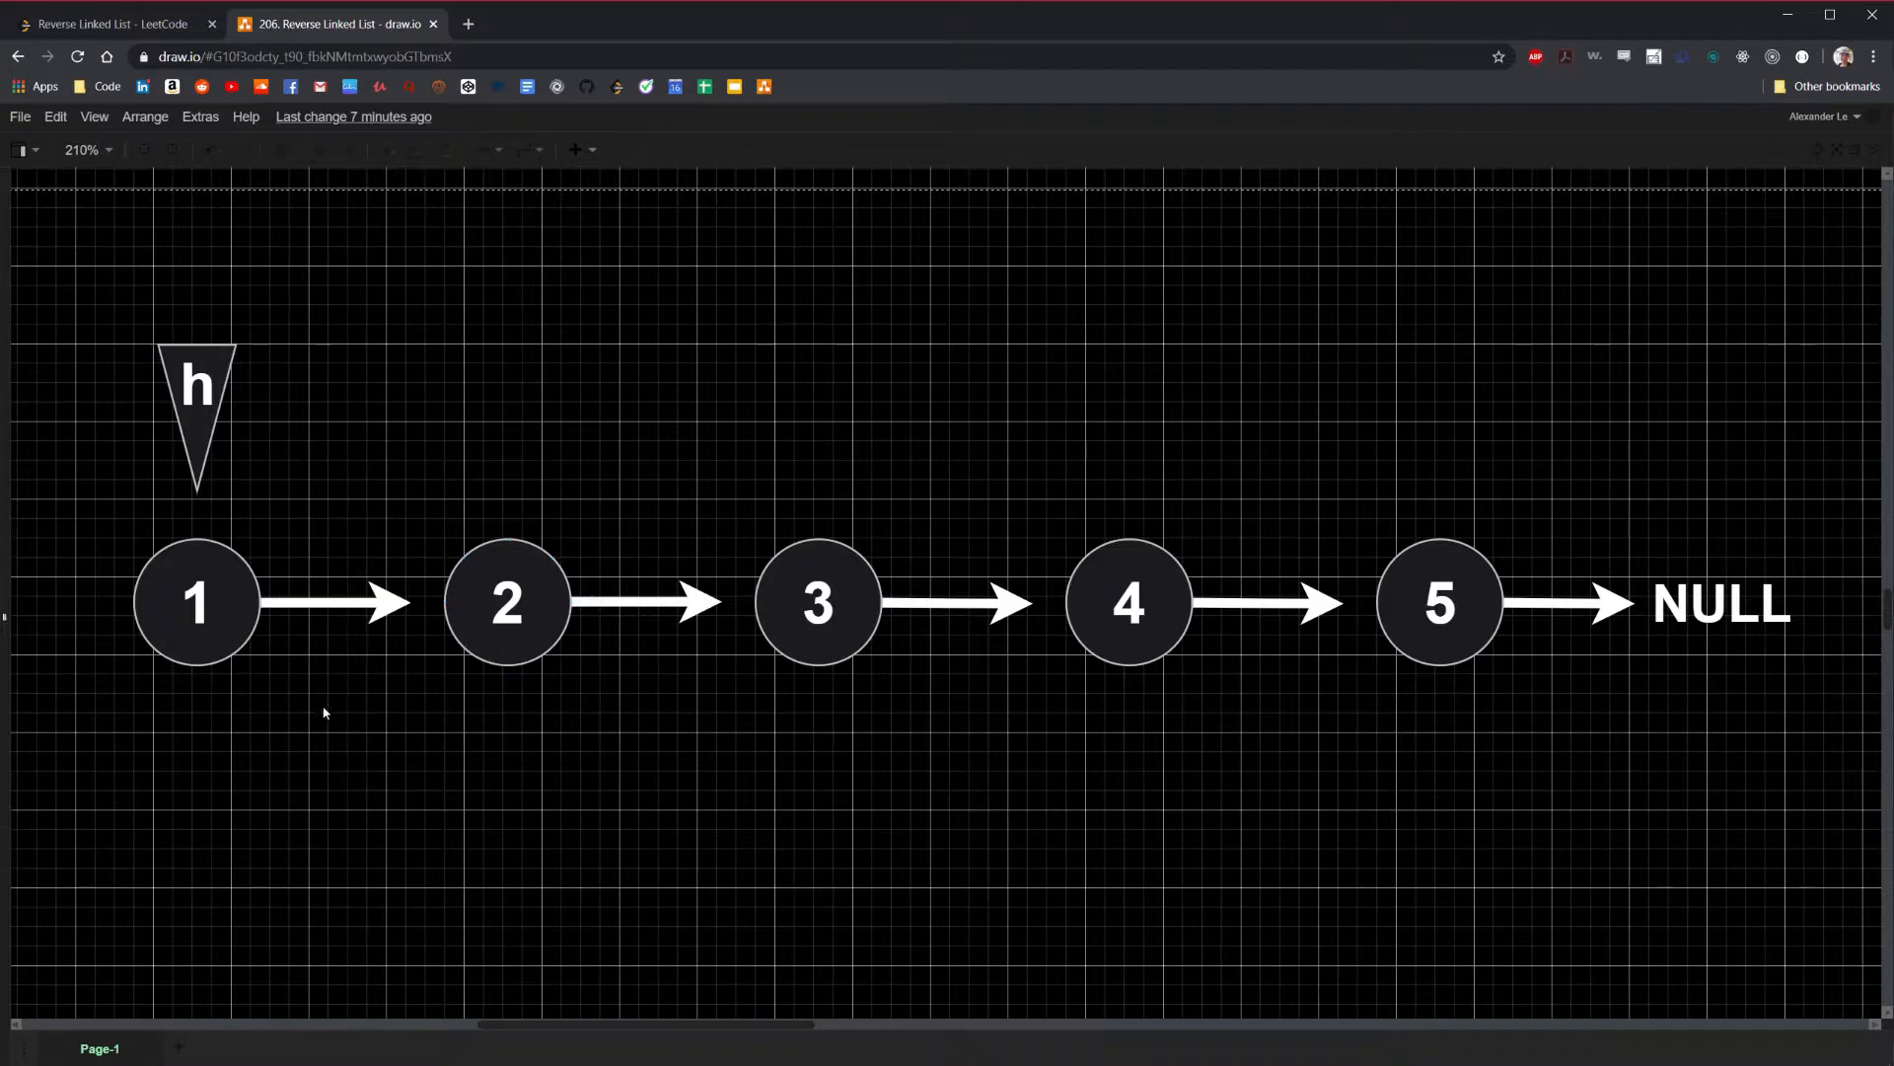
pyautogui.moveTo(1600, 641)
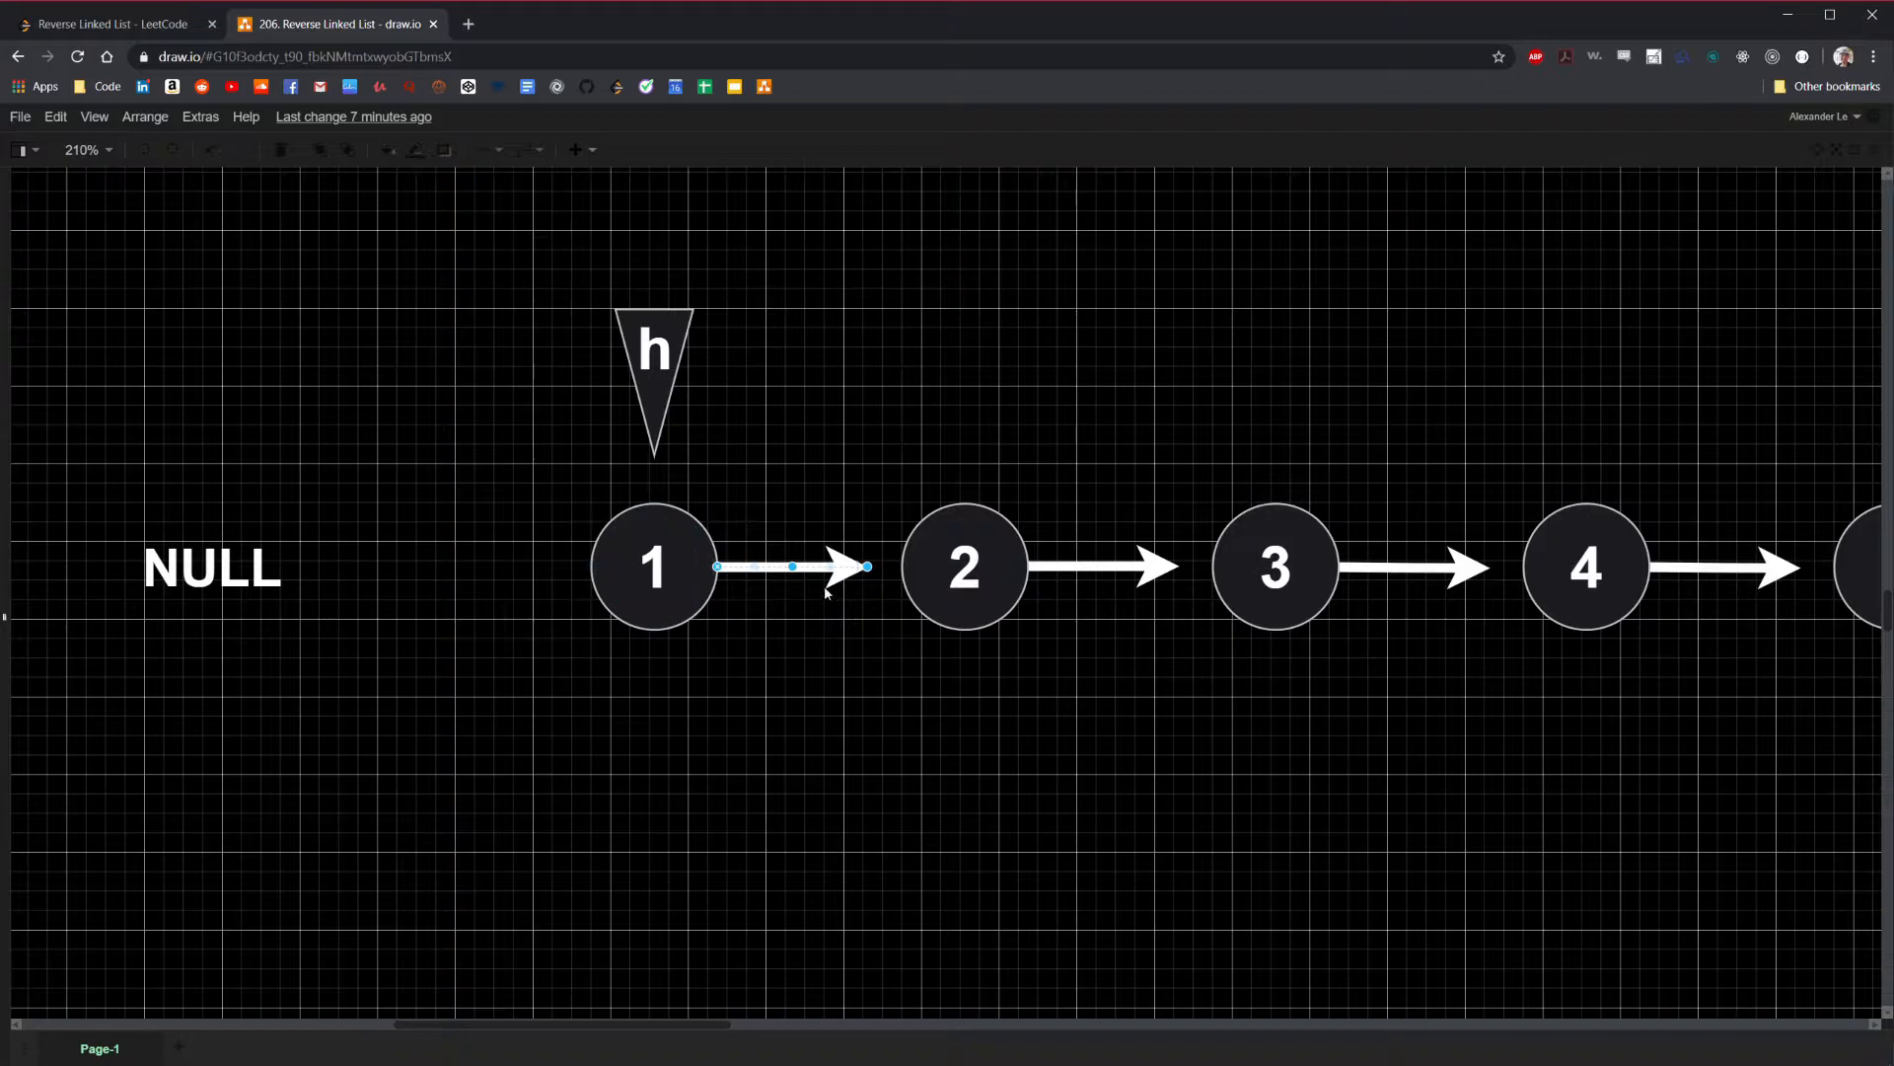
pyautogui.moveTo(854, 627)
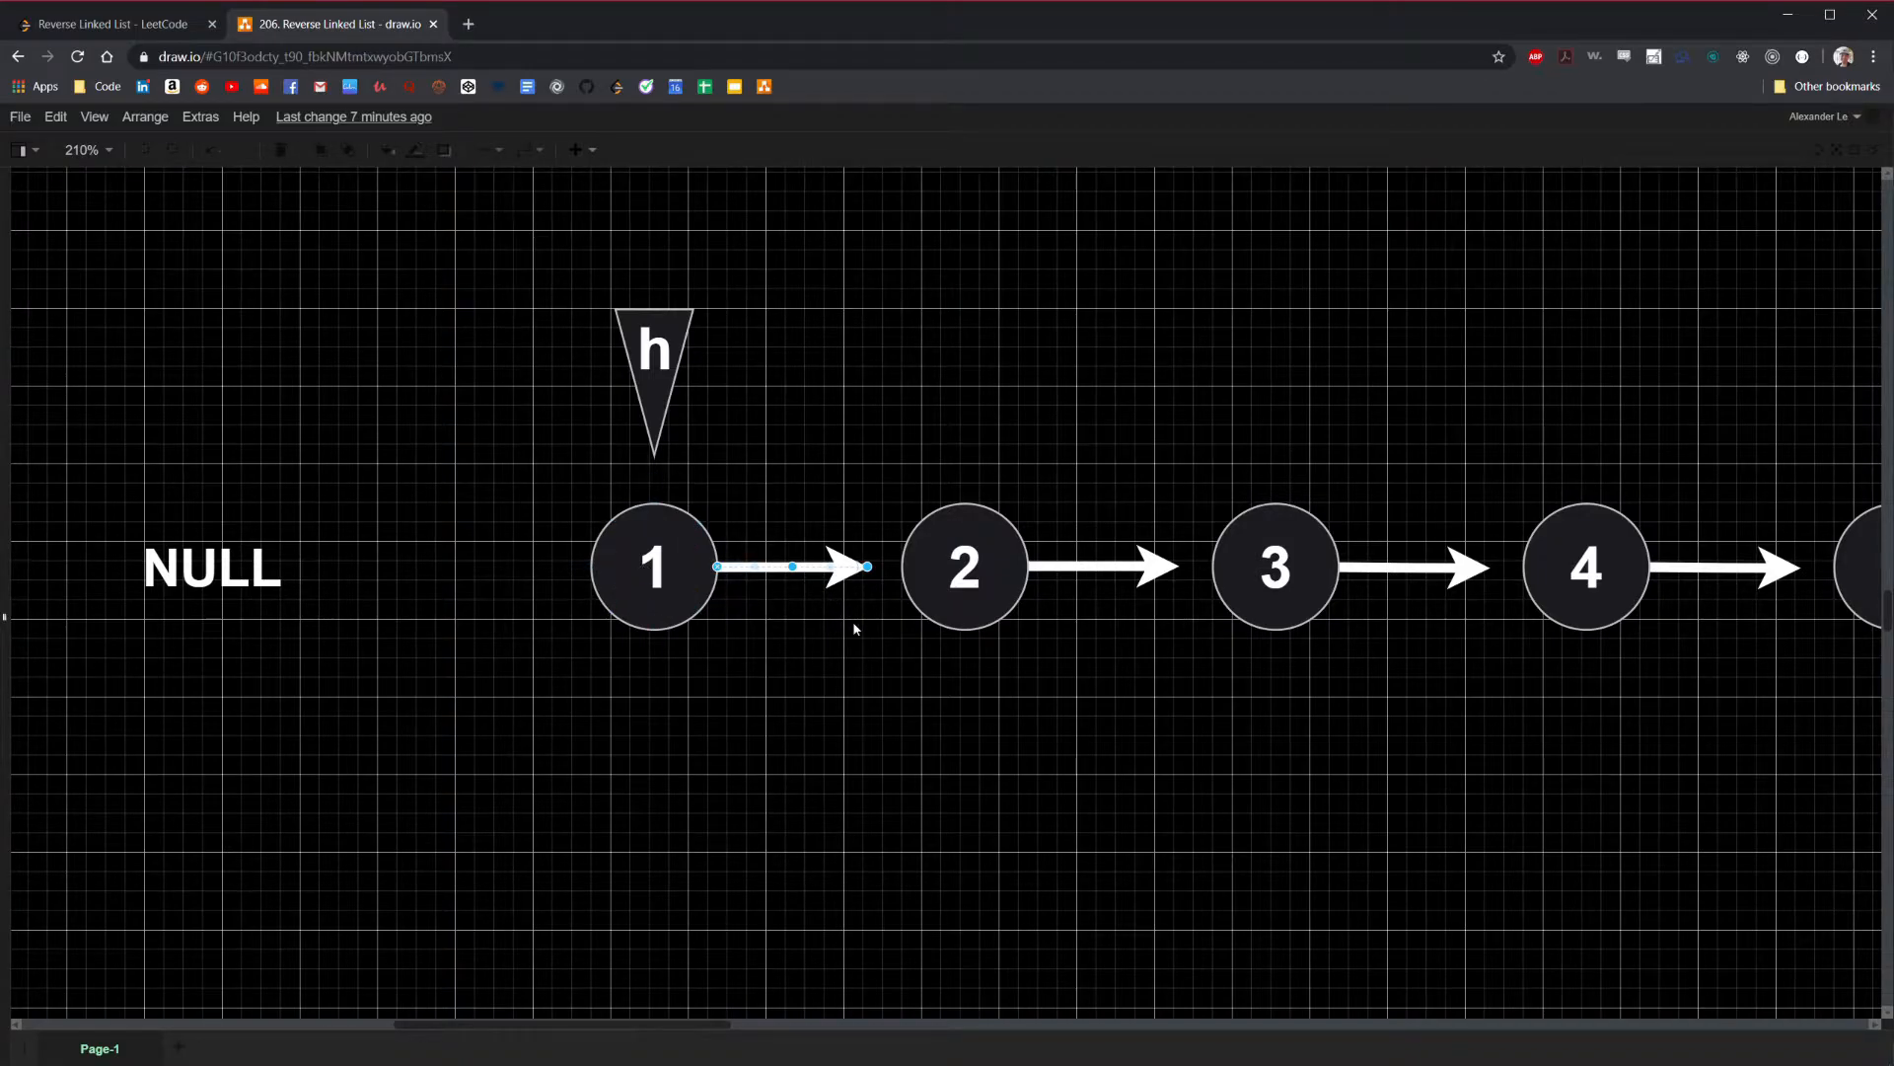
pyautogui.moveTo(693, 699)
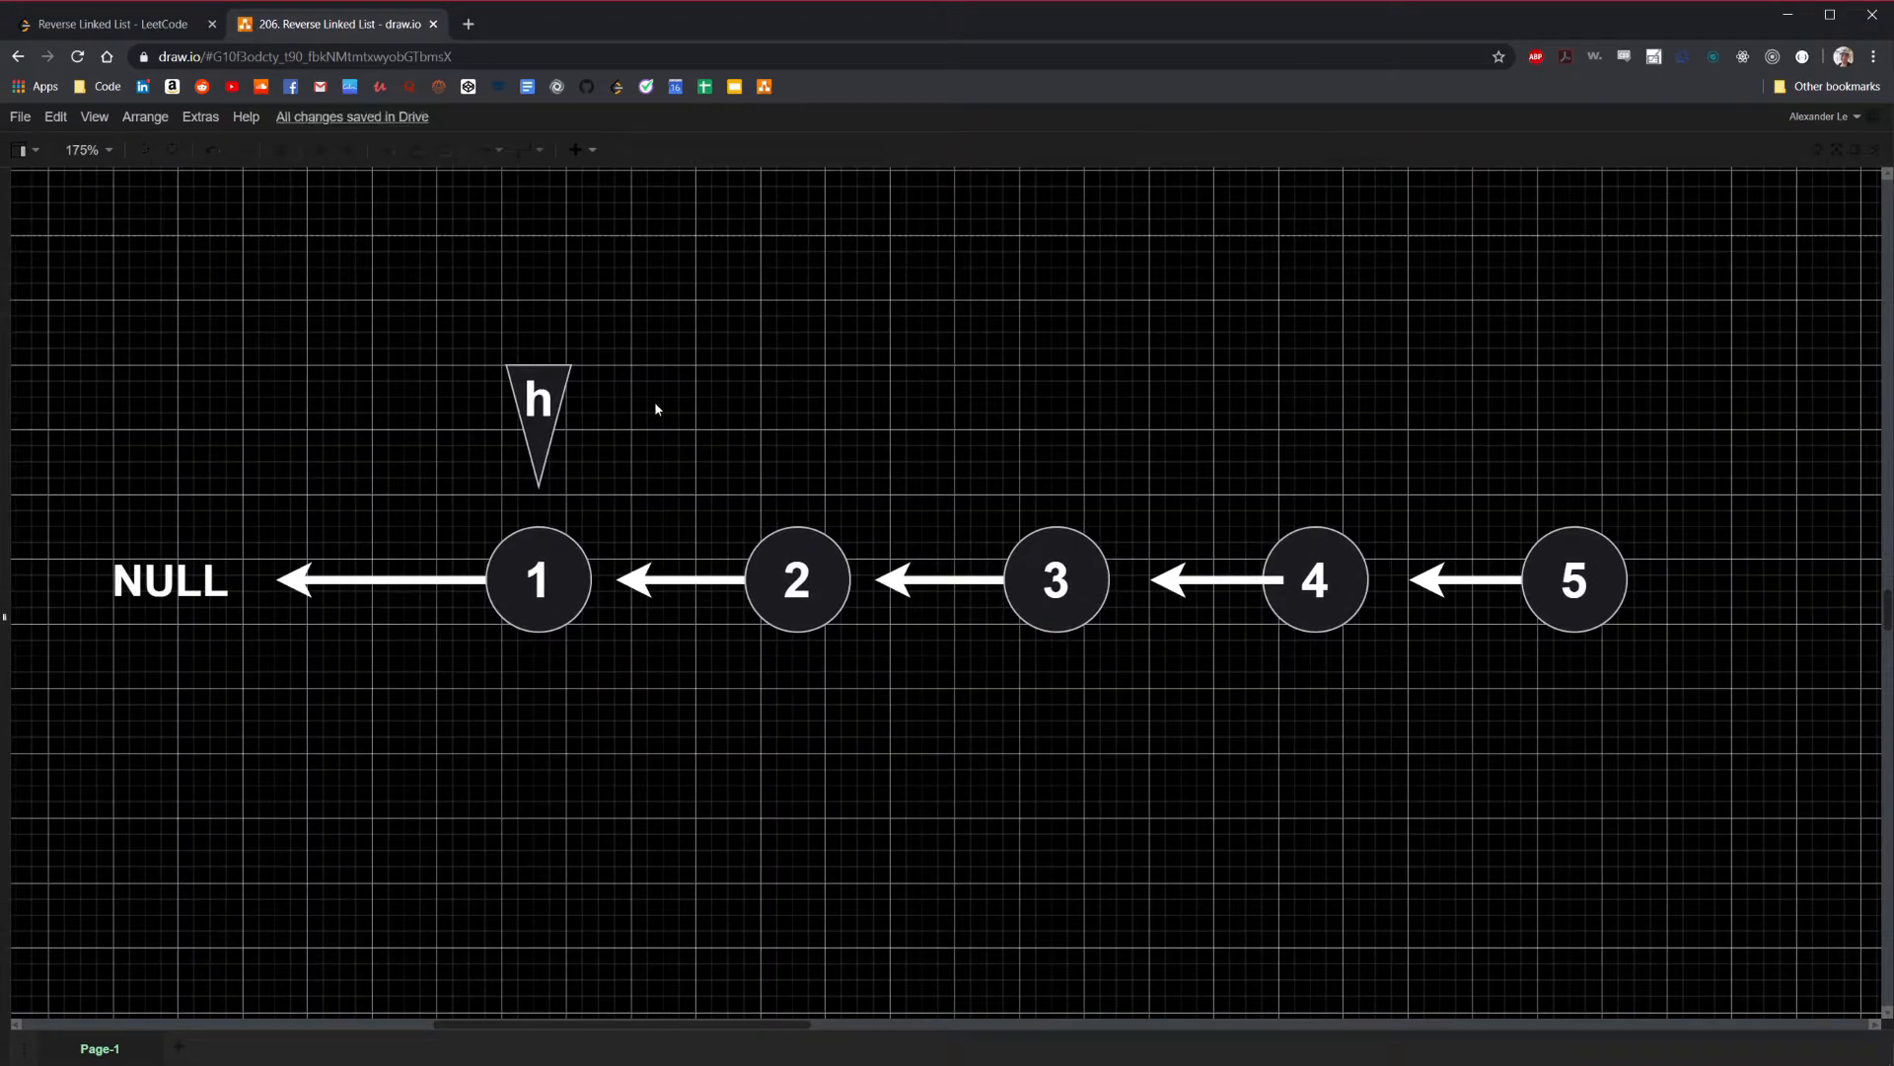
pyautogui.click(536, 422)
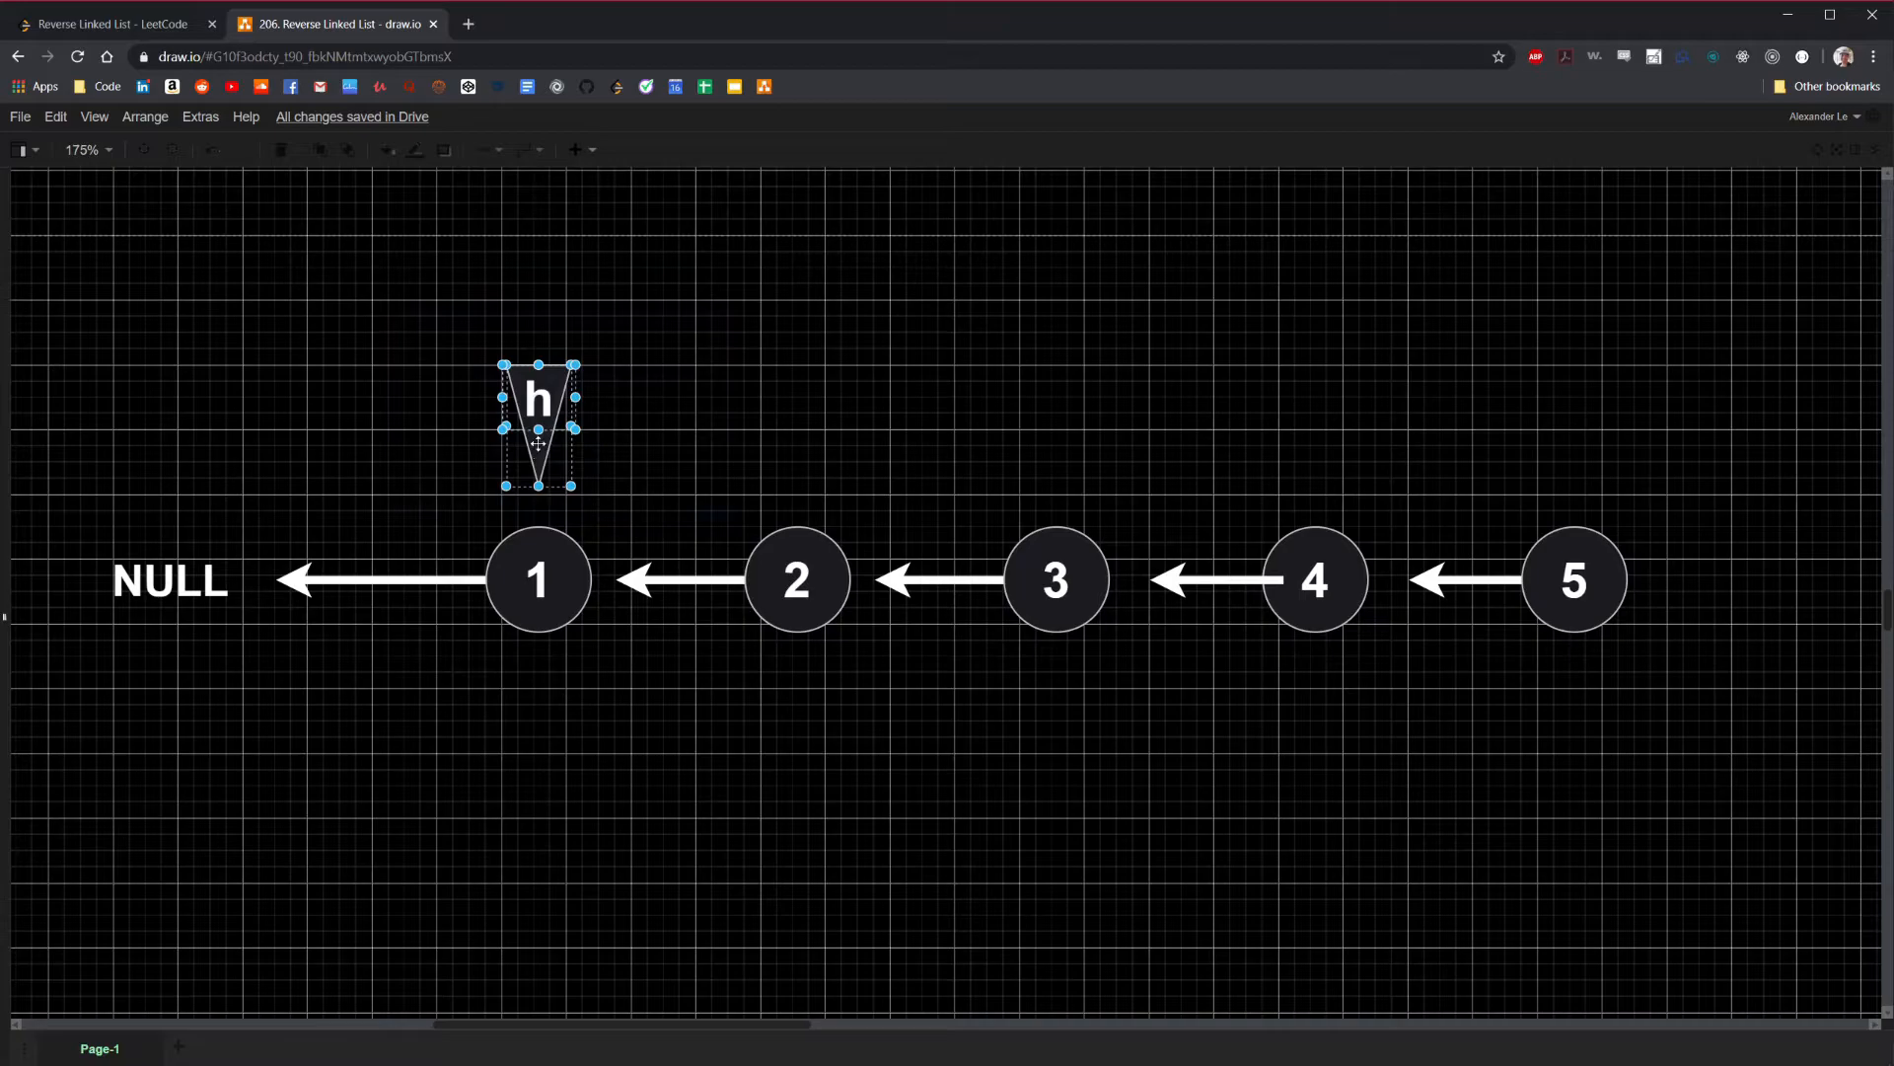
pyautogui.moveTo(537, 426); pyautogui.dragTo(1567, 426)
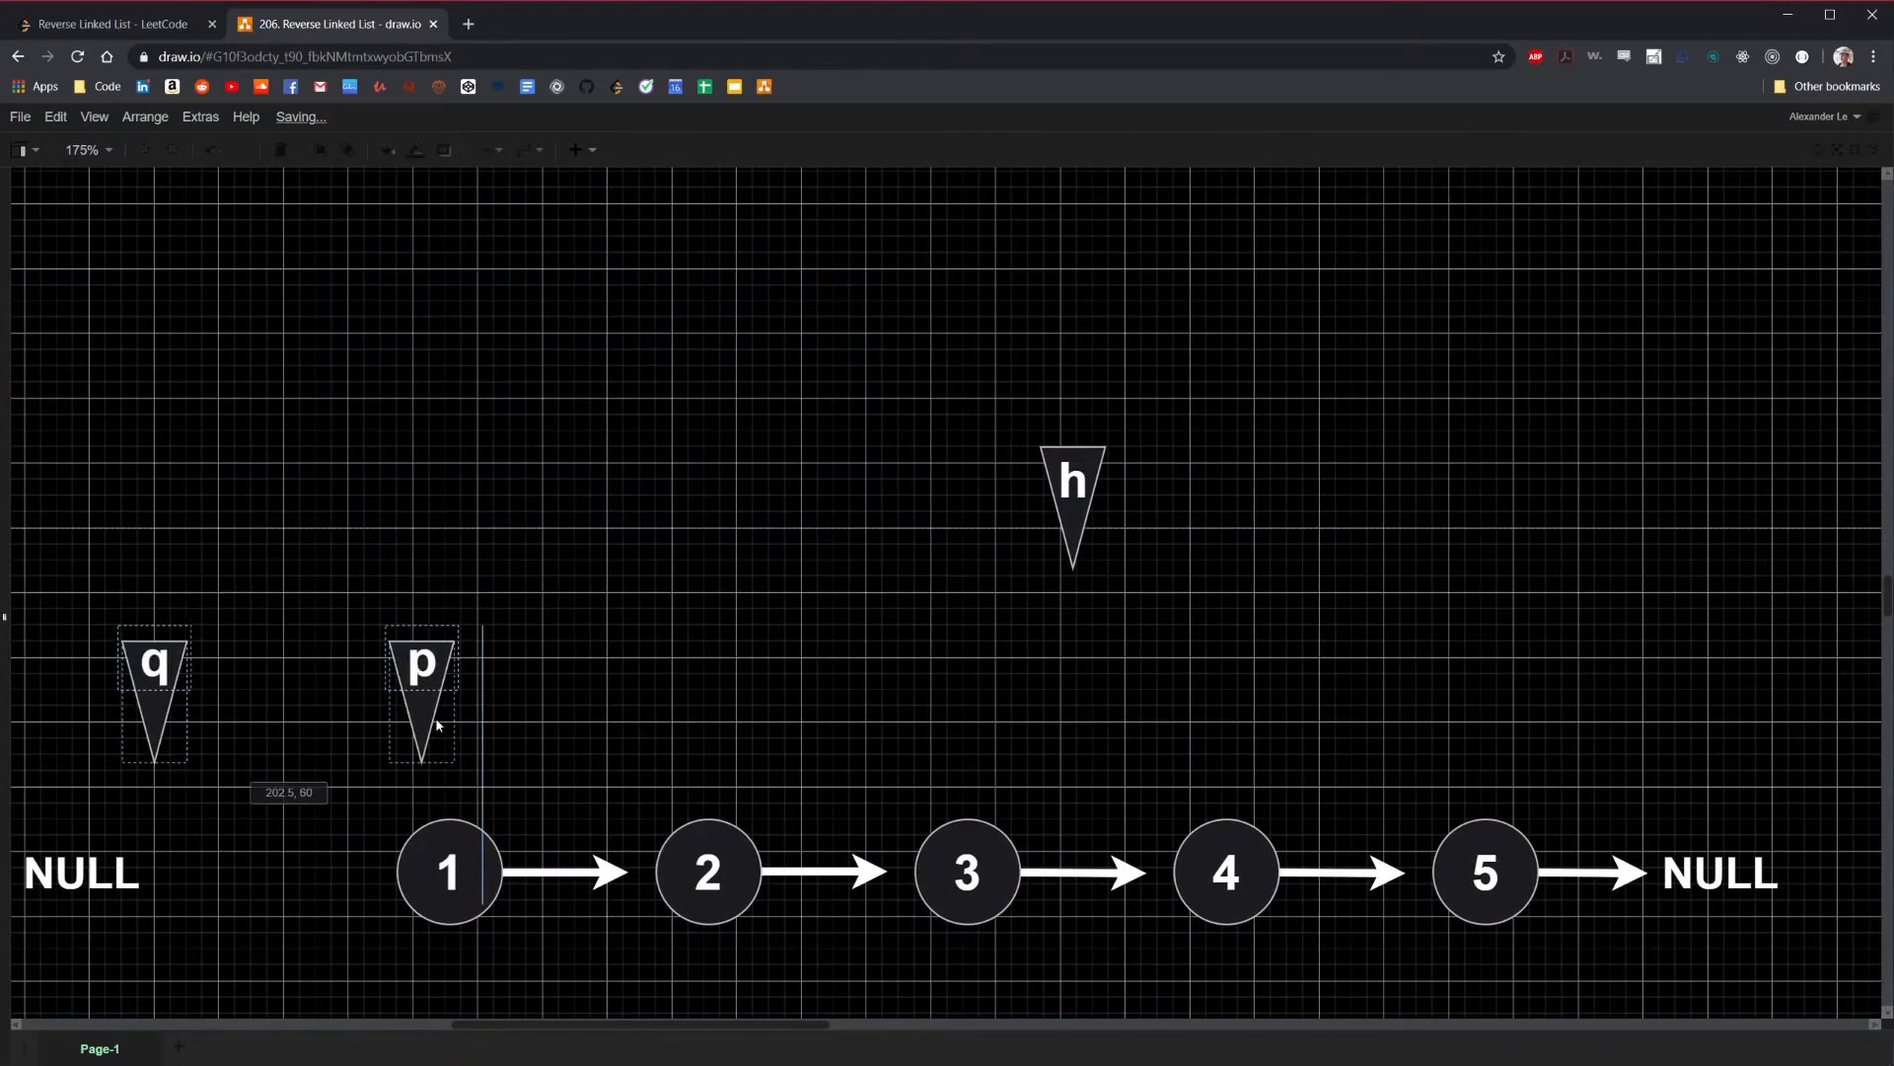
# Move NULL left of node 1 and draw an arrow from node 1 back to that NULL
pyautogui.scroll(-3)
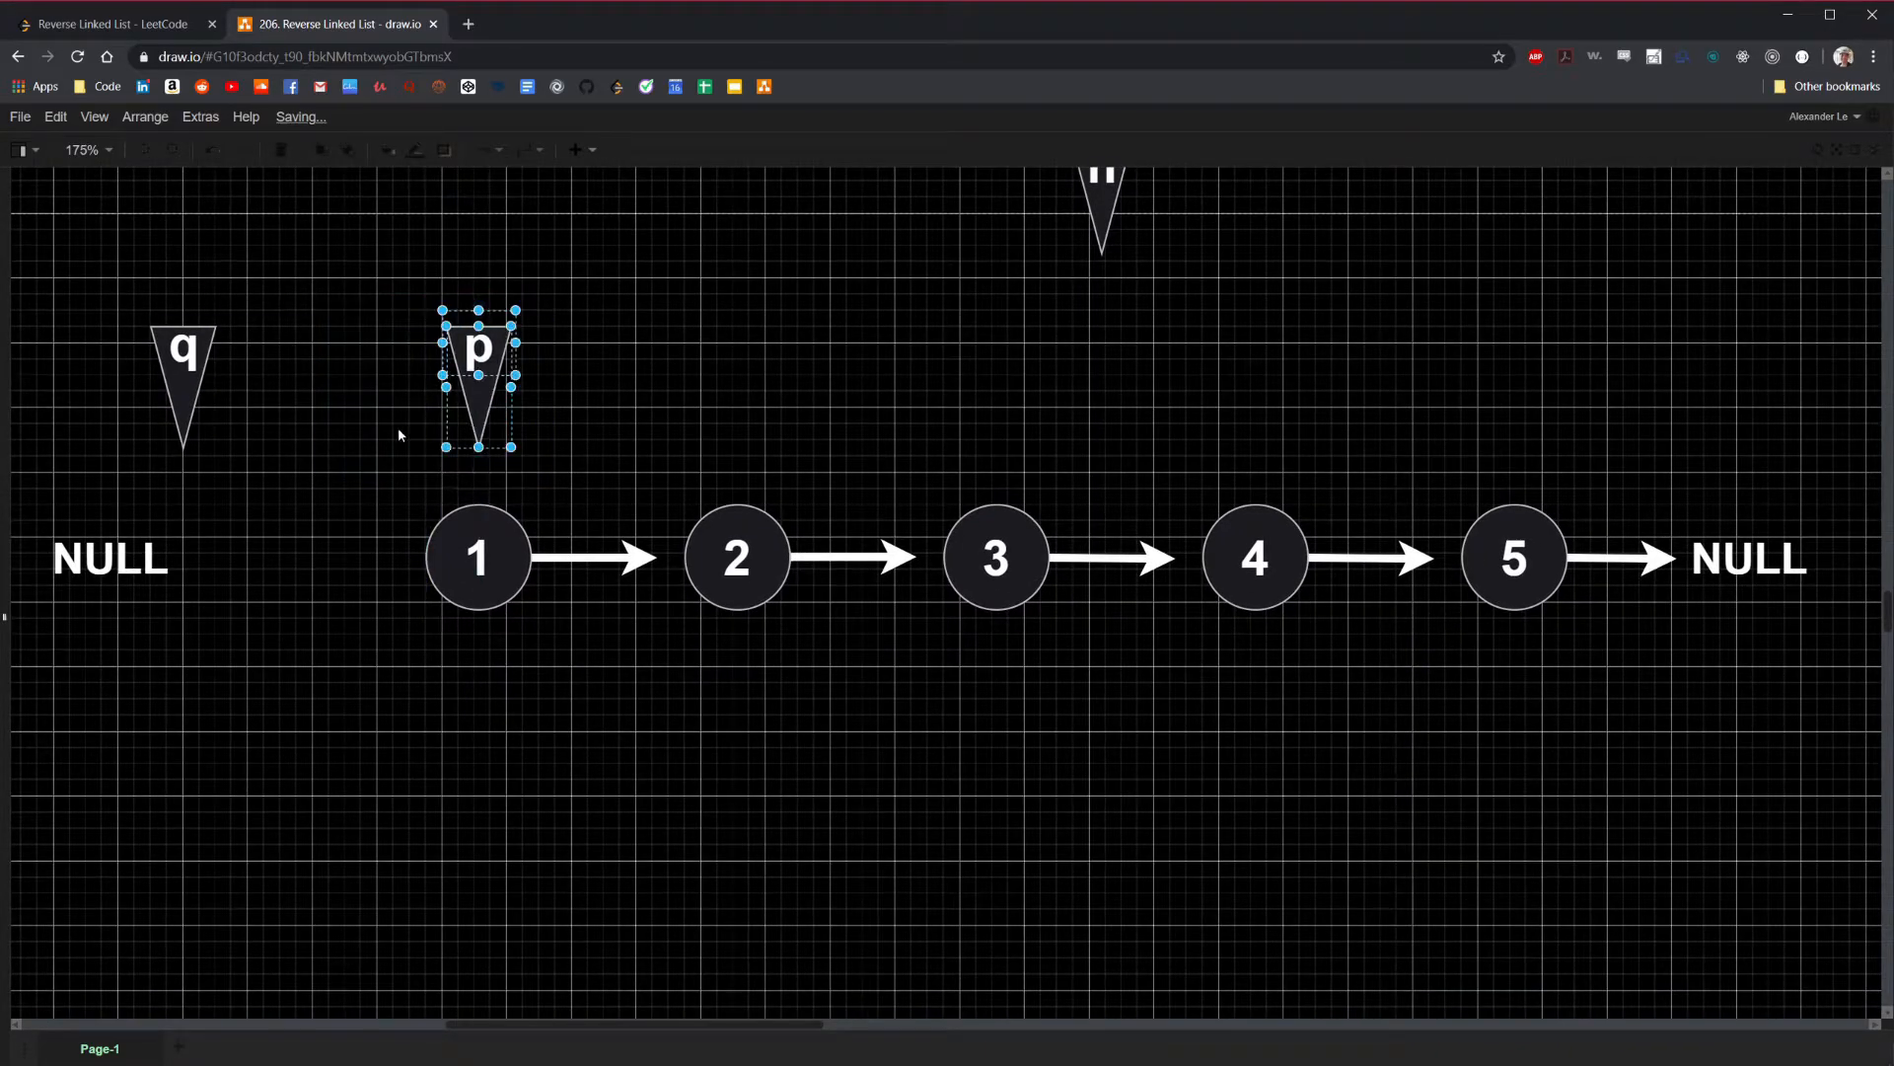
pyautogui.moveTo(478, 375); pyautogui.dragTo(181, 375)
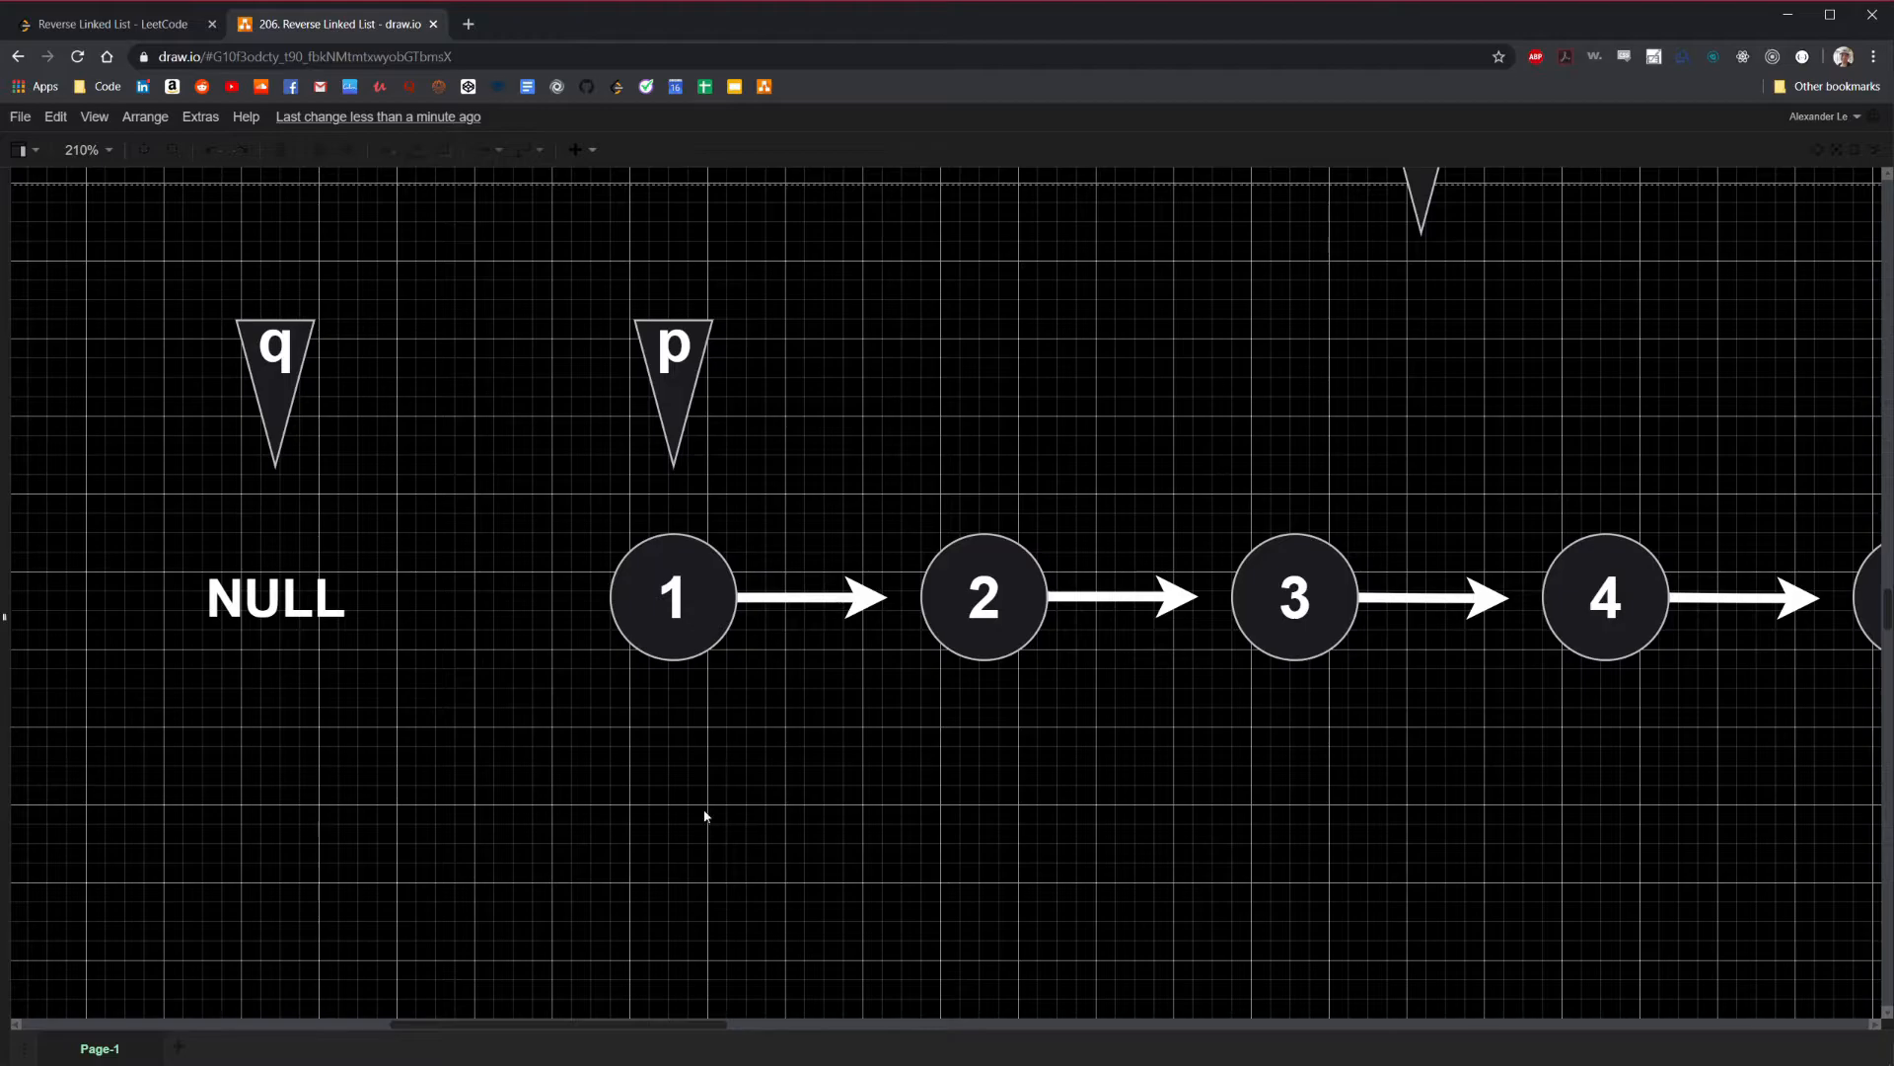
pyautogui.moveTo(798, 598)
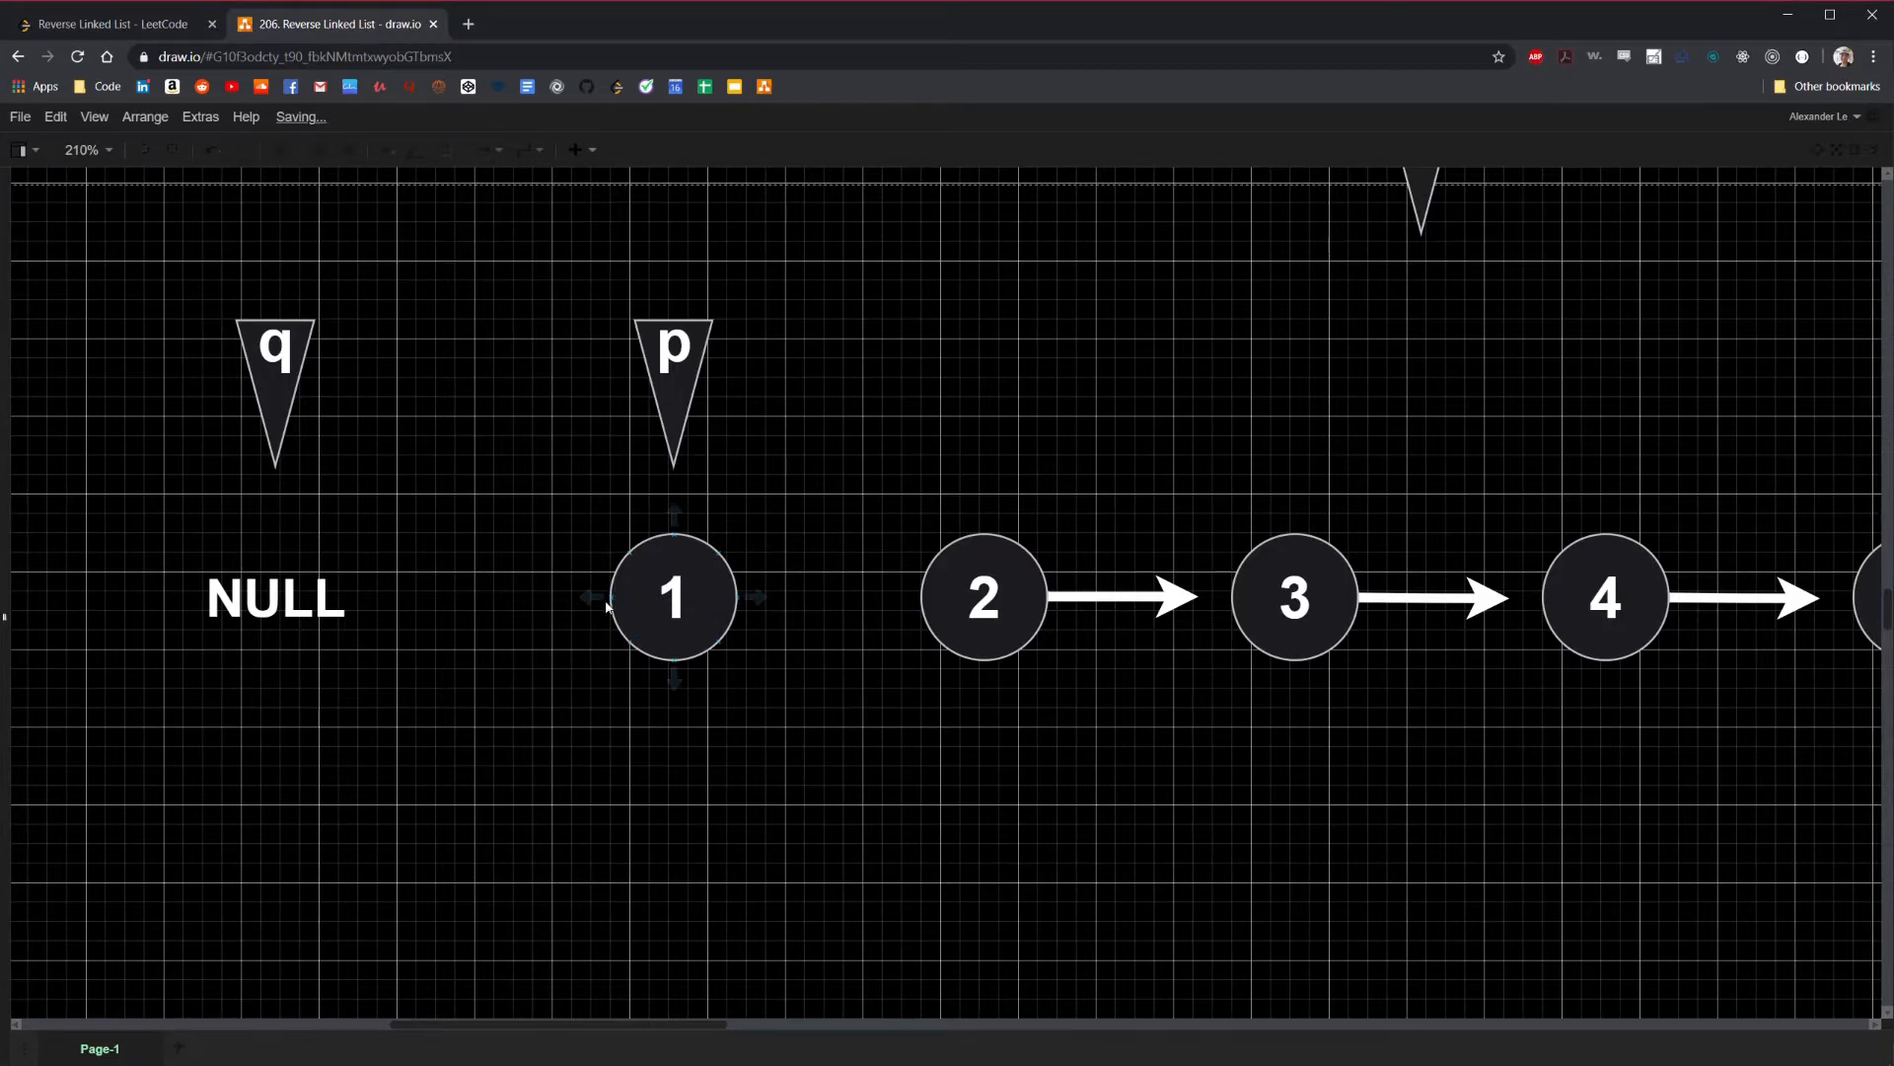
pyautogui.moveTo(610, 596); pyautogui.dragTo(395, 596)
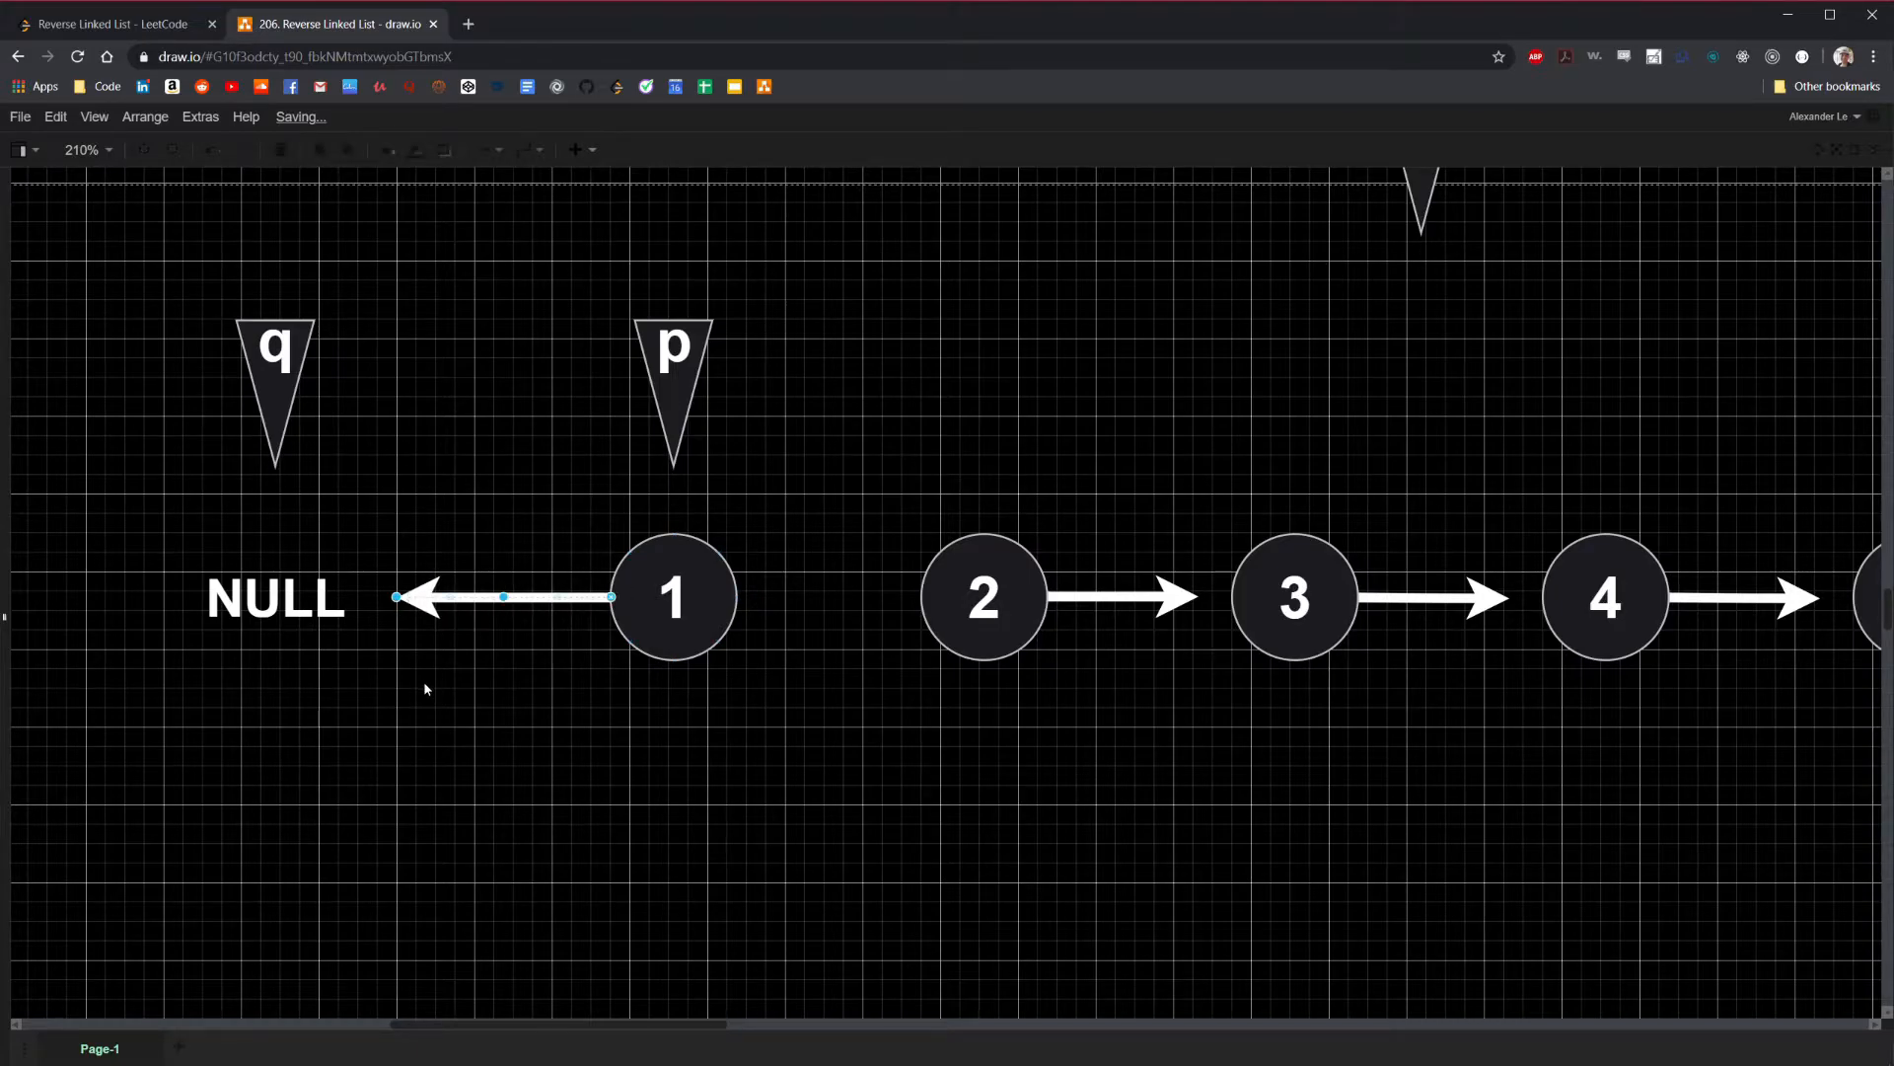
pyautogui.click(189, 391)
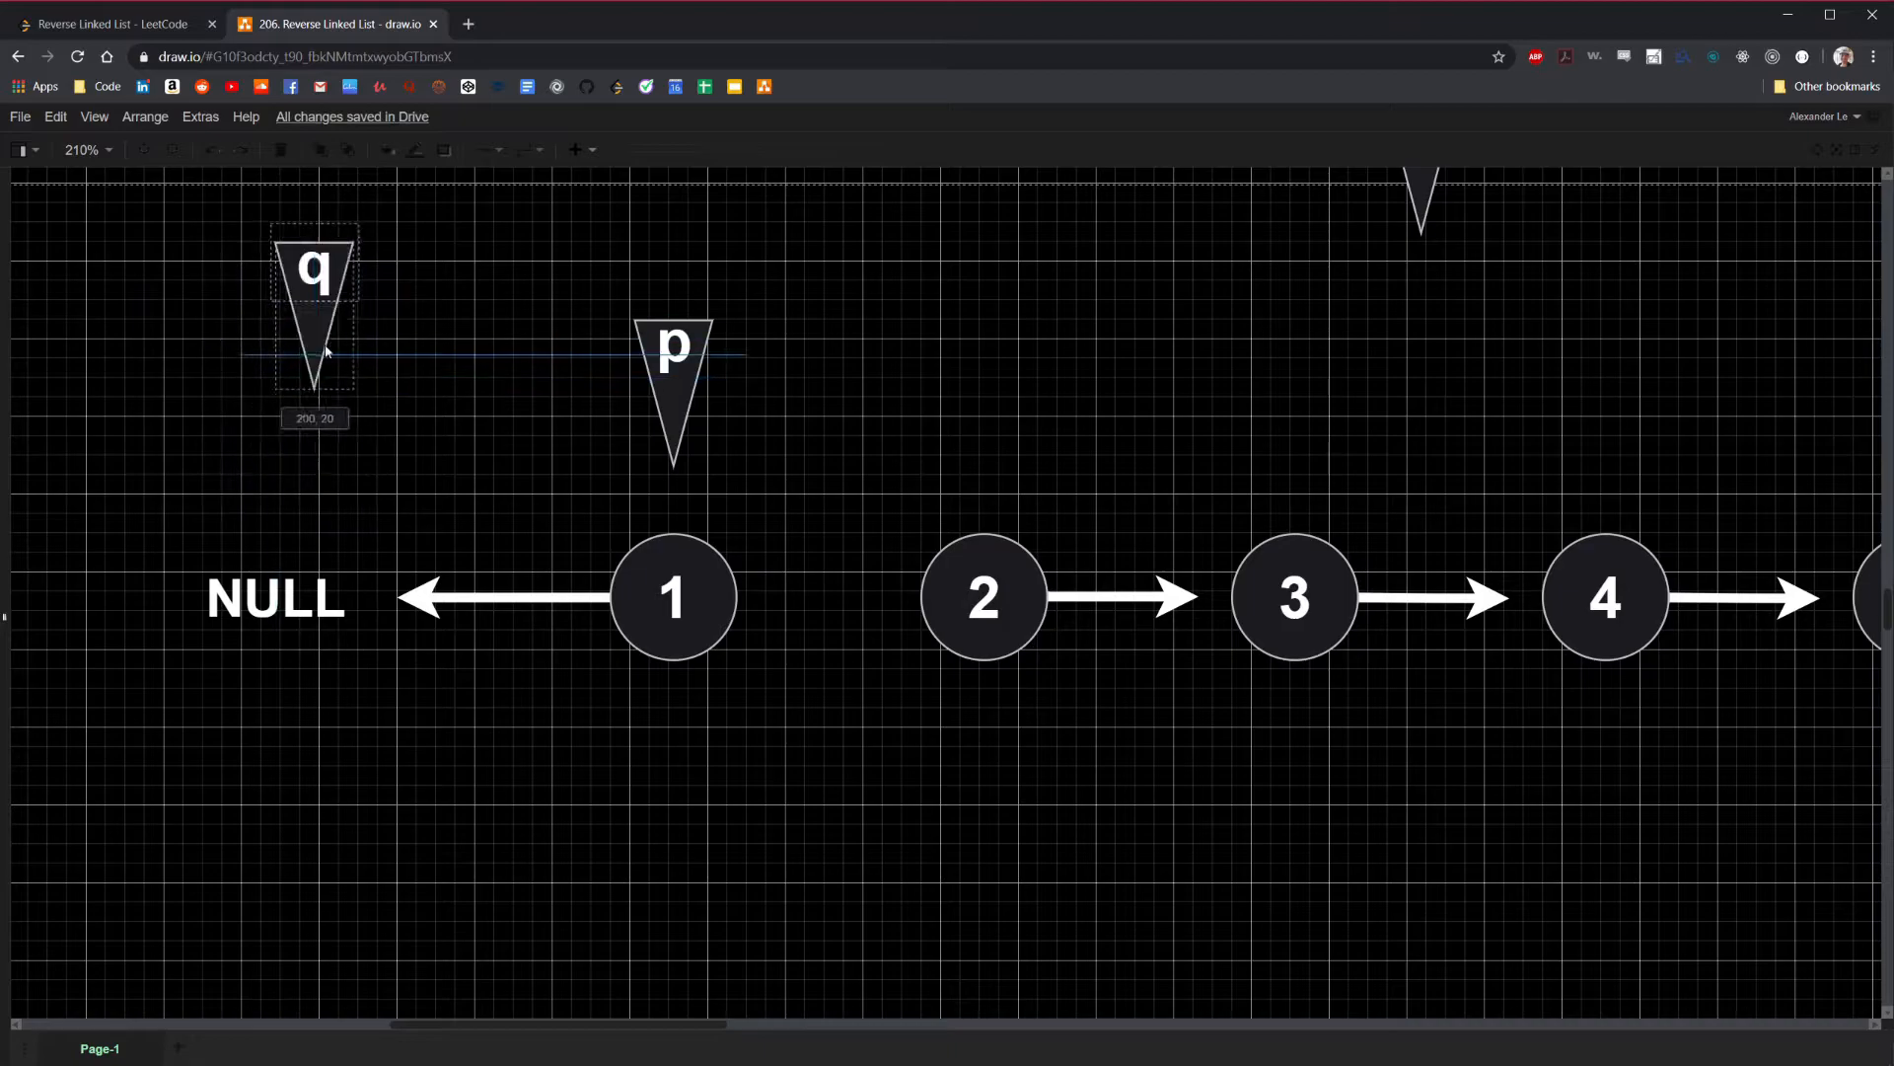
# Place the q and p markers side by side above node 1
pyautogui.moveTo(314, 307); pyautogui.dragTo(558, 381)
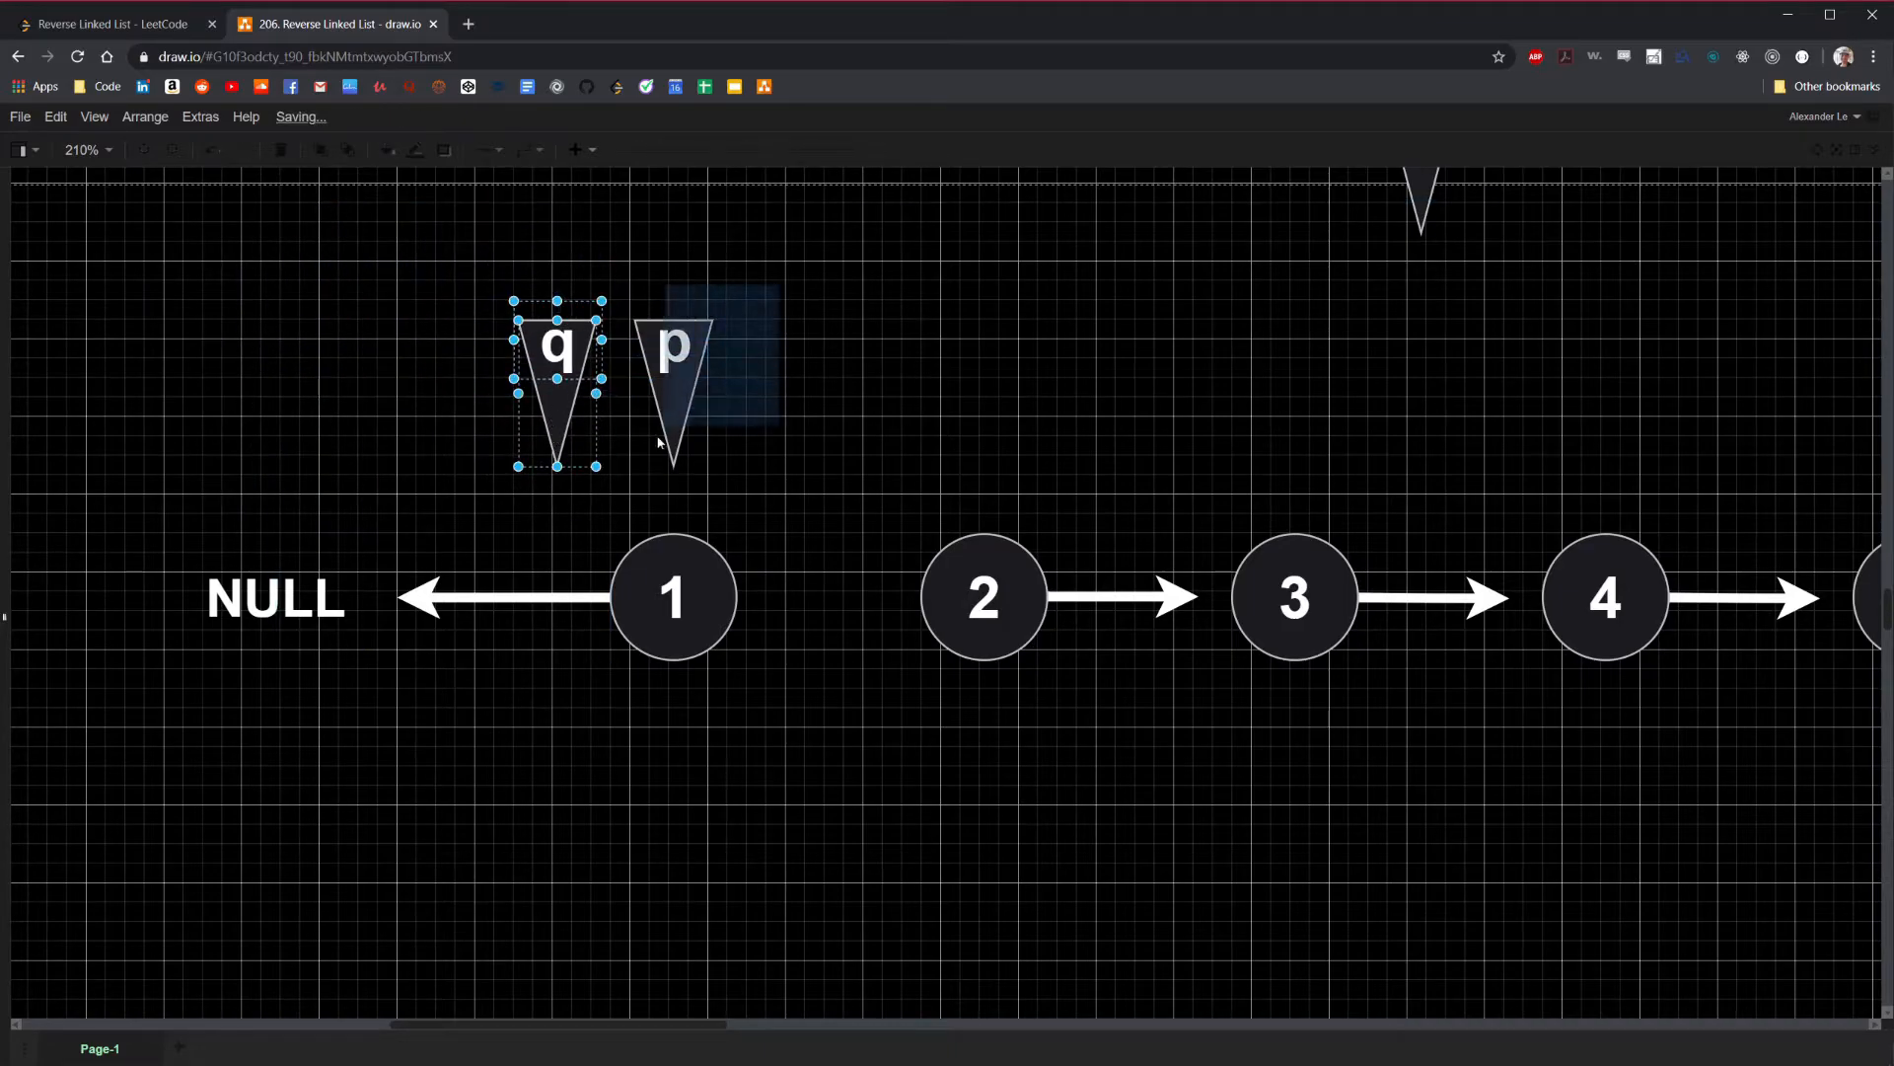
pyautogui.click(673, 363)
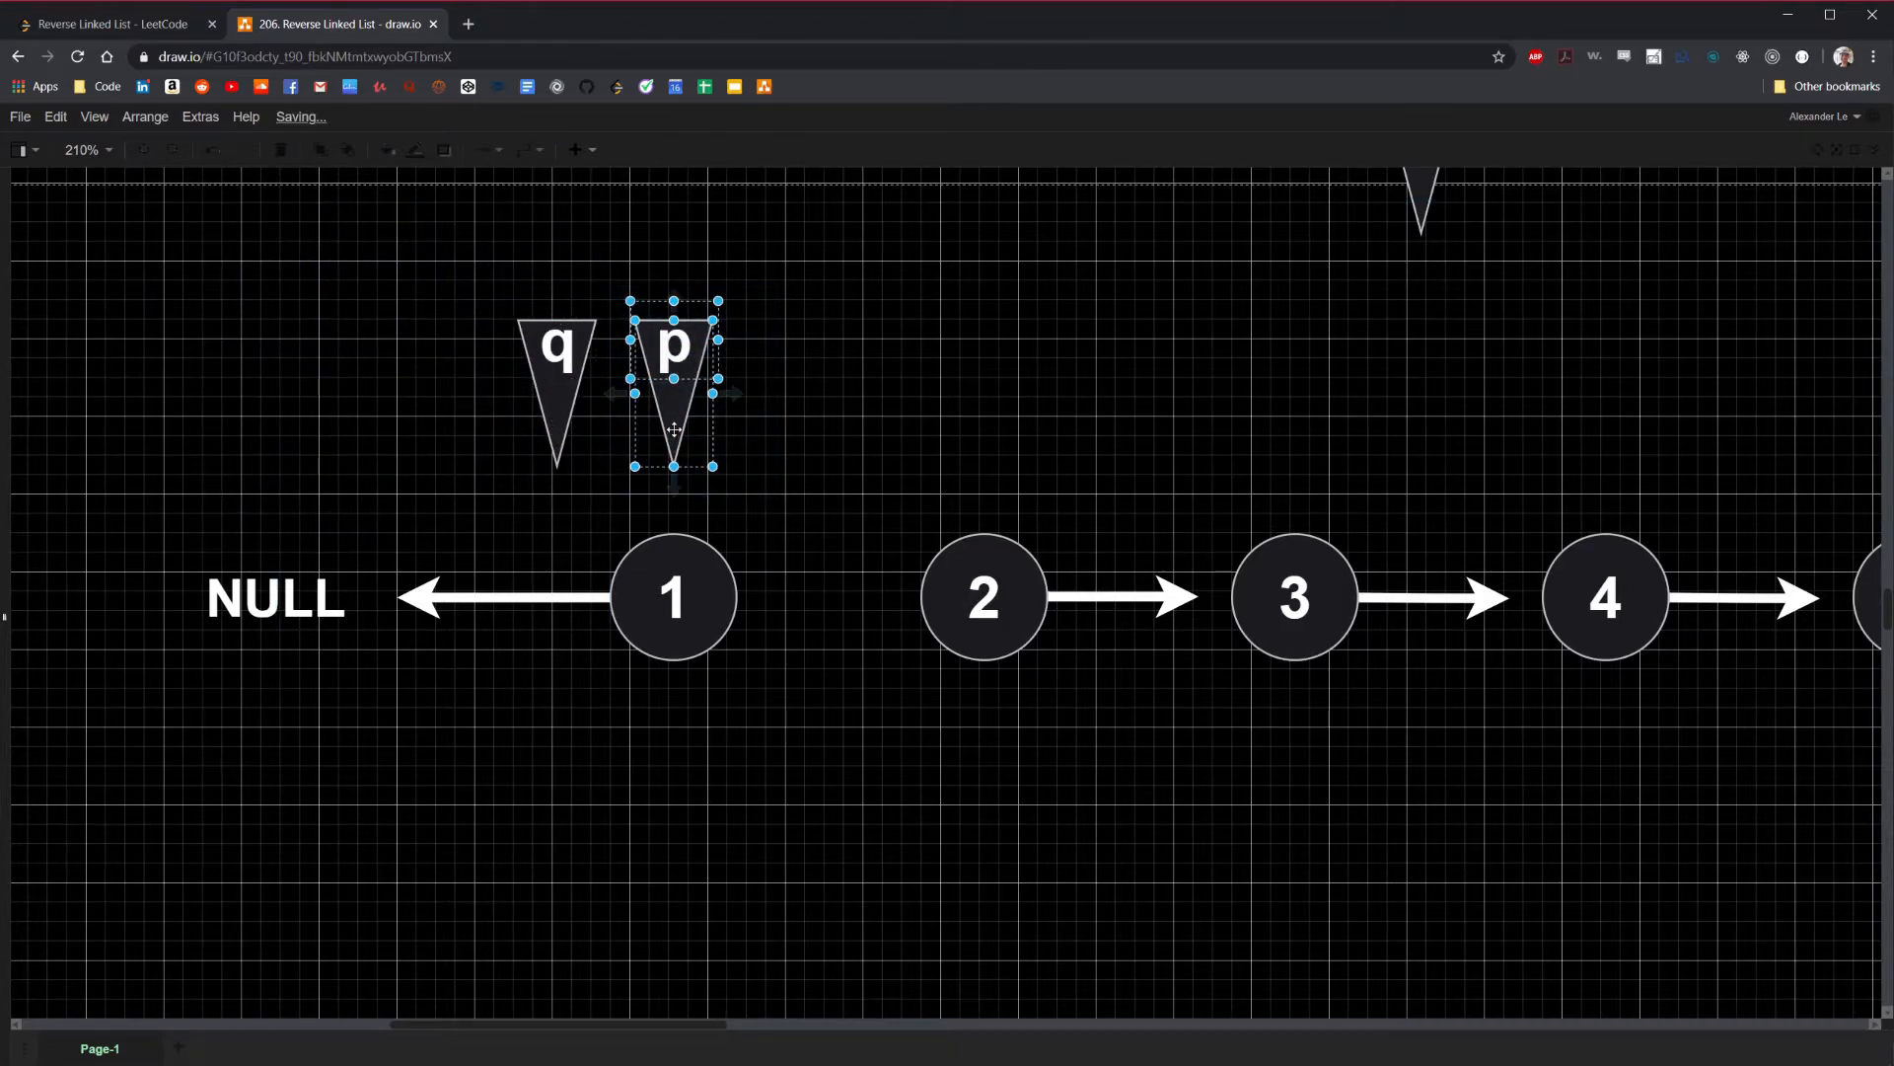
pyautogui.moveTo(673, 387); pyautogui.dragTo(935, 387)
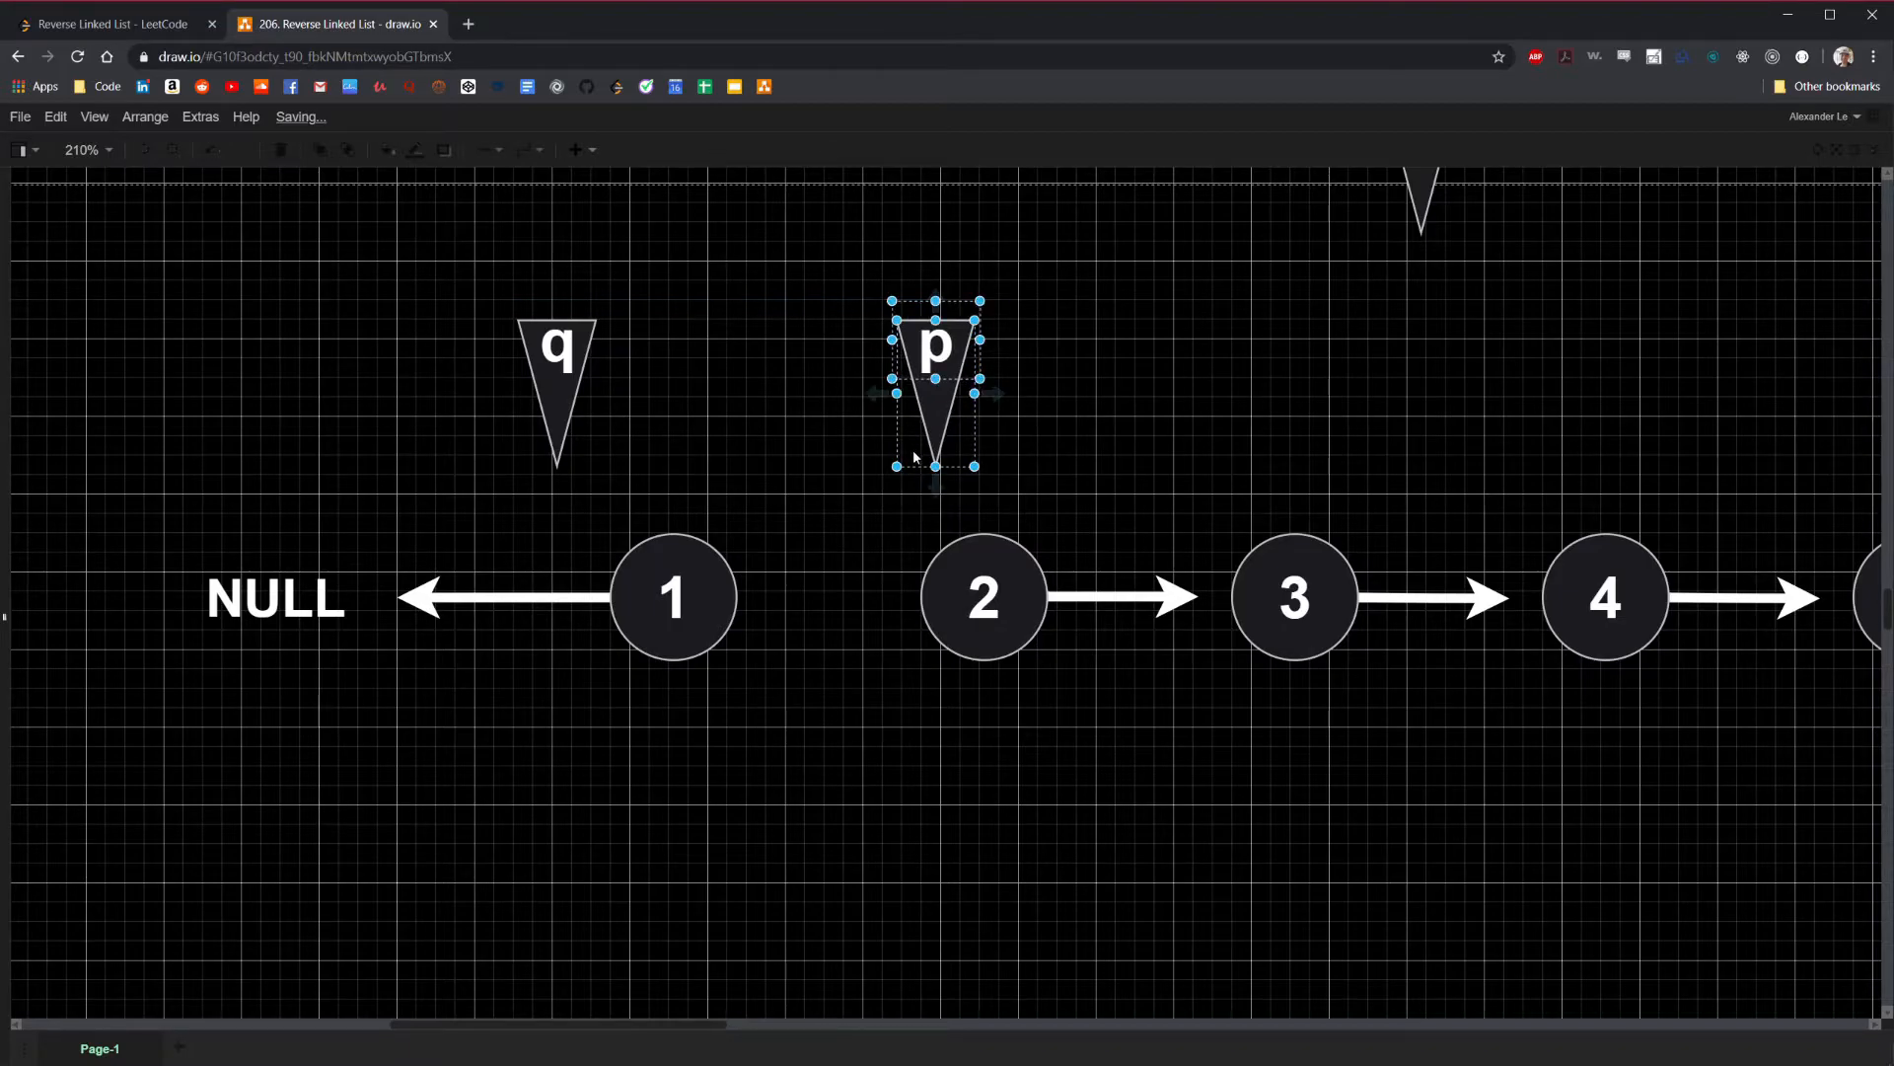
pyautogui.moveTo(936, 386); pyautogui.dragTo(673, 387)
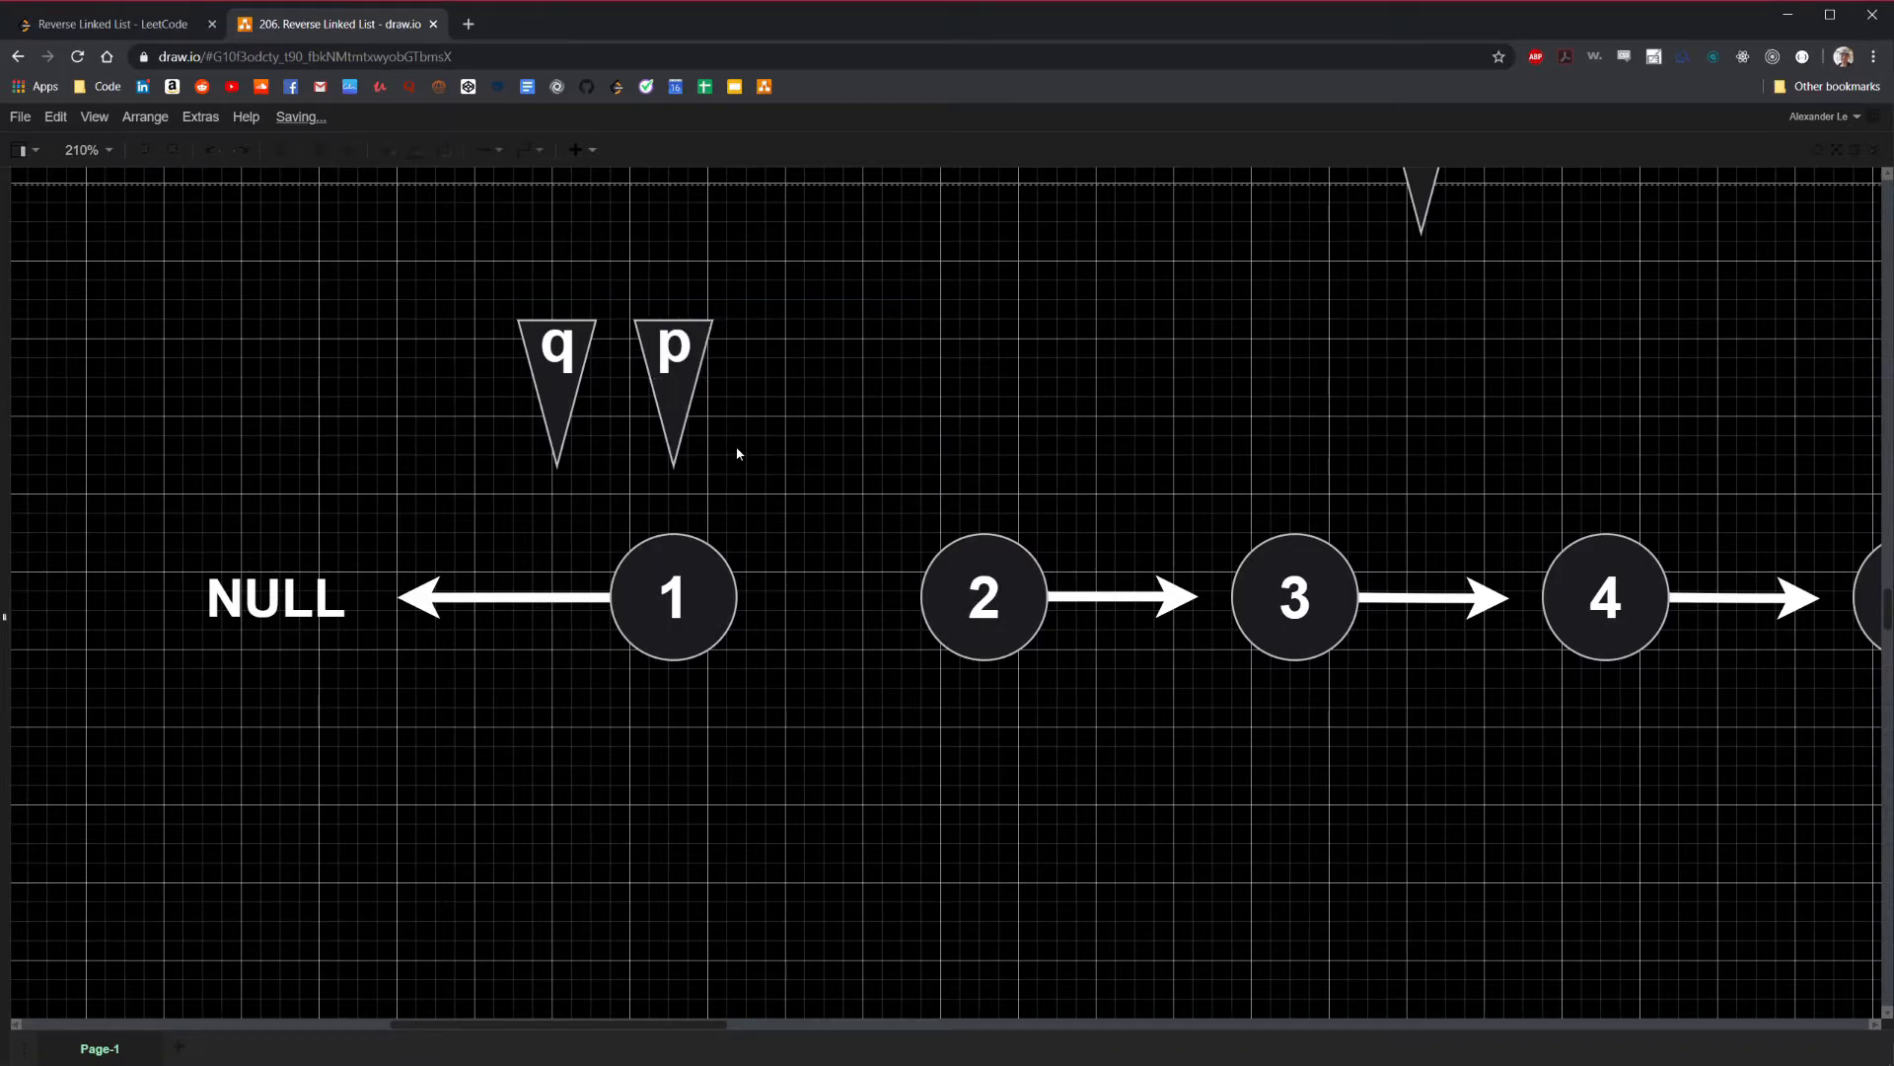
pyautogui.moveTo(935, 479)
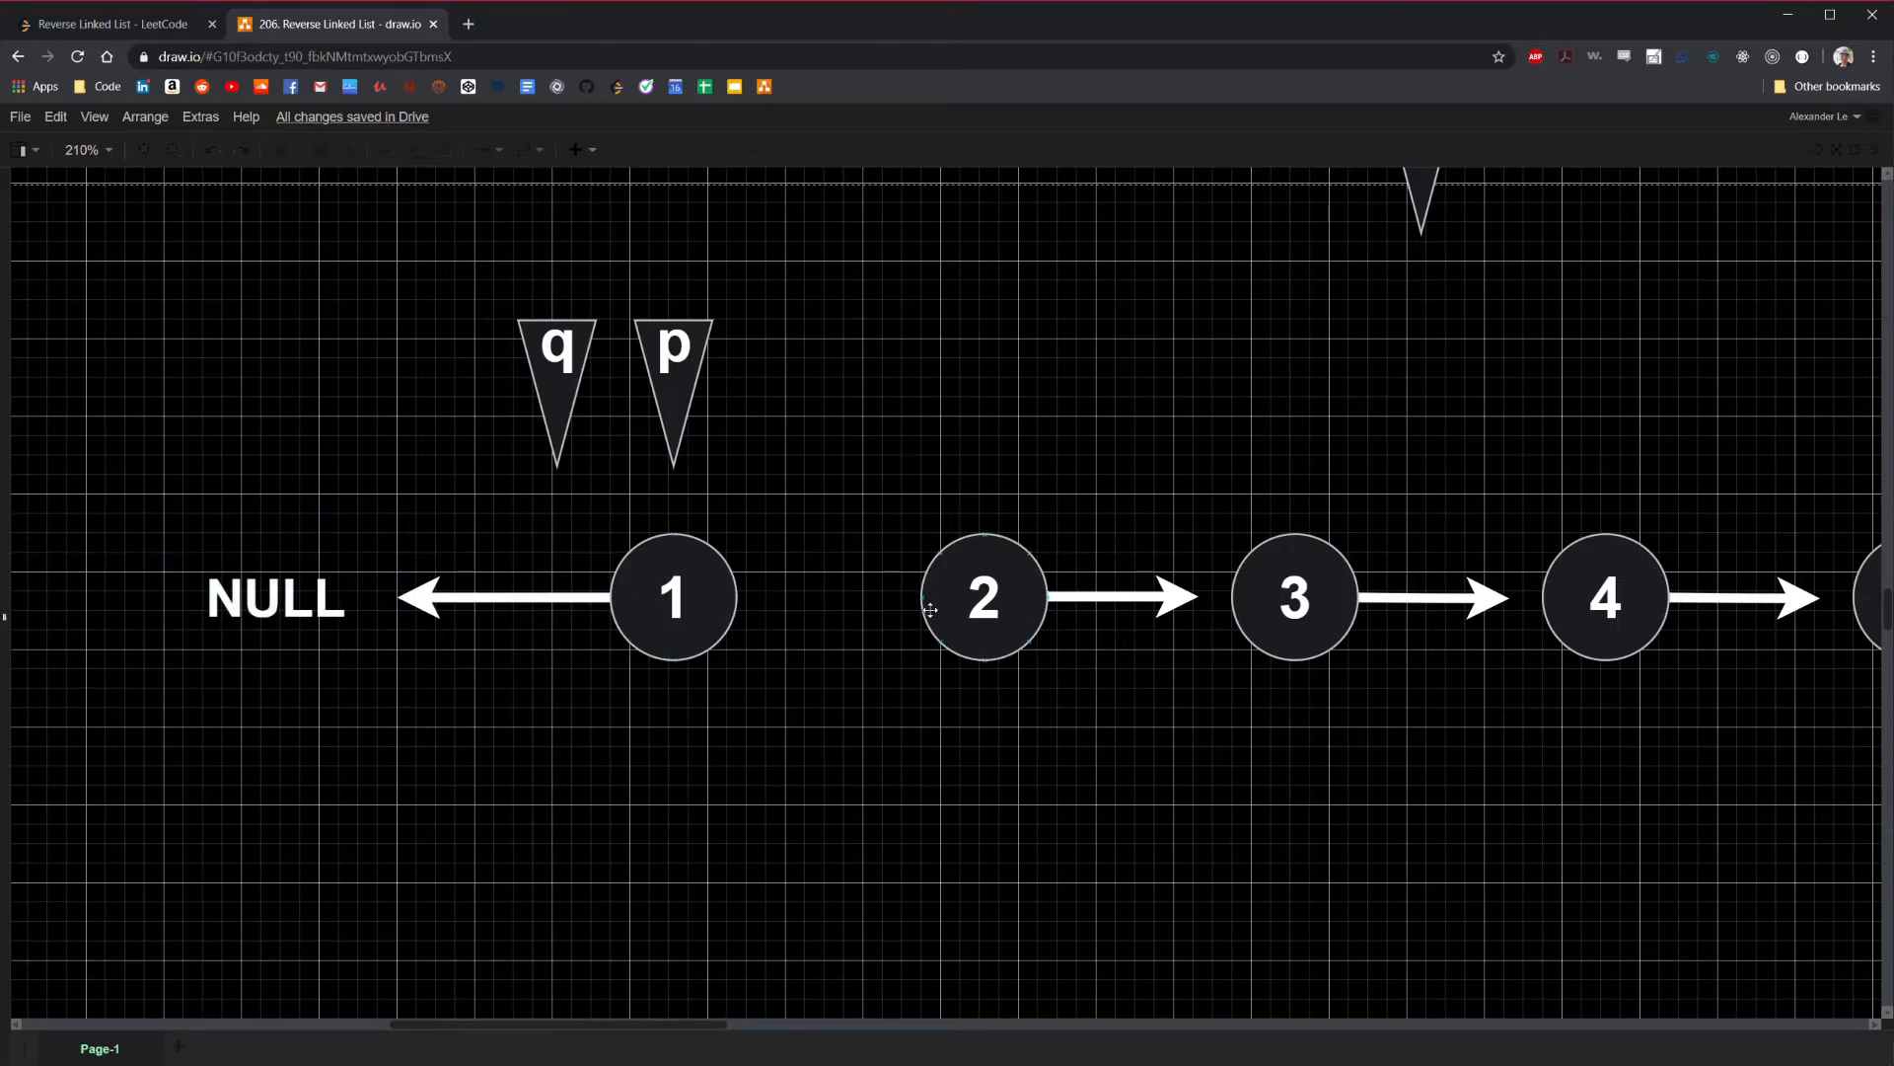
pyautogui.click(983, 596)
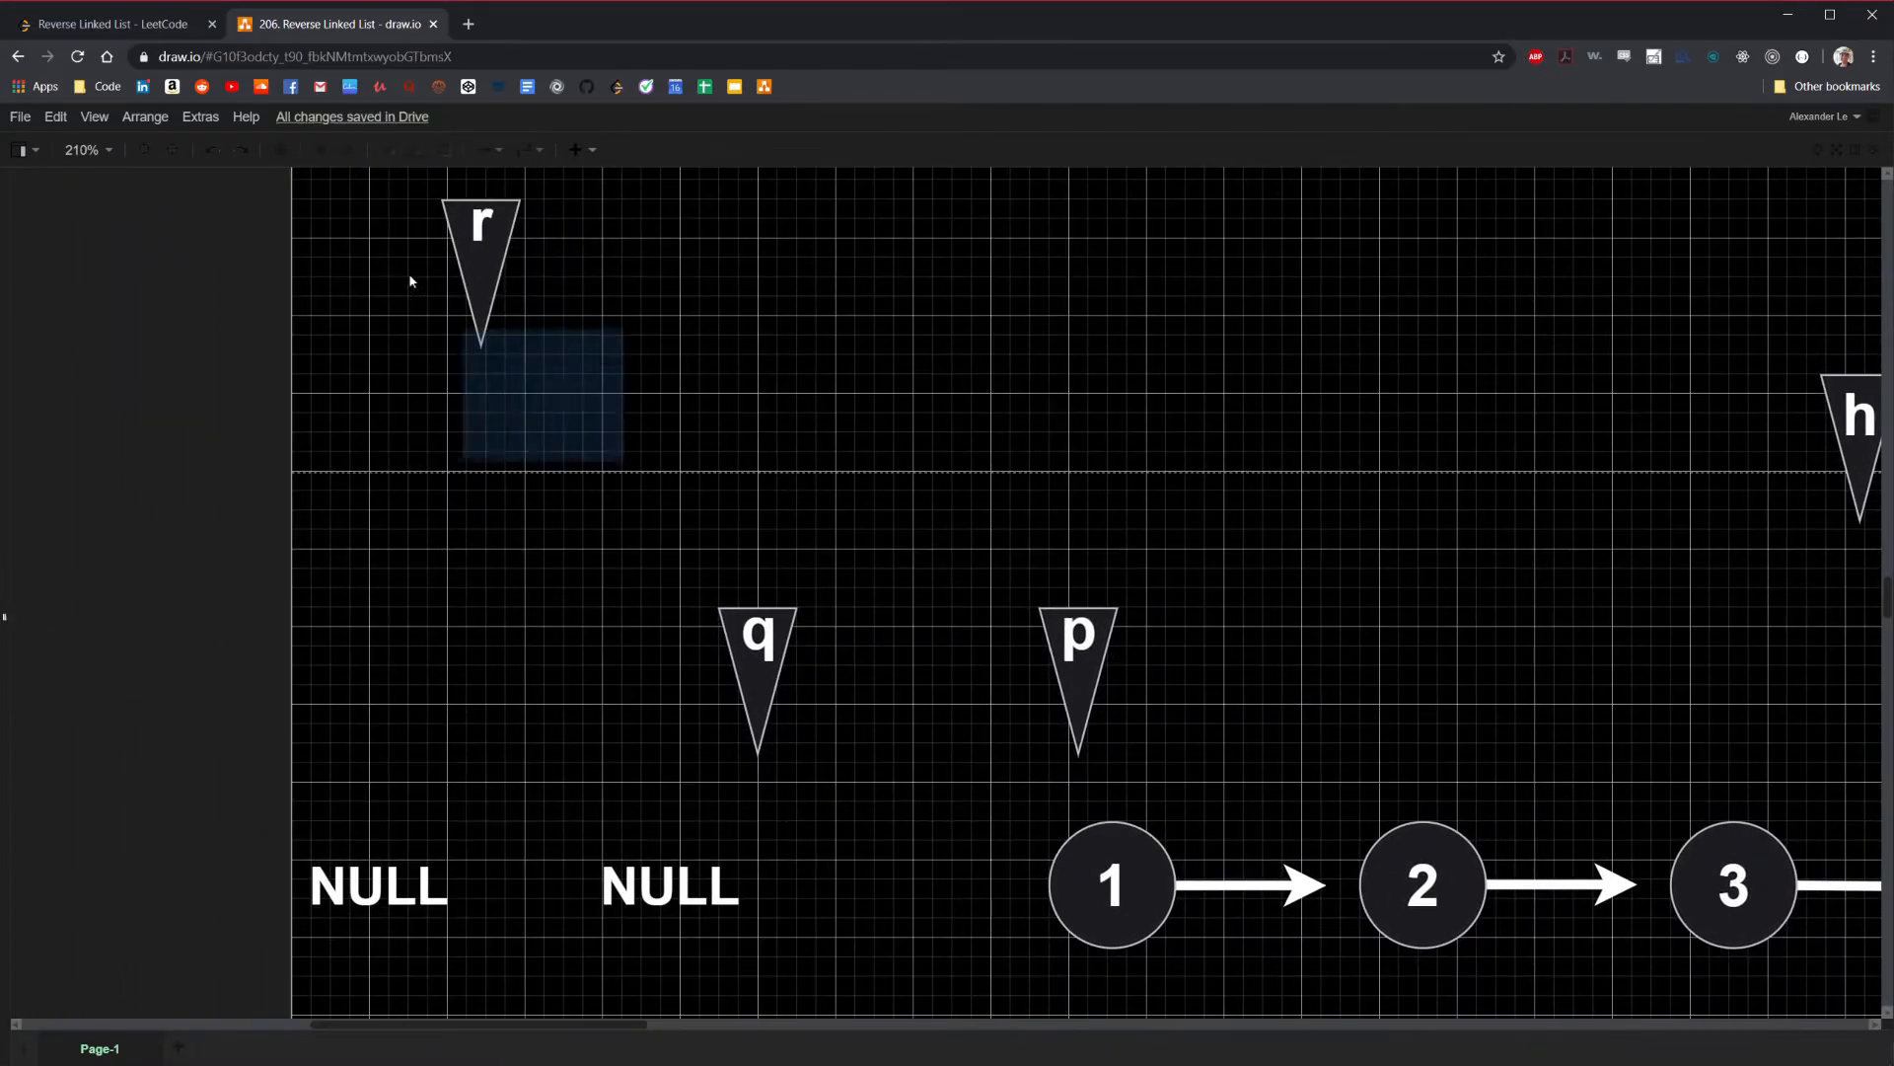
# Step the r, q, p markers rightward along the list, p reaching node 3
pyautogui.moveTo(482, 228); pyautogui.dragTo(423, 689)
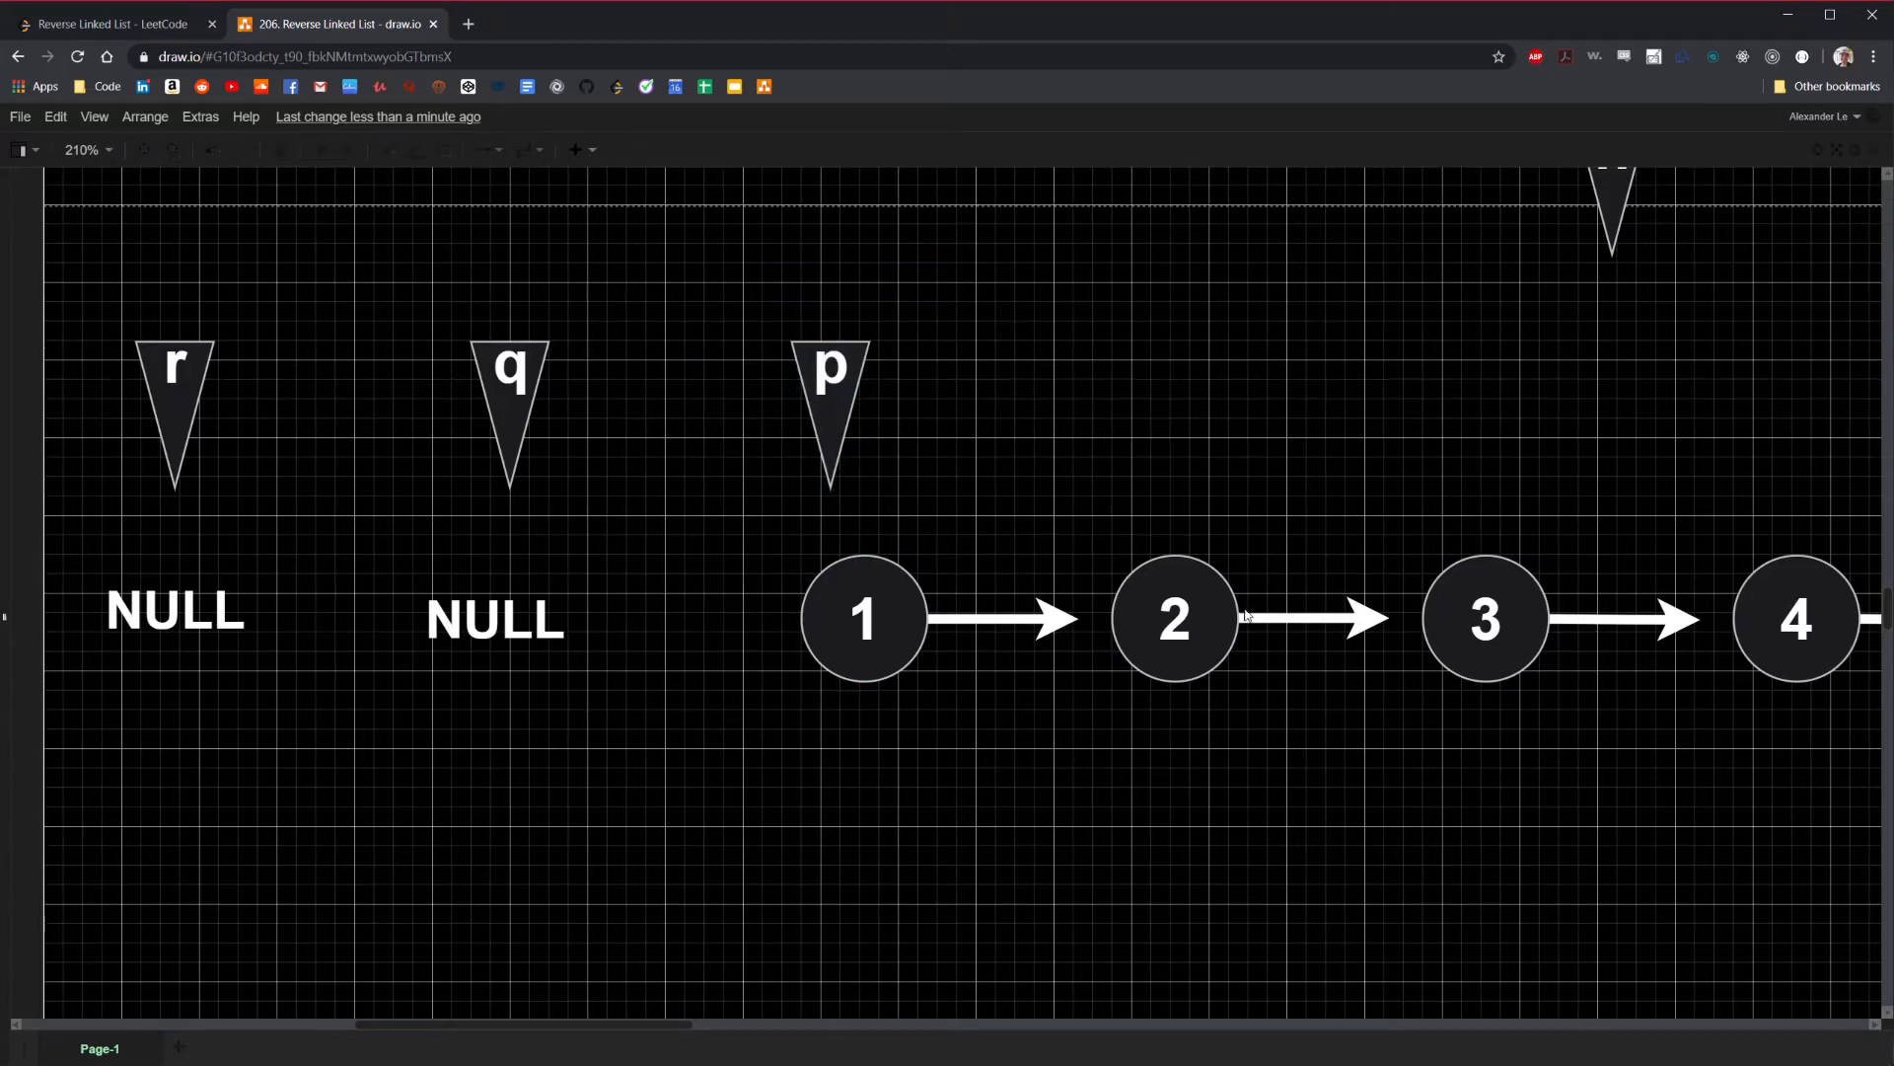
pyautogui.click(174, 410)
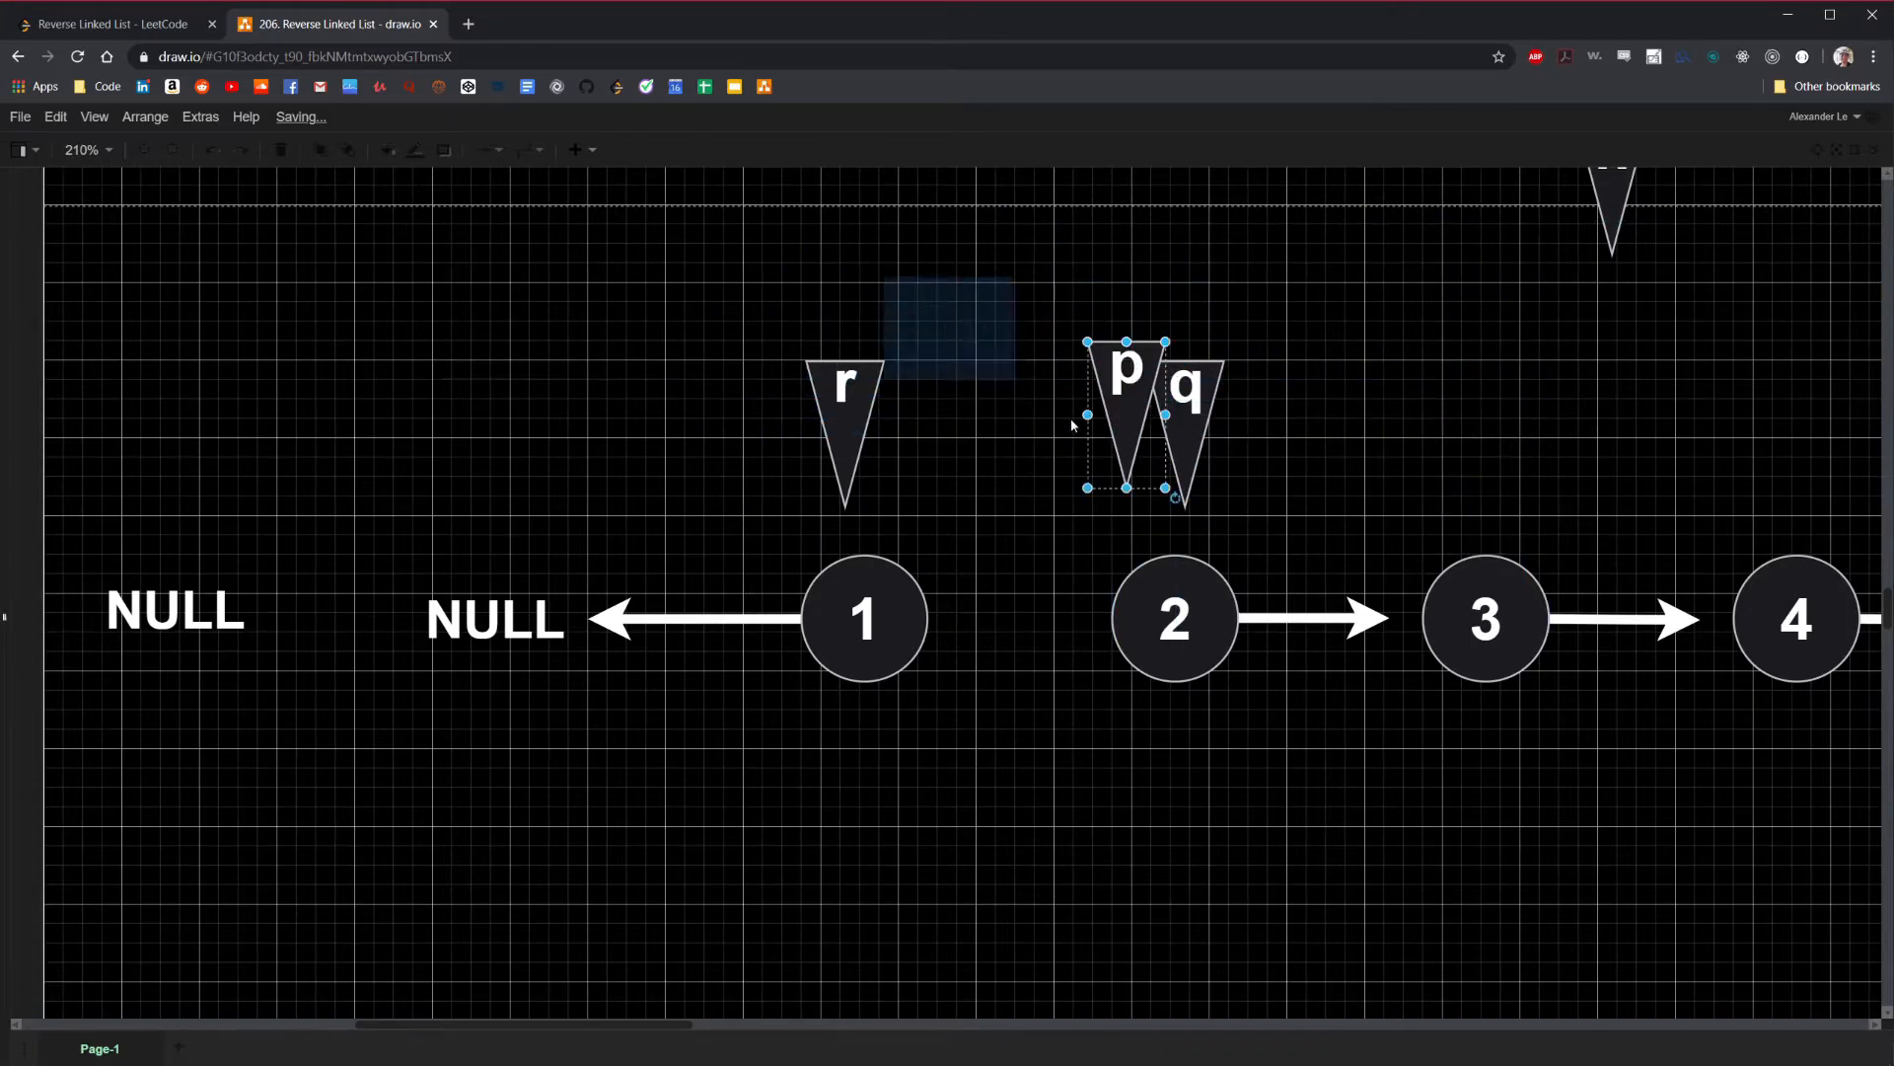
pyautogui.moveTo(1123, 423); pyautogui.dragTo(1451, 422)
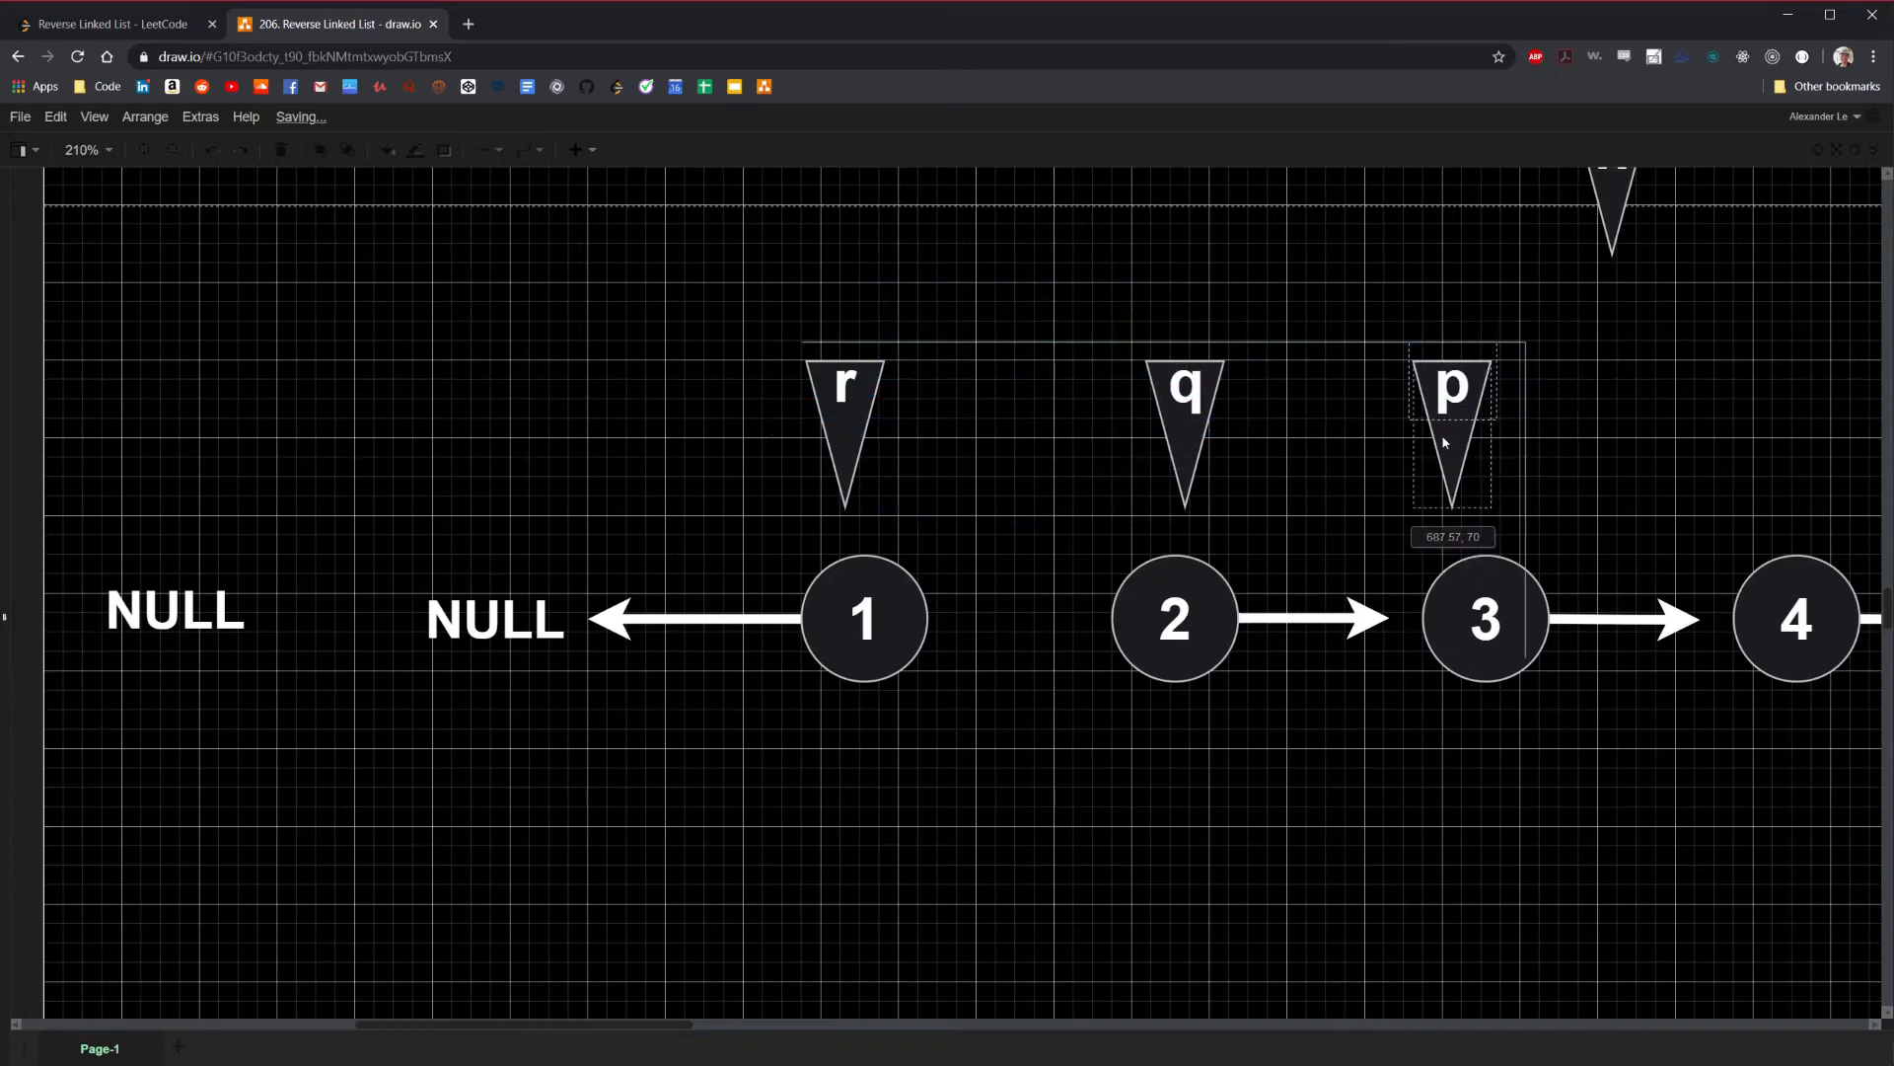
pyautogui.hscroll(3)
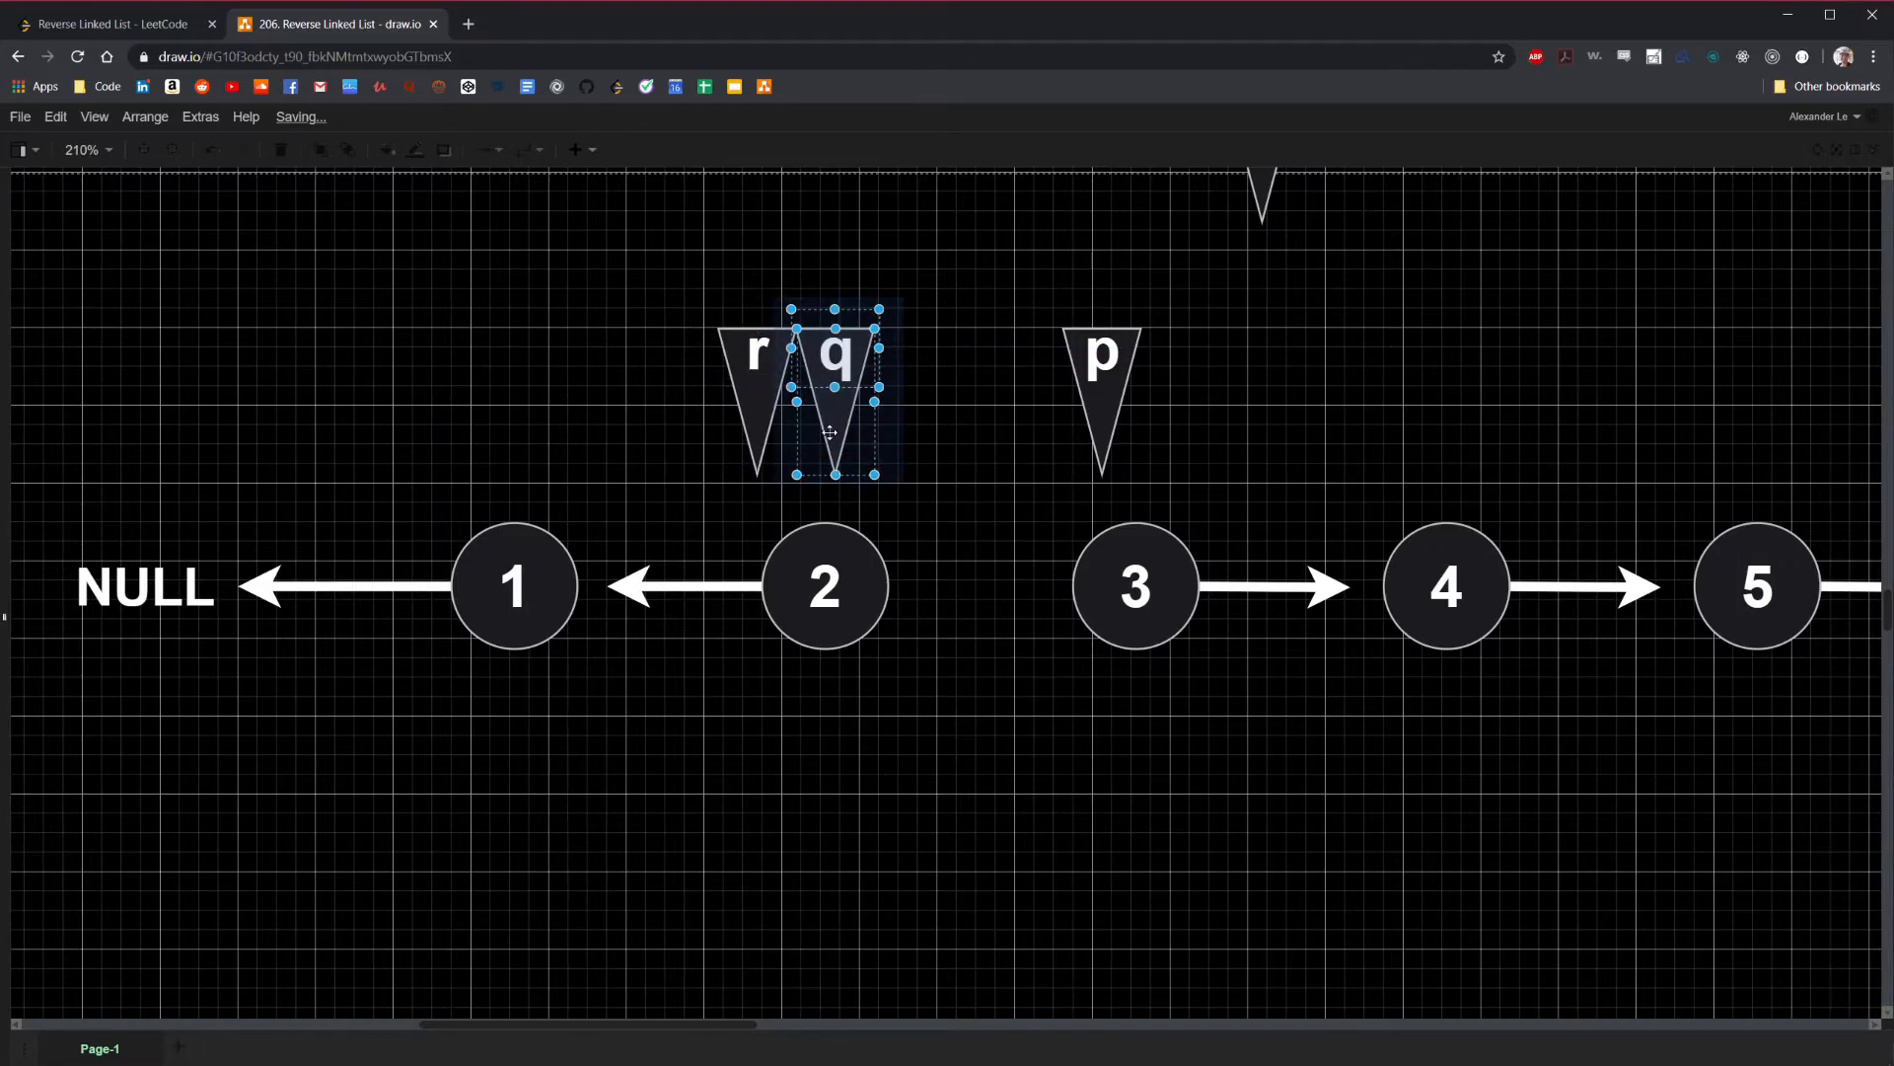
pyautogui.moveTo(833, 399); pyautogui.dragTo(1024, 404)
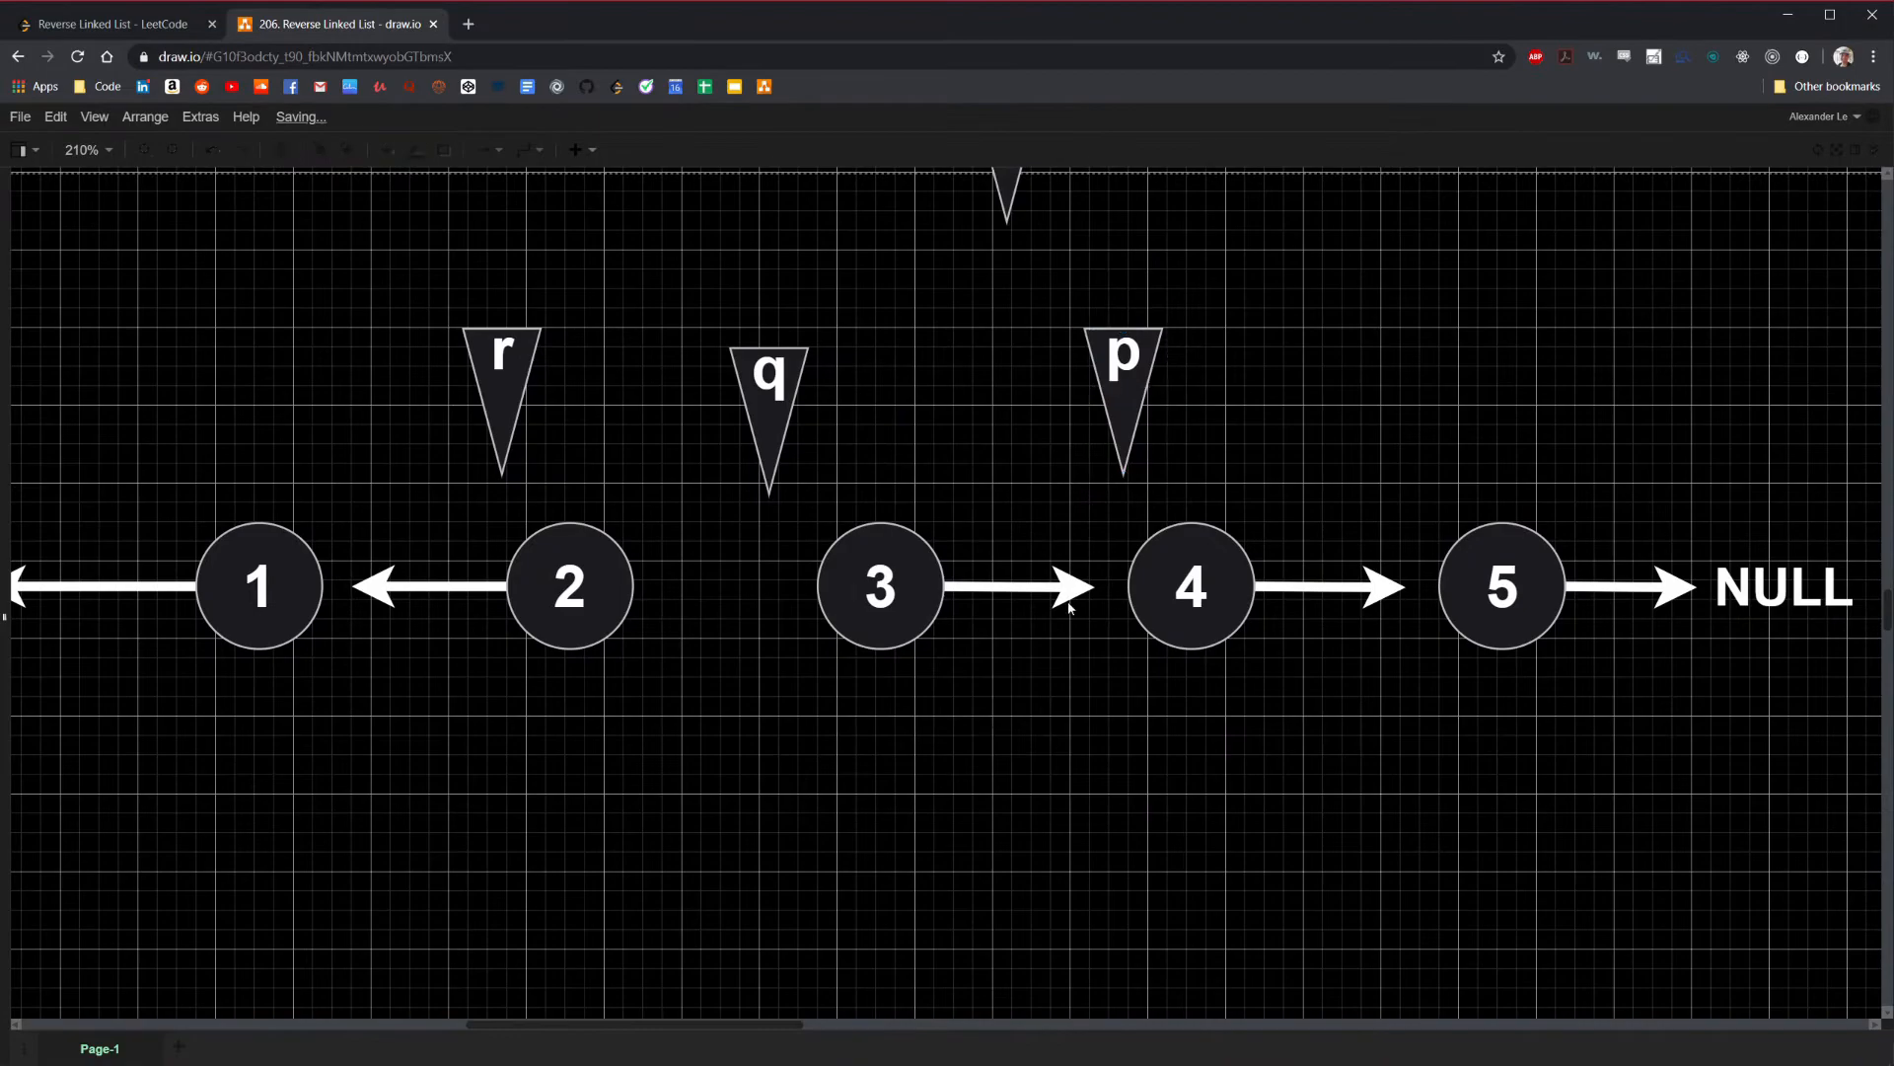
# Flip the arrows leaving nodes 3 and 4 so they point back at 2 and 3
pyautogui.click(1019, 588)
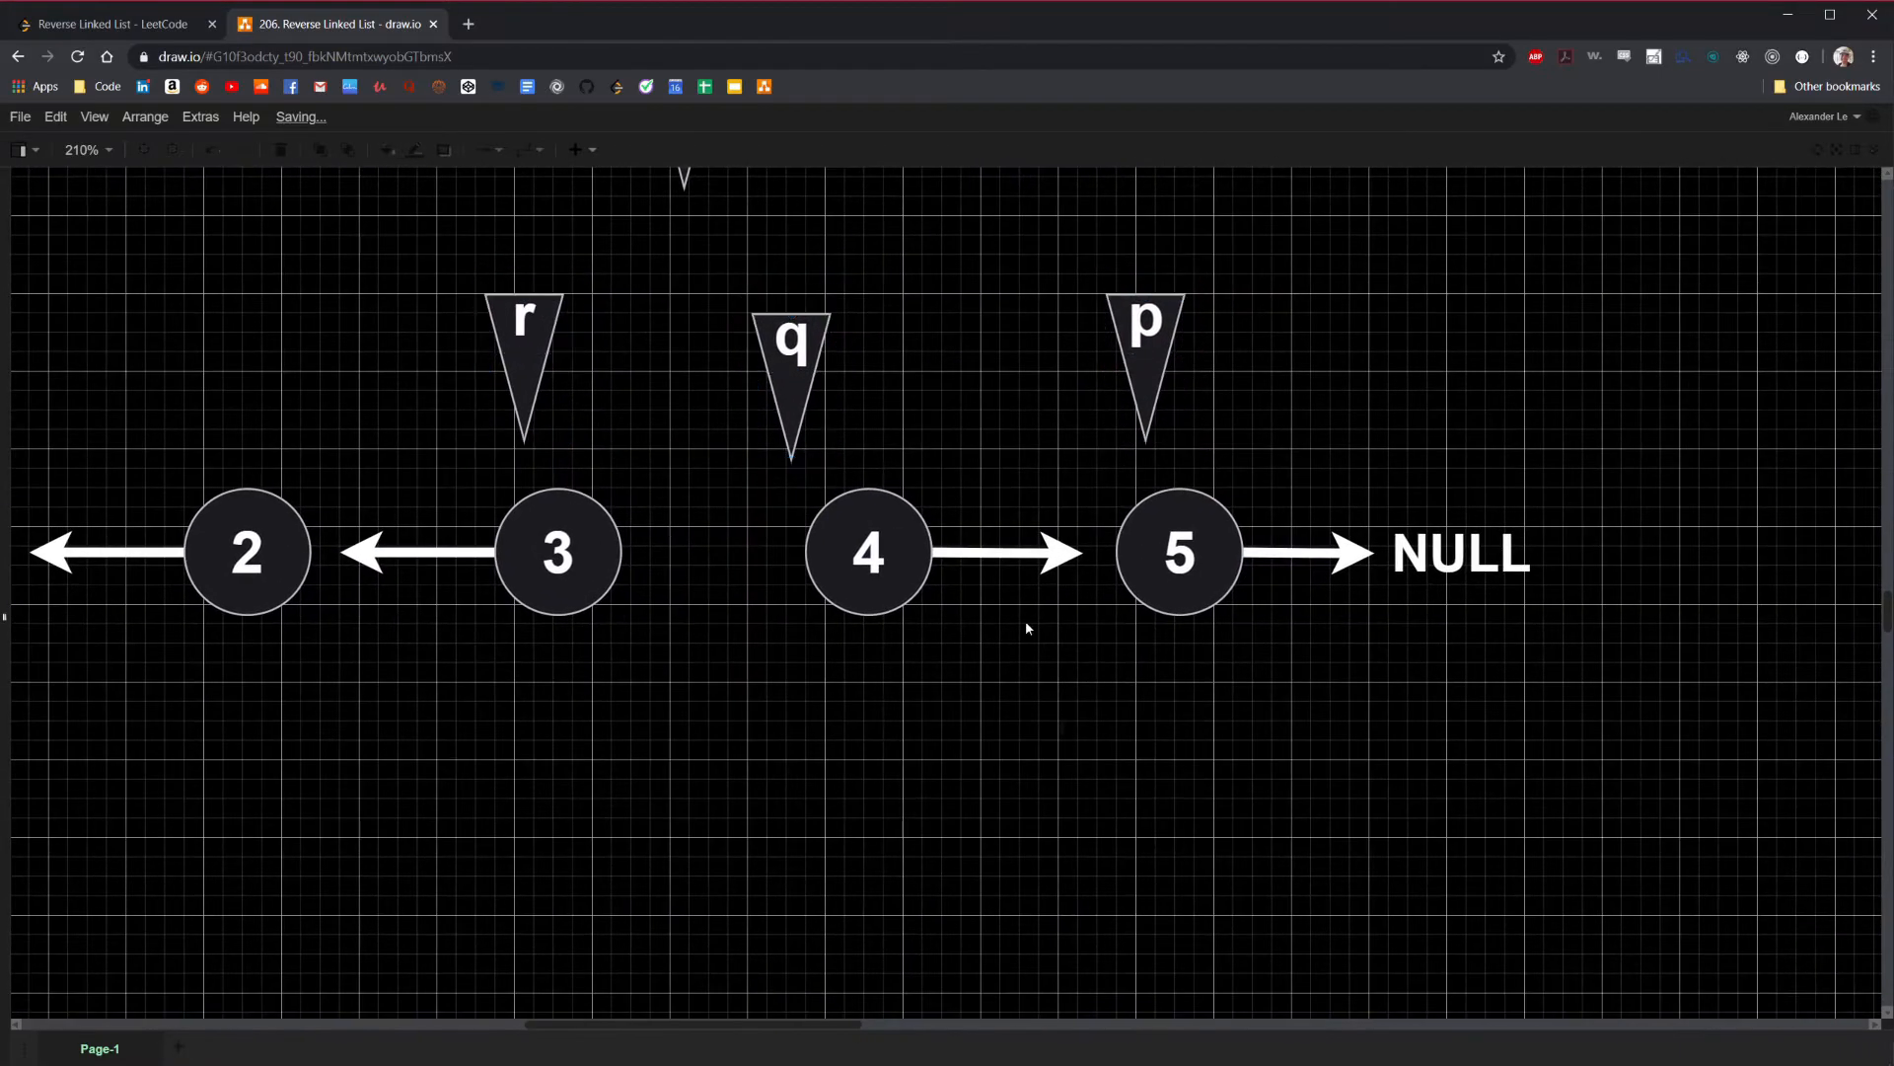
pyautogui.click(866, 553)
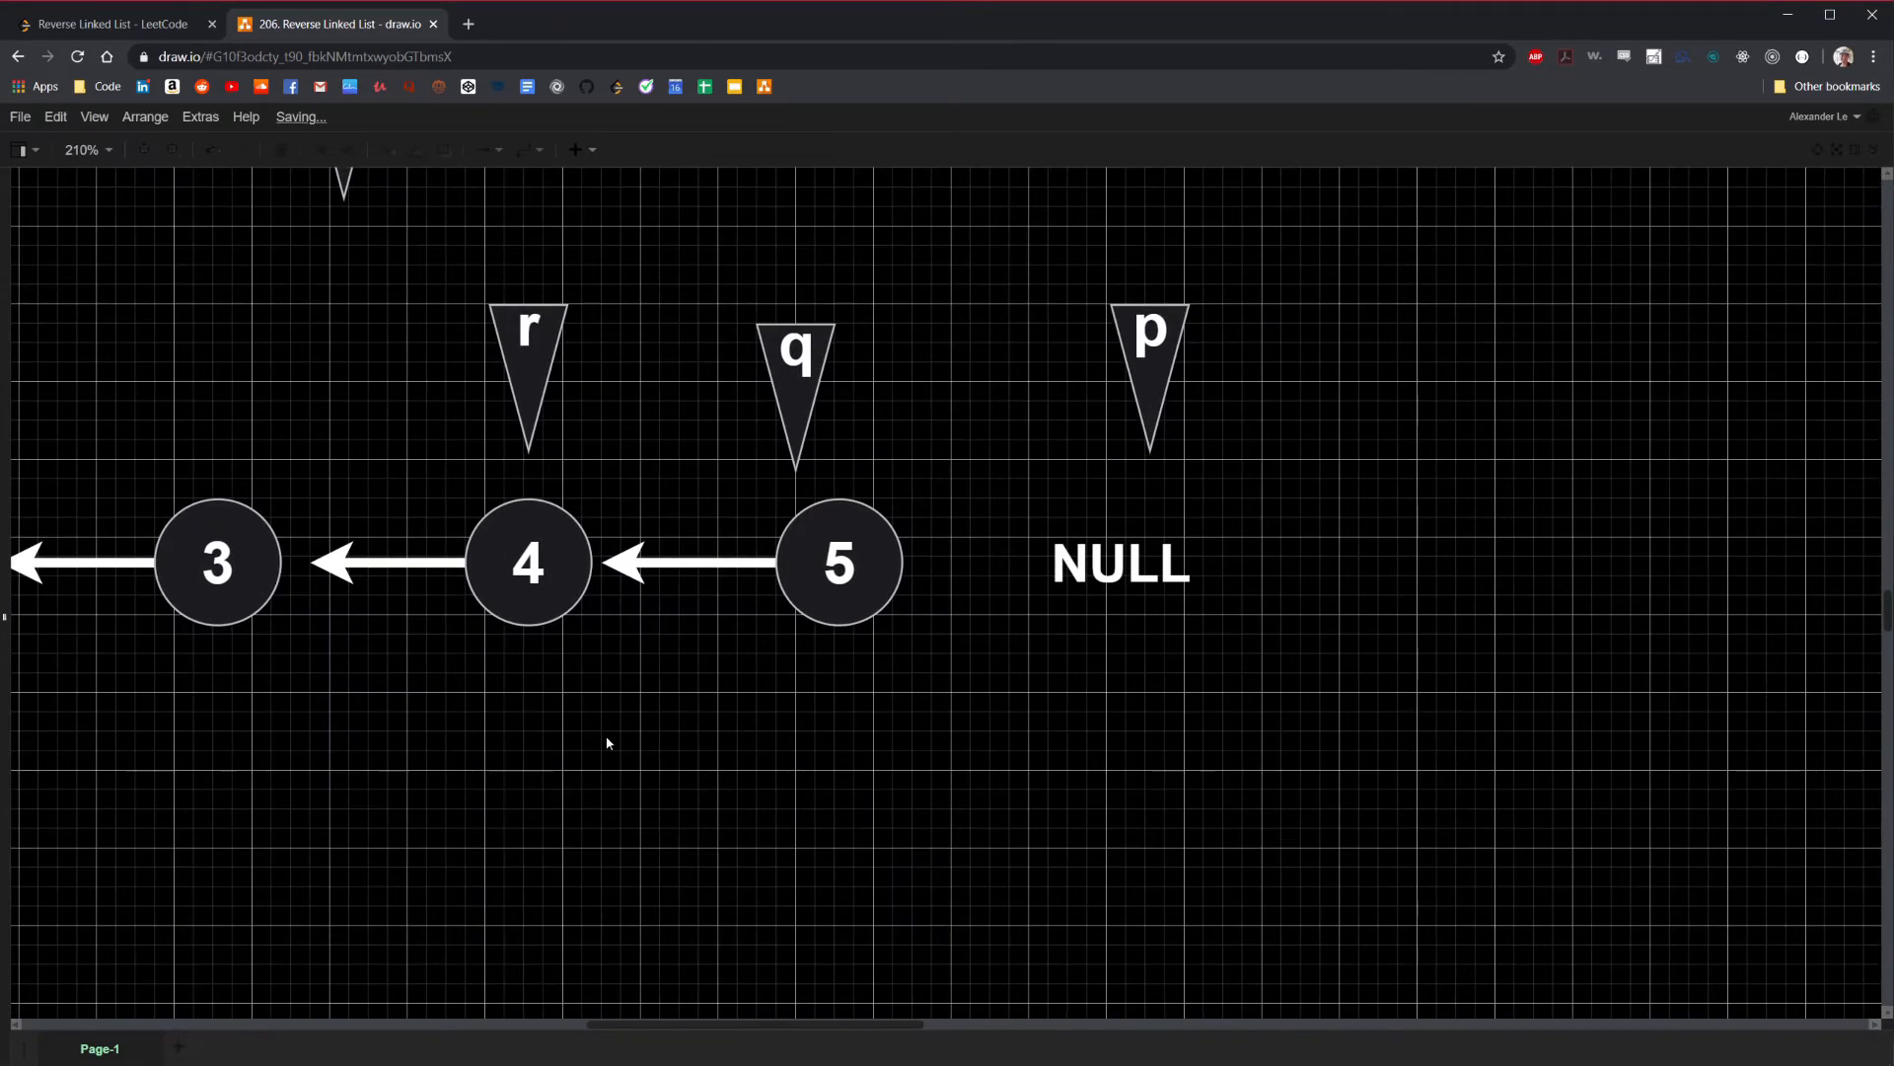
# Remove the p, q markers and trailing NULL, leaving NULL←1←2←3←4←5 with h above node 5
pyautogui.moveTo(1148, 375); pyautogui.dragTo(1119, 375)
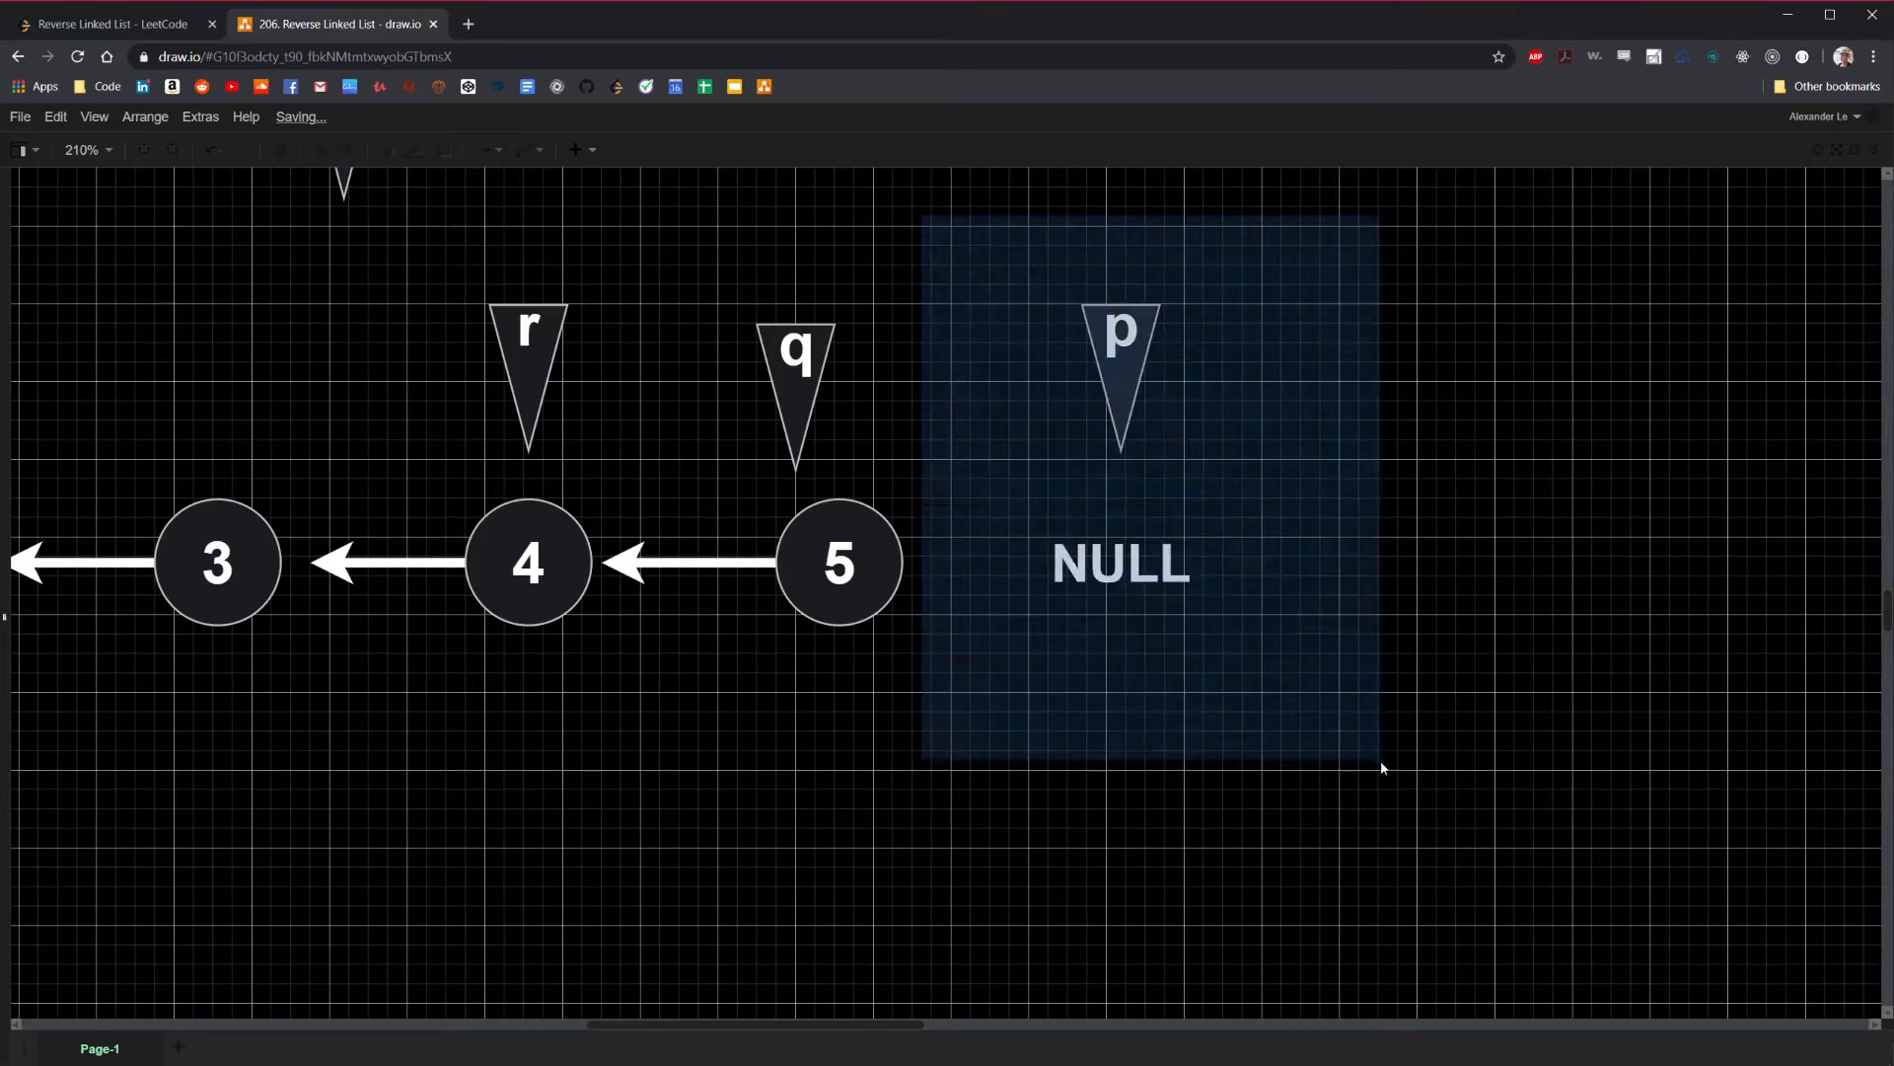
pyautogui.click(949, 644)
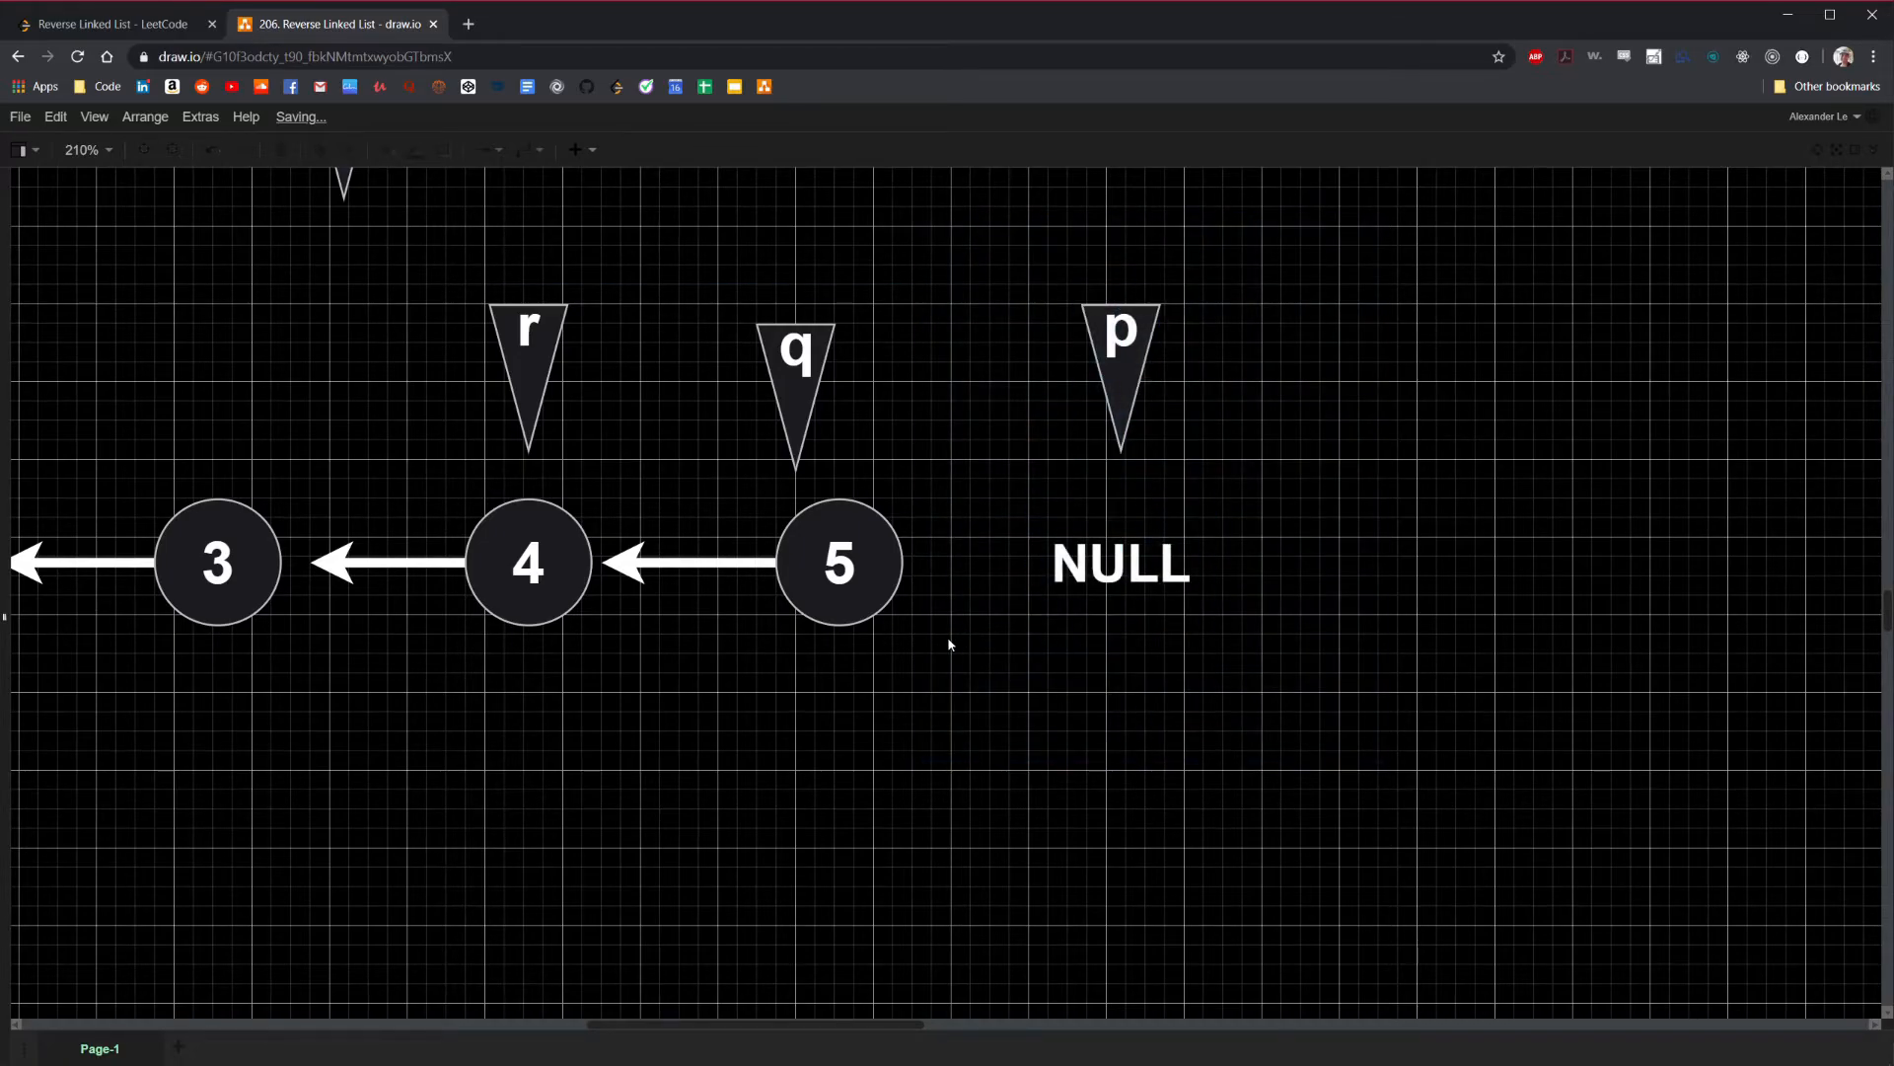
pyautogui.click(795, 381)
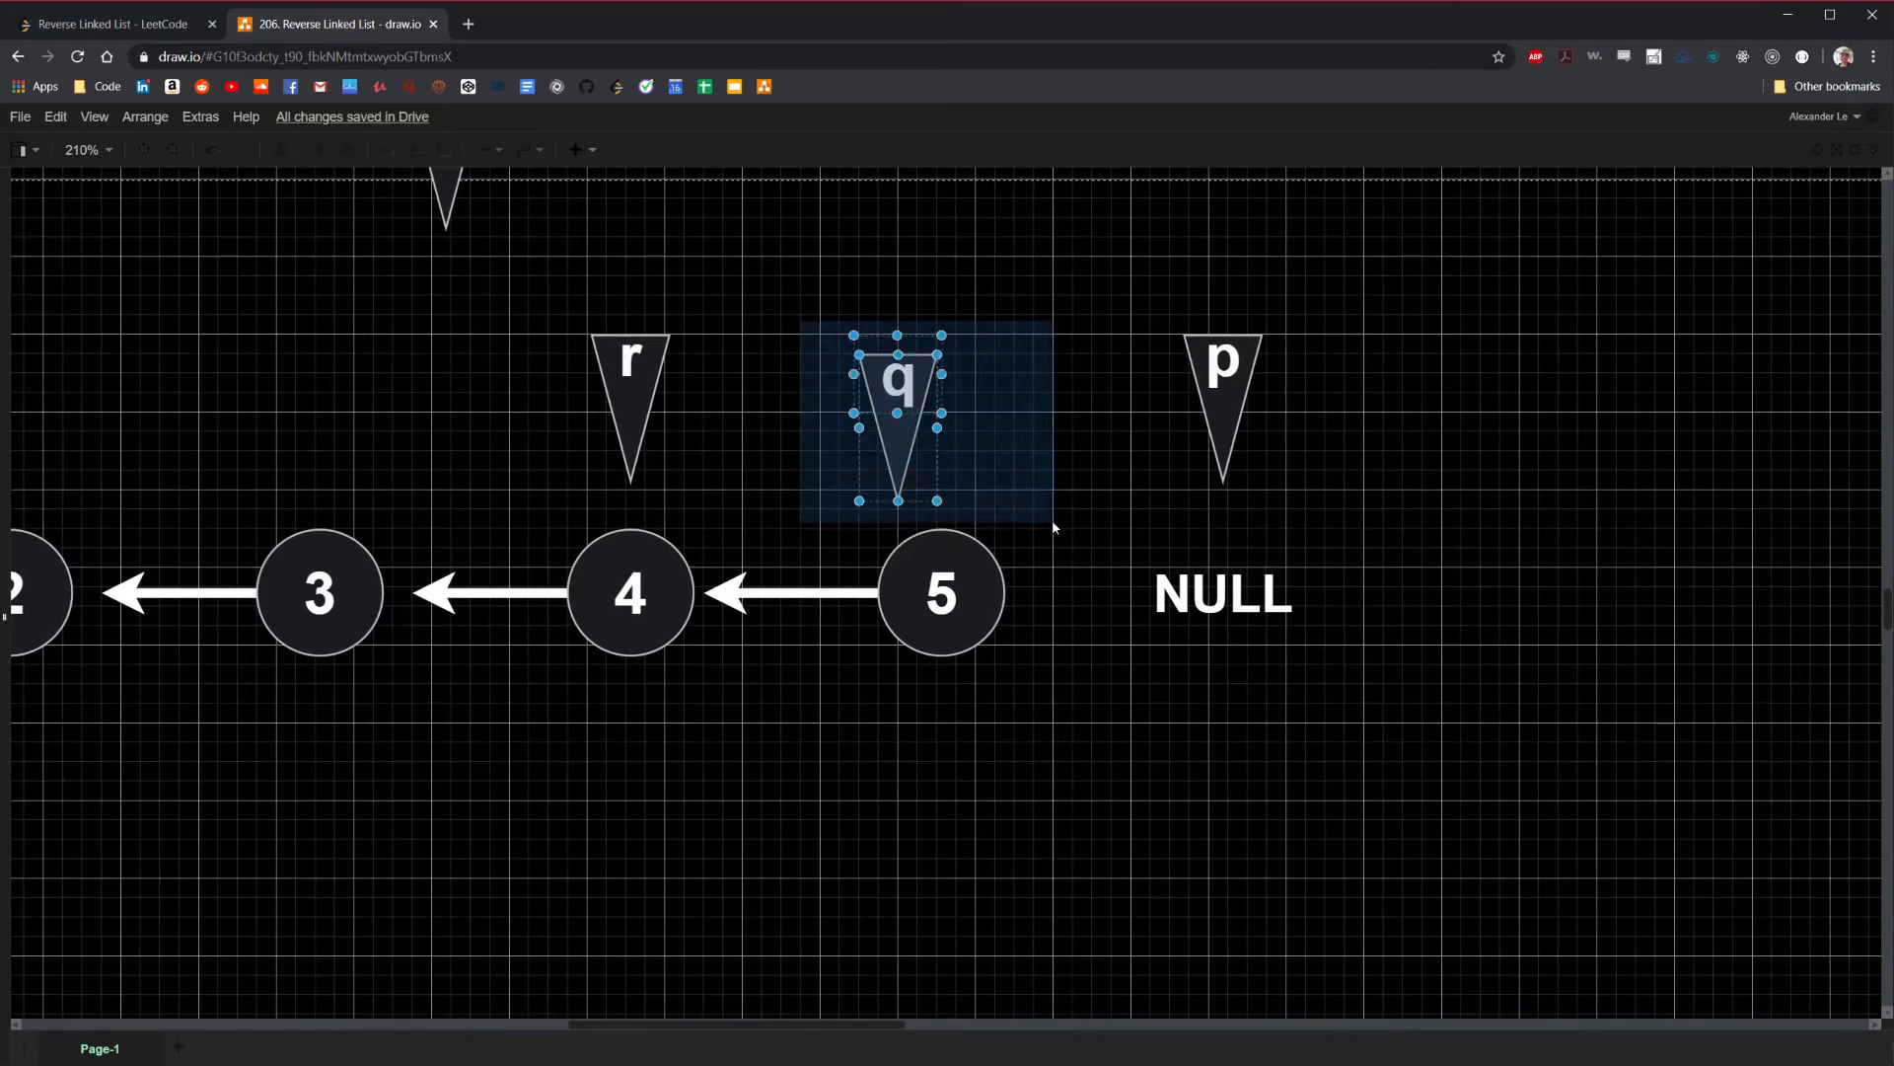
pyautogui.click(939, 594)
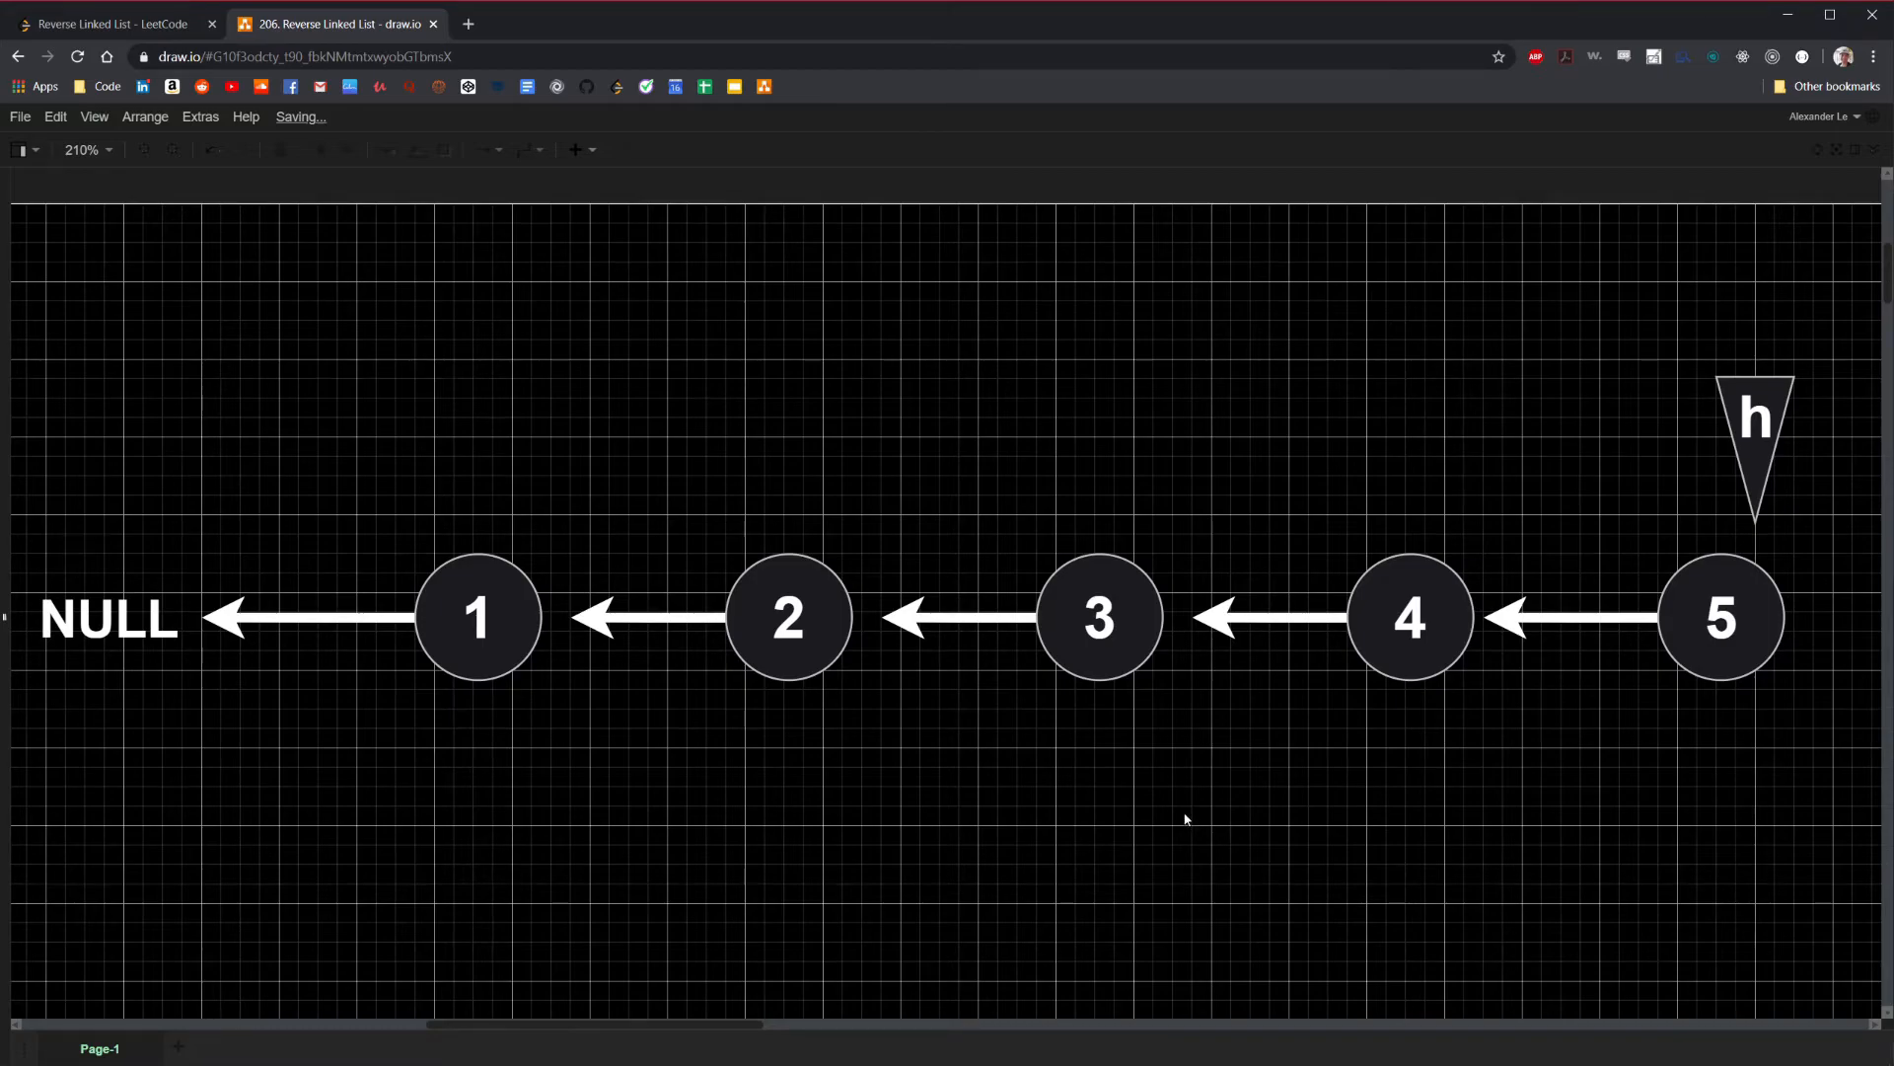
pyautogui.click(1718, 617)
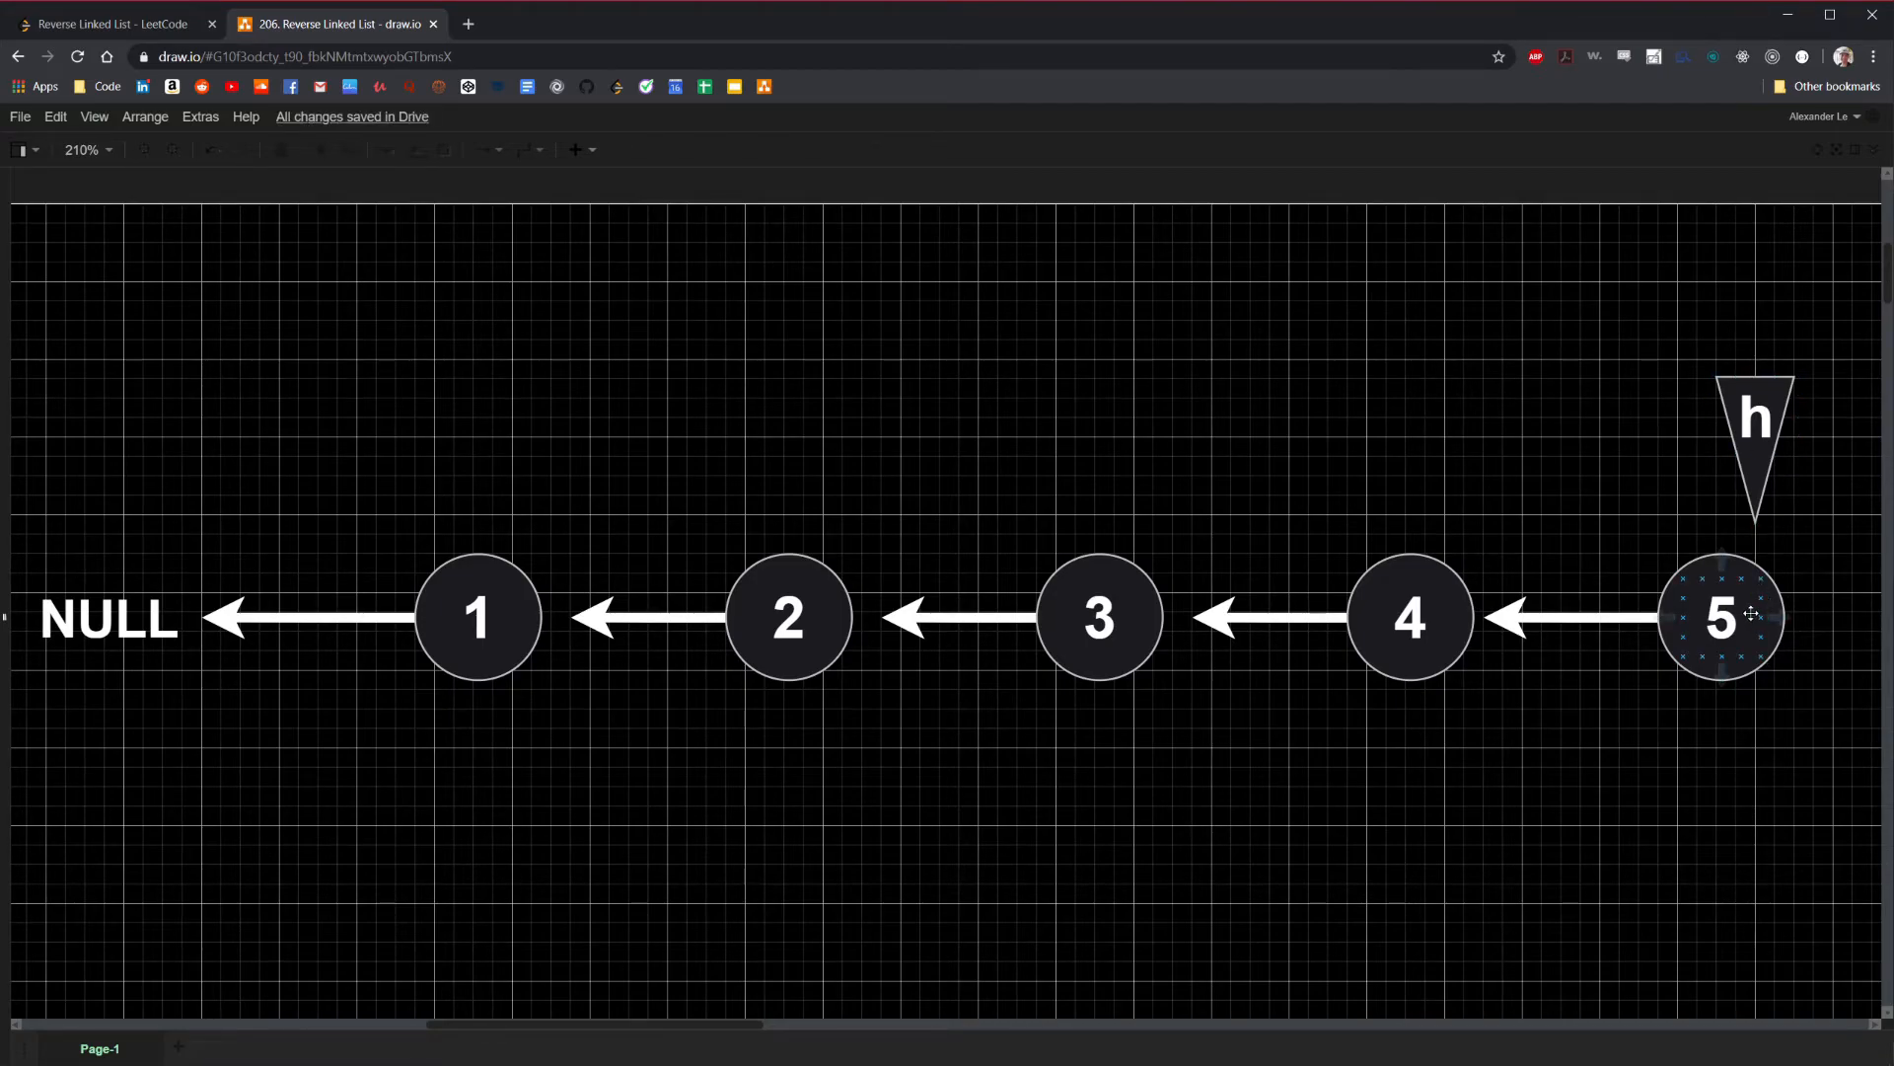
pyautogui.click(1409, 618)
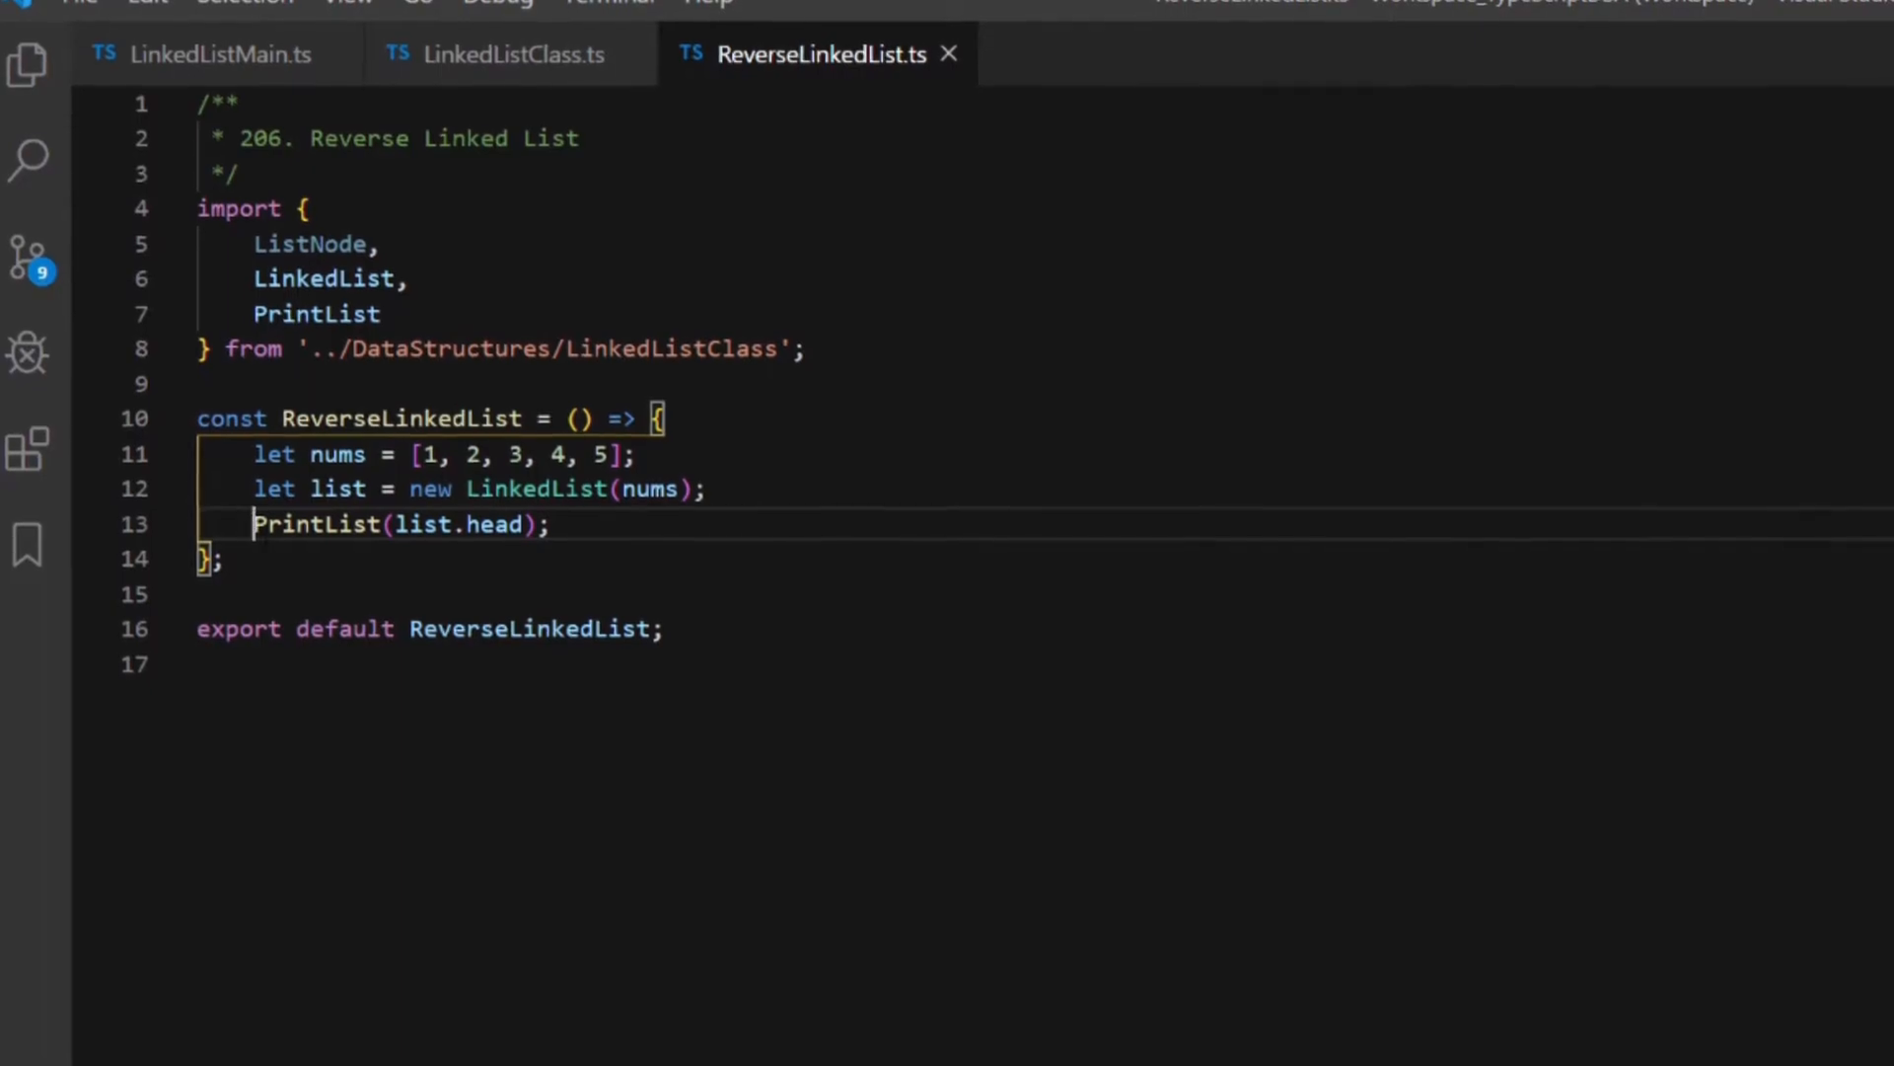
# Declare const reverseList = (head: ListNode<number> | null): ListNode<number> | null => { }
pyautogui.tripleClick(363, 525)
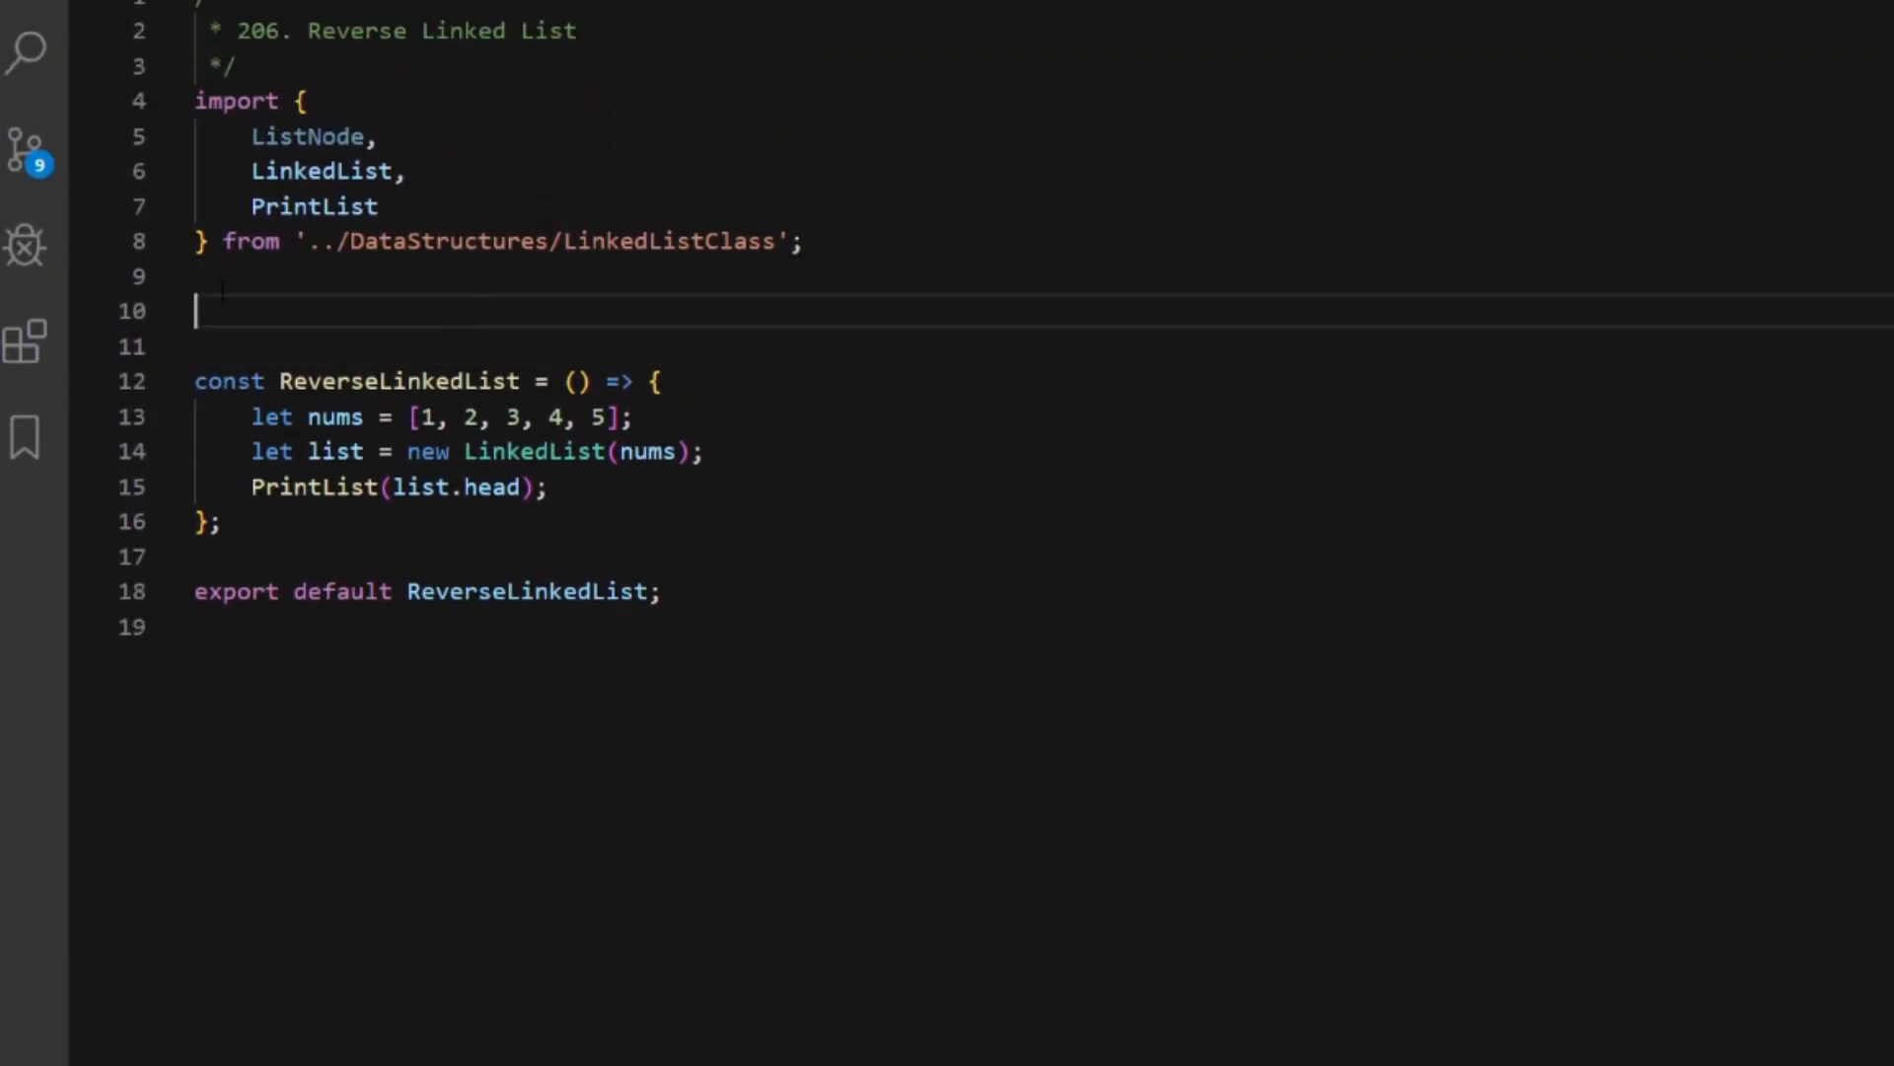
pyautogui.write('const rev = () => {')
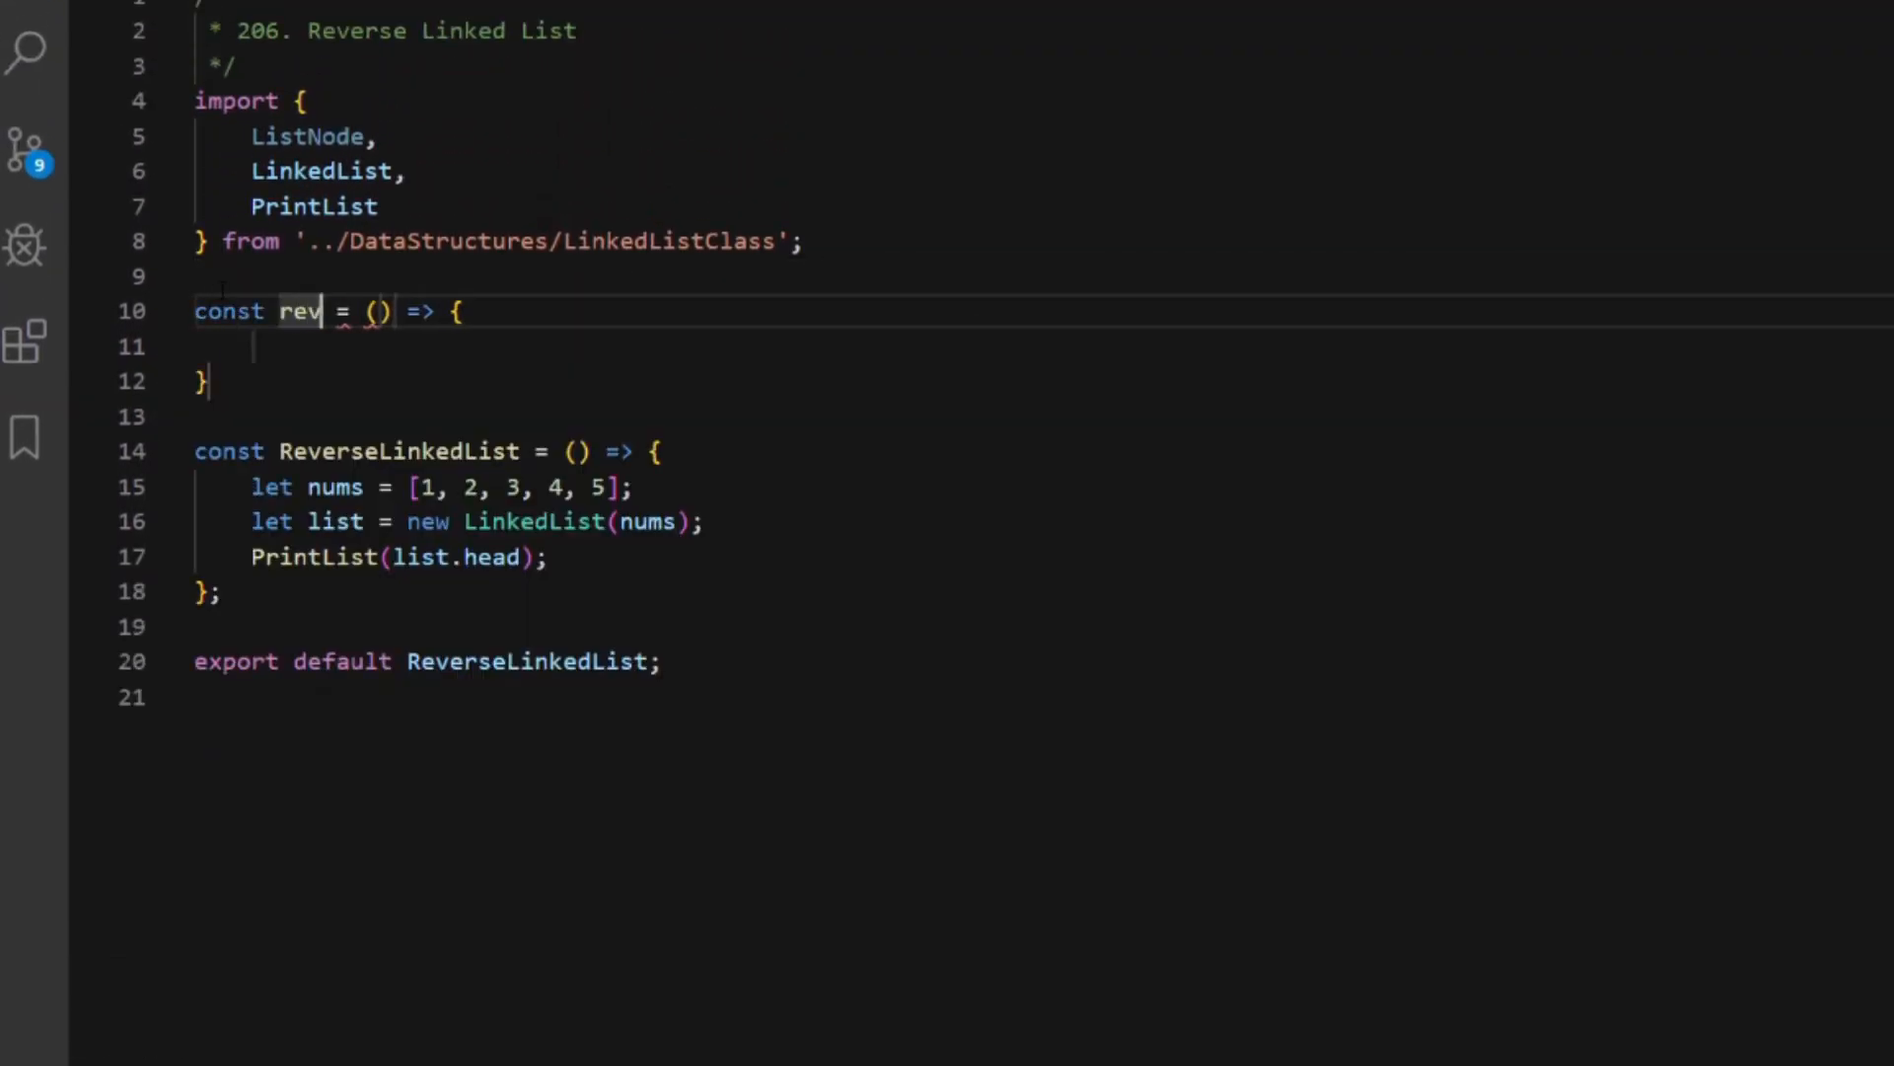
pyautogui.write('everseList')
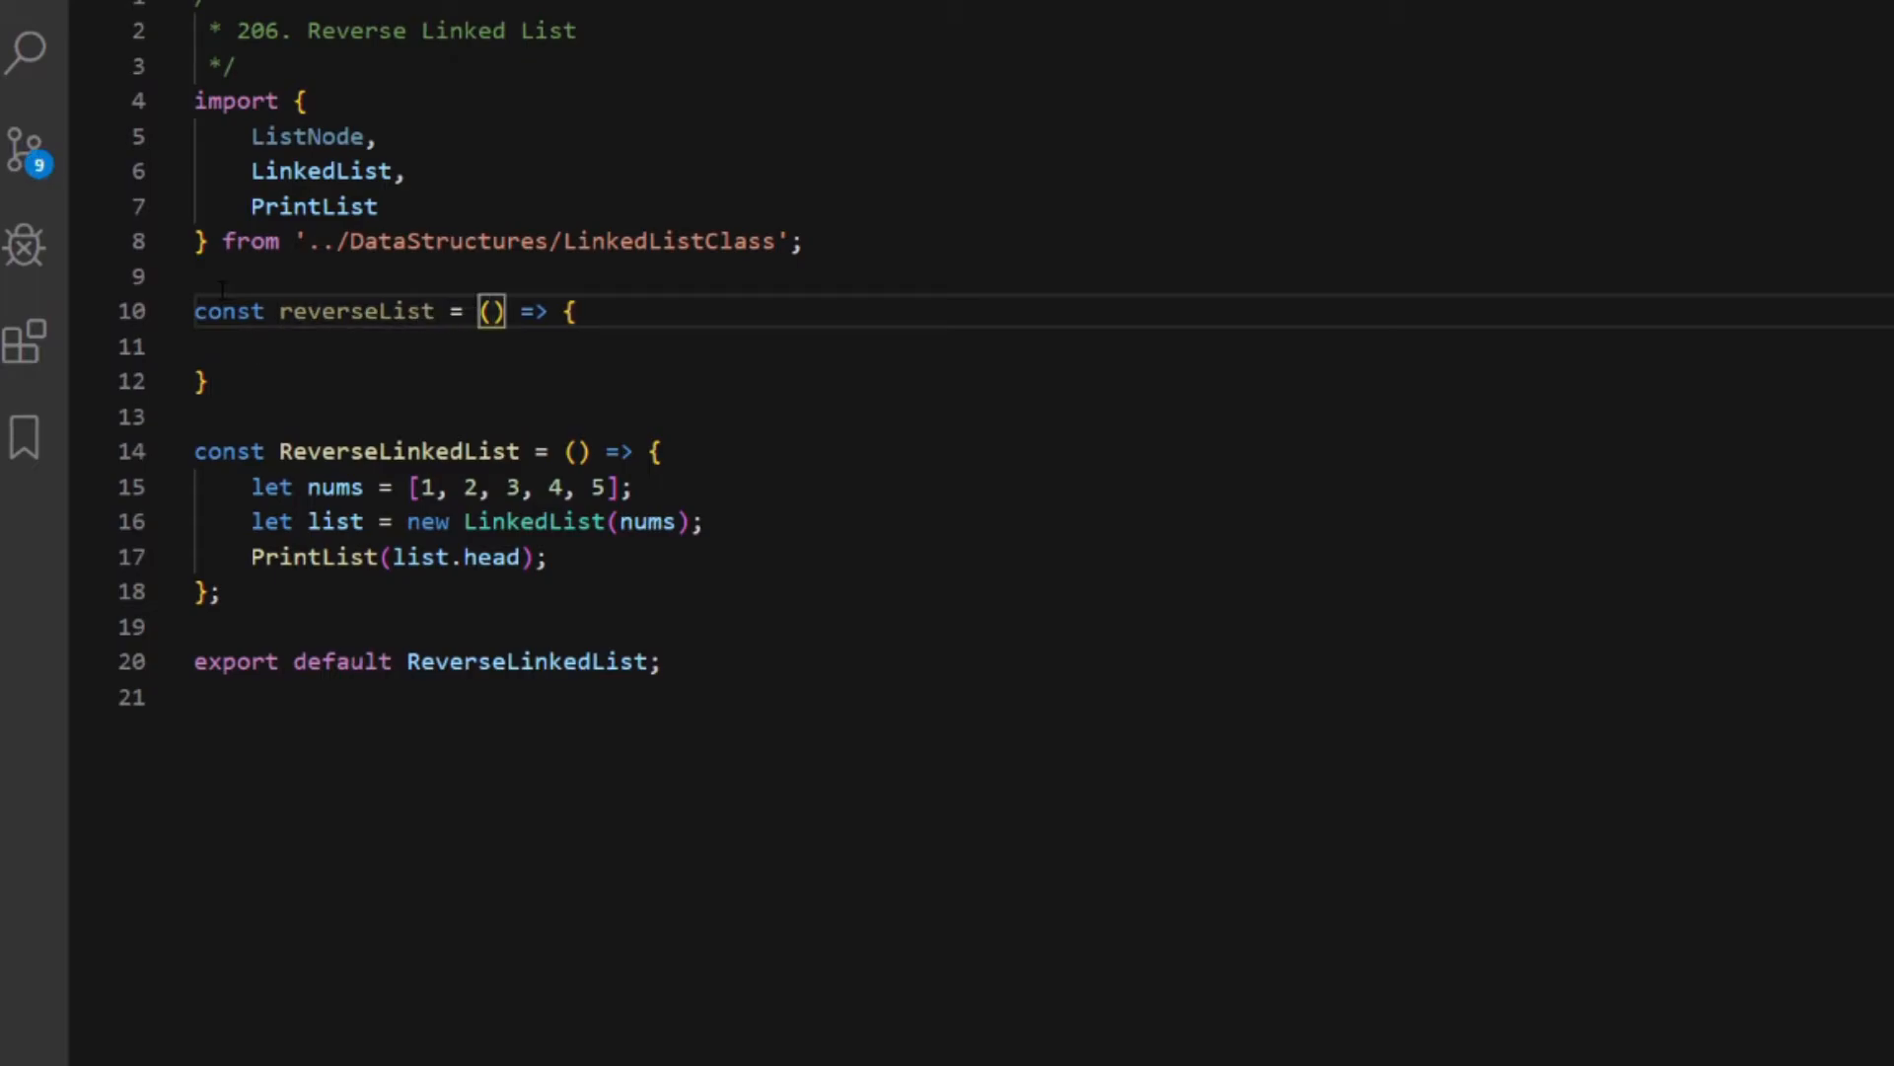
pyautogui.write('head')
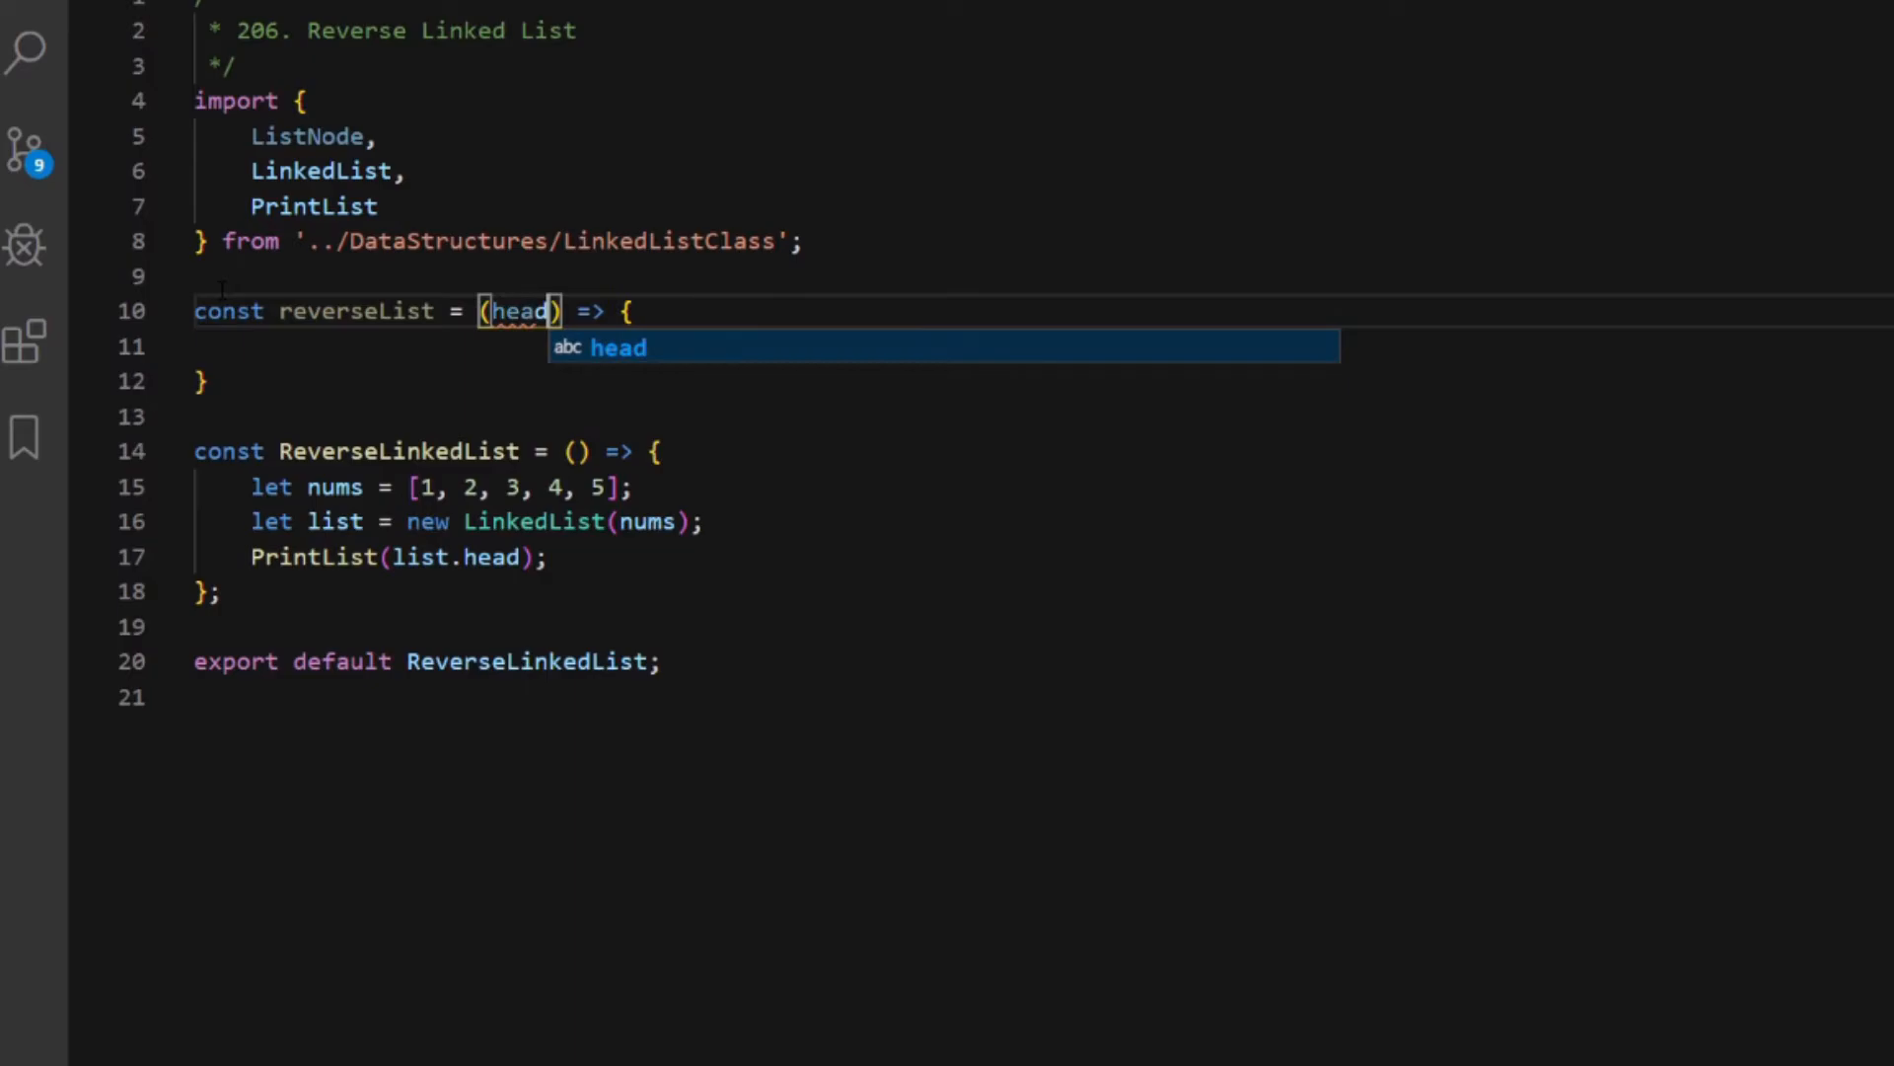
pyautogui.write(': ListNode<')
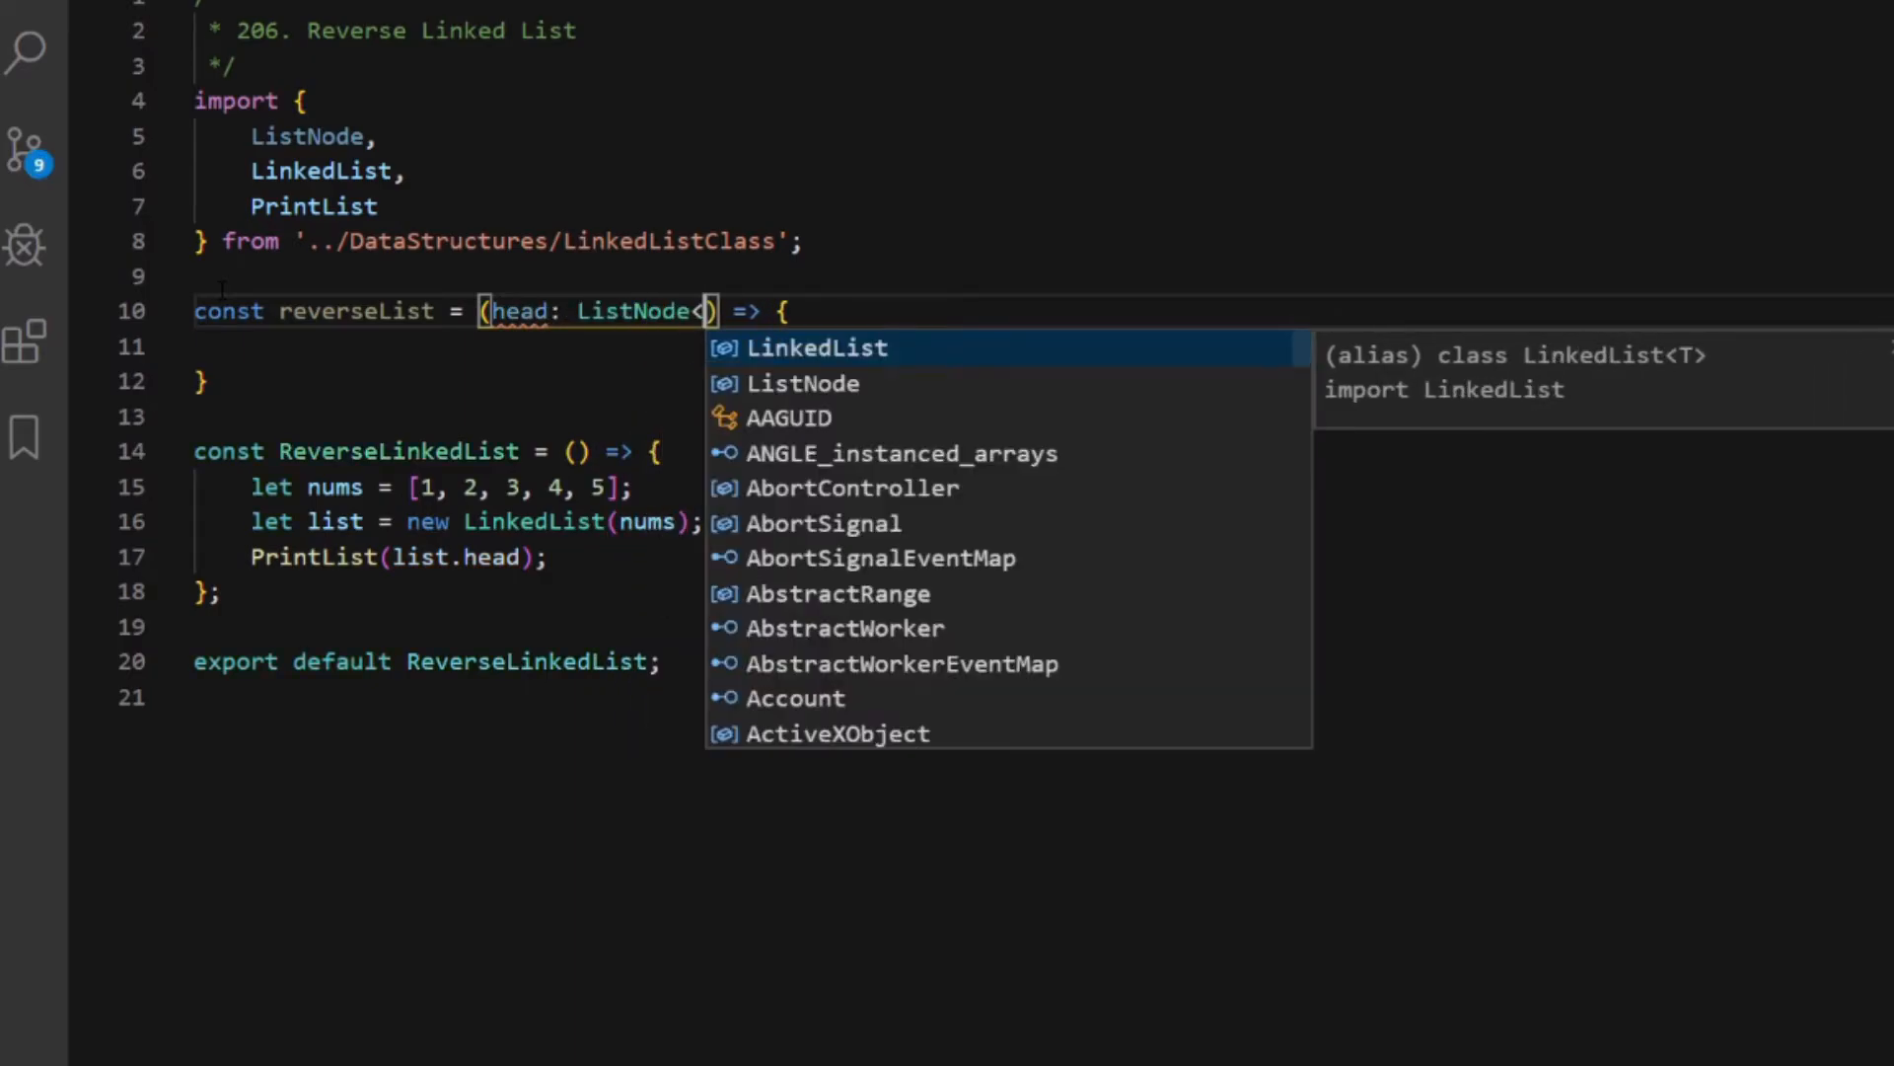
pyautogui.write('number> | null')
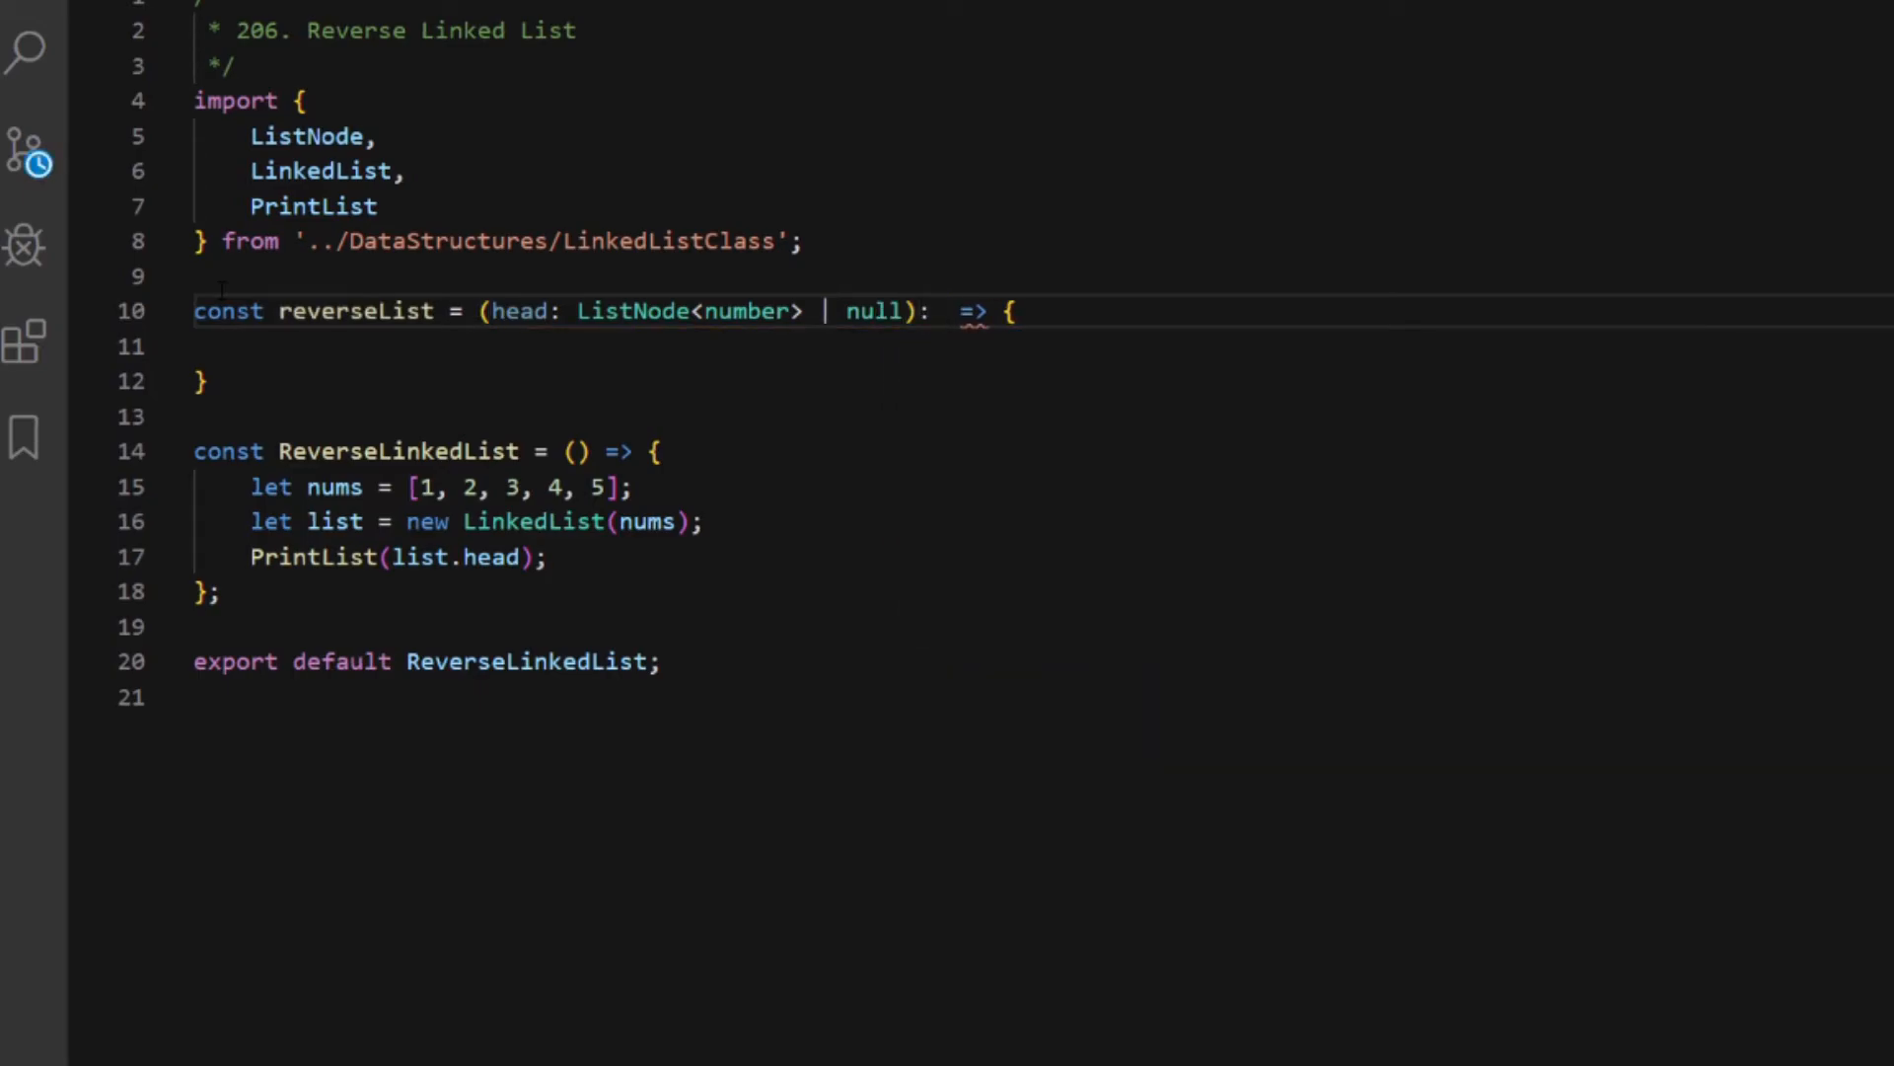
pyautogui.write('ListNode')
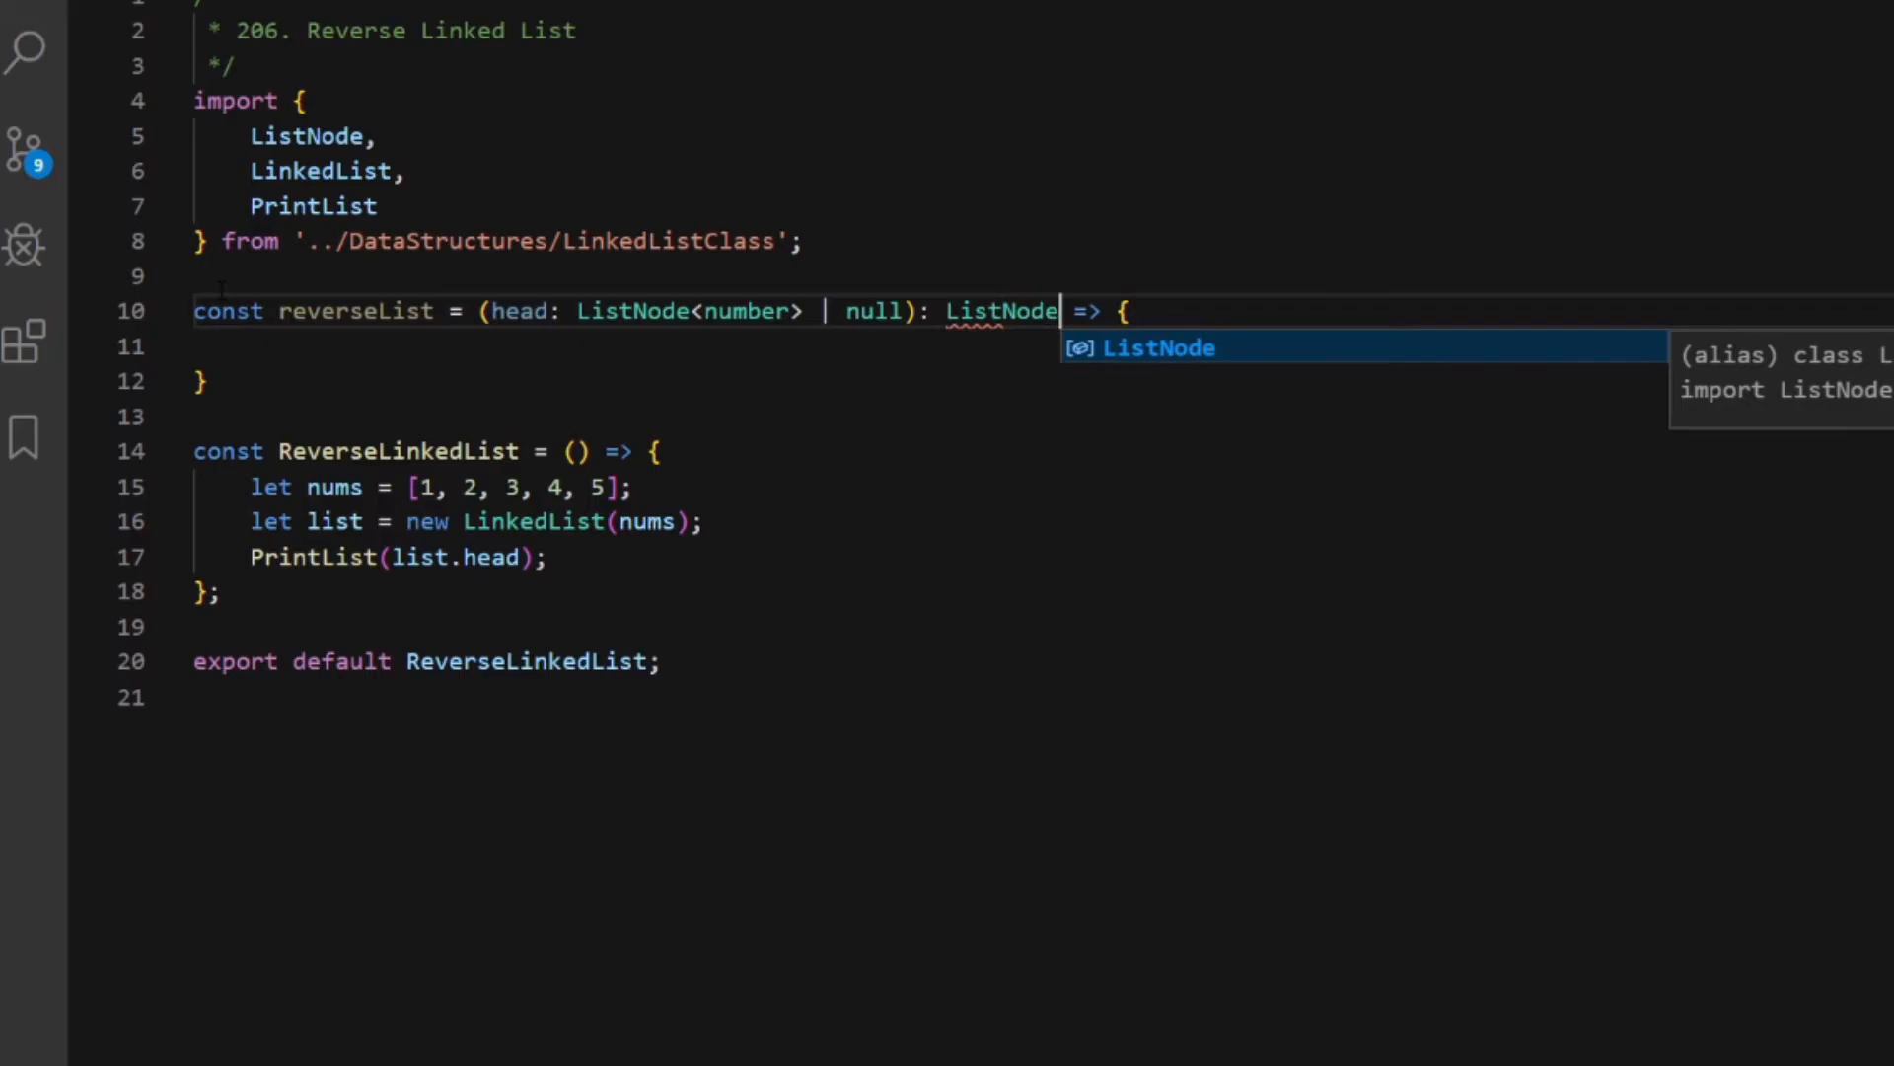
pyautogui.write('<number> |')
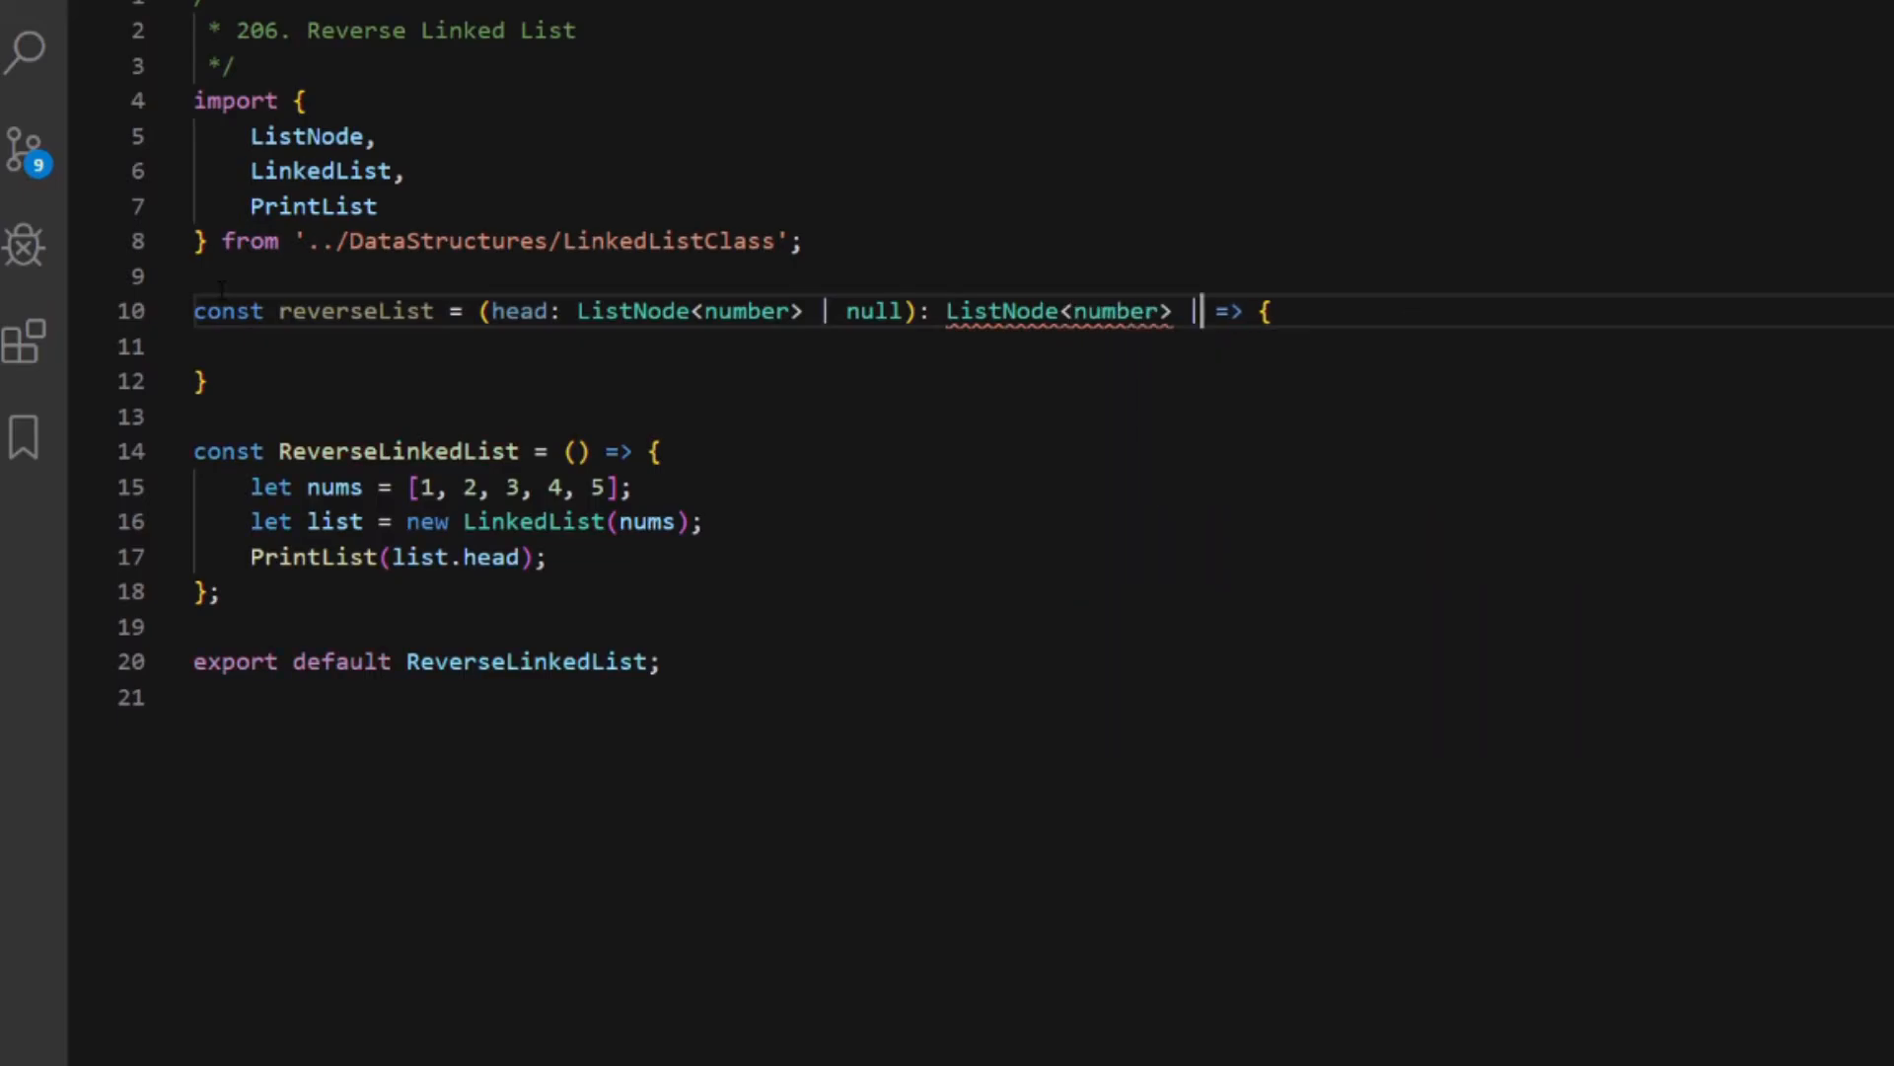
pyautogui.write('null')
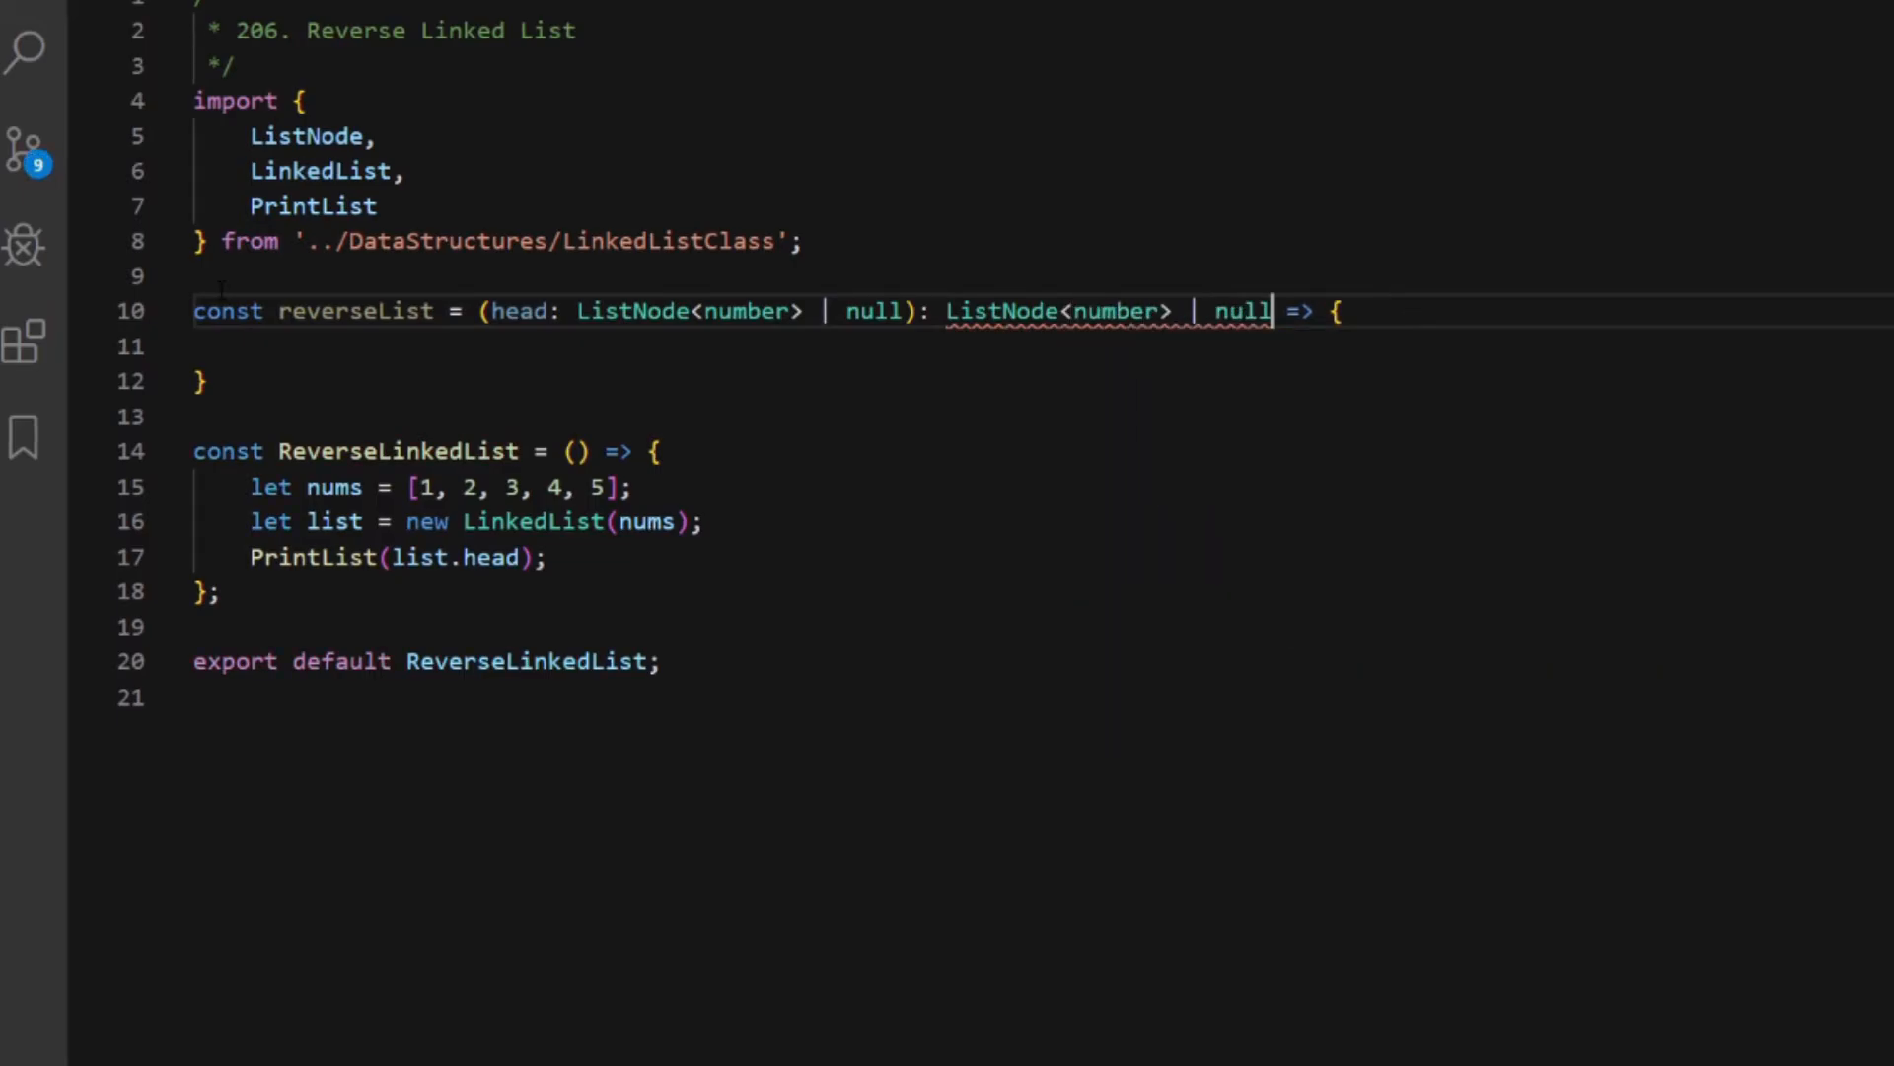
pyautogui.press('Enter')
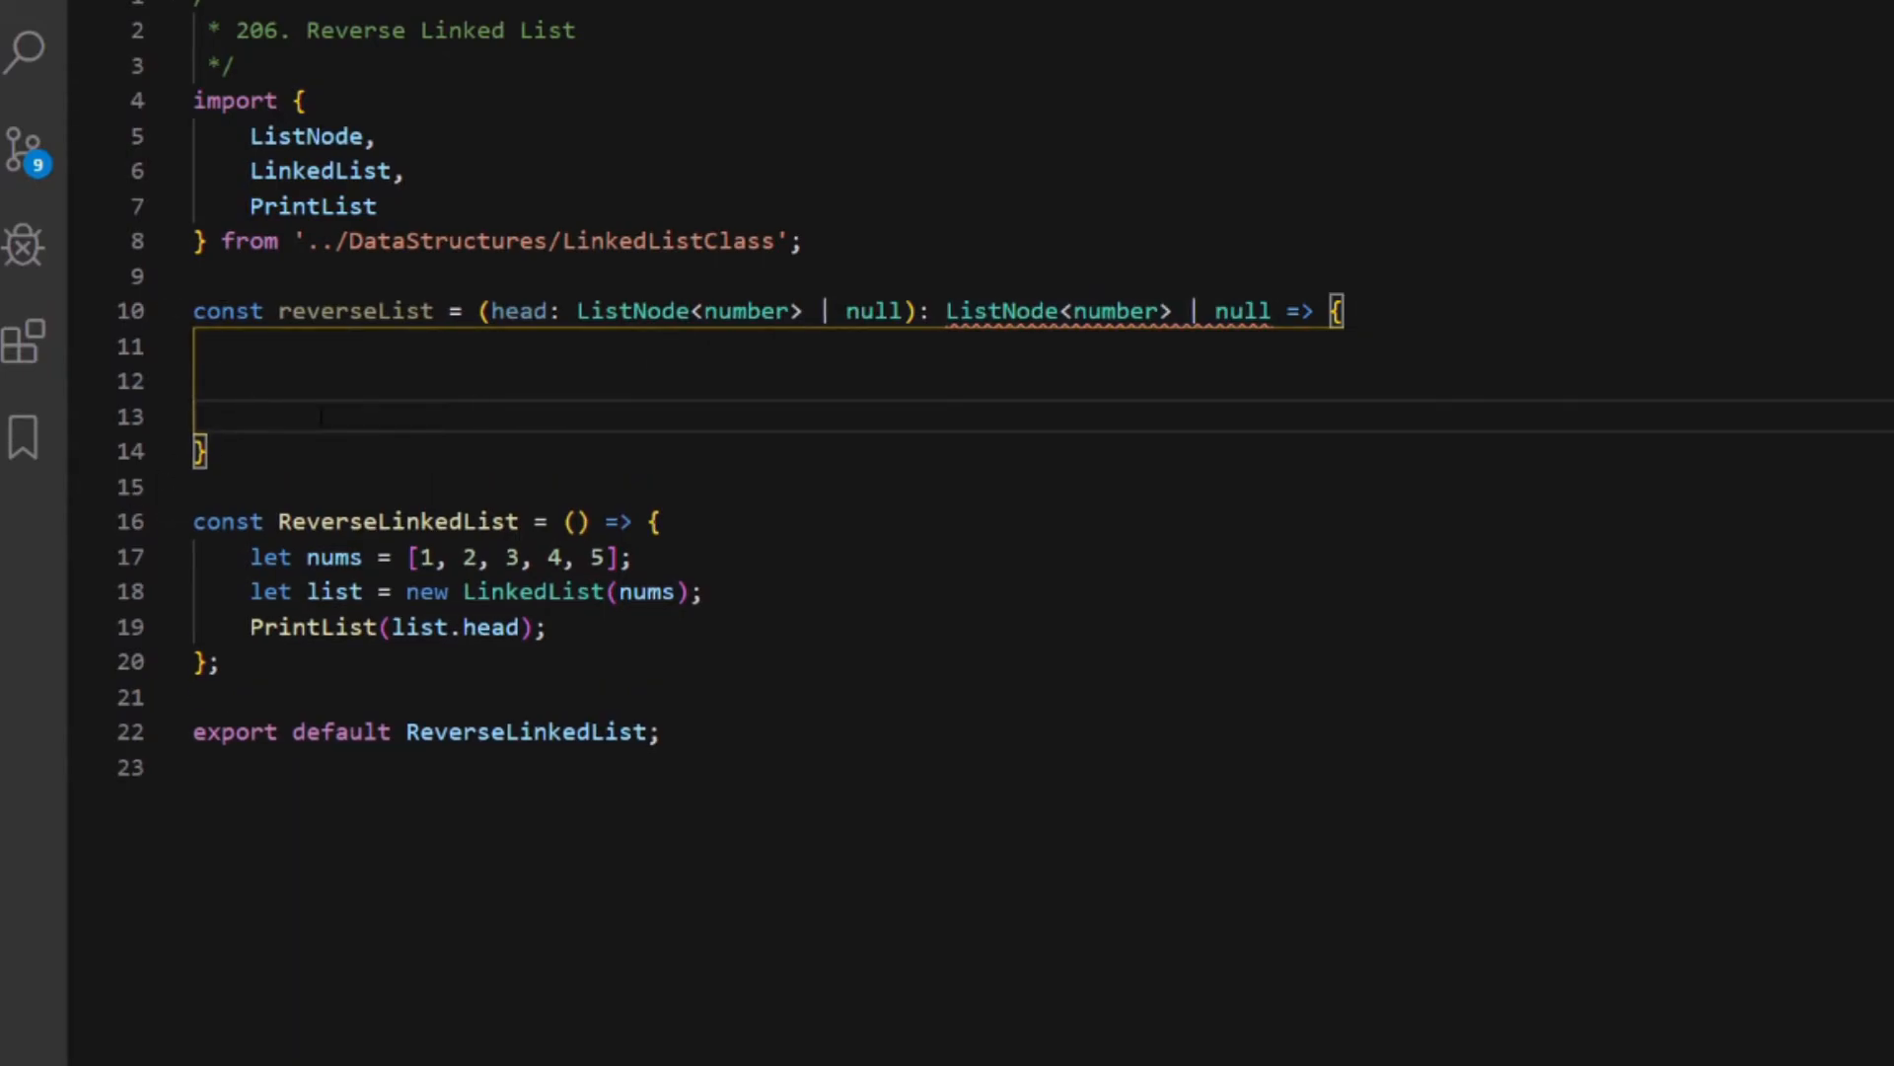
# Add the guard if (!head) return head; and a final return head; in the body
pyautogui.write('return head;')
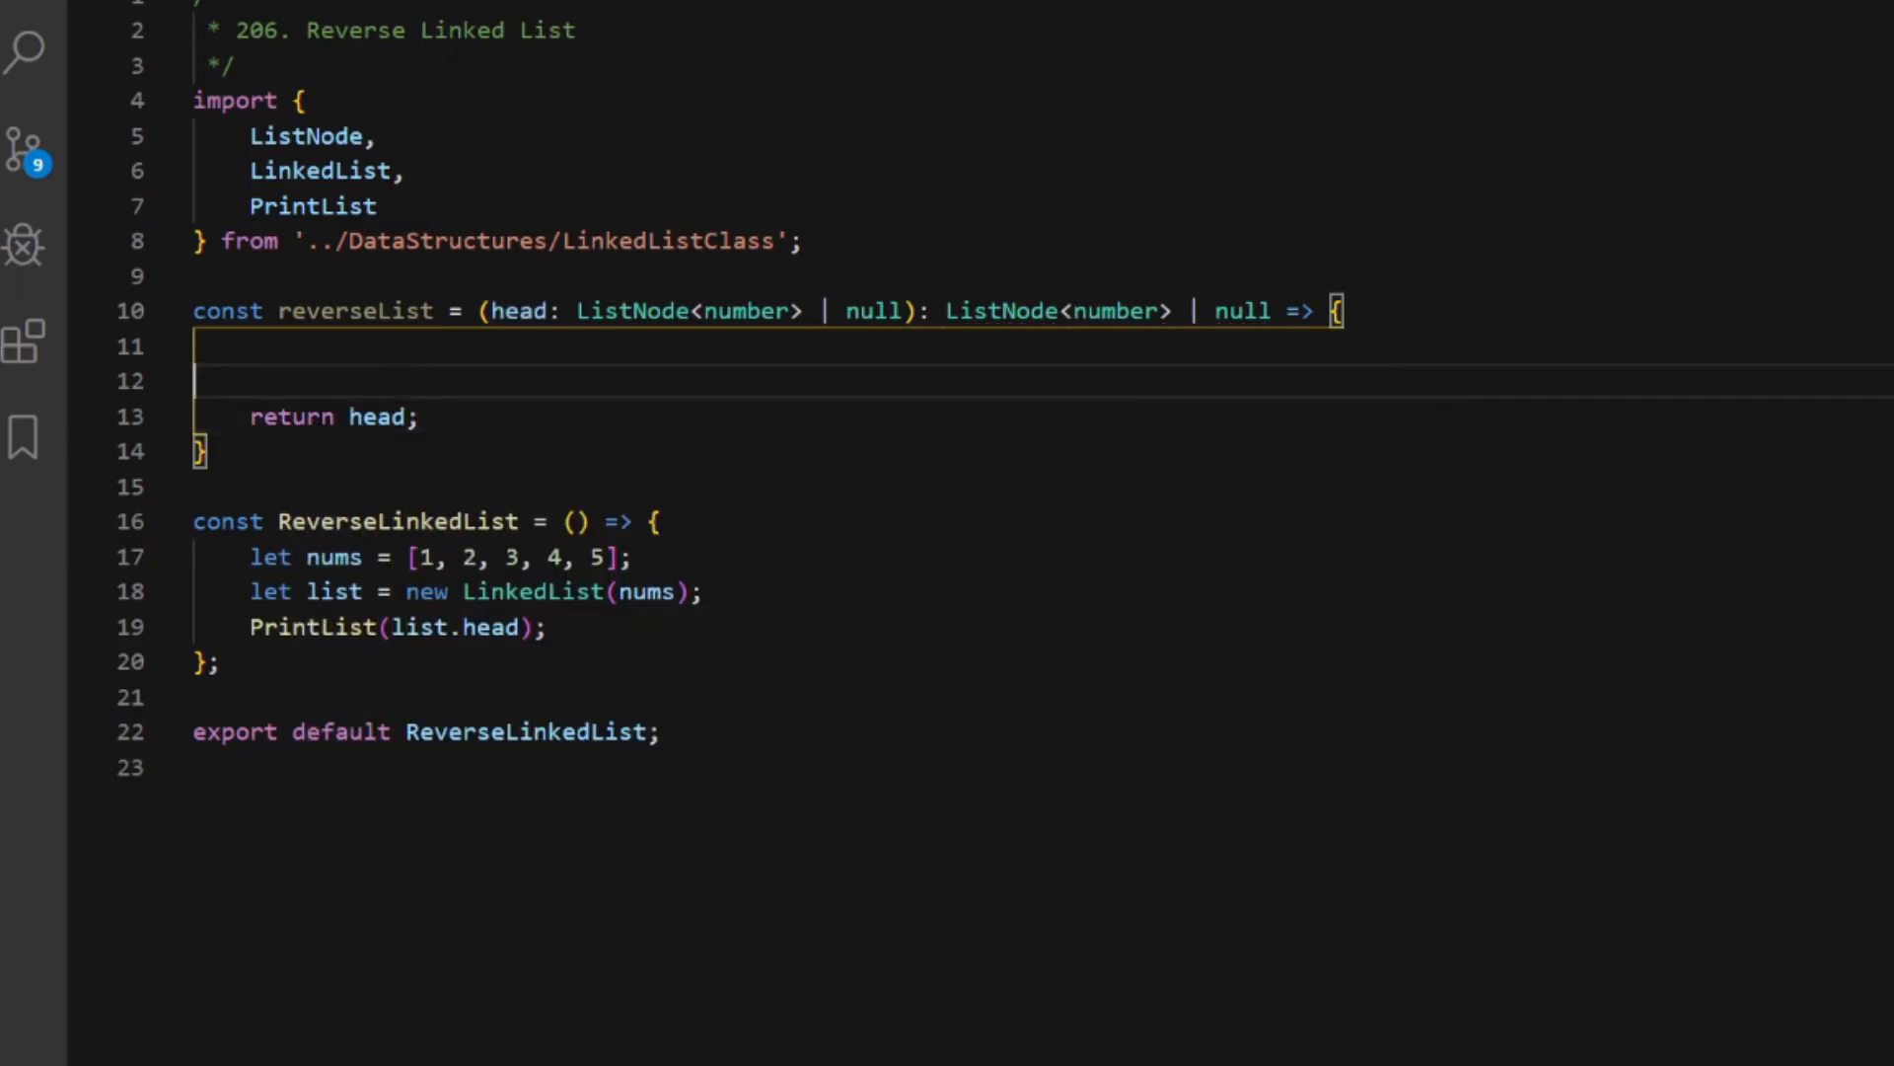
pyautogui.write('if (')
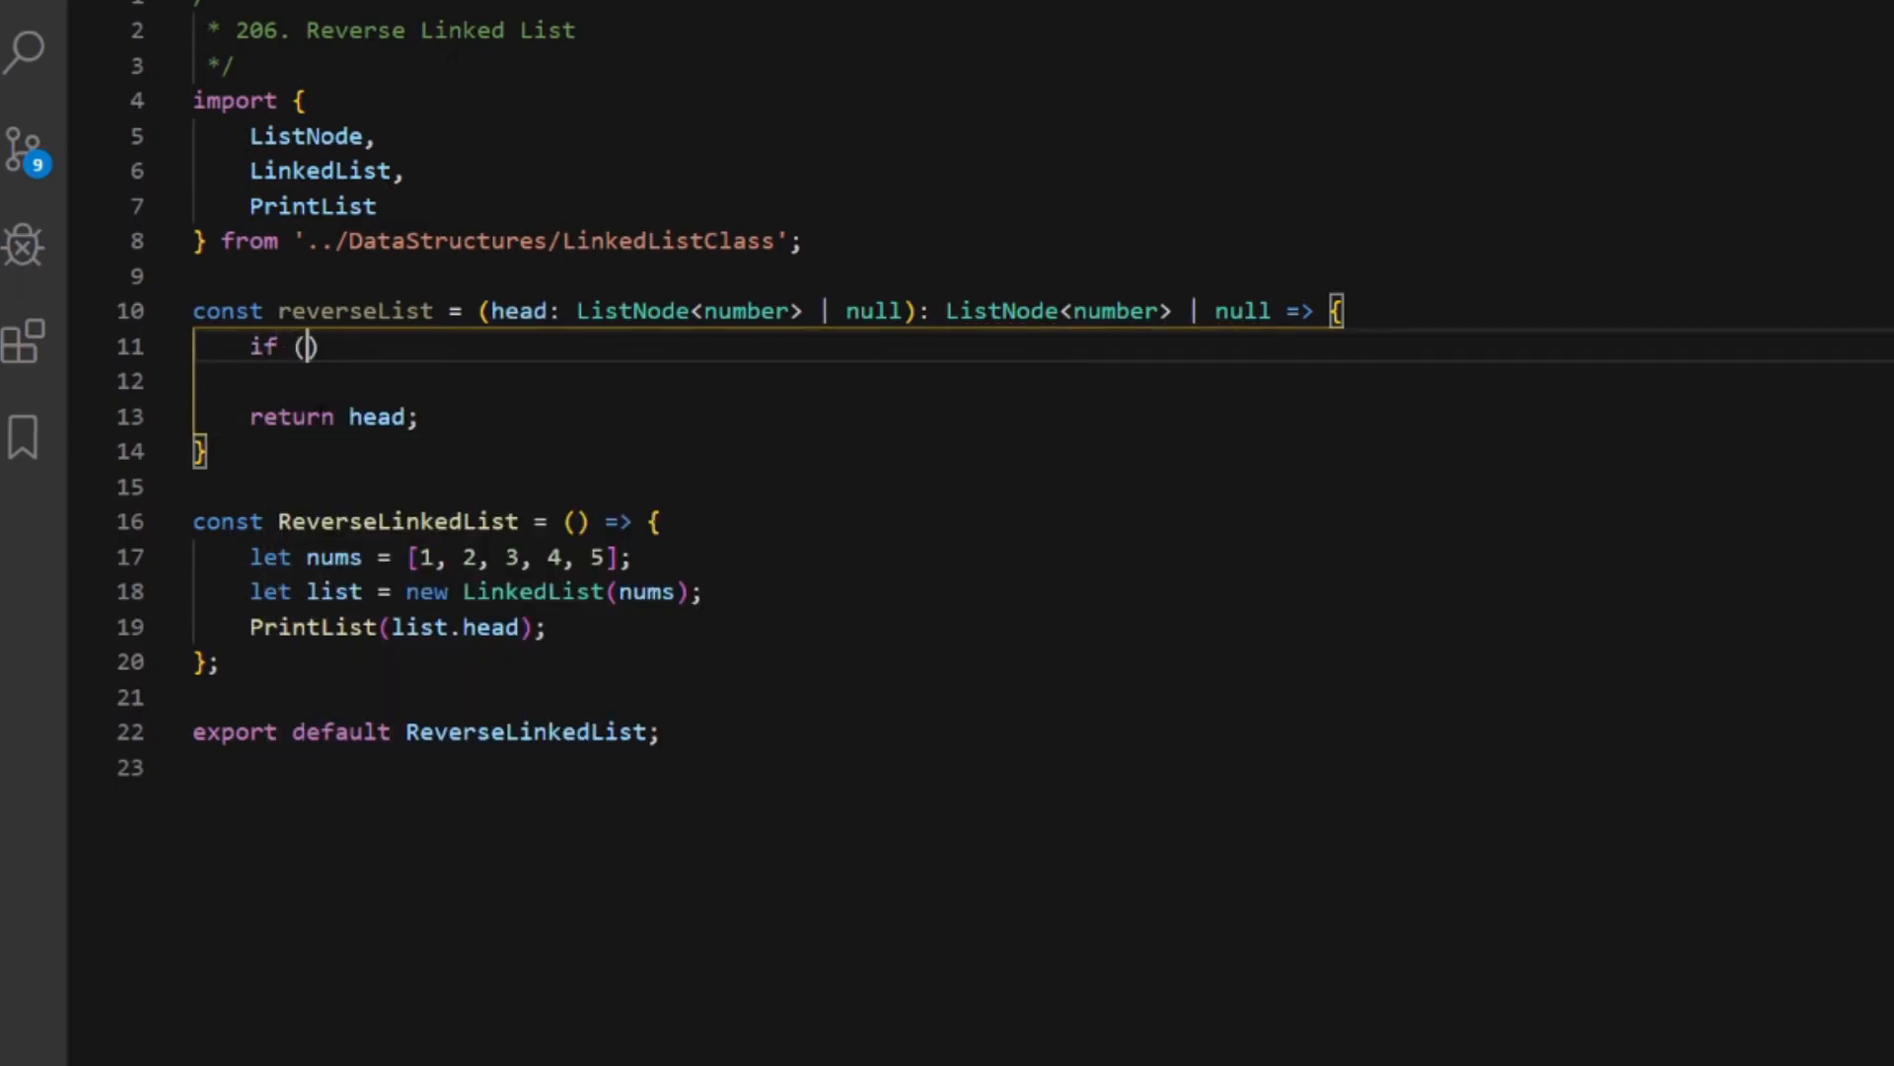
pyautogui.write('!head) return h')
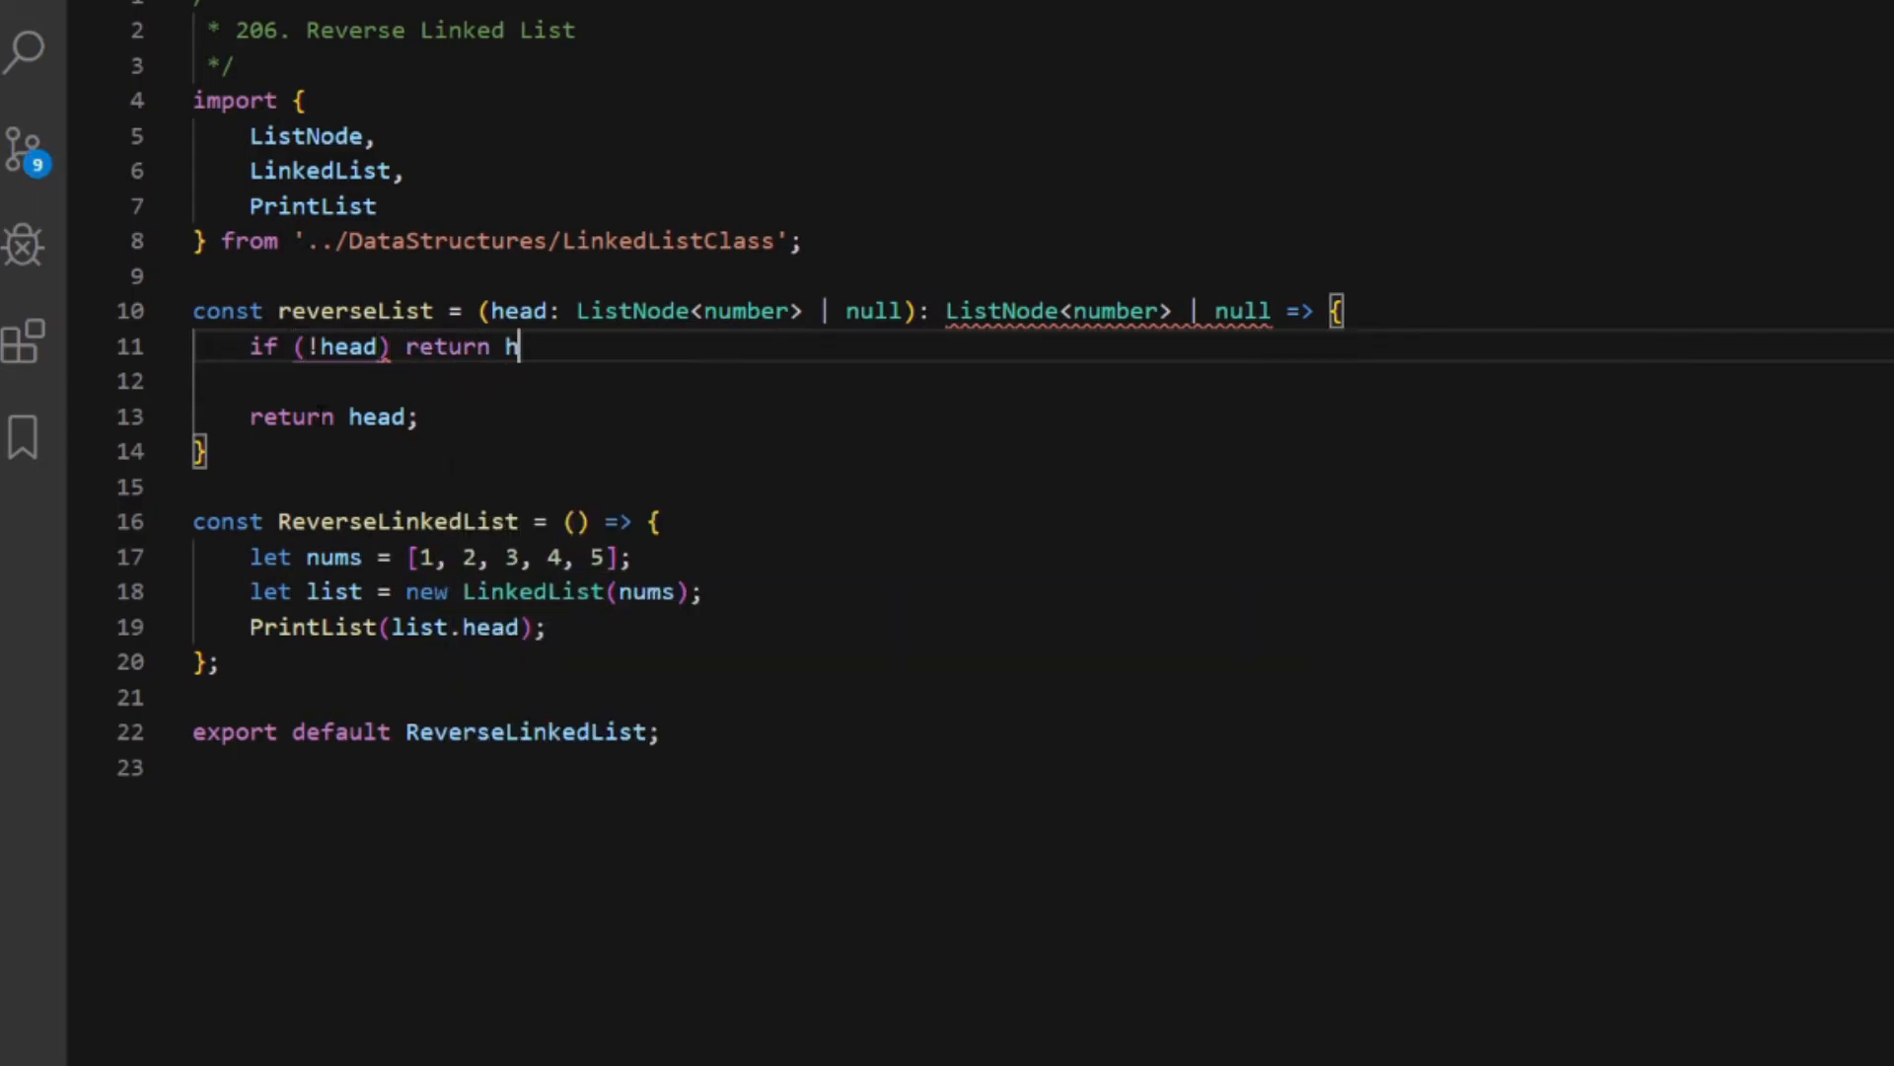
pyautogui.write('ead;')
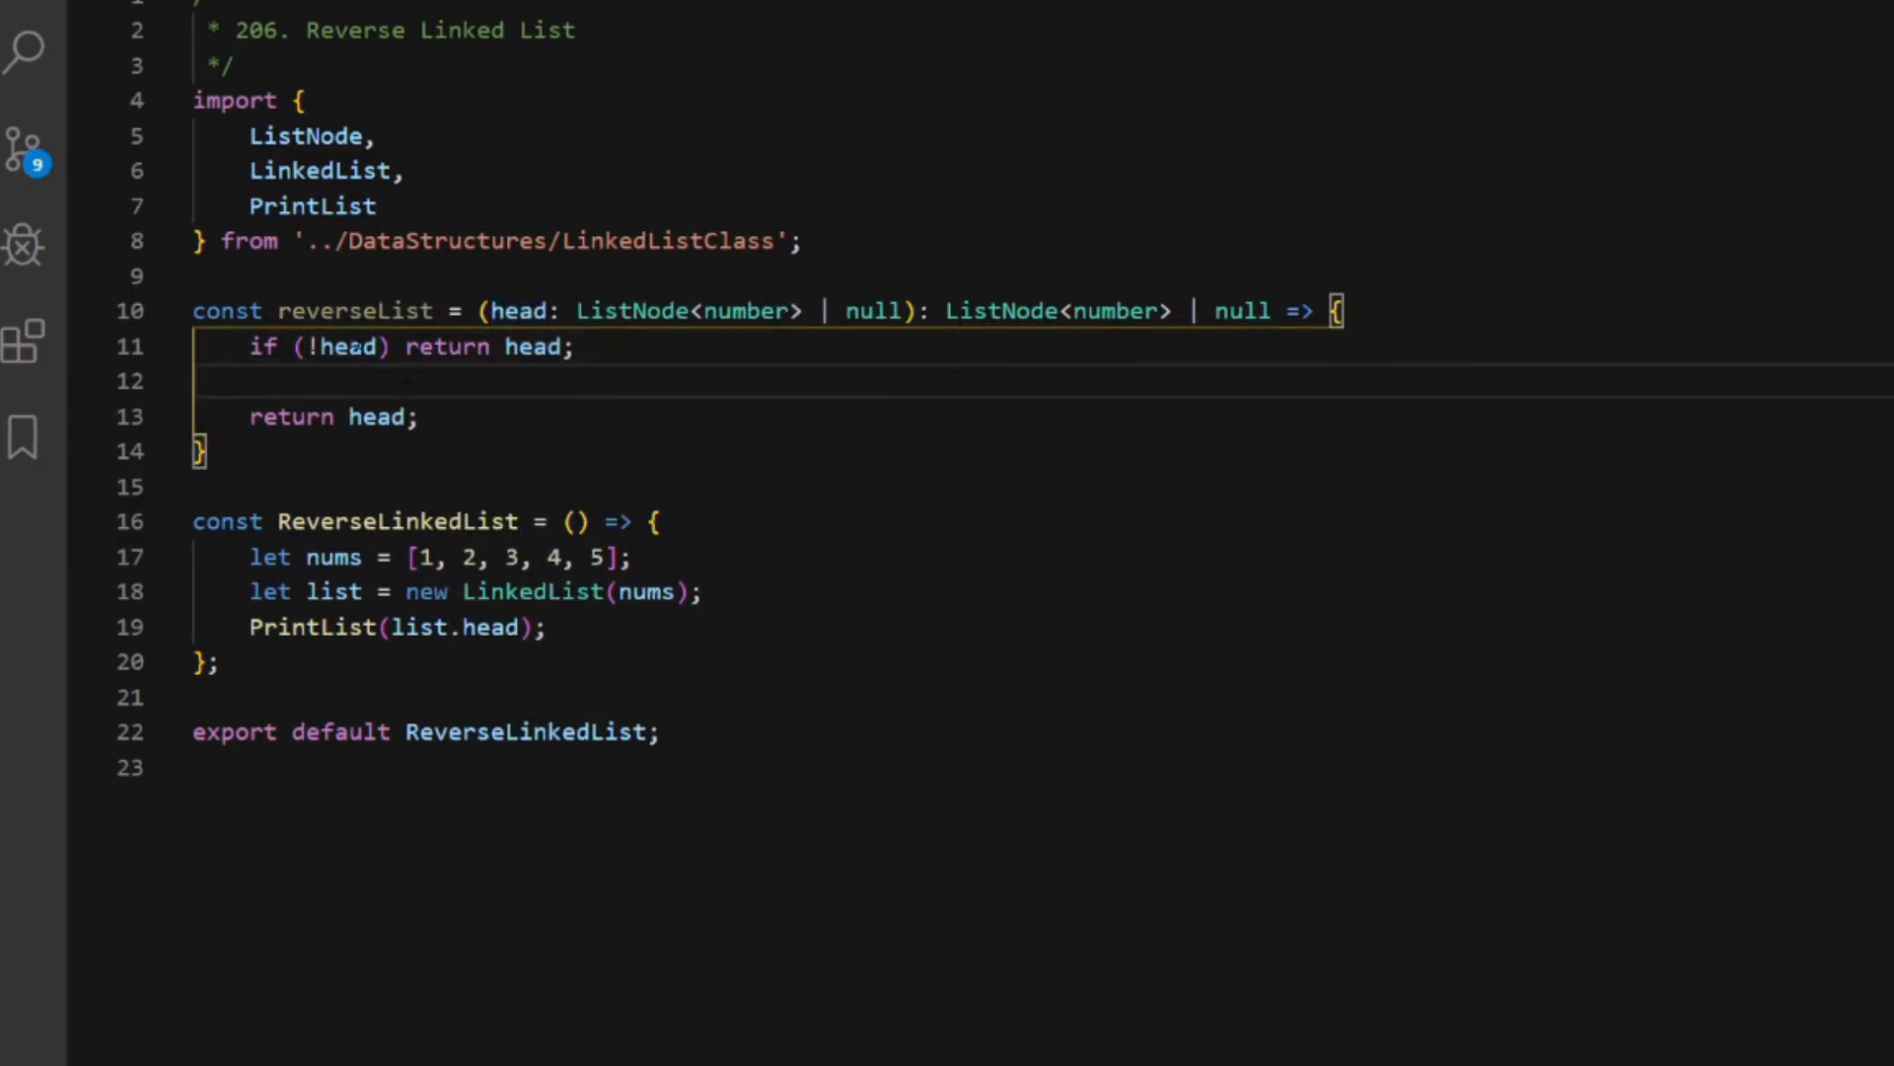
pyautogui.press('Enter')
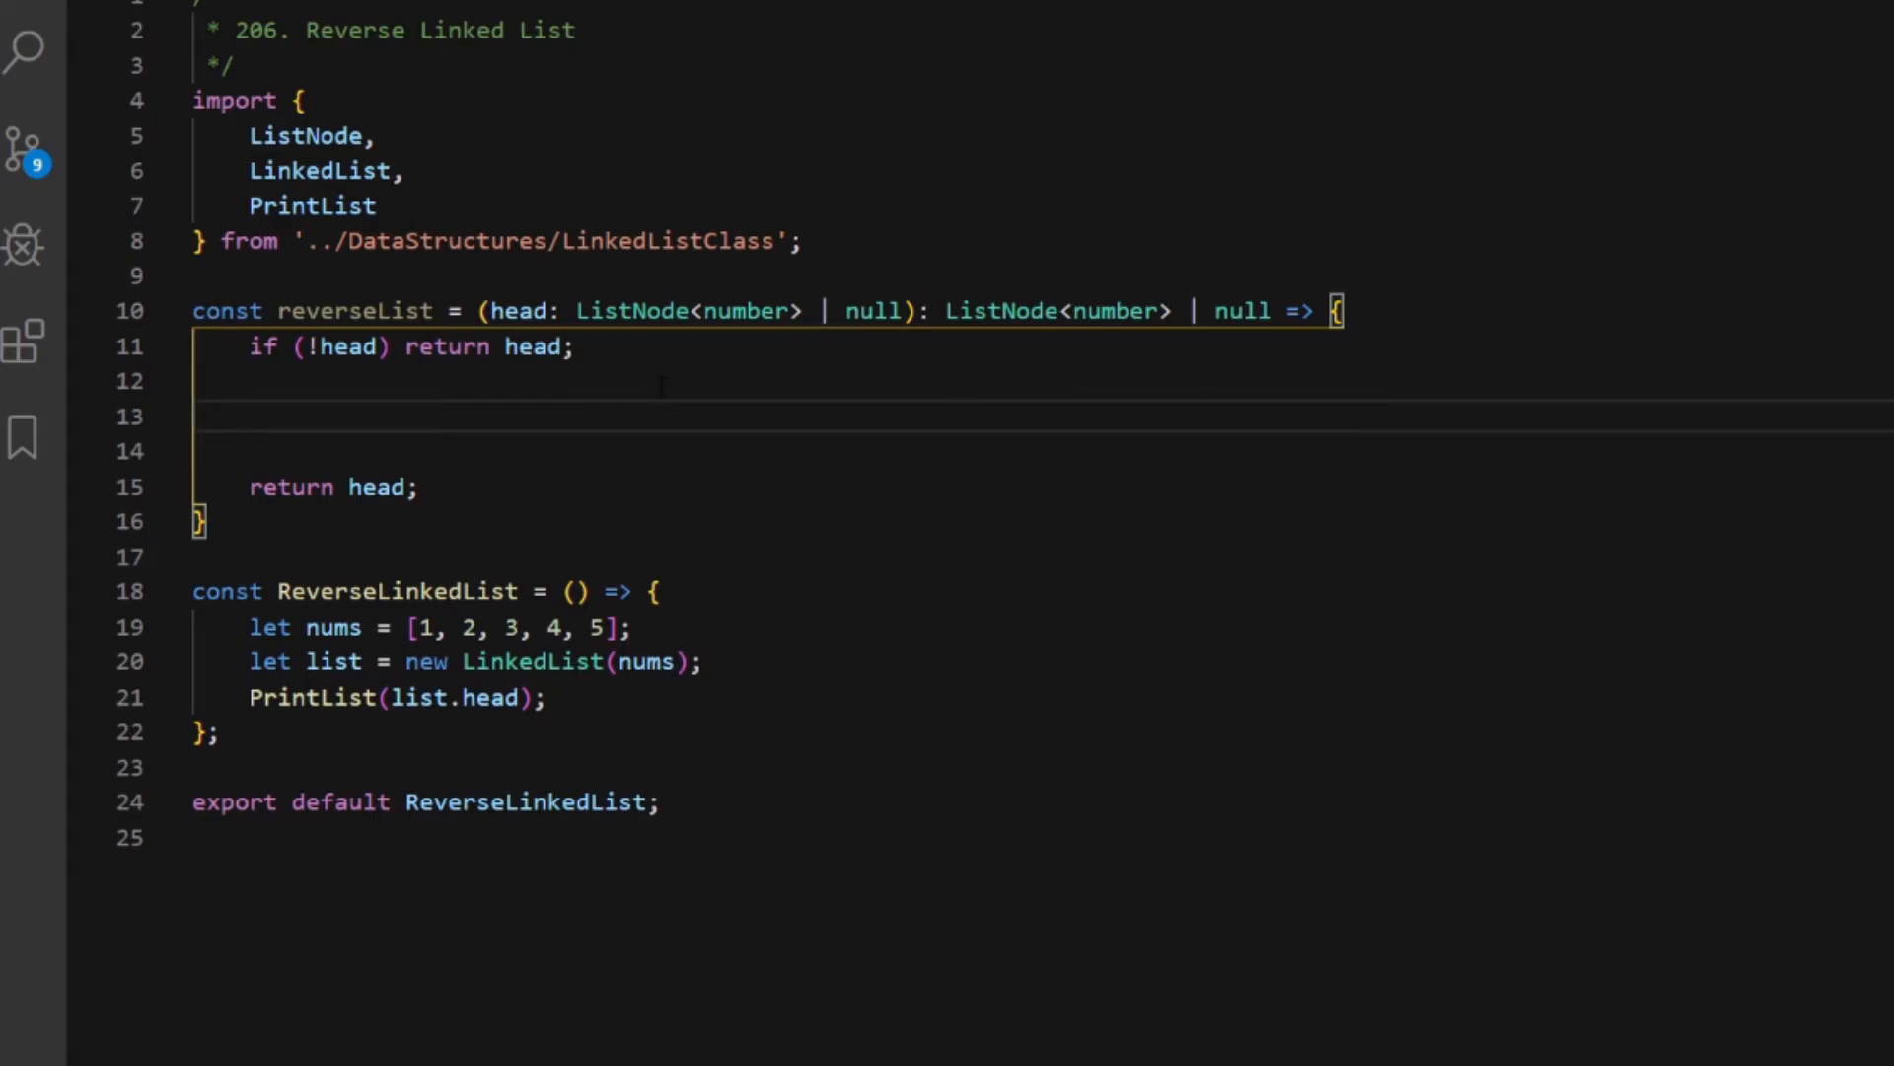
# Declare let p: ListNode<number> | null = head; and q, r of the same type set to null
pyautogui.write('let p')
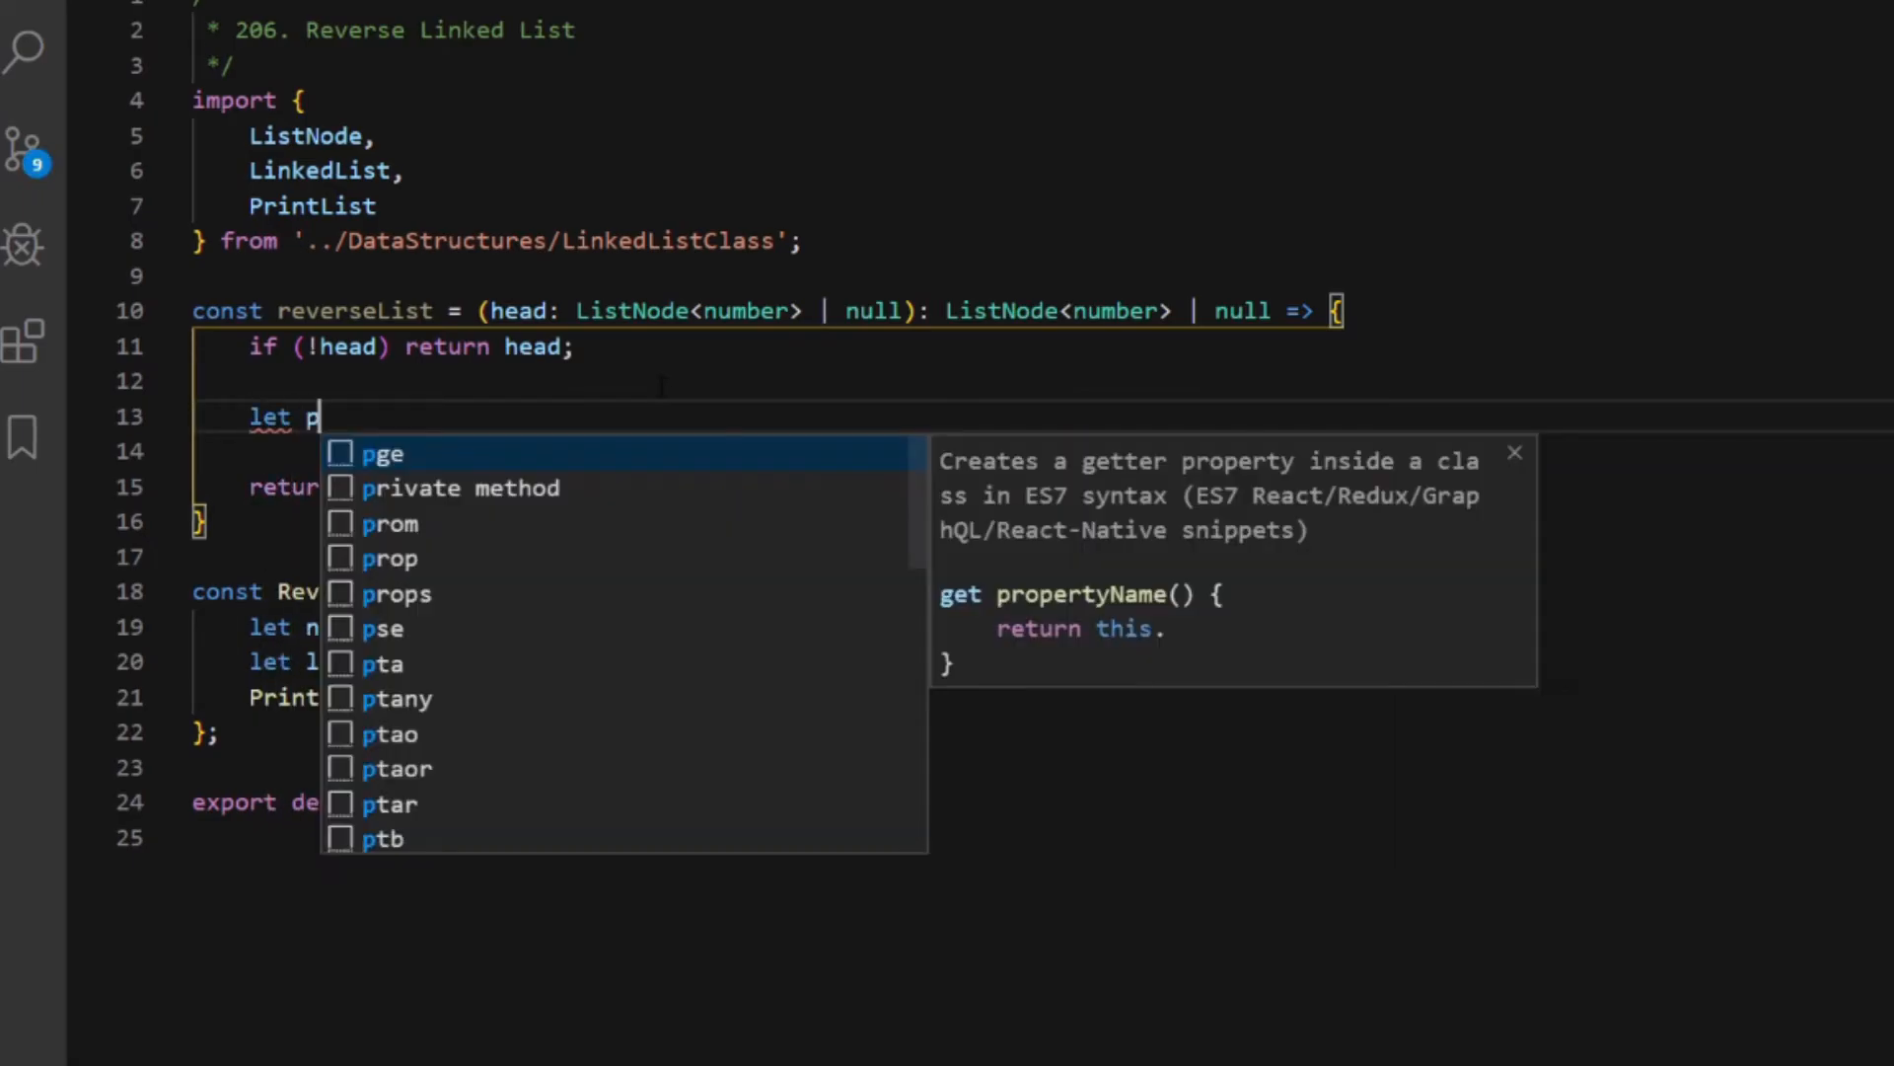
pyautogui.write(': Li')
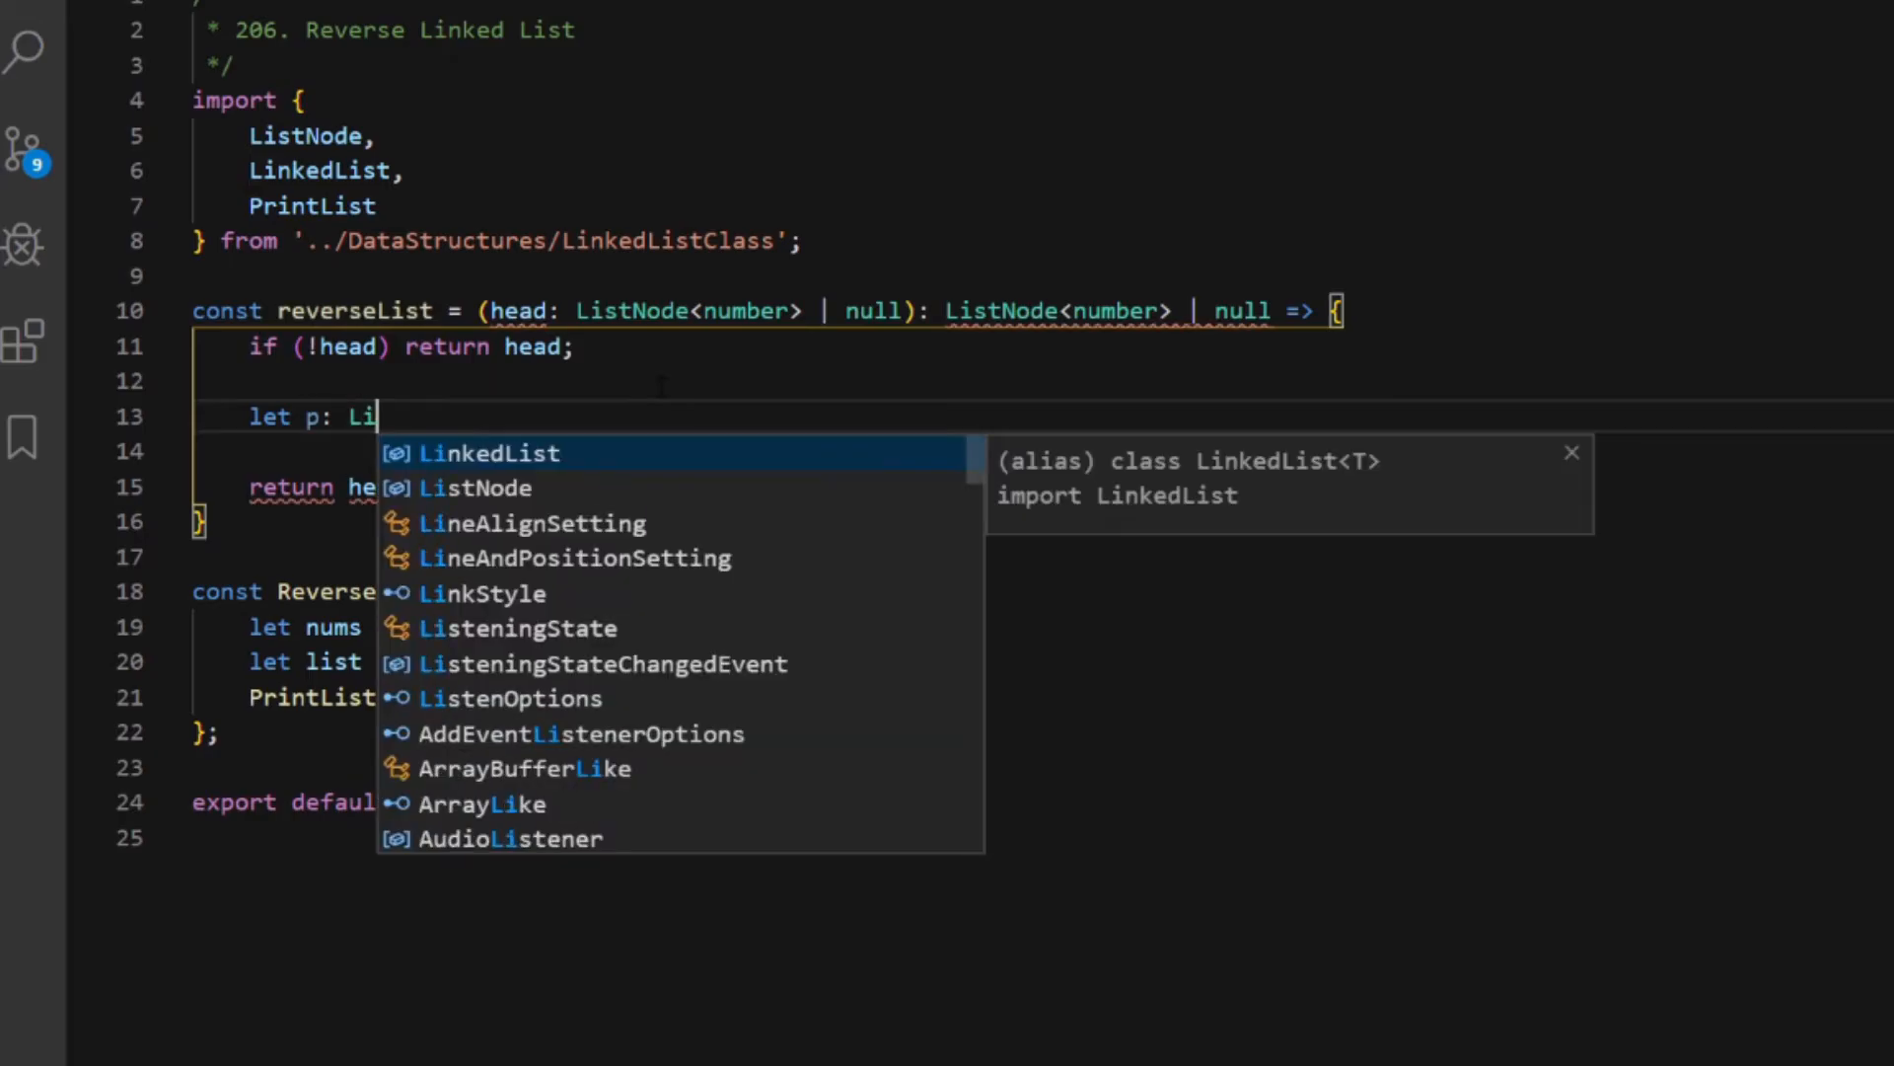
pyautogui.write('stNode<')
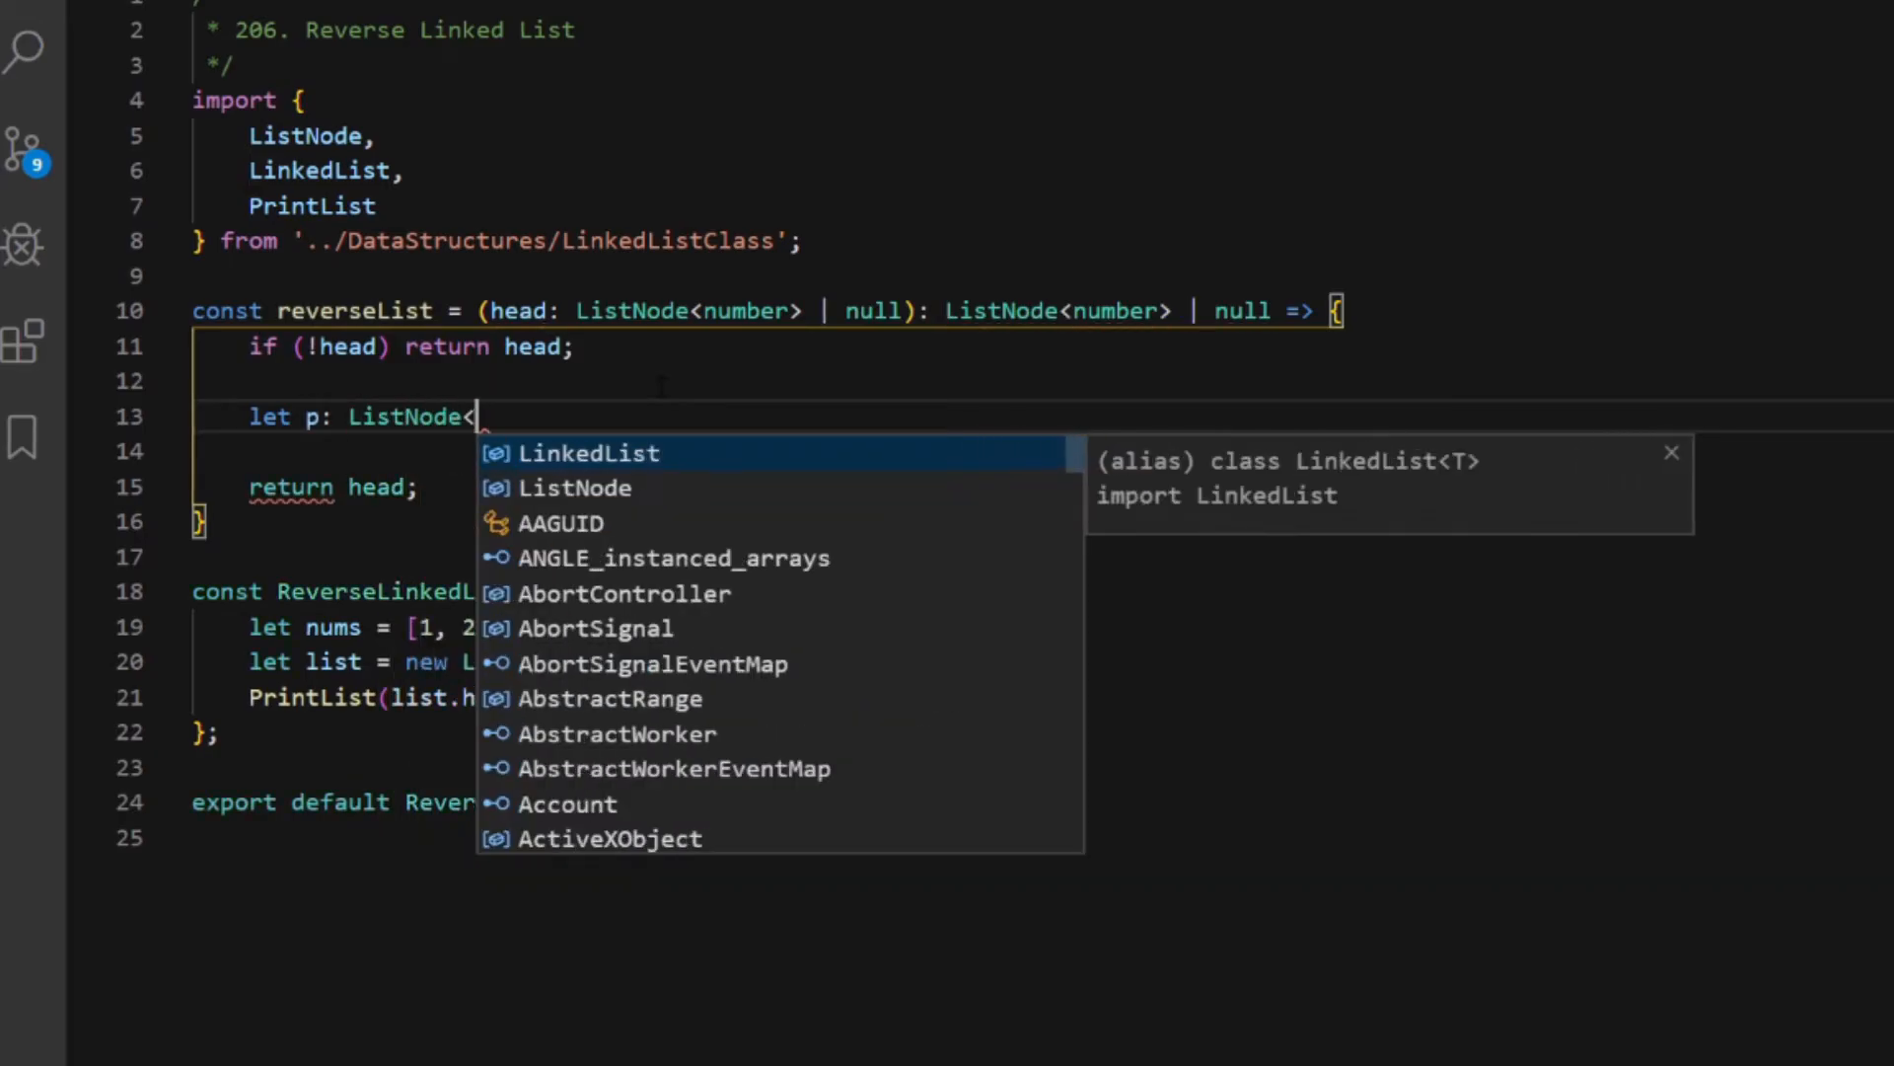
pyautogui.write('number> |')
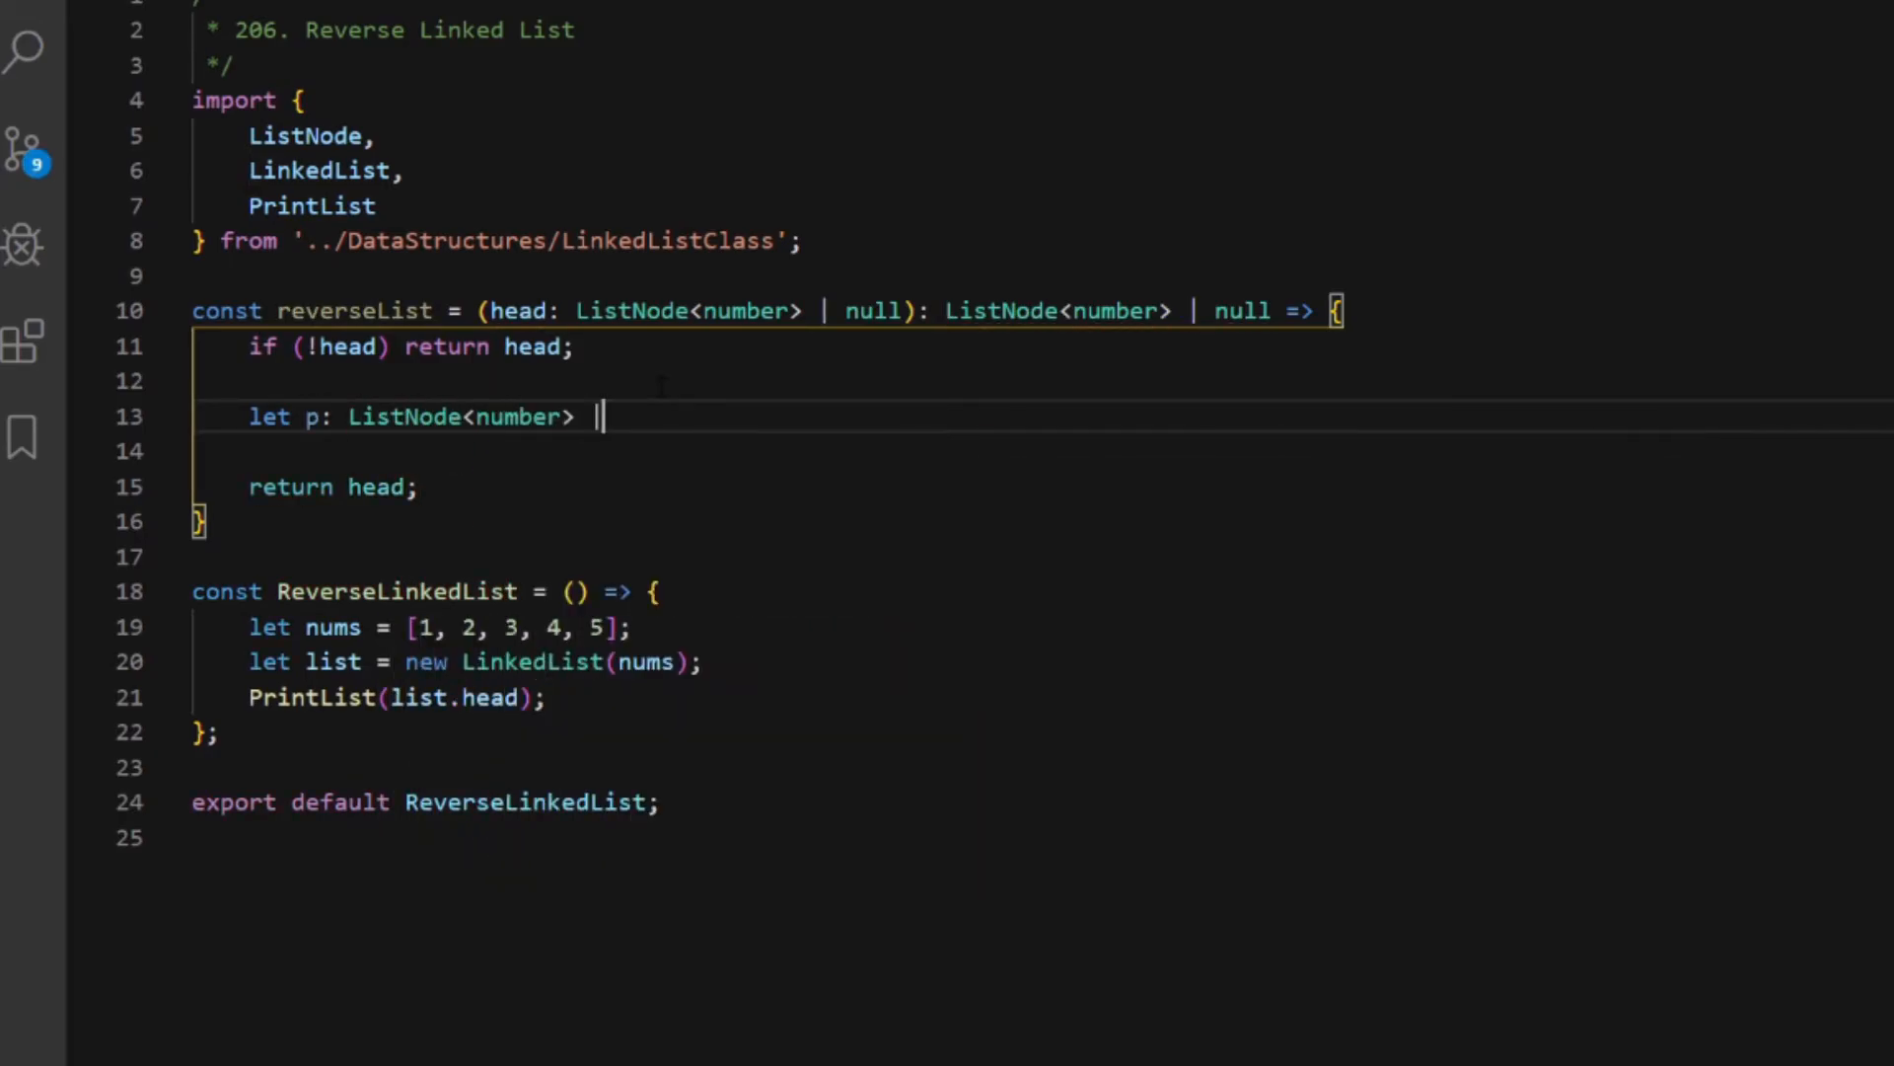
pyautogui.write('null')
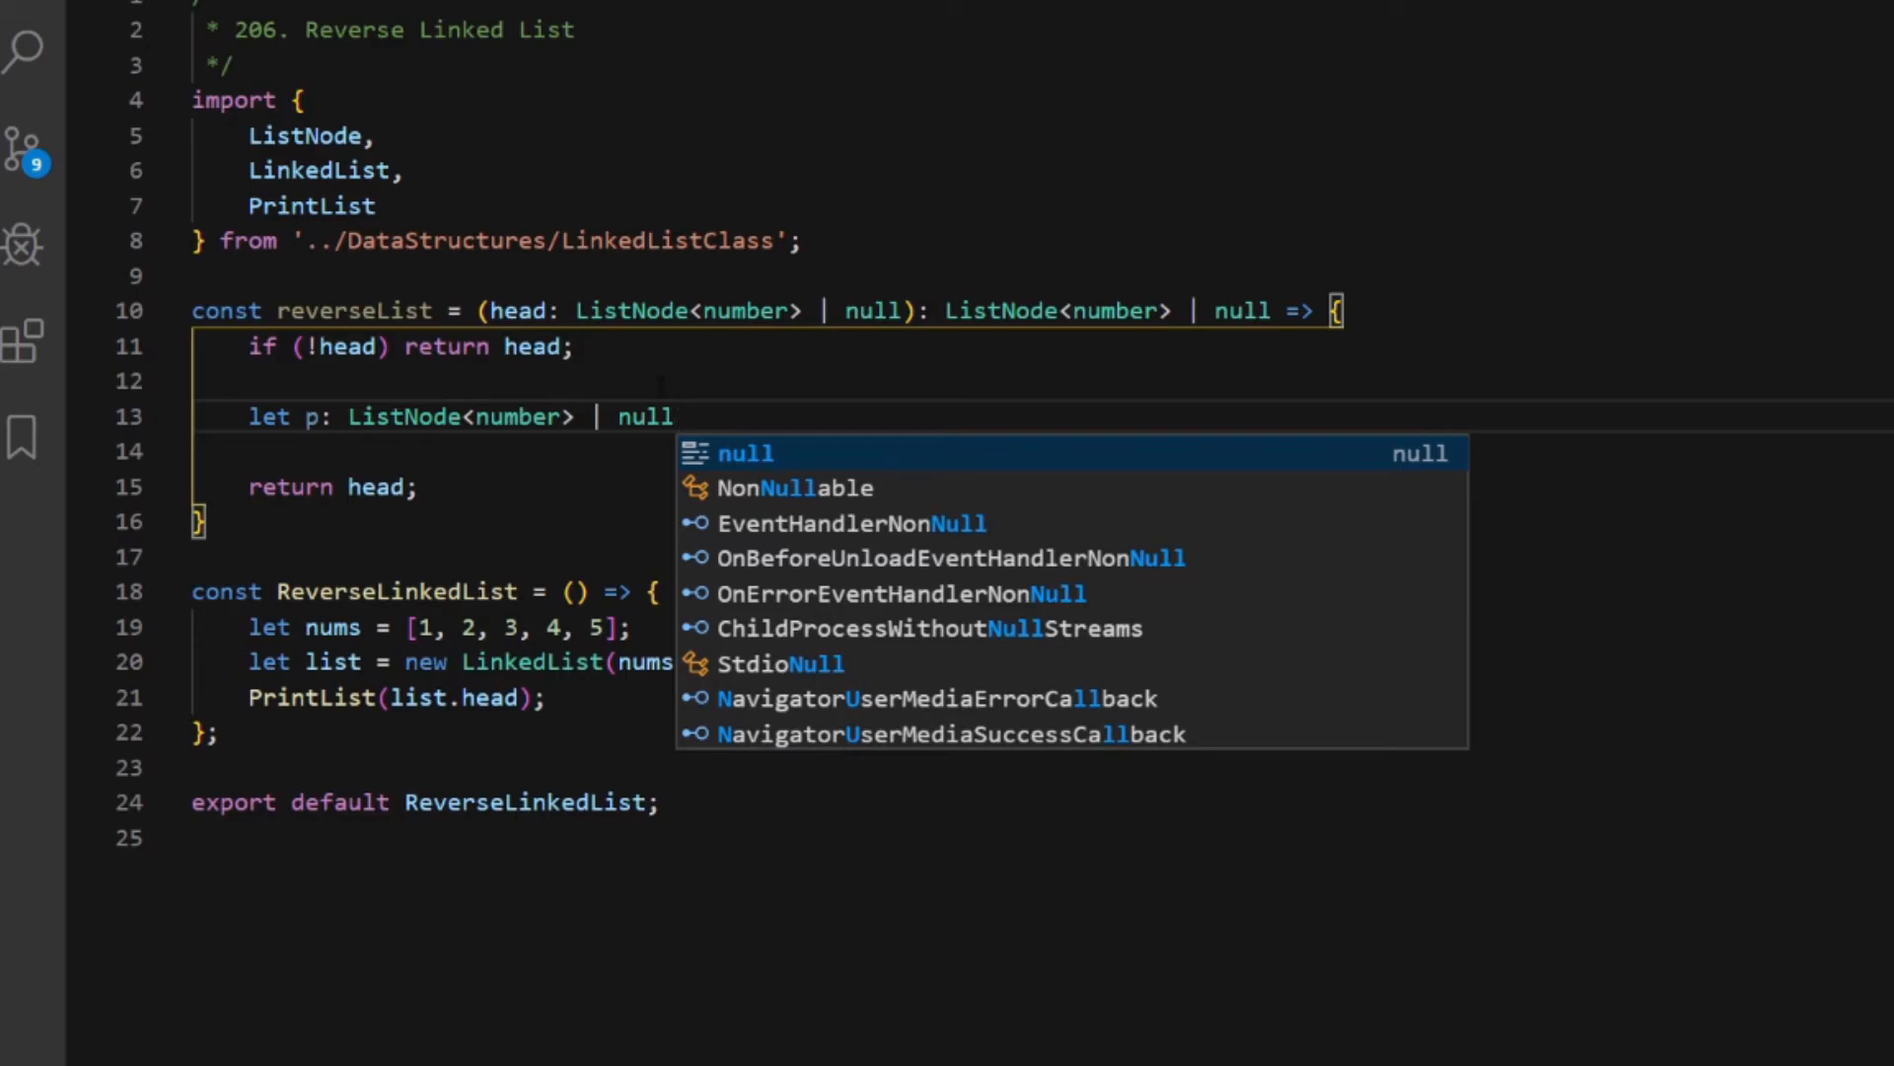
pyautogui.write('=')
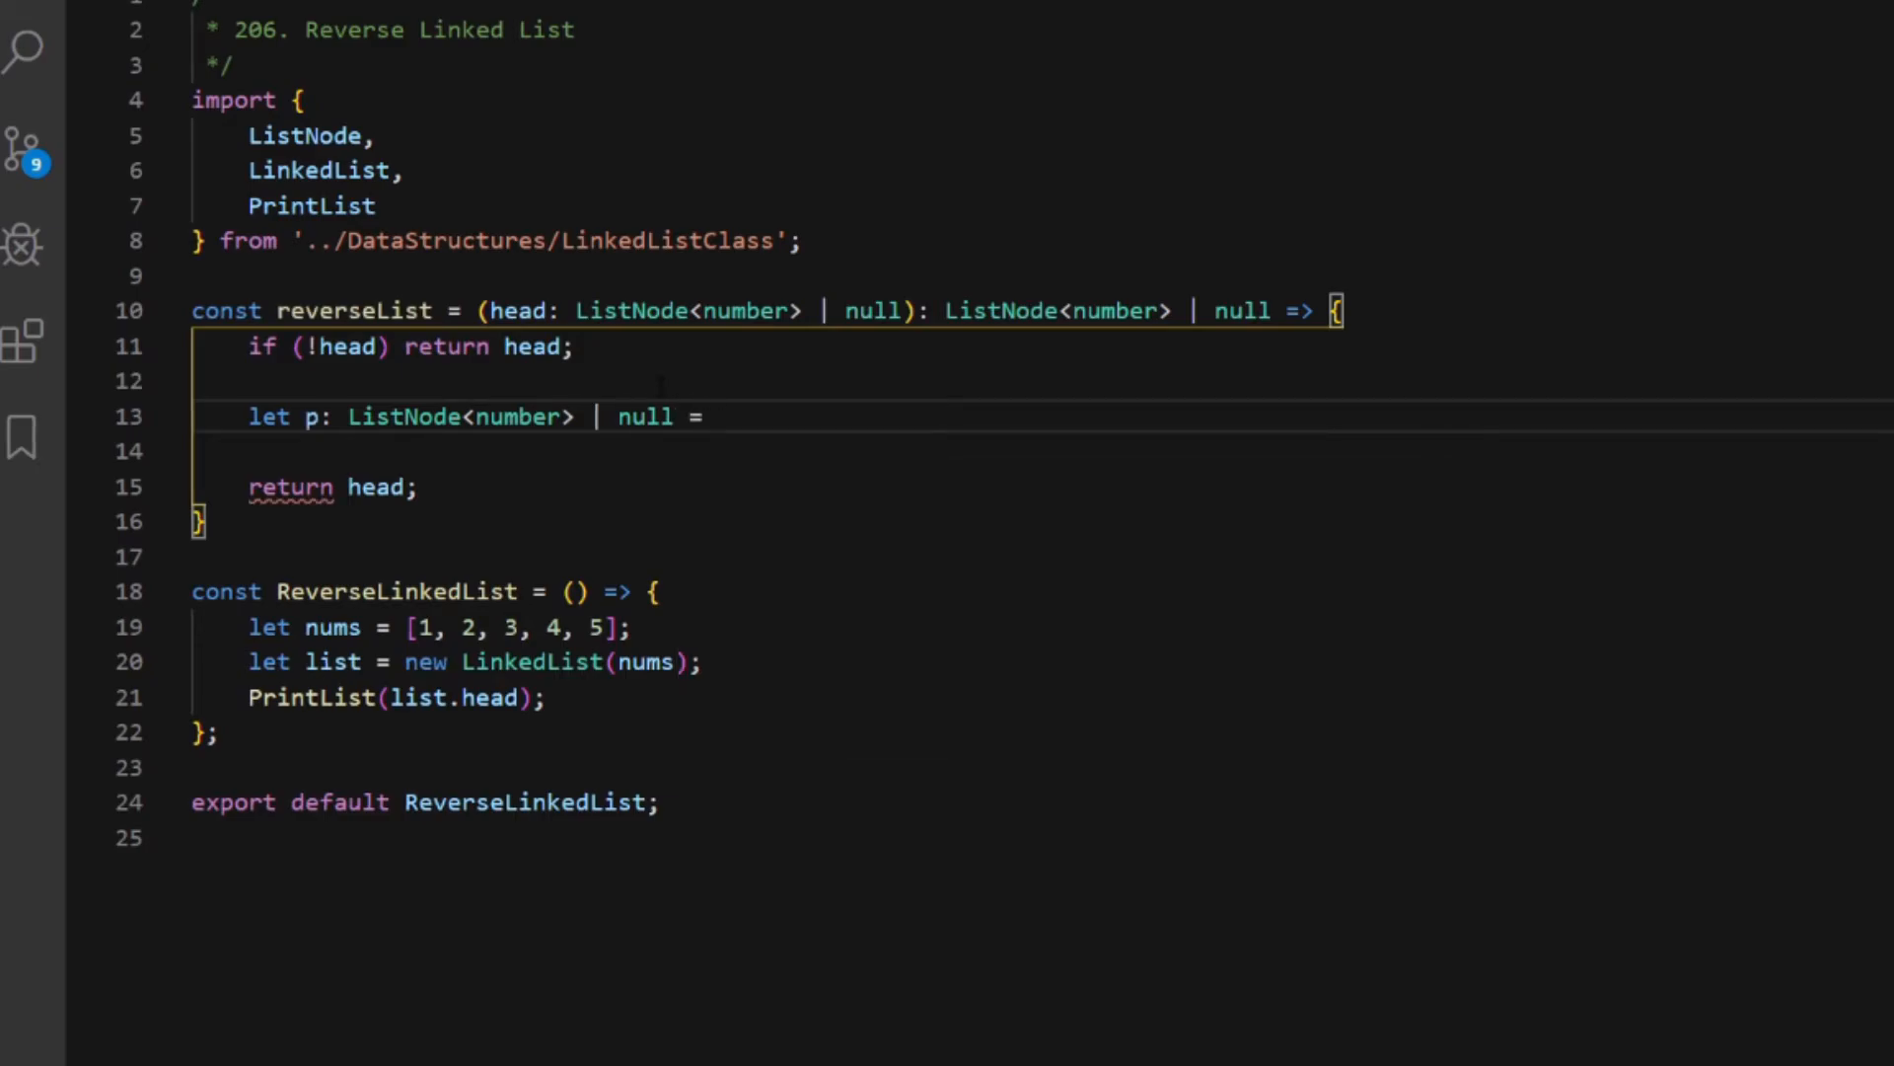
pyautogui.write('head;')
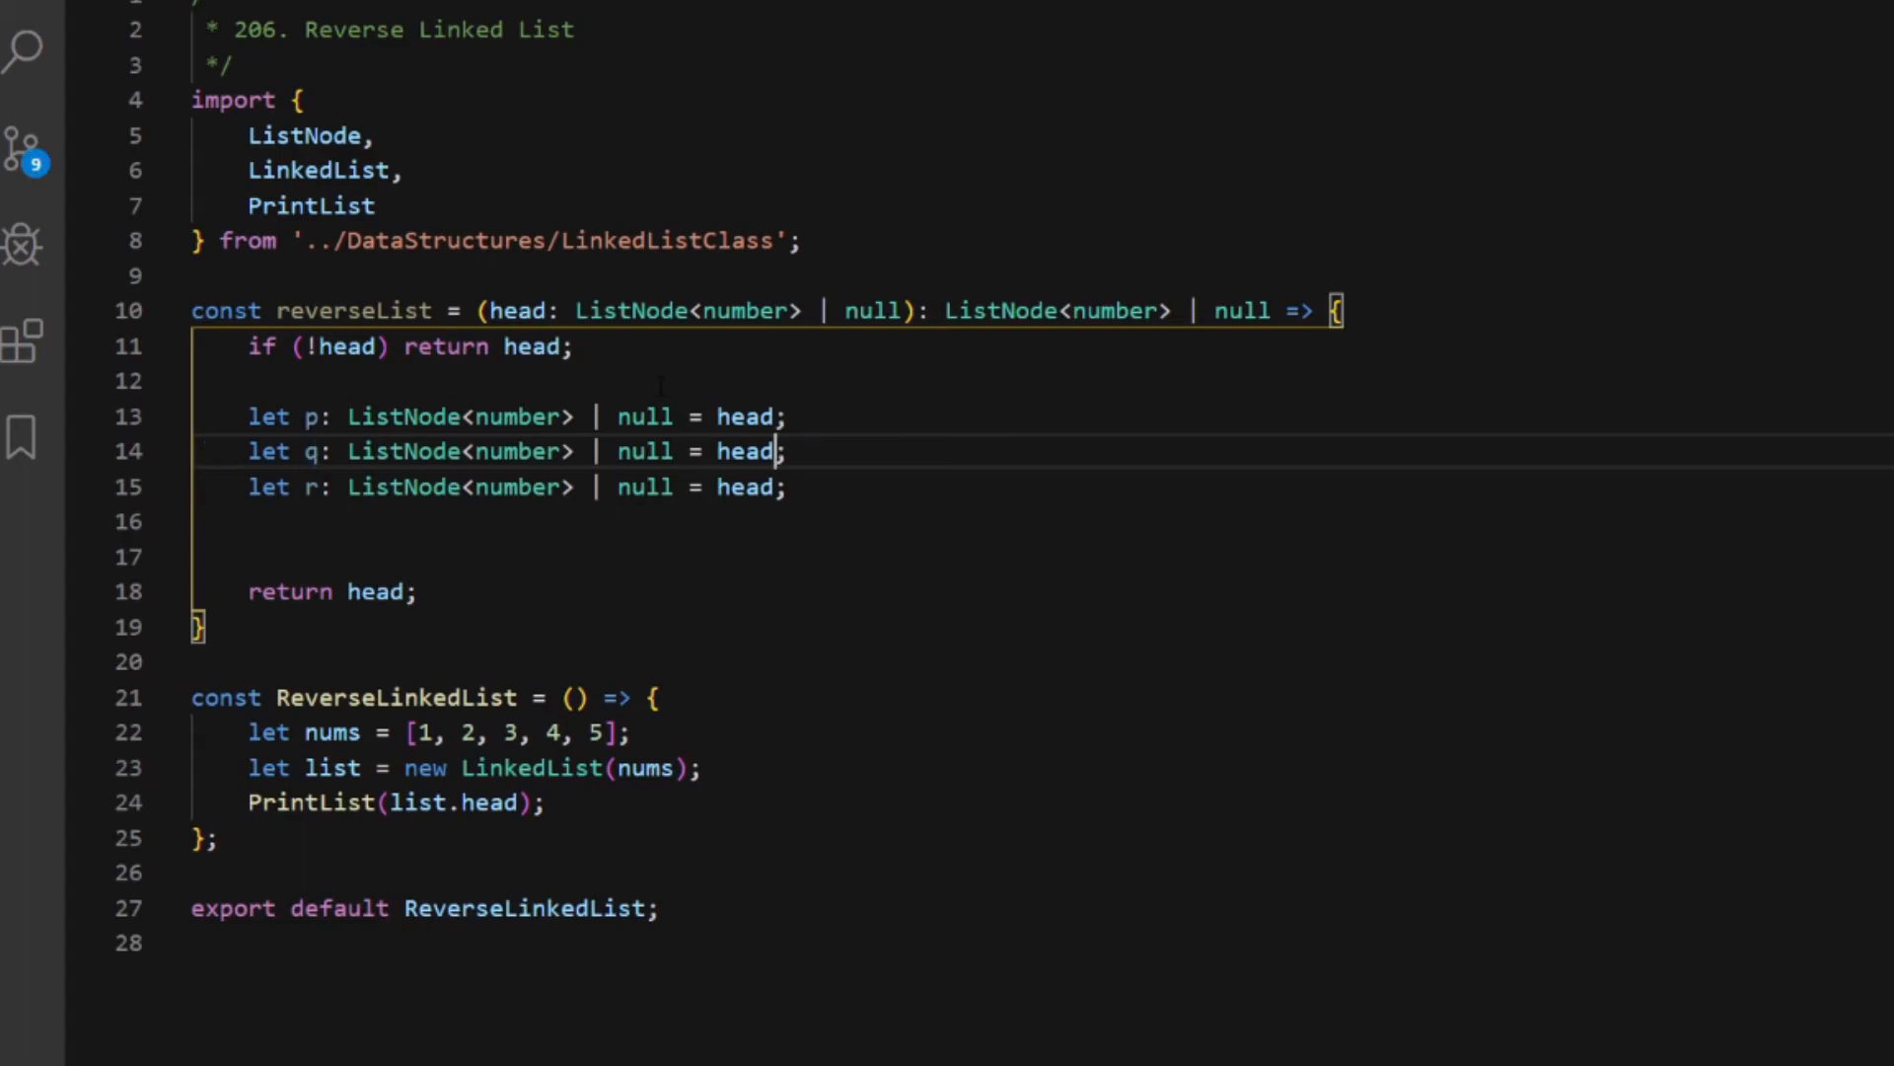
pyautogui.write('null')
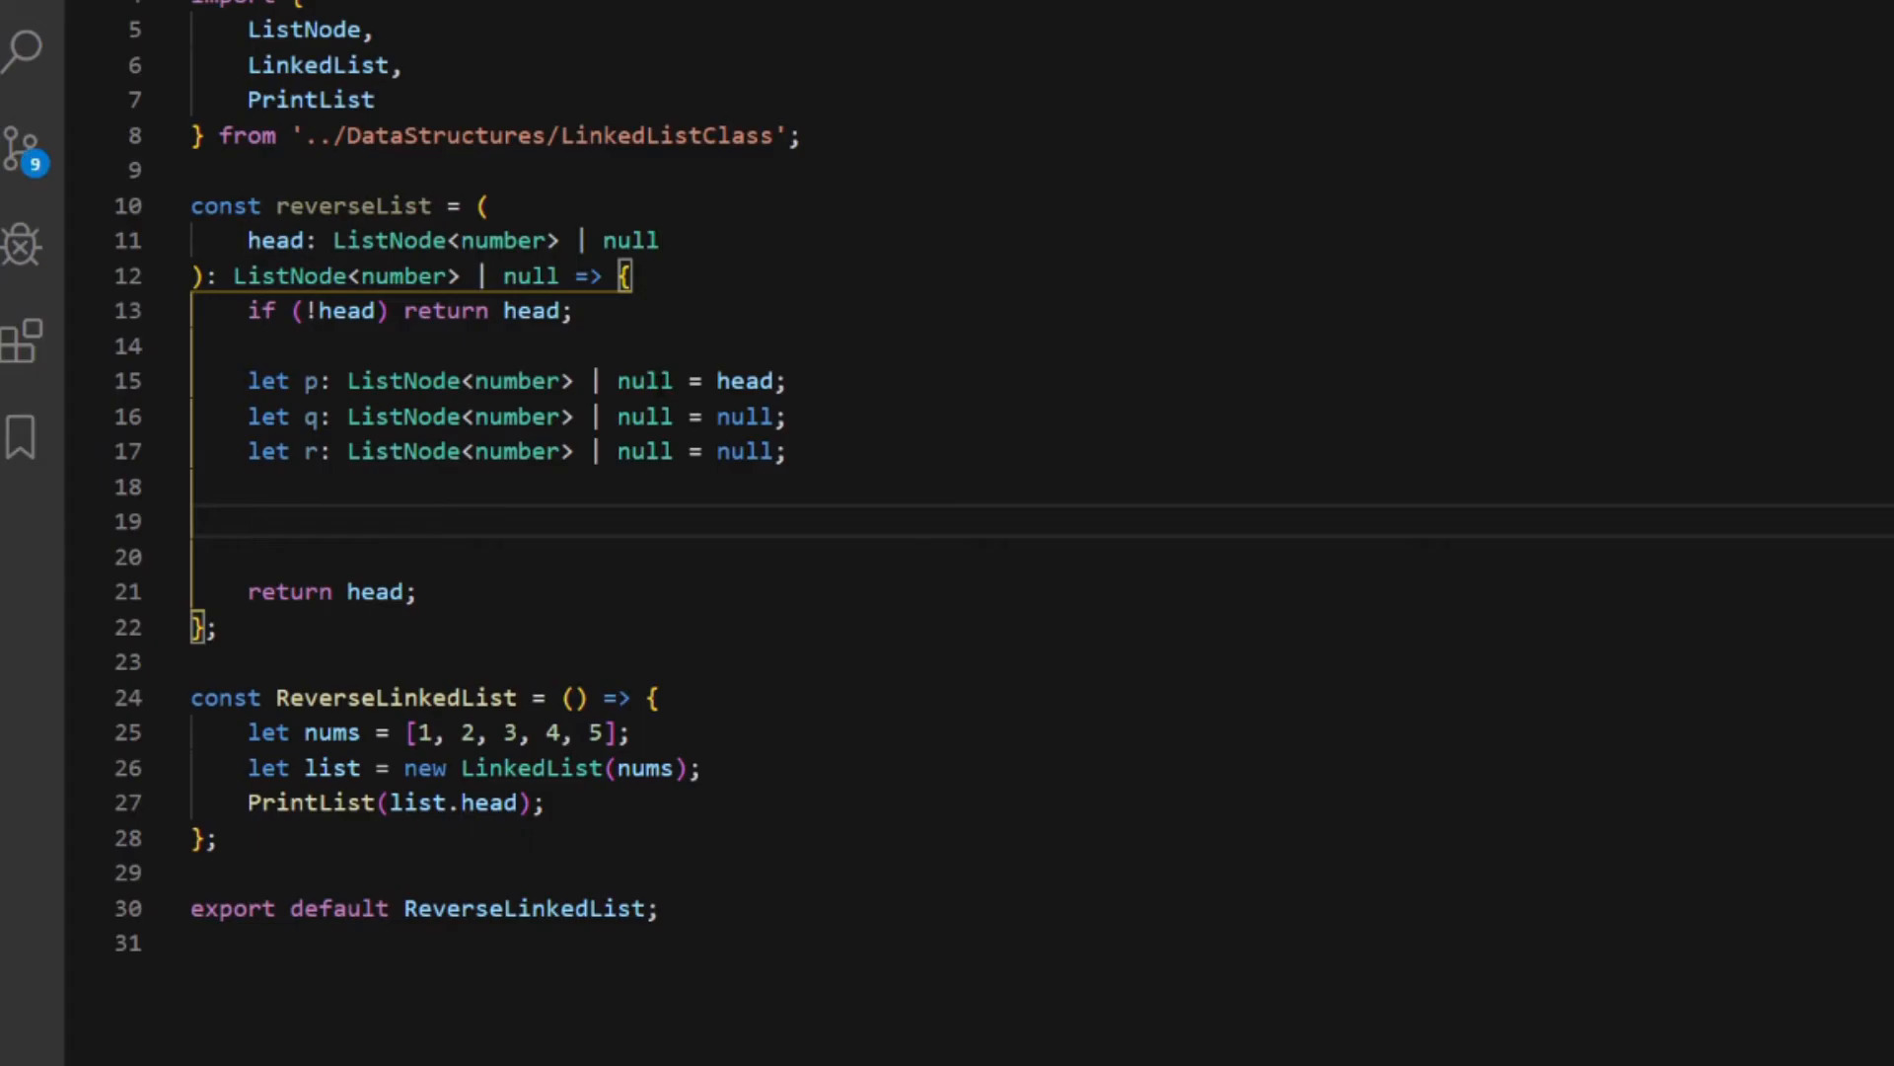
# Write while (p) { r = q; q = p; p = p.next; } advancing the three pointers
pyautogui.write('wh')
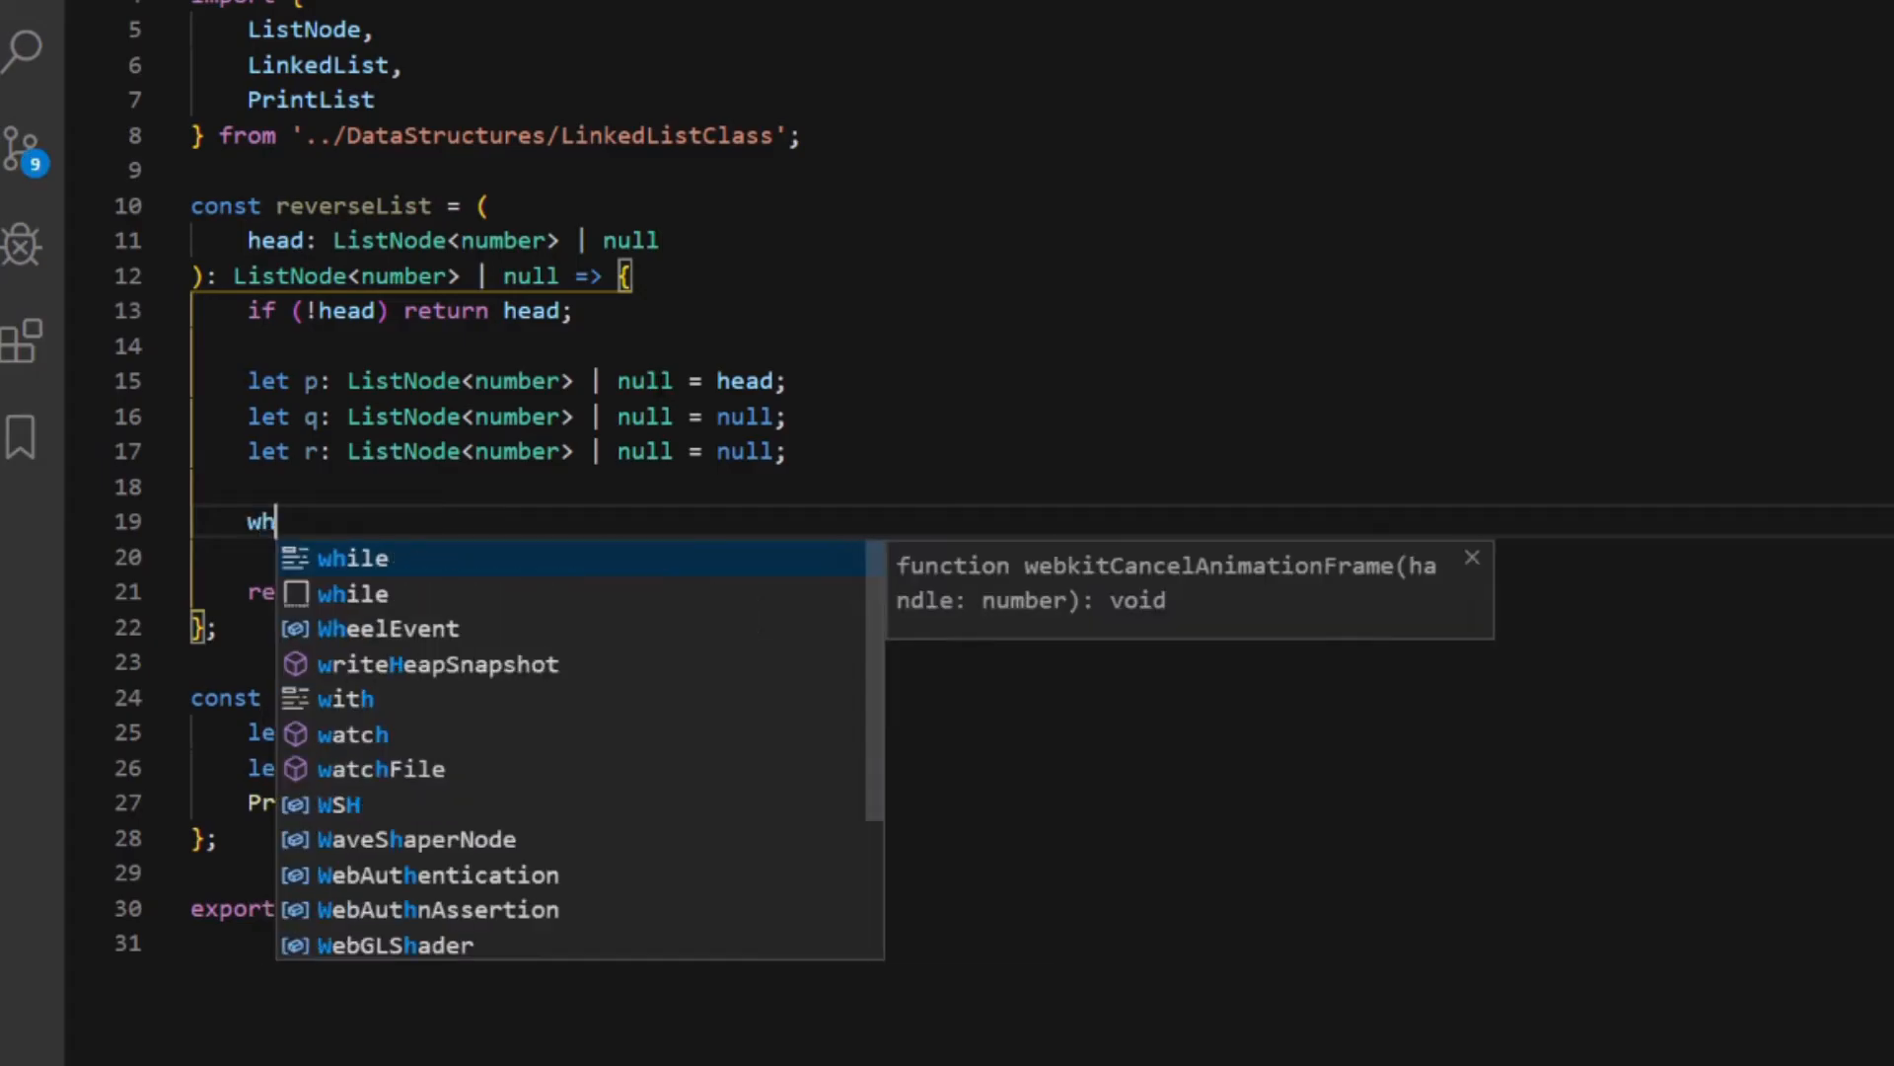
pyautogui.press('Tab')
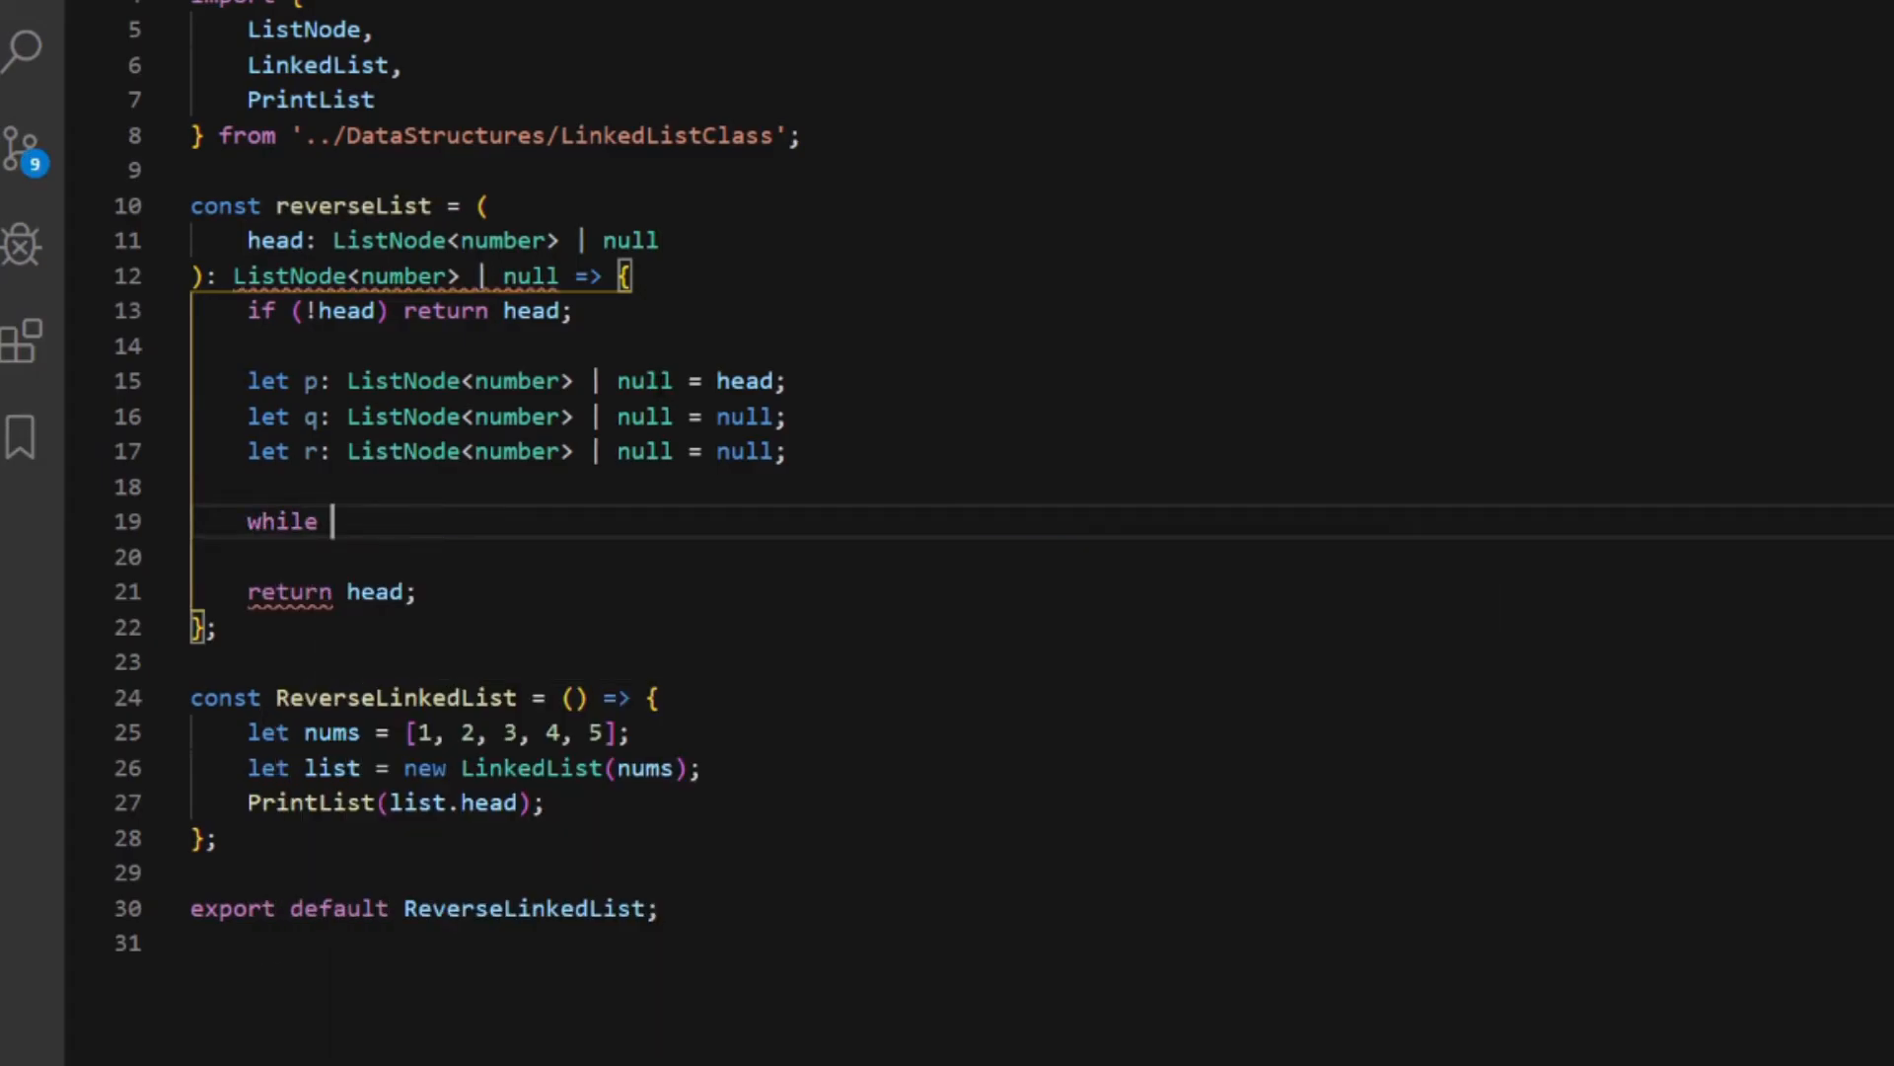
pyautogui.write('(p) {')
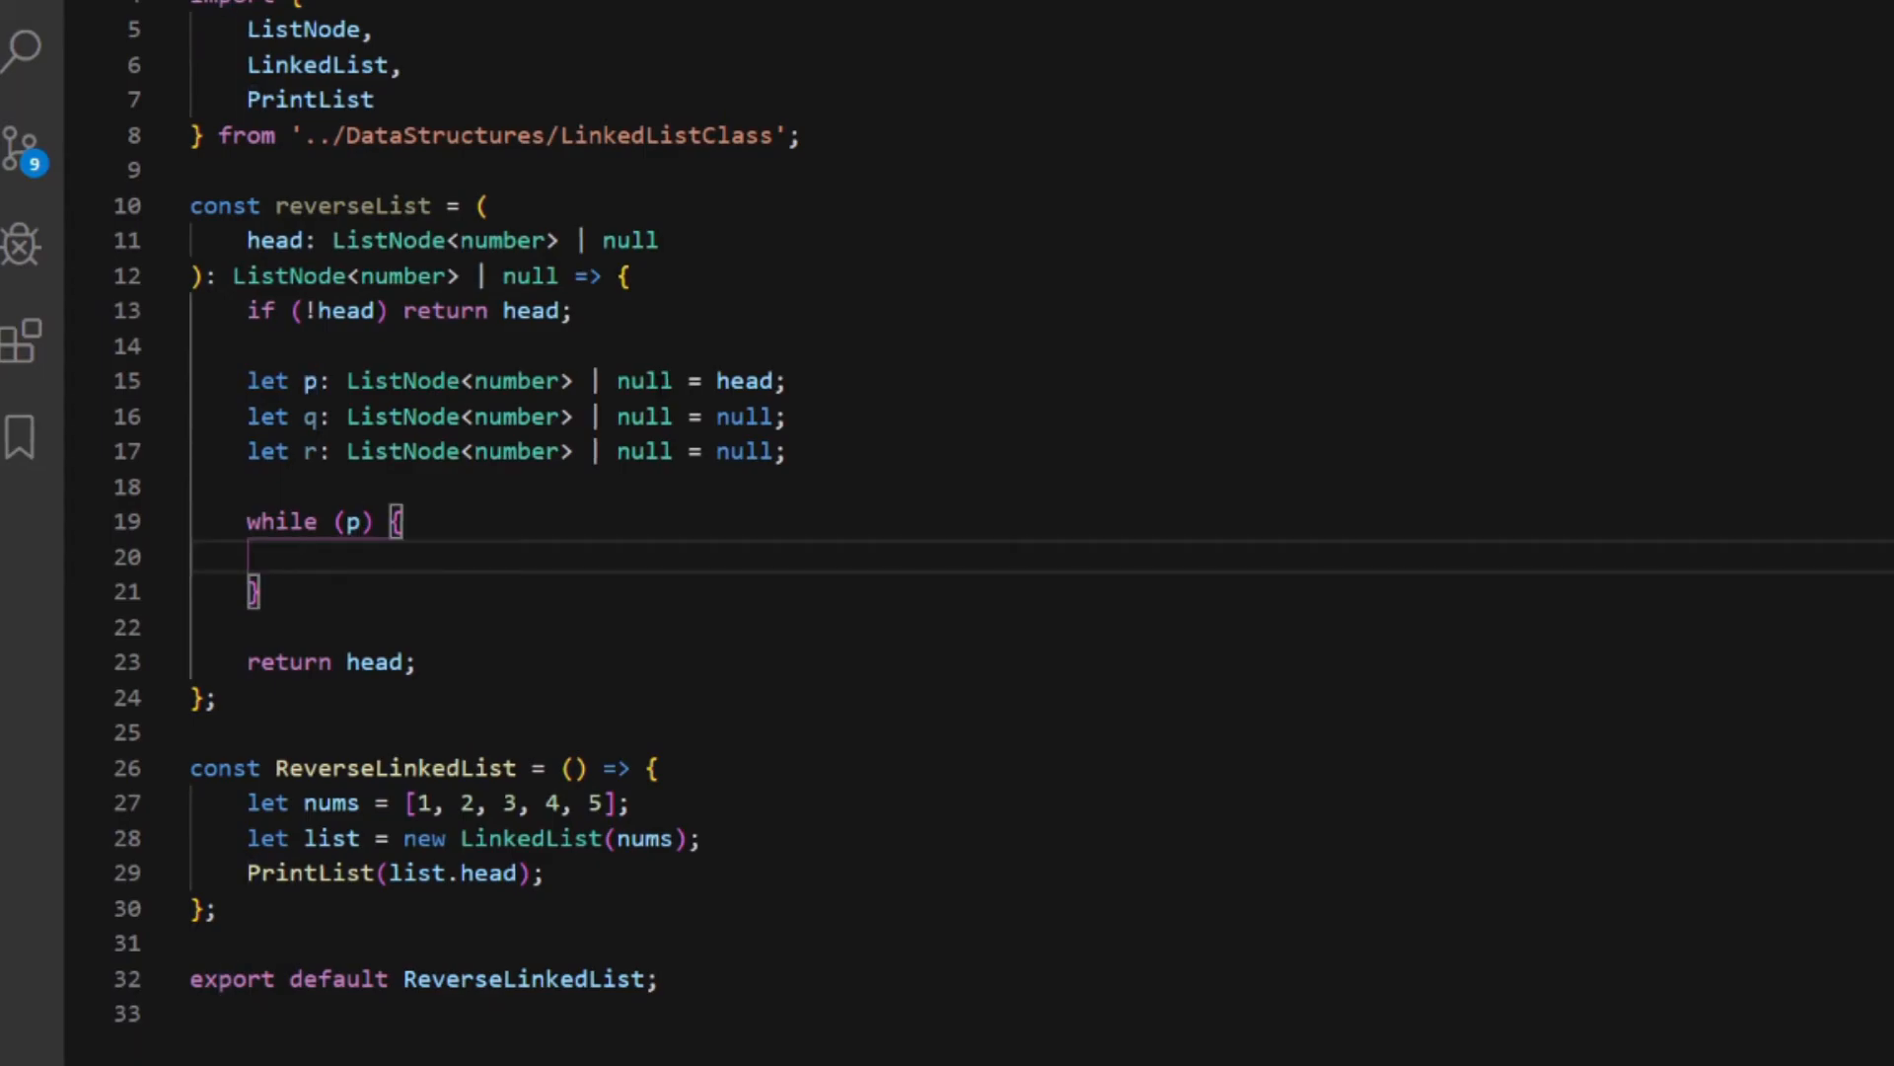
pyautogui.write('r =')
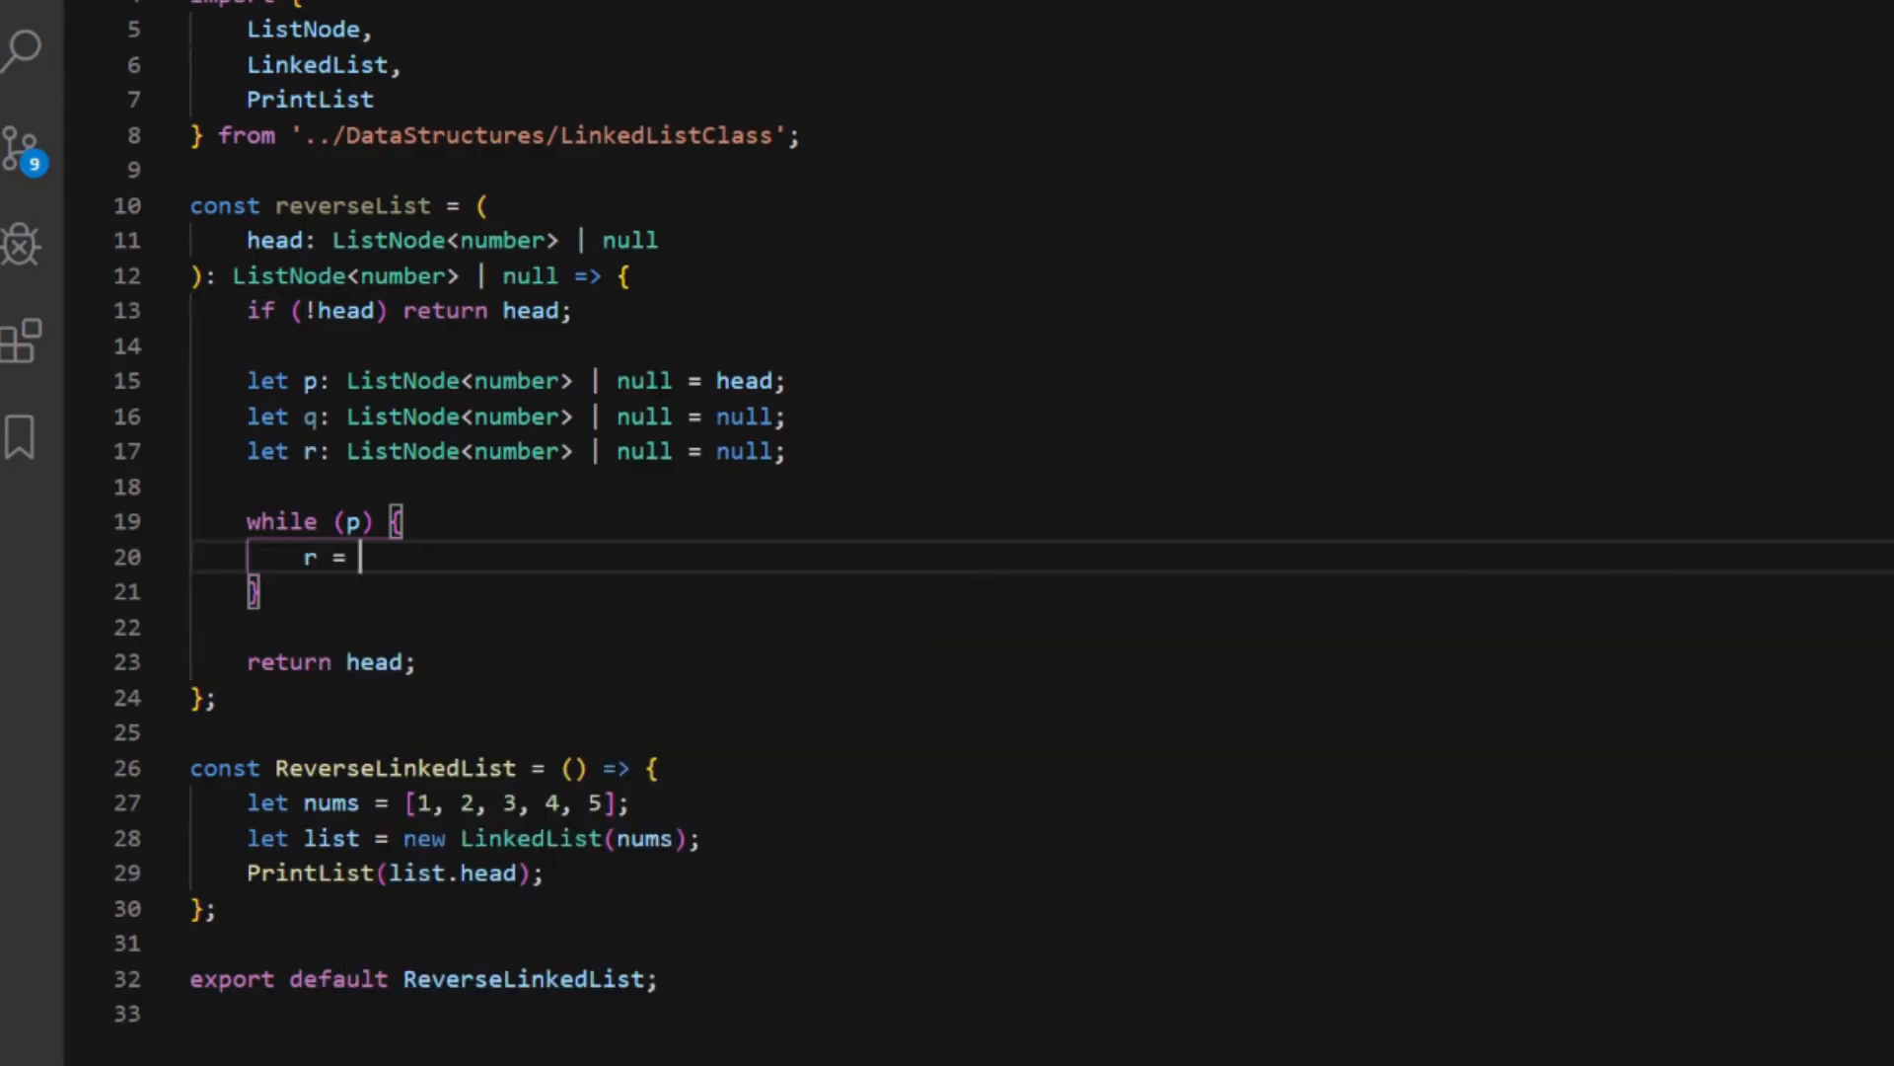
pyautogui.write('q;')
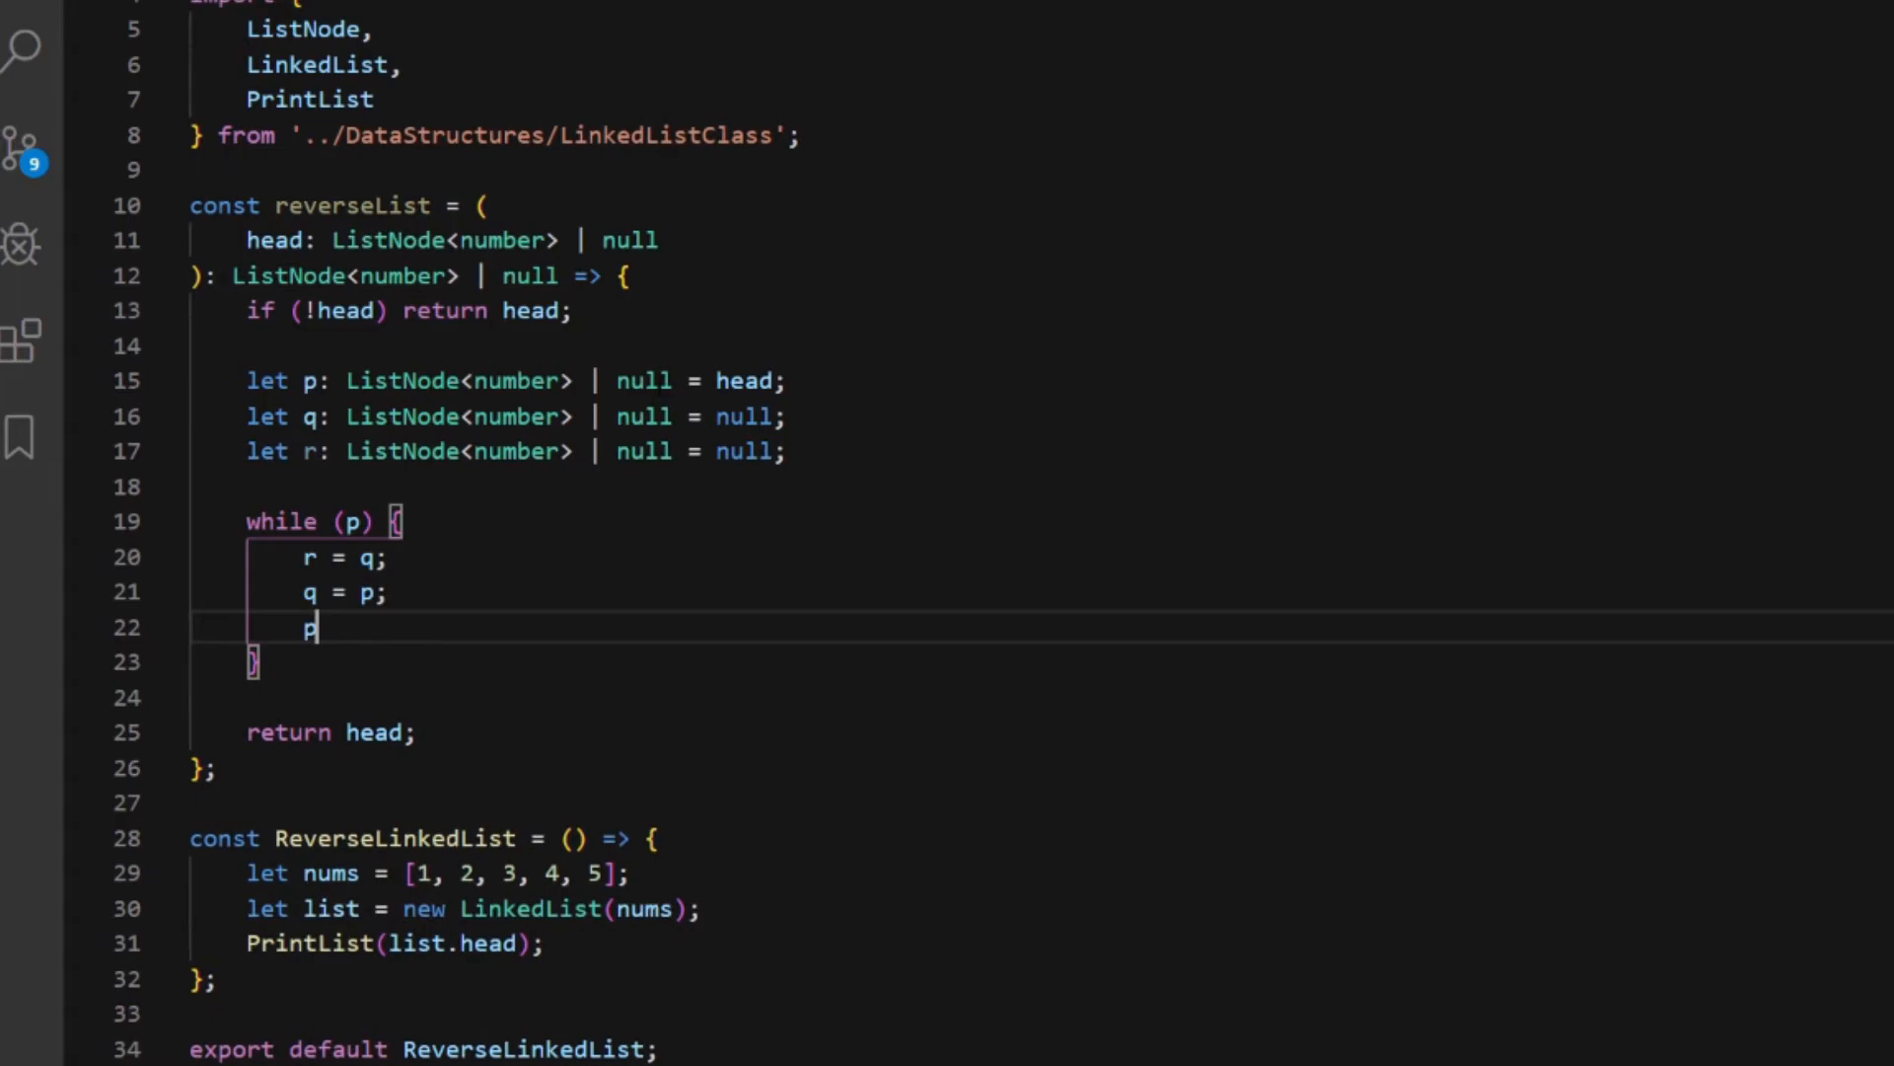
pyautogui.write('= p.')
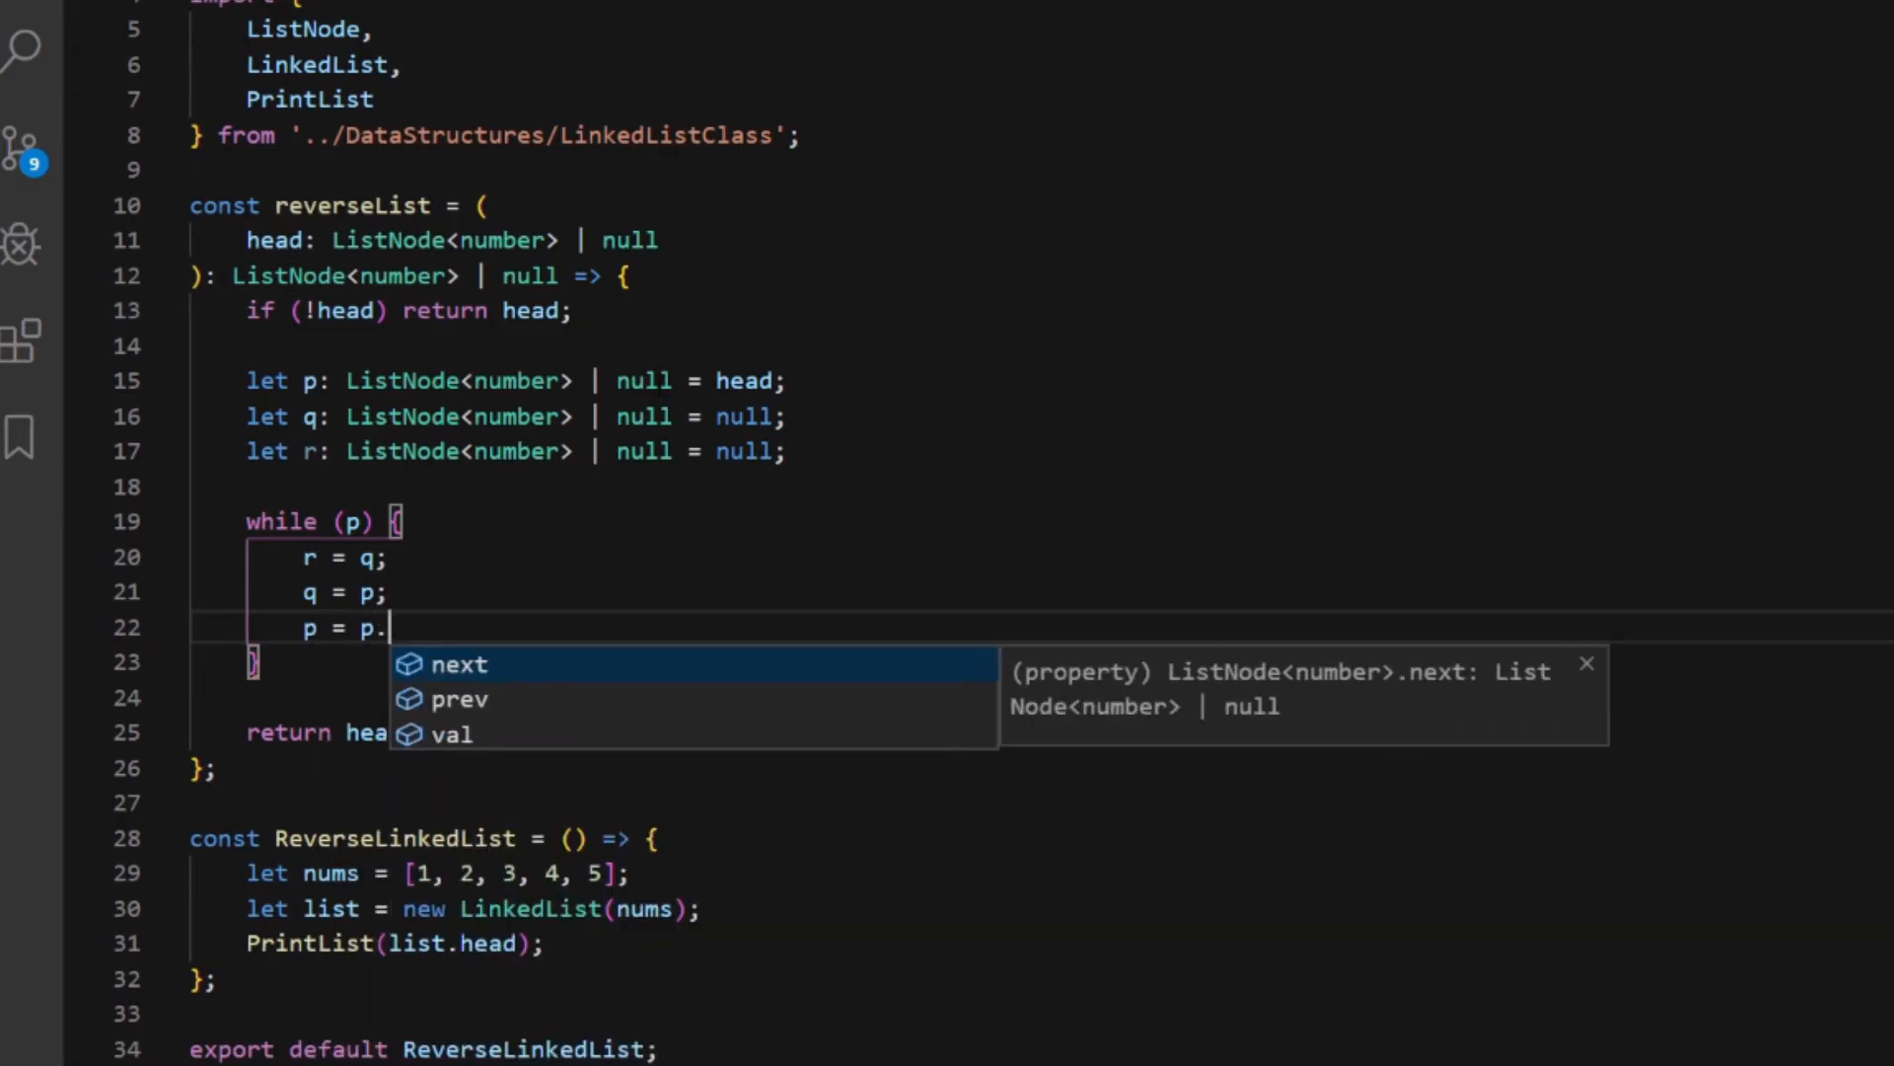
pyautogui.press('Enter')
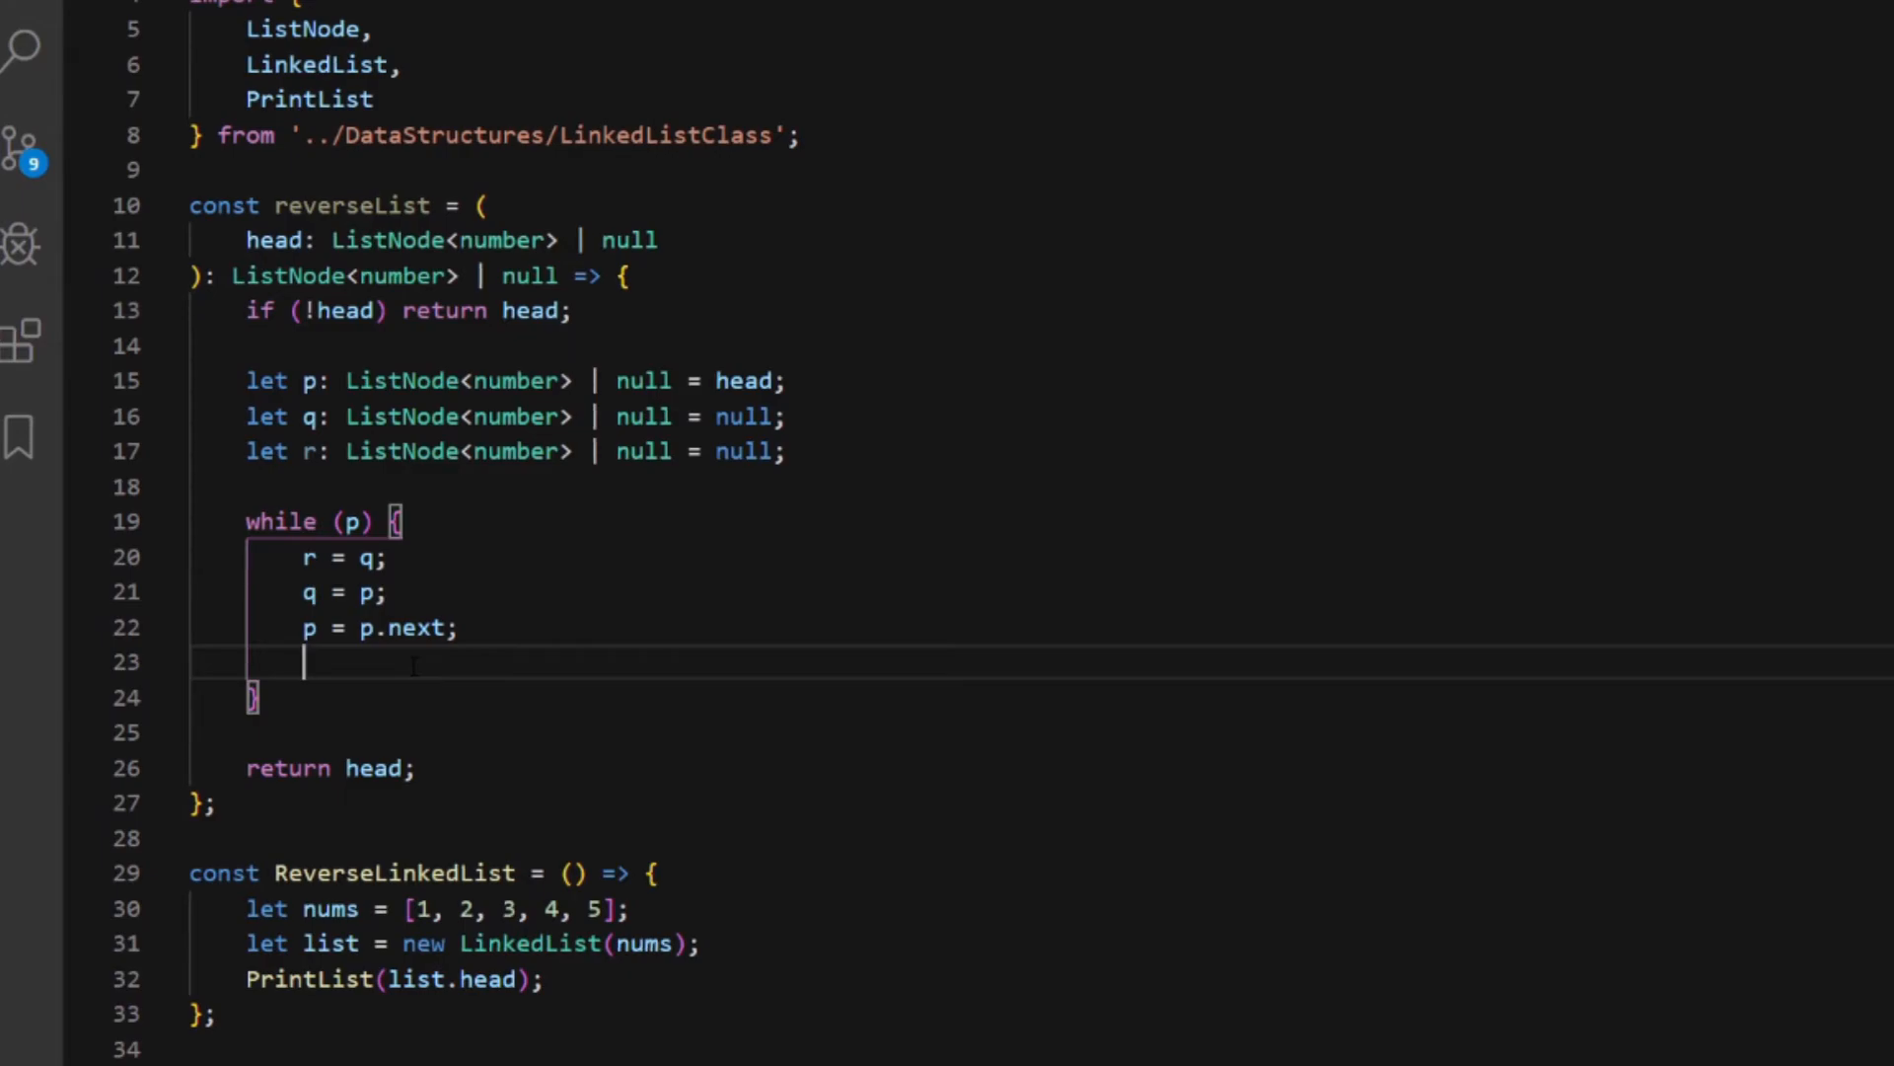
# Relink inside the loop with if (q) q.next = r;
pyautogui.write('q')
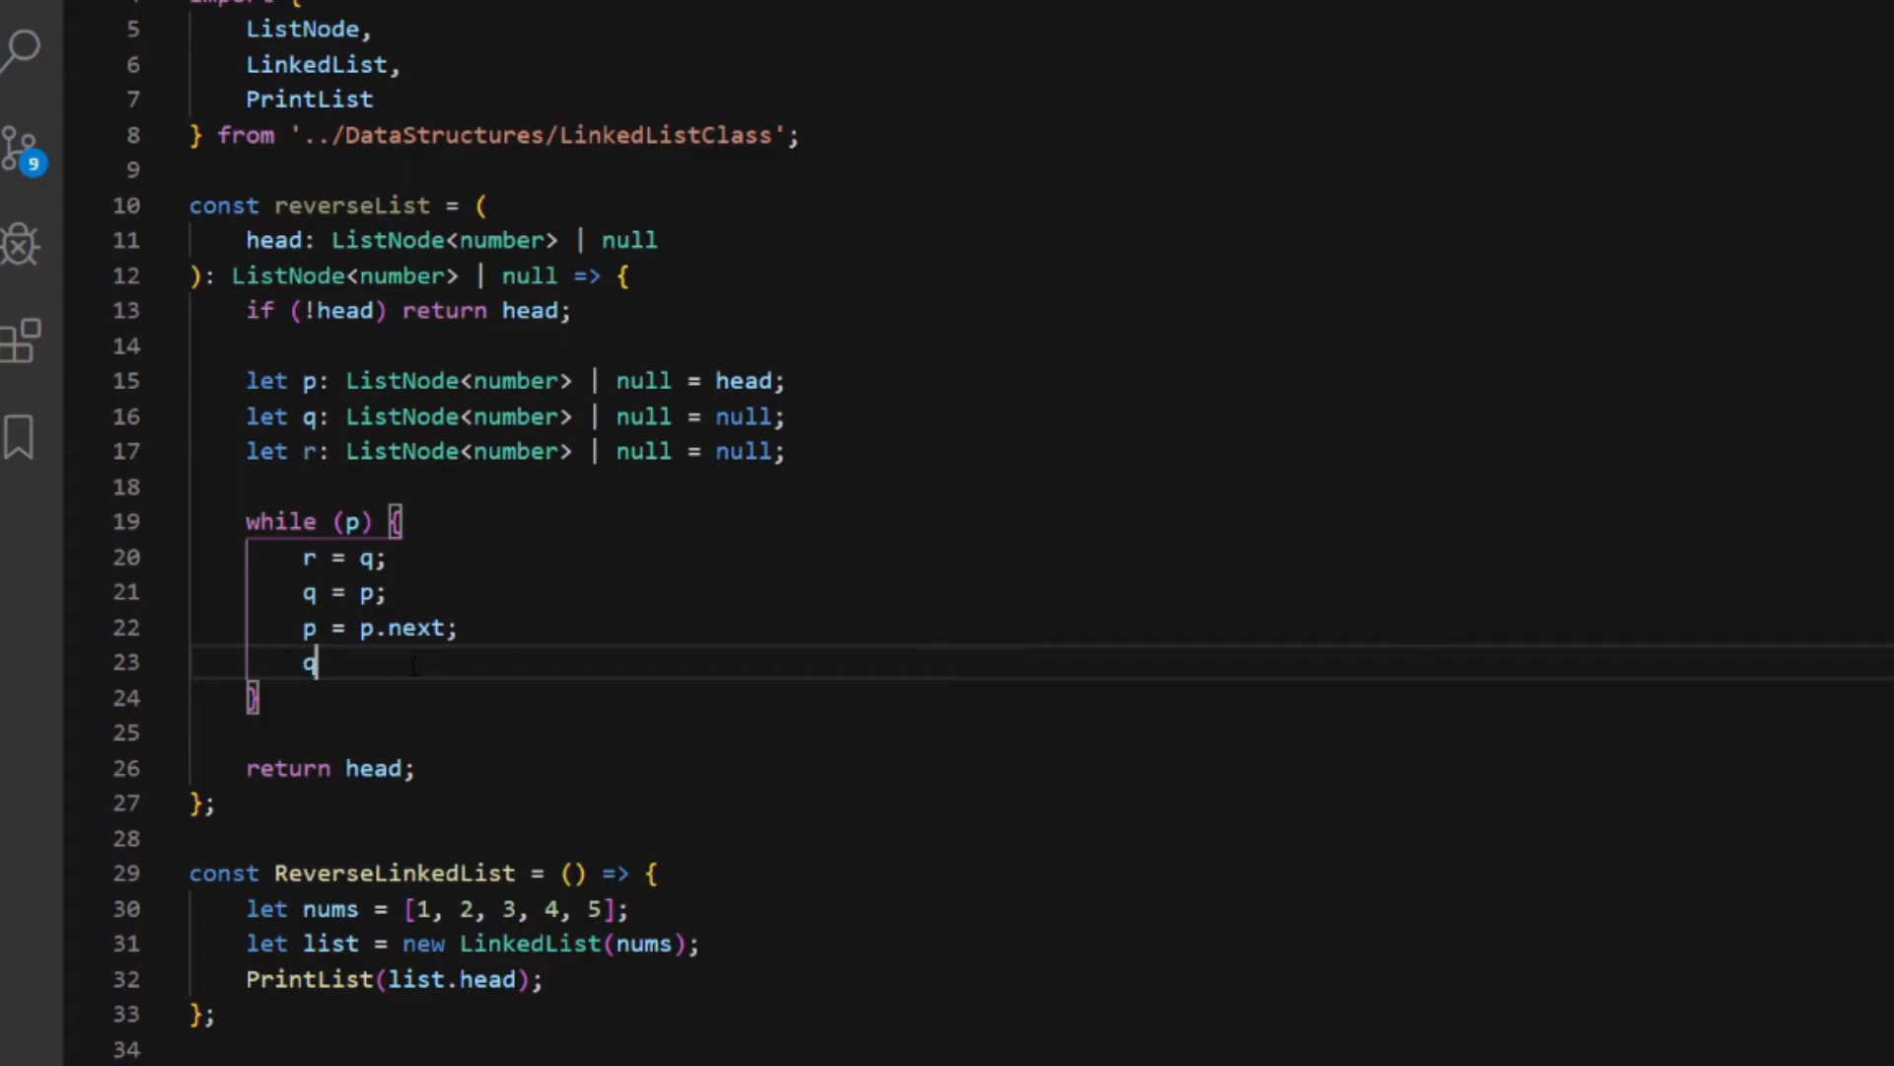
pyautogui.write('.next =')
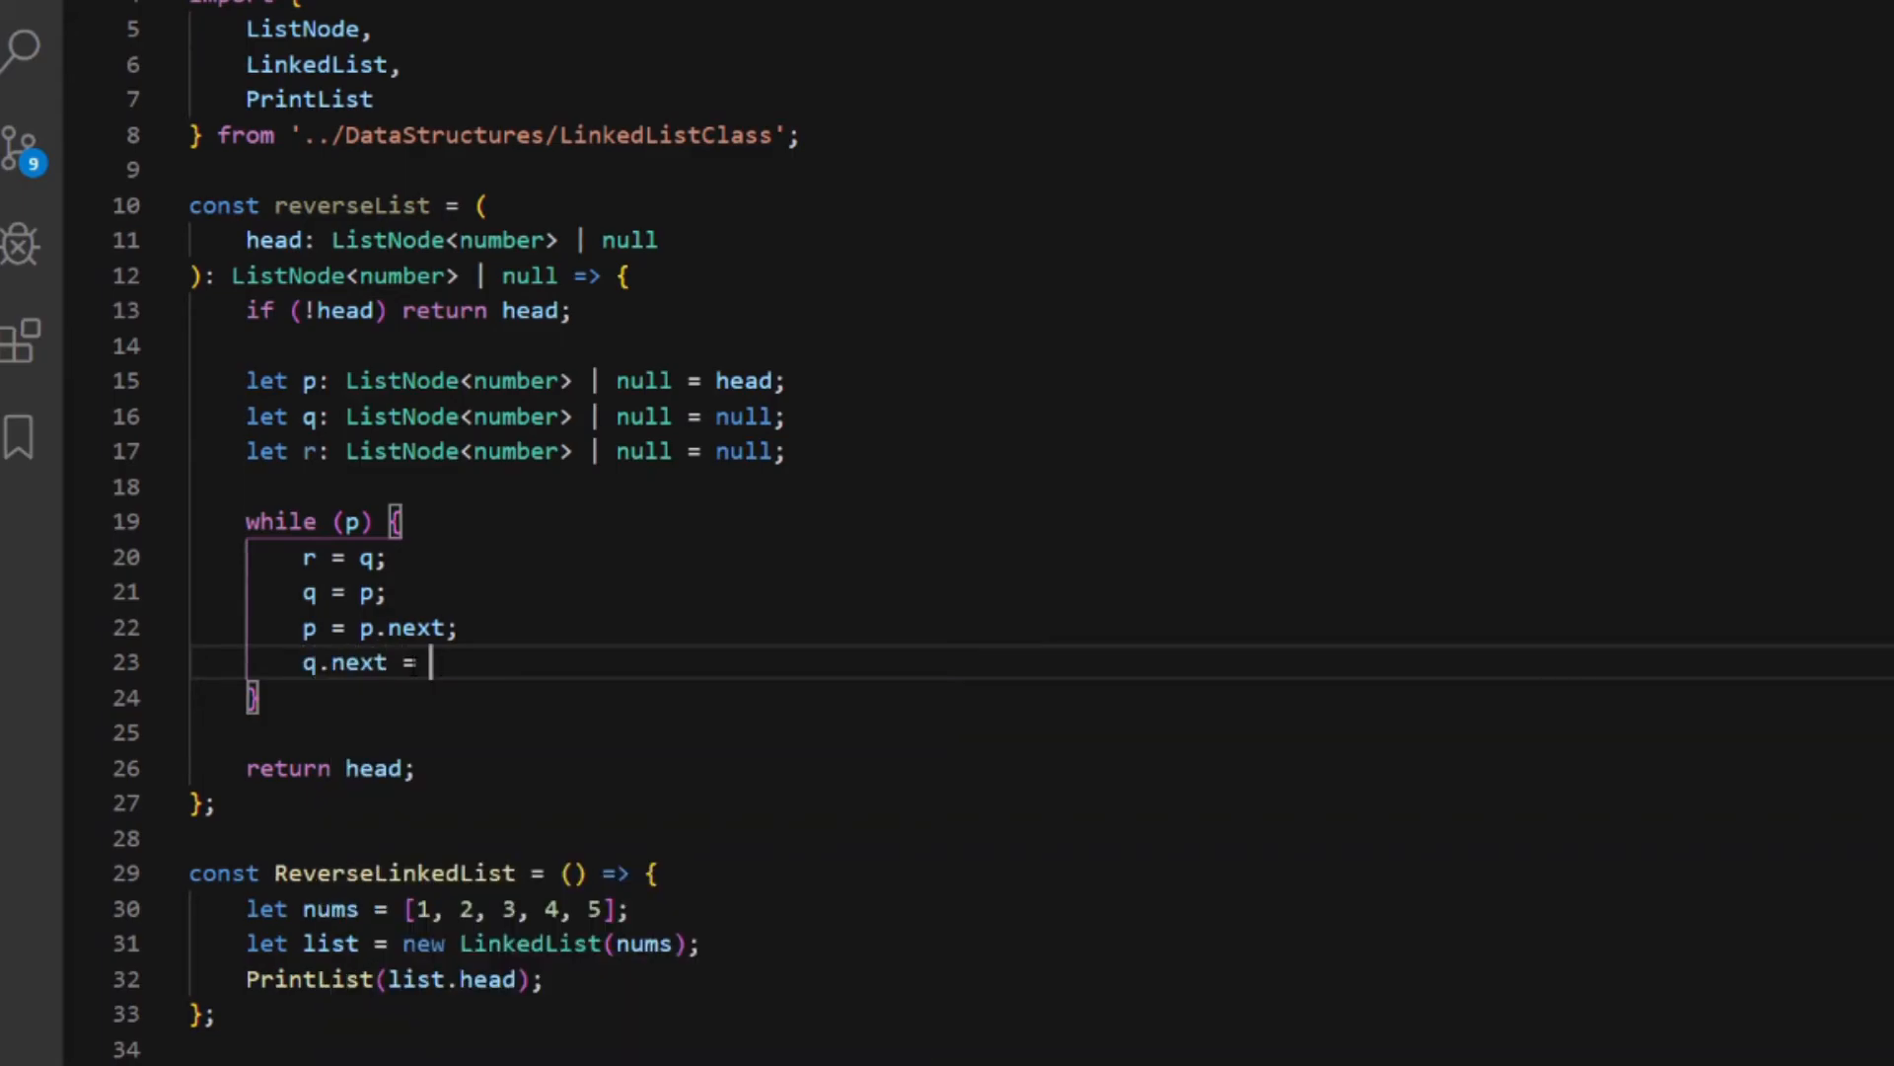
pyautogui.write('r;')
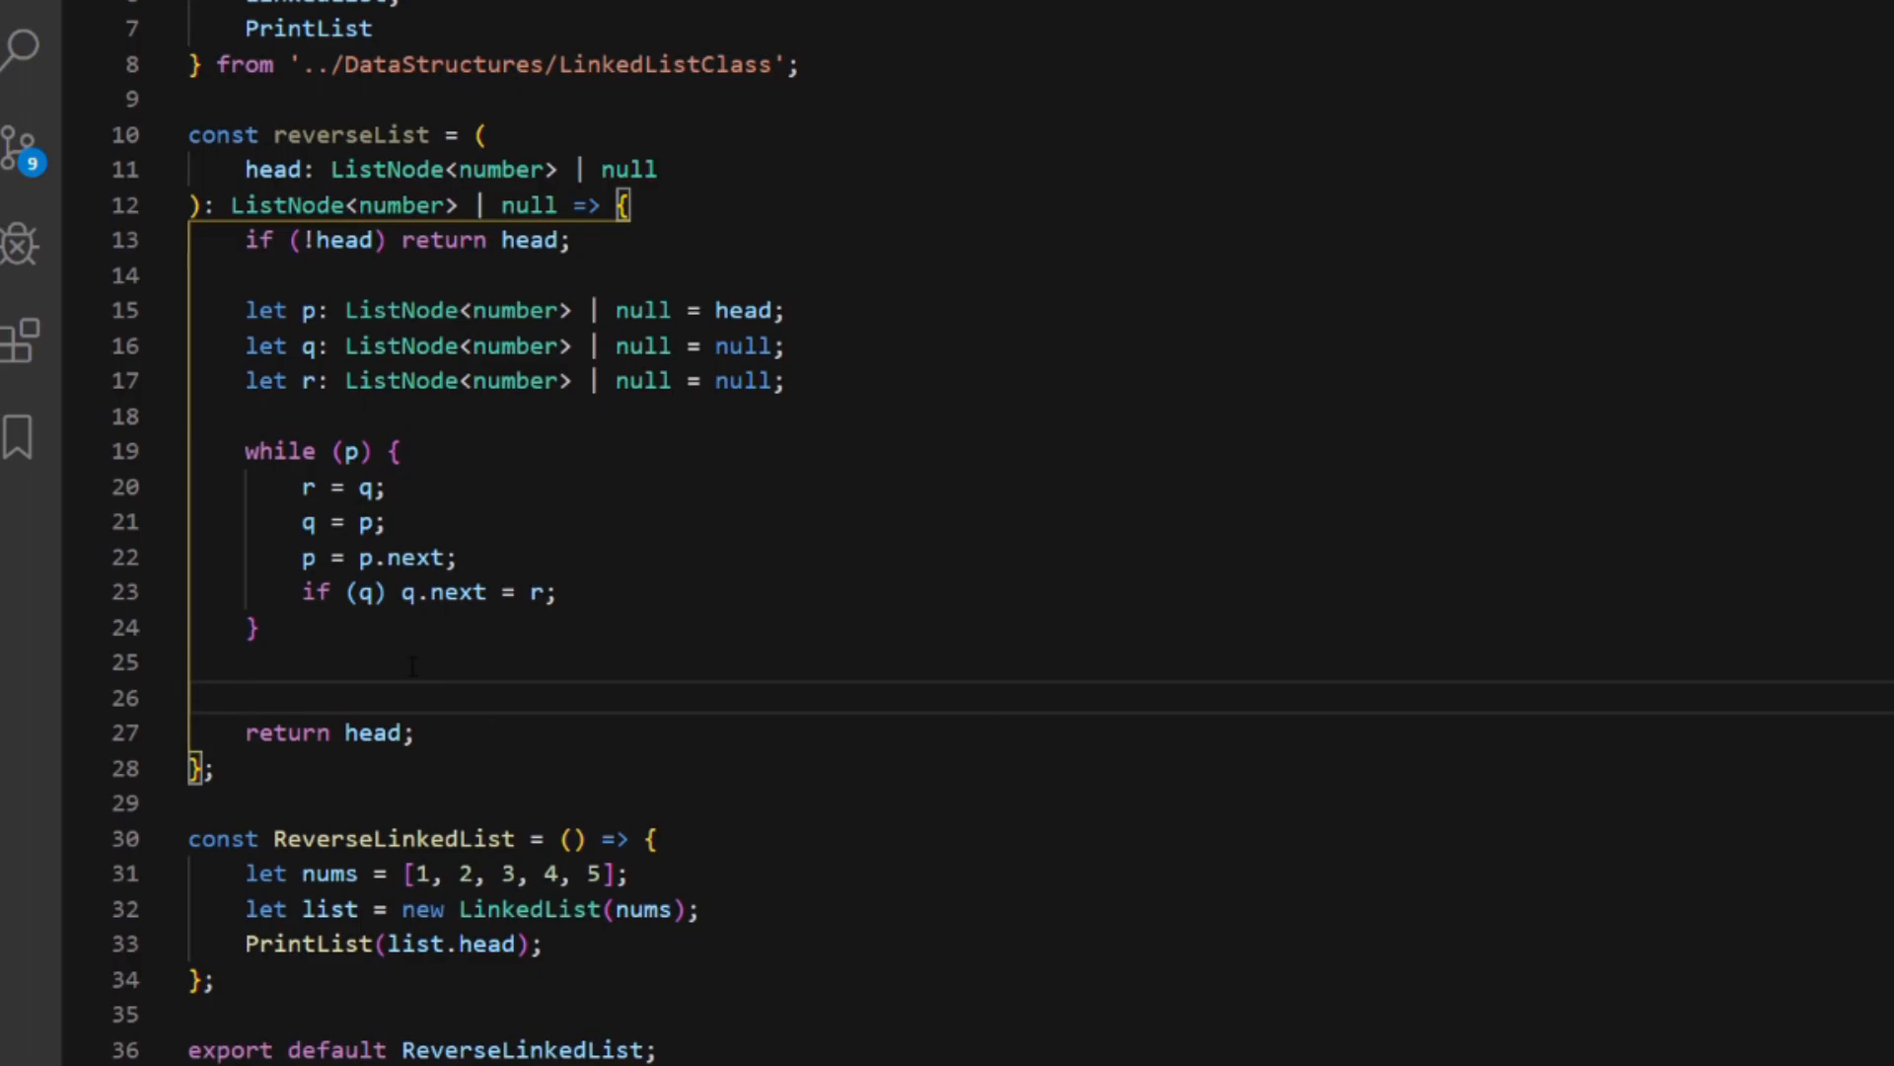
# Set head = q; before the return and print PrintList(reverseList(list.head)), giving 5->4->3->2->1
pyautogui.write('head = q;')
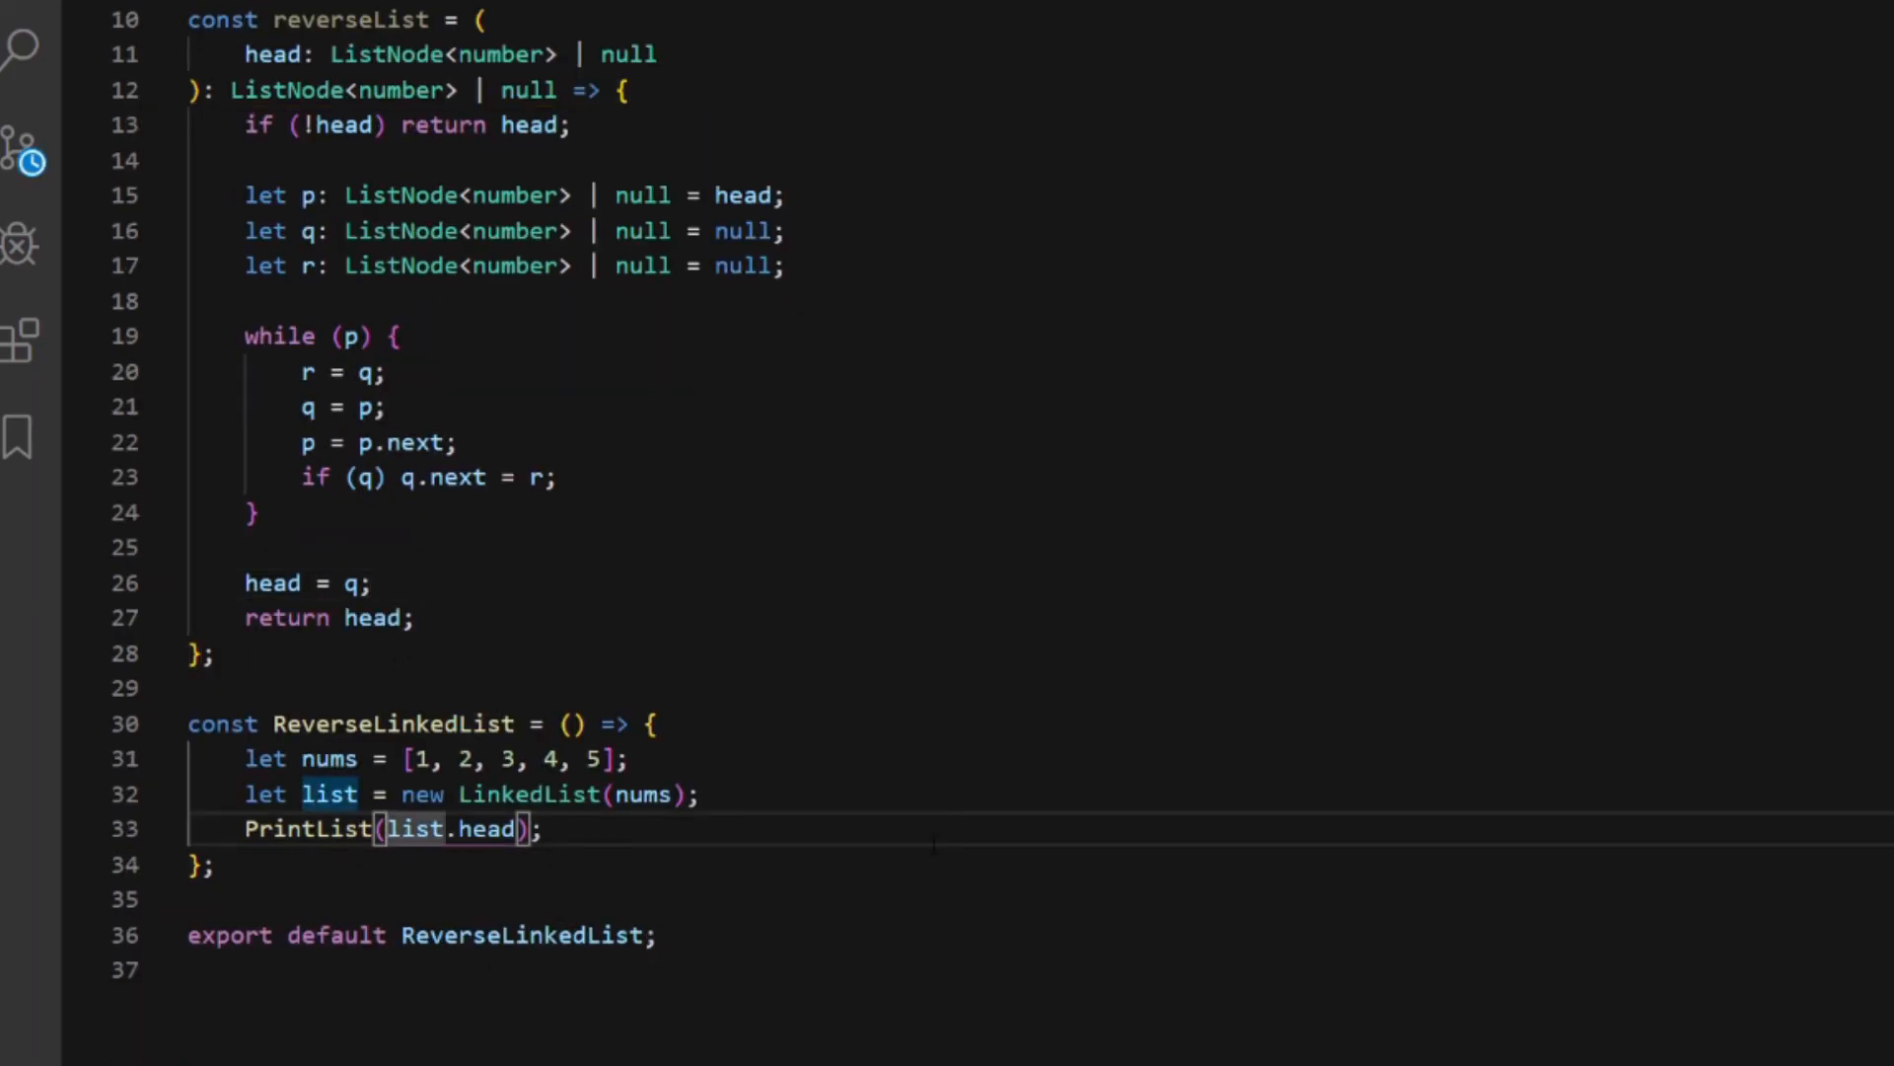
pyautogui.press('Delete')
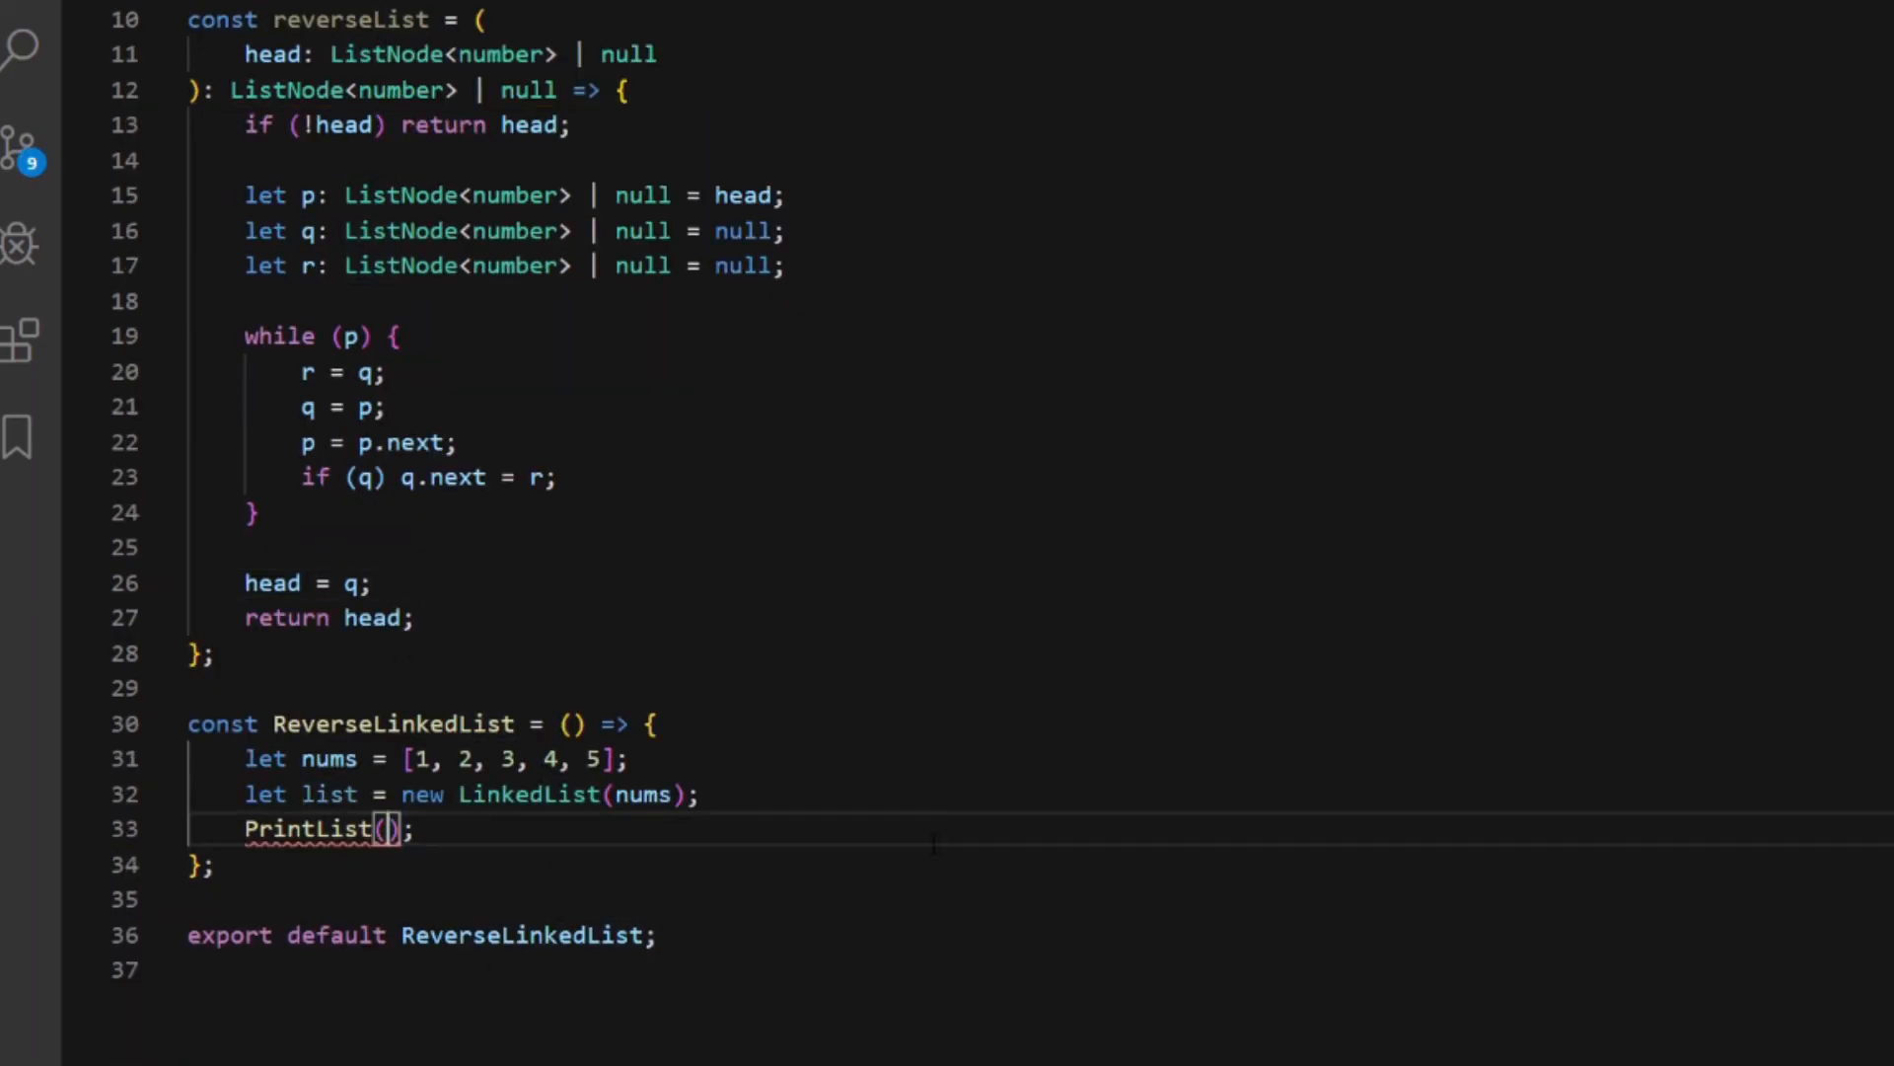
pyautogui.write('reverseList(')
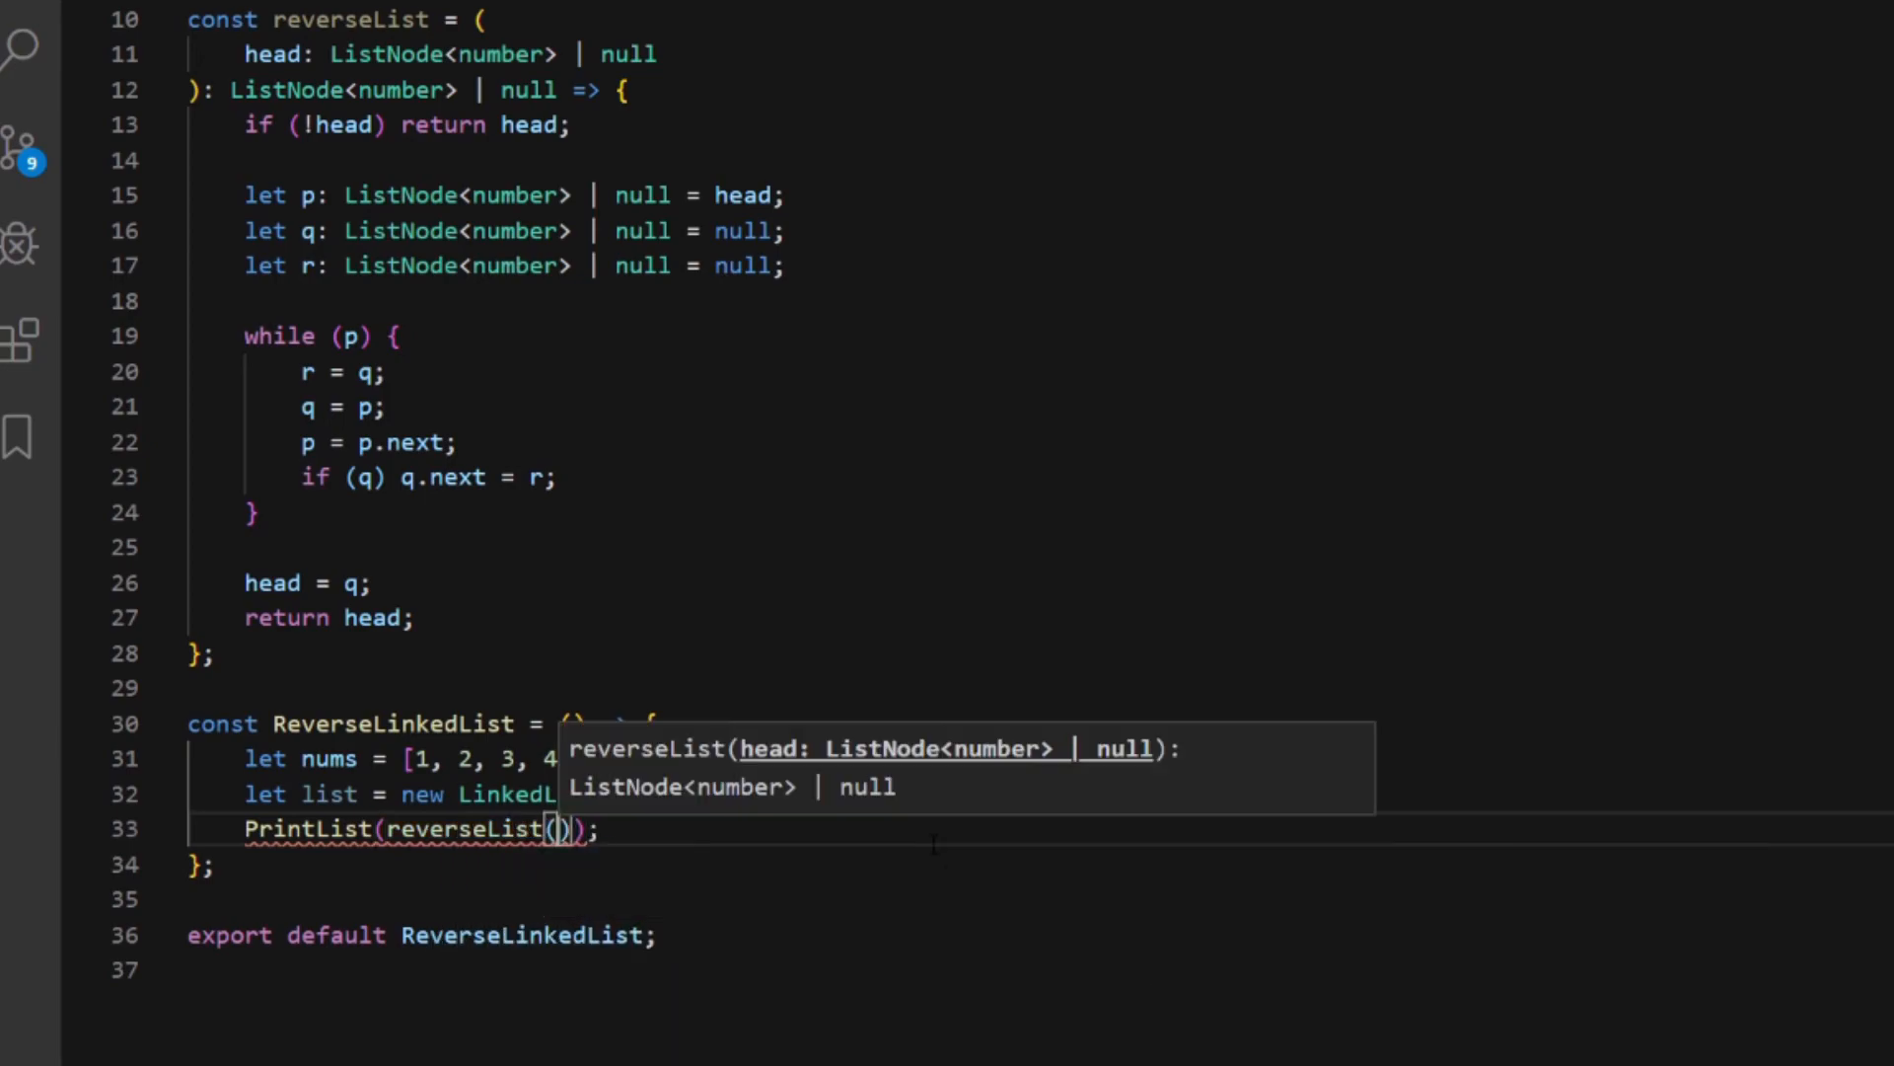
pyautogui.write('list.head')
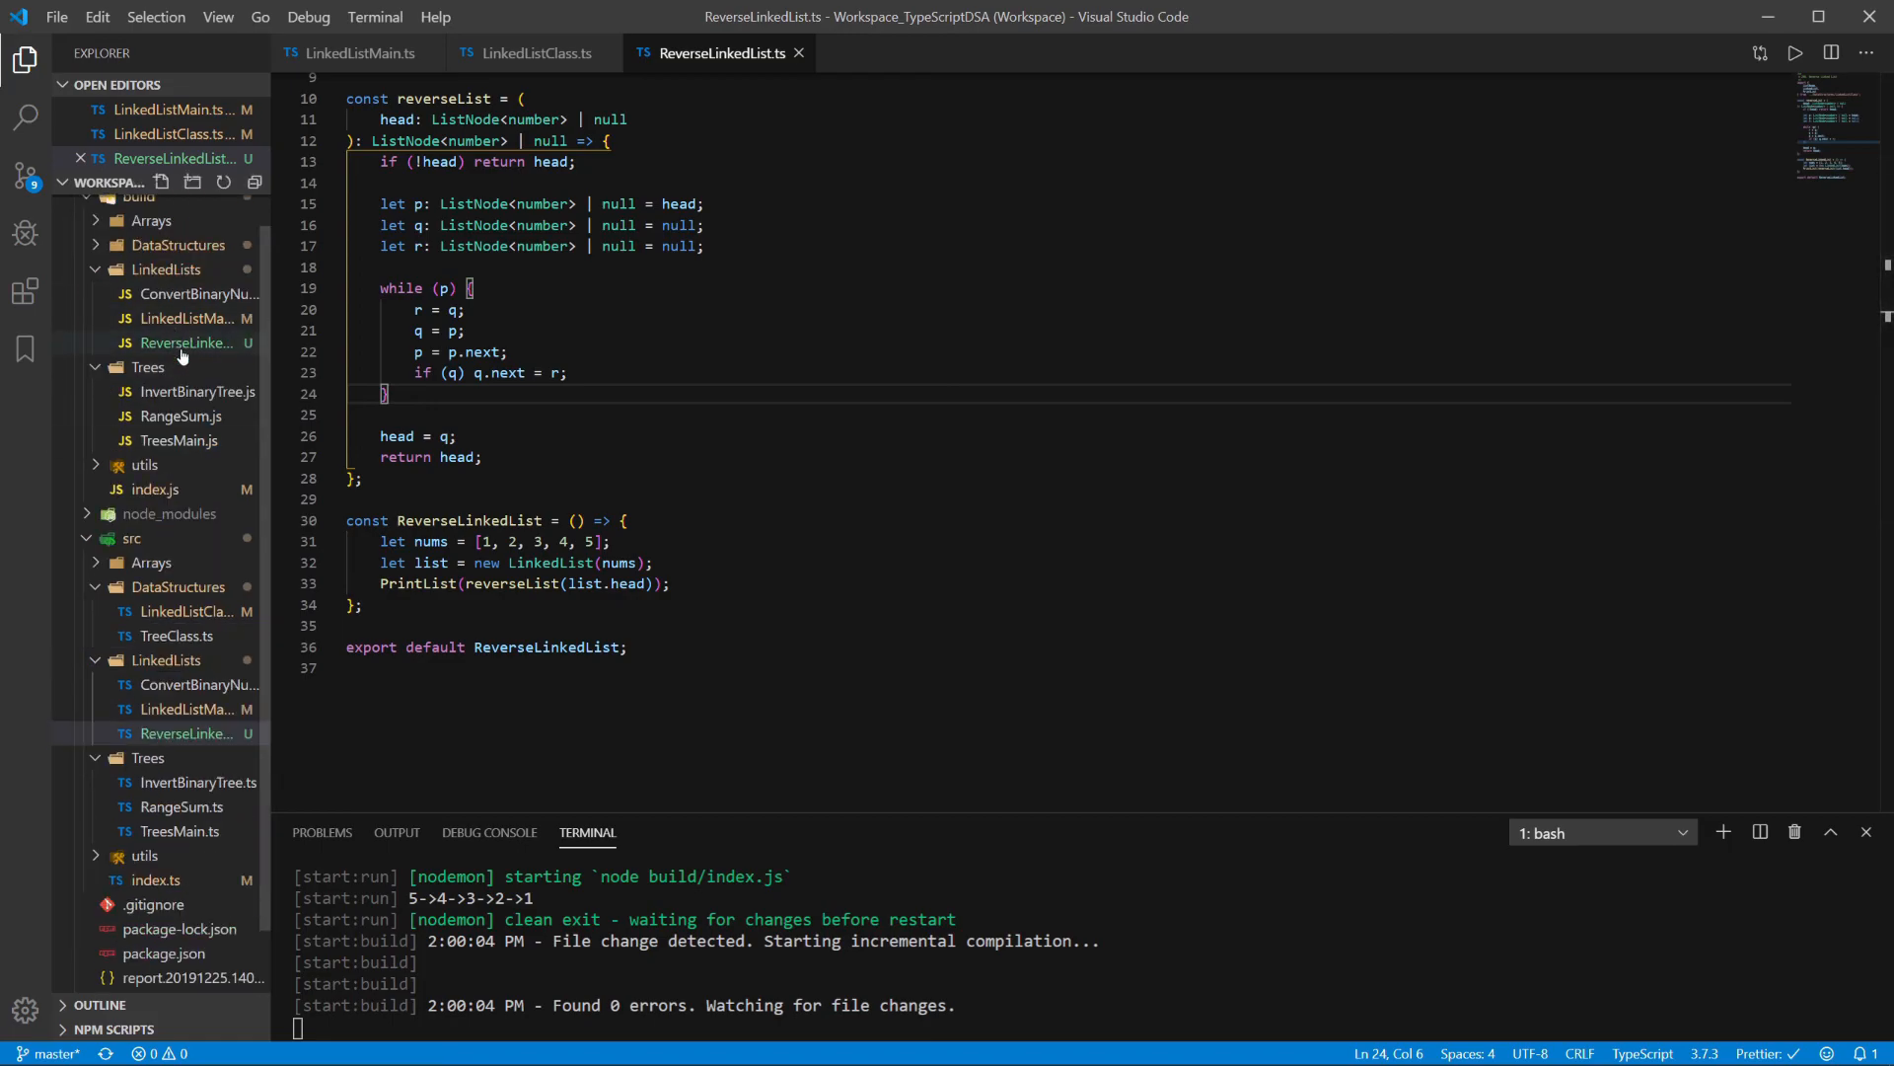
# Submit the solution on LeetCode, see it accepted, and return to VS Code
pyautogui.click(185, 367)
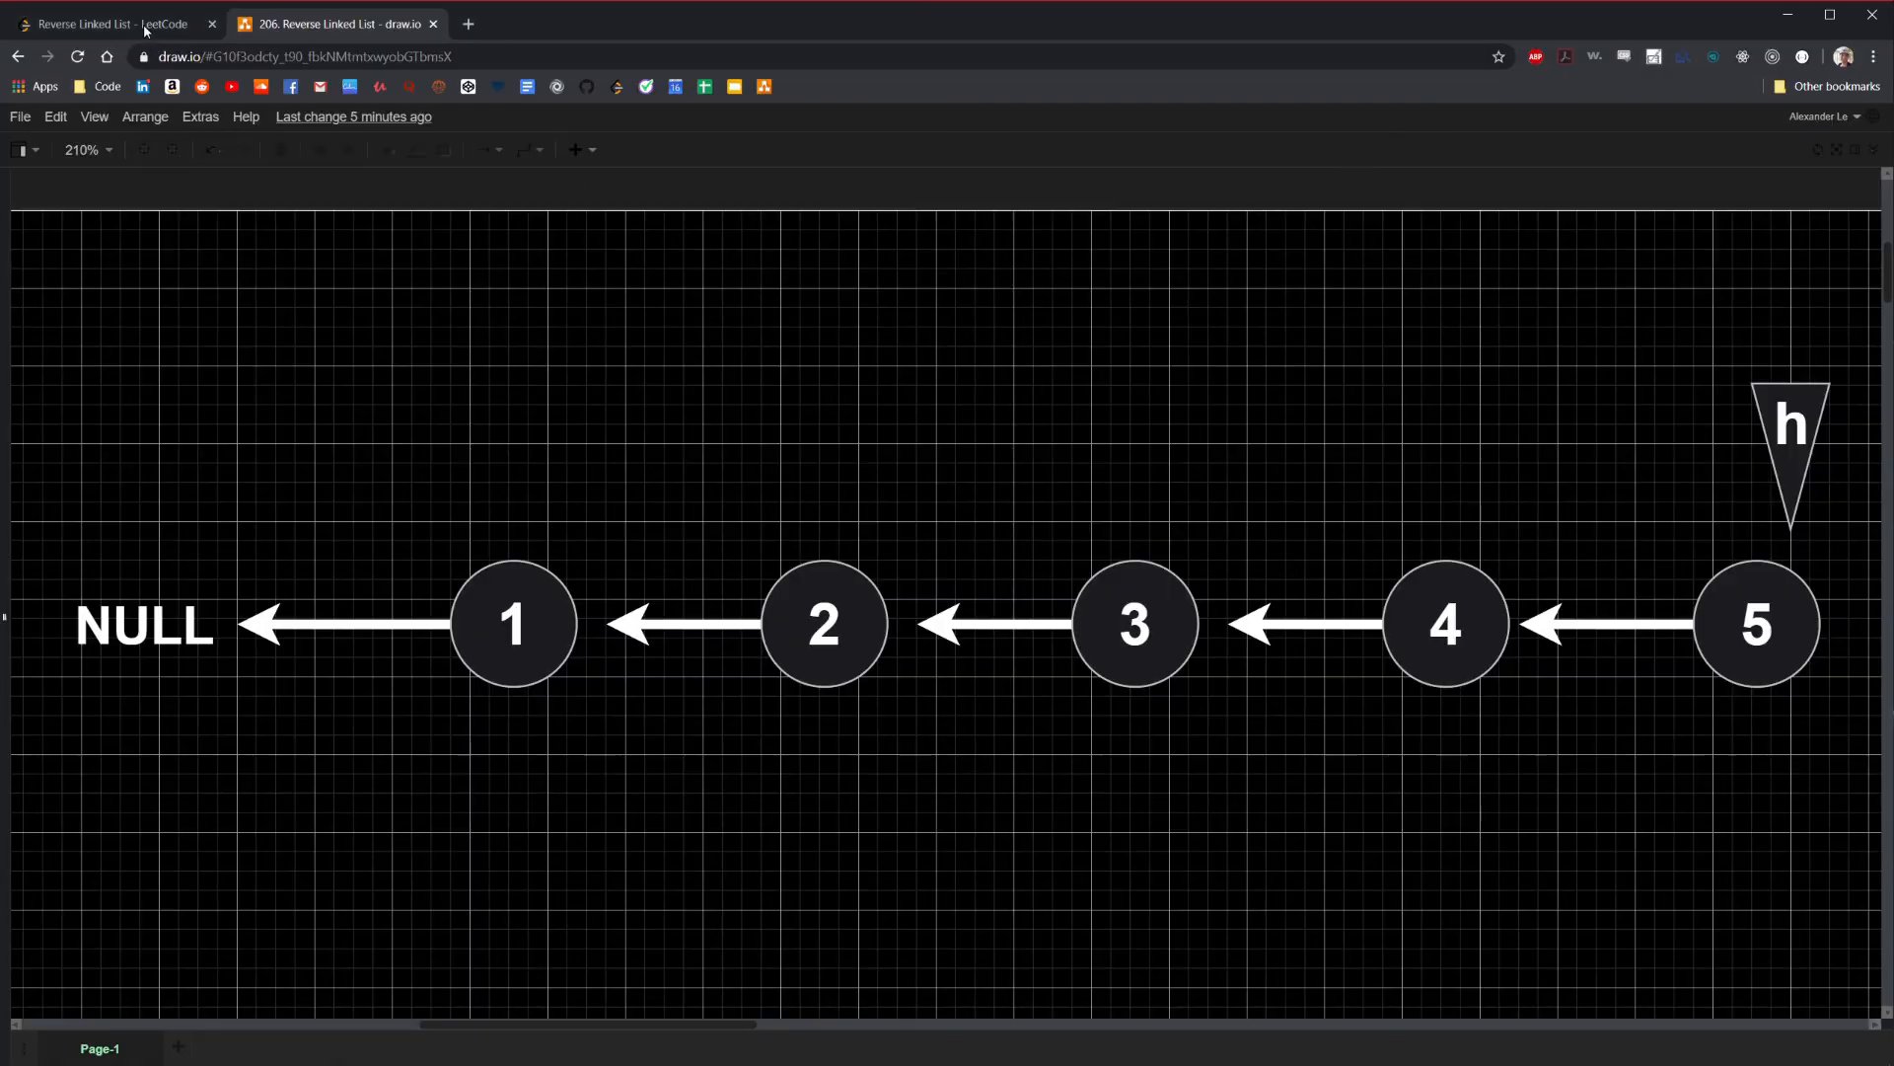
pyautogui.click(108, 24)
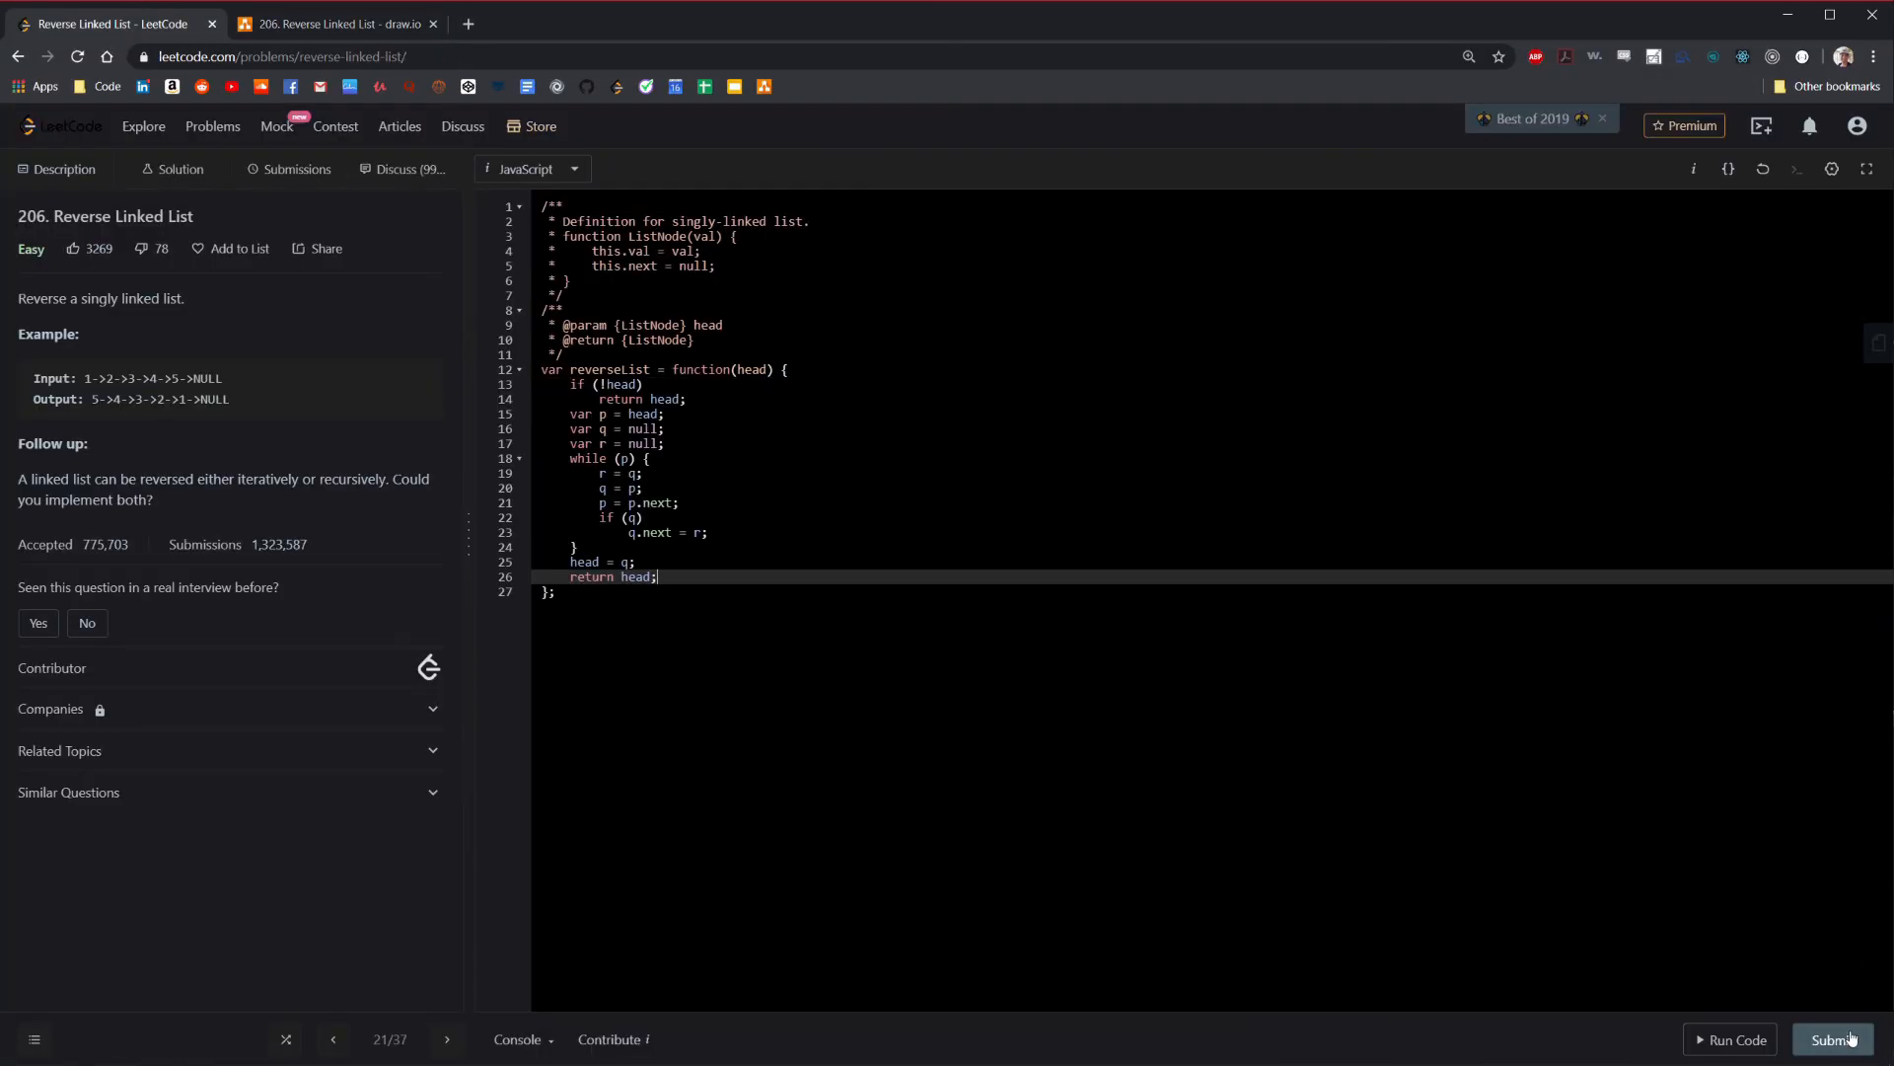
pyautogui.click(1833, 1040)
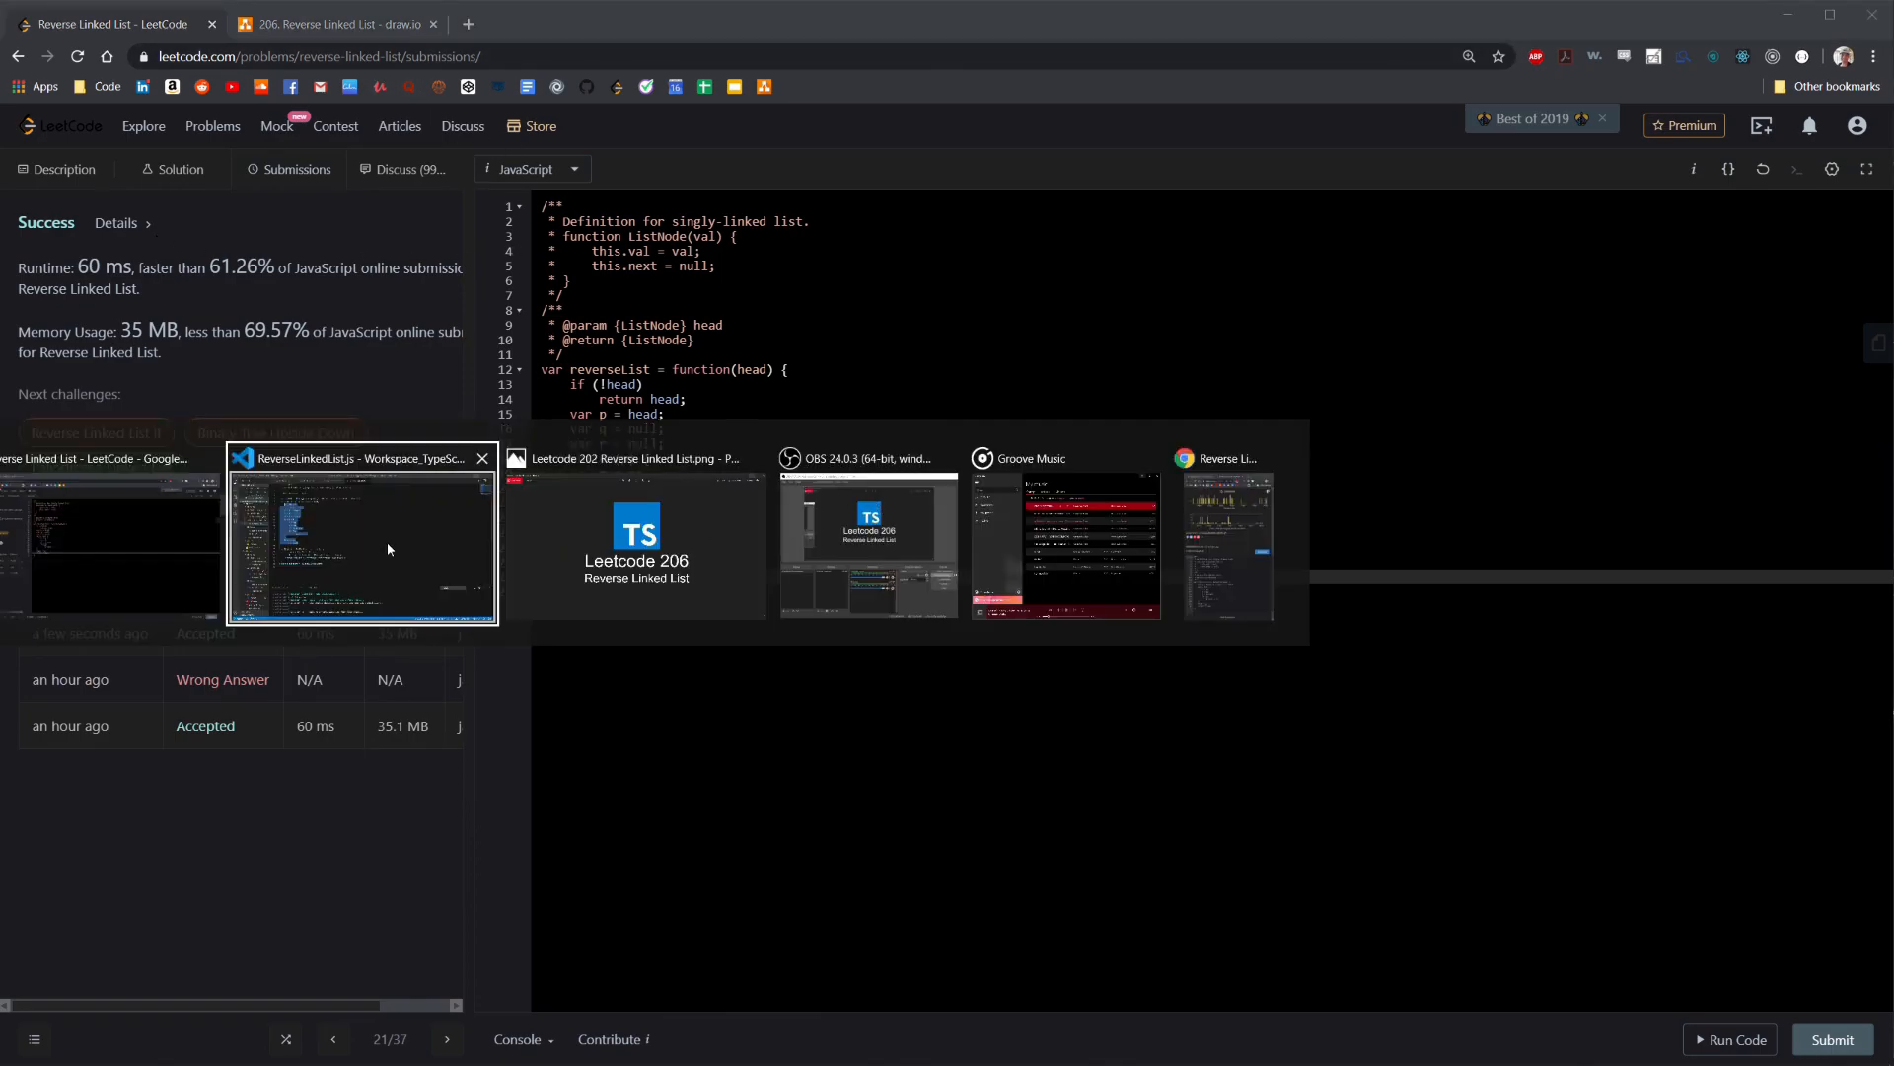
pyautogui.click(361, 537)
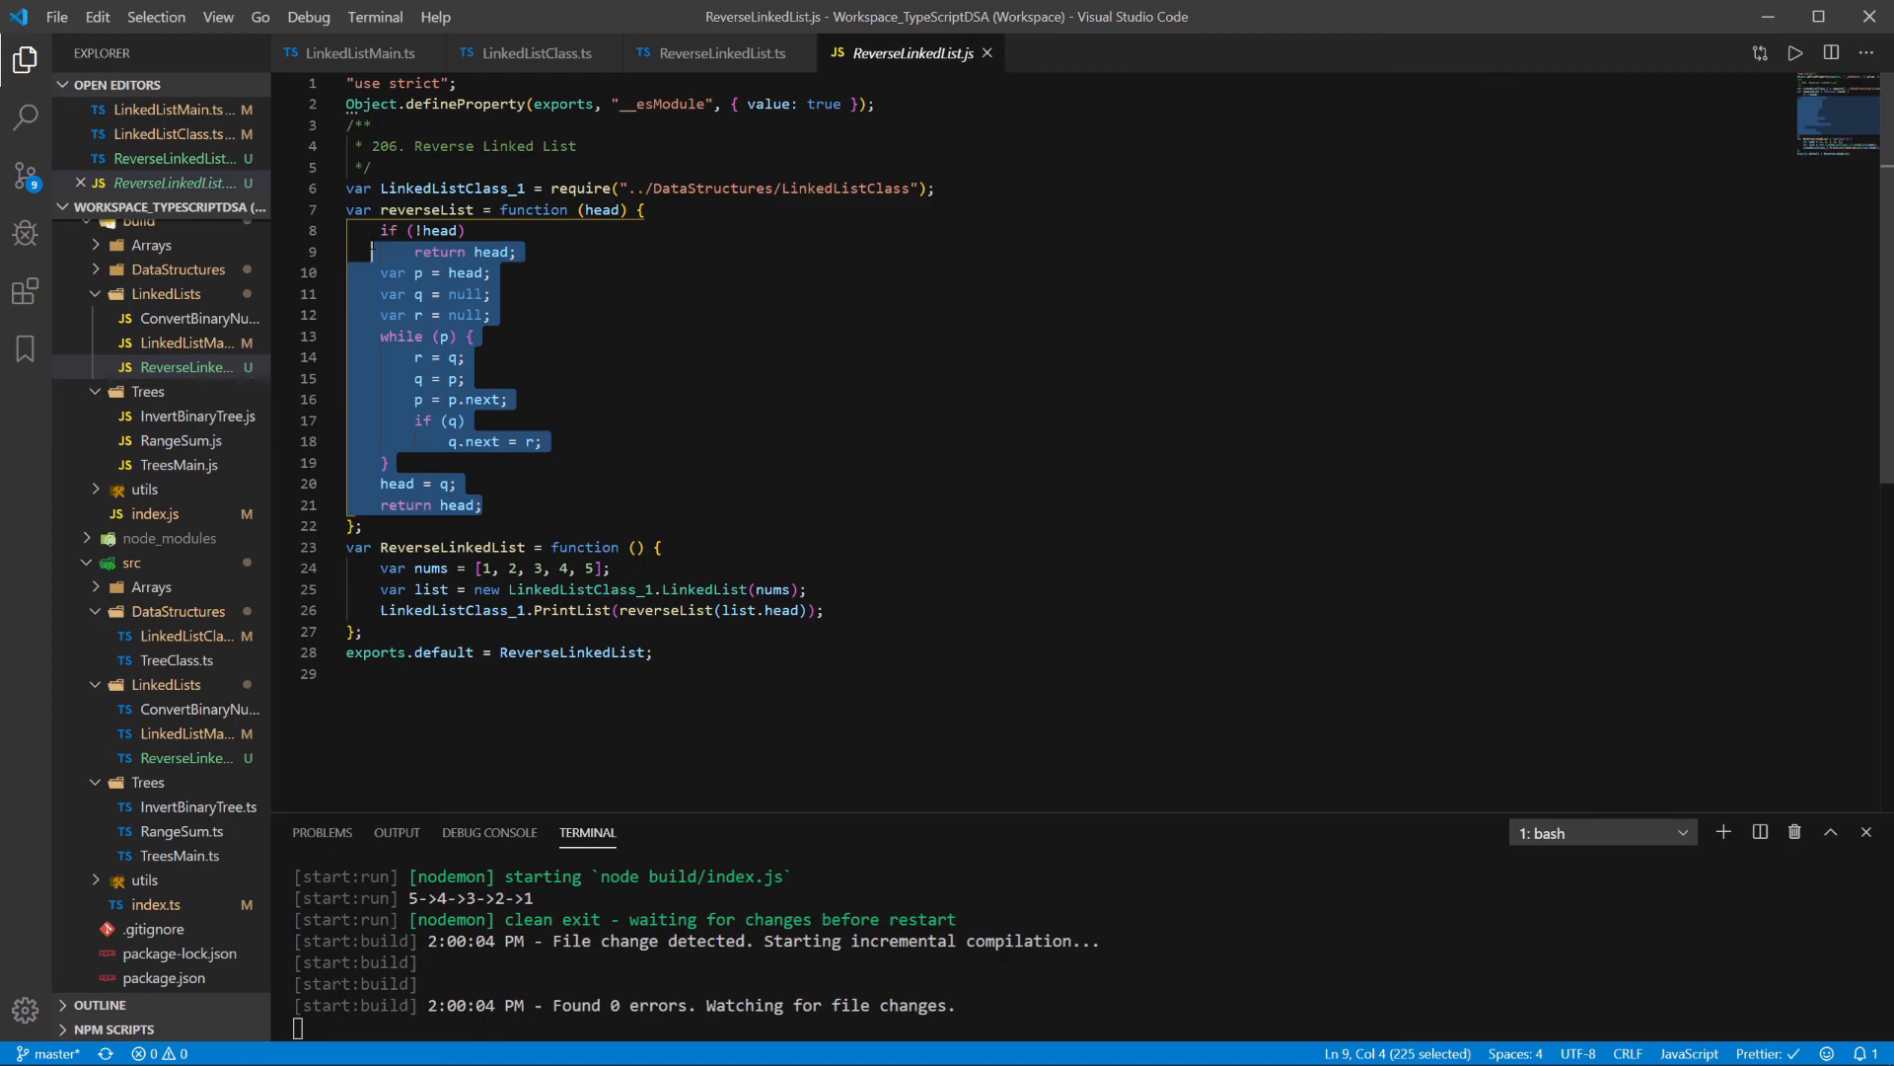